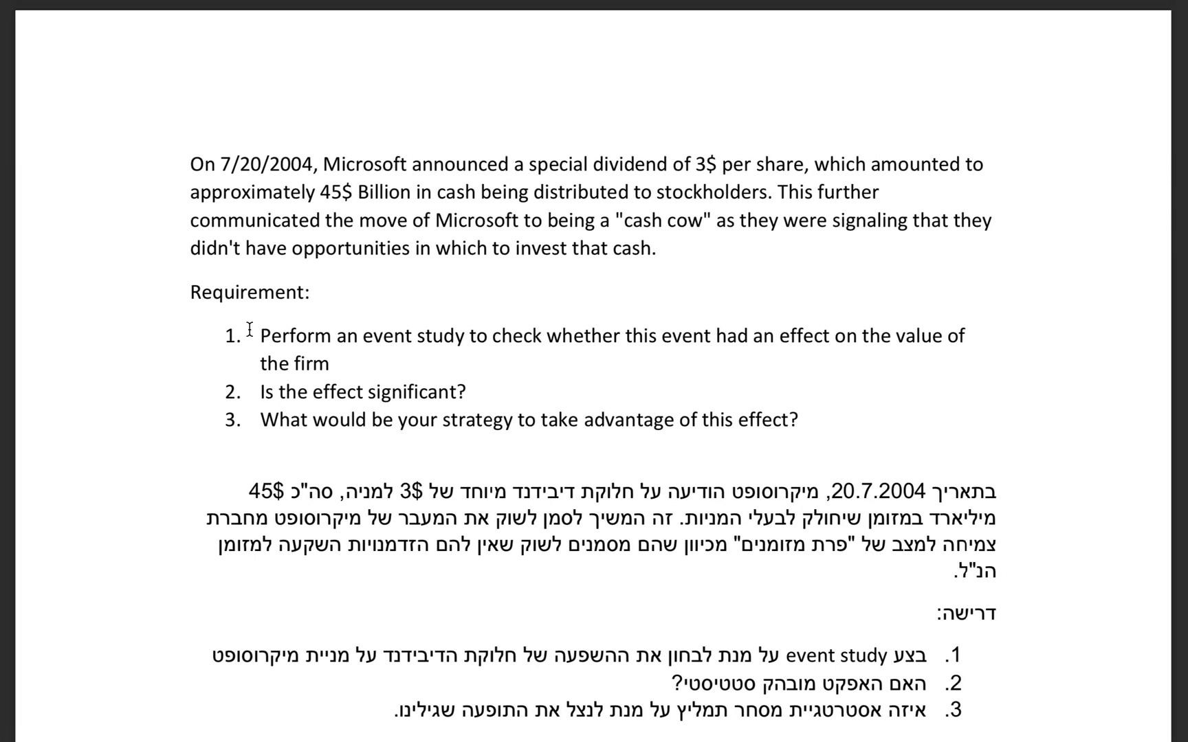
mouse_move(422, 331)
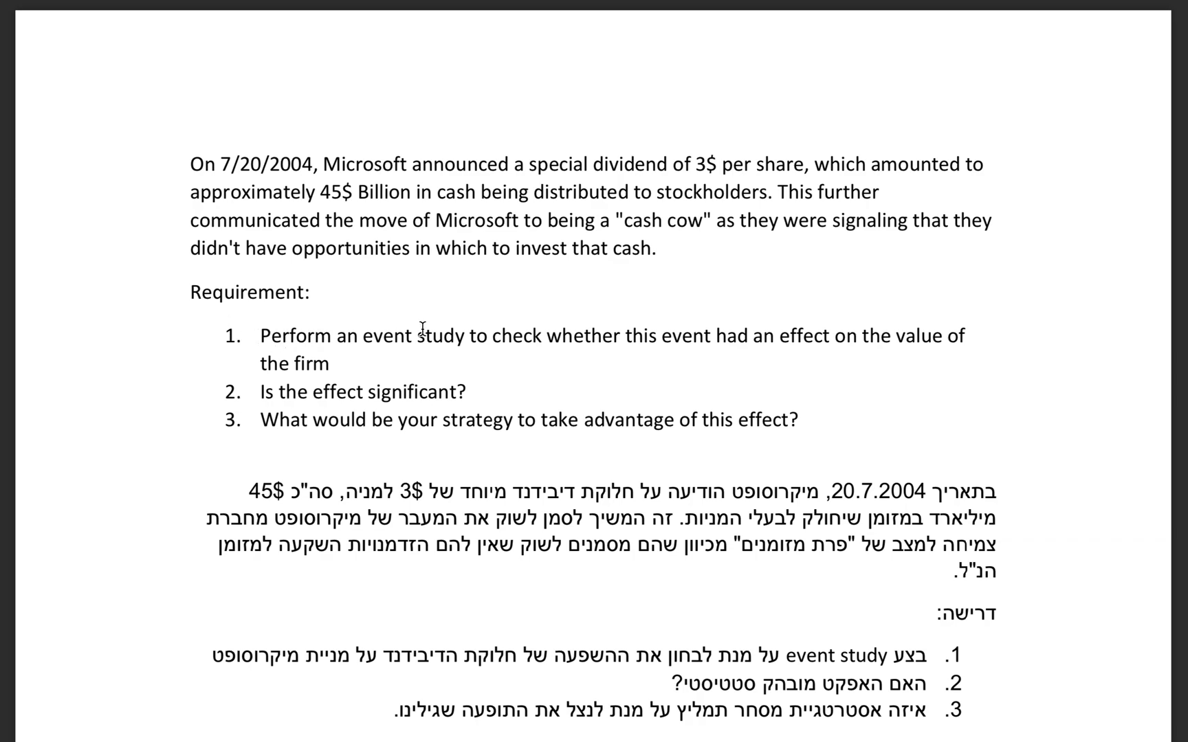
mouse_move(740, 351)
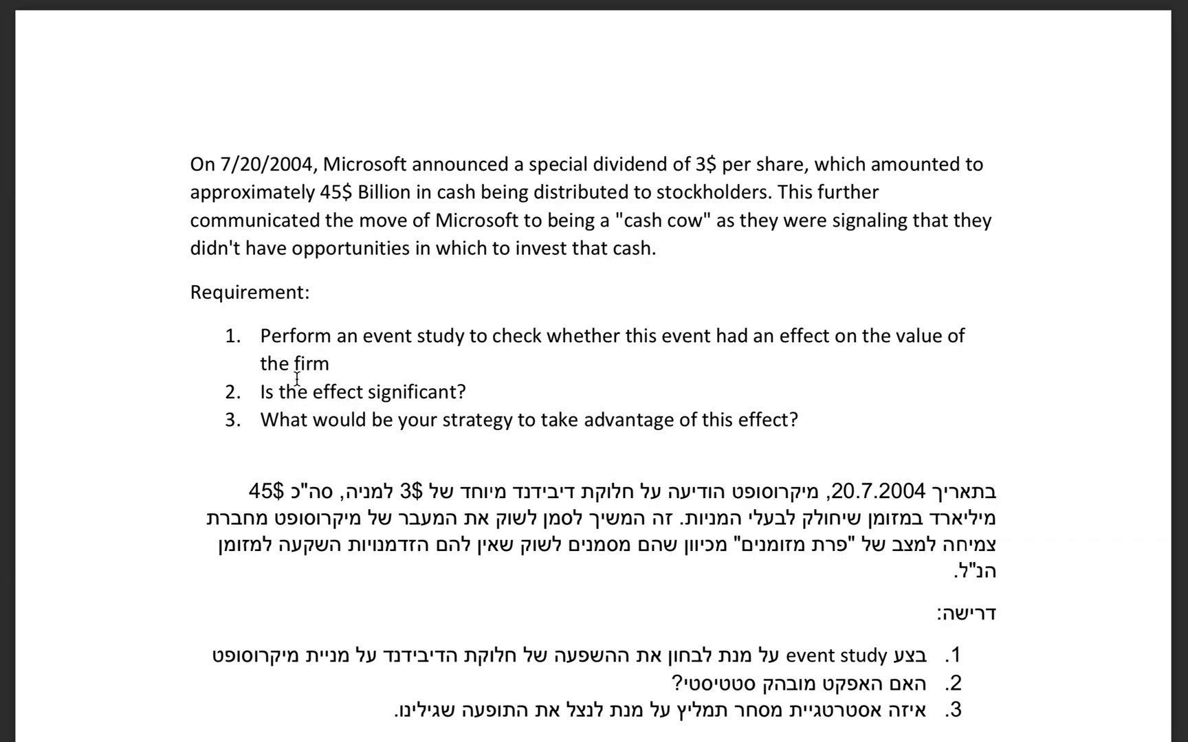
mouse_move(298, 441)
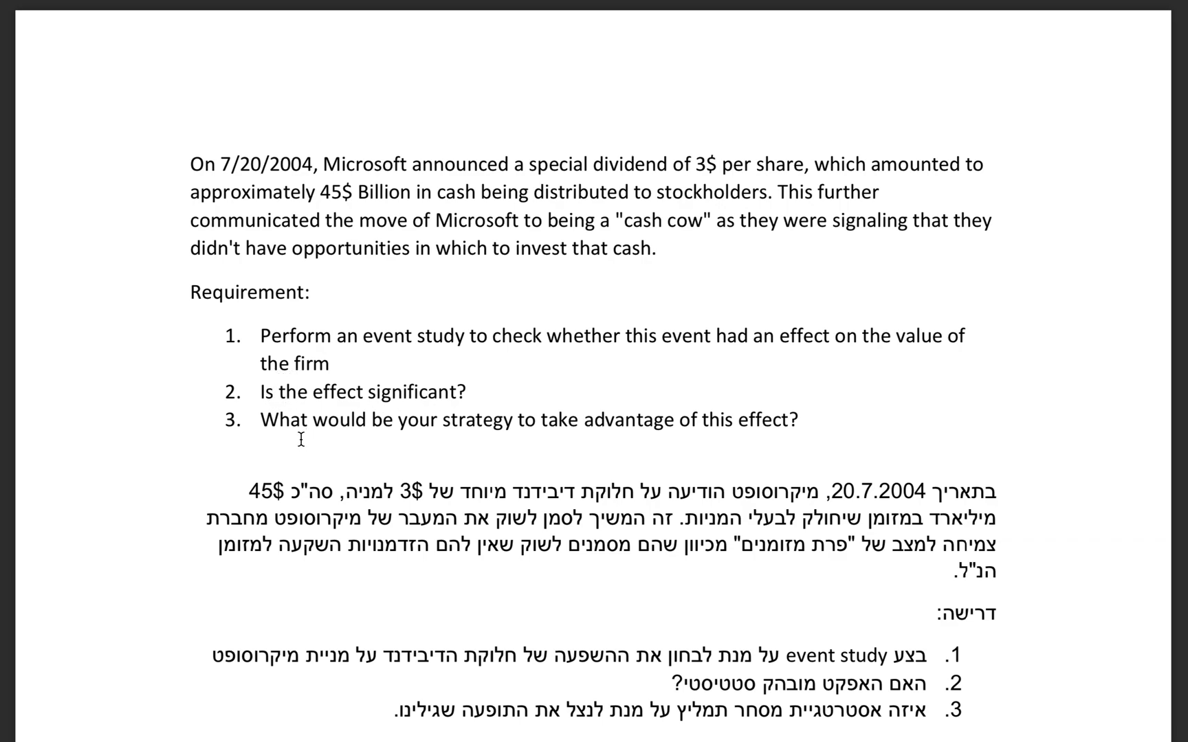
mouse_move(745, 441)
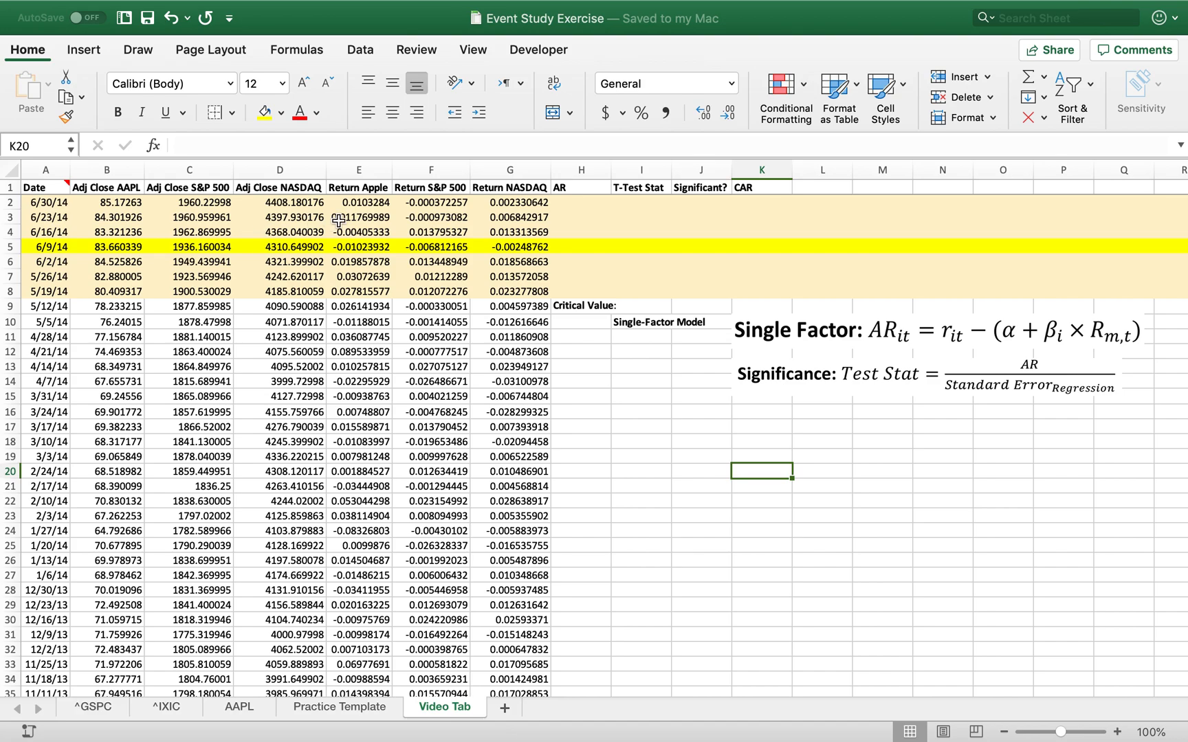
- Review the Return Apple column, the 6/9/14 event row and the S&P 500 return calculation
click(359, 187)
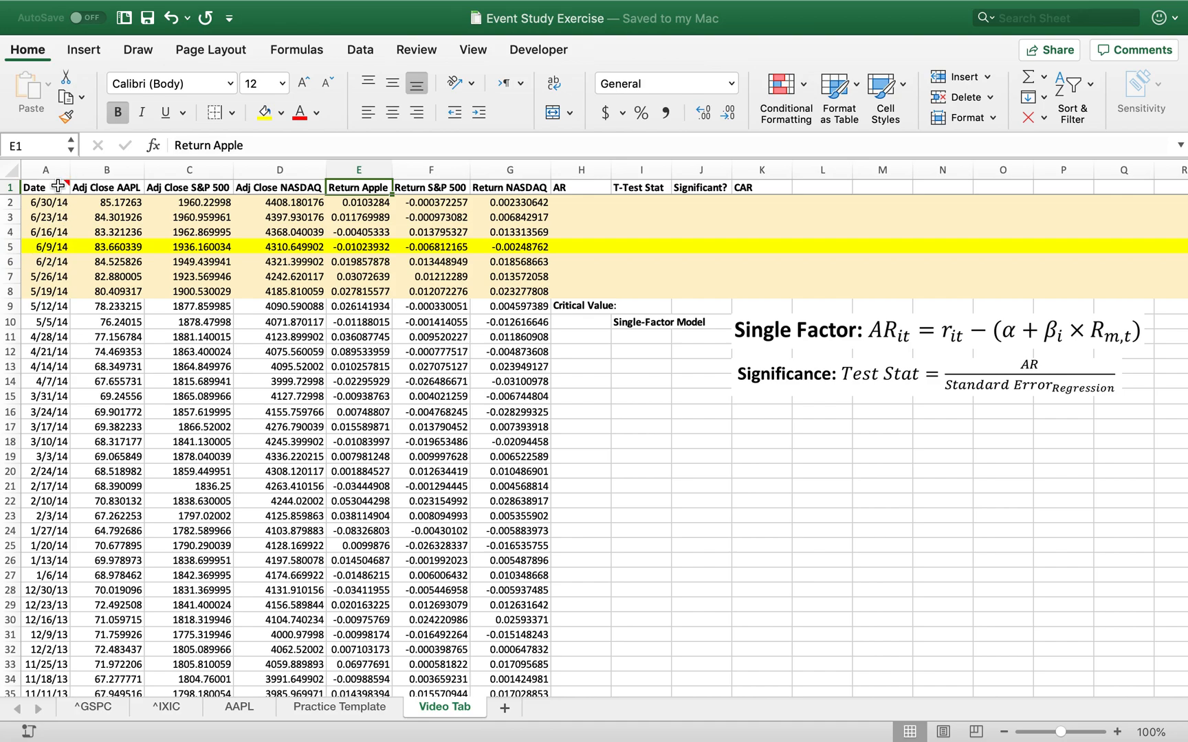
click(45, 187)
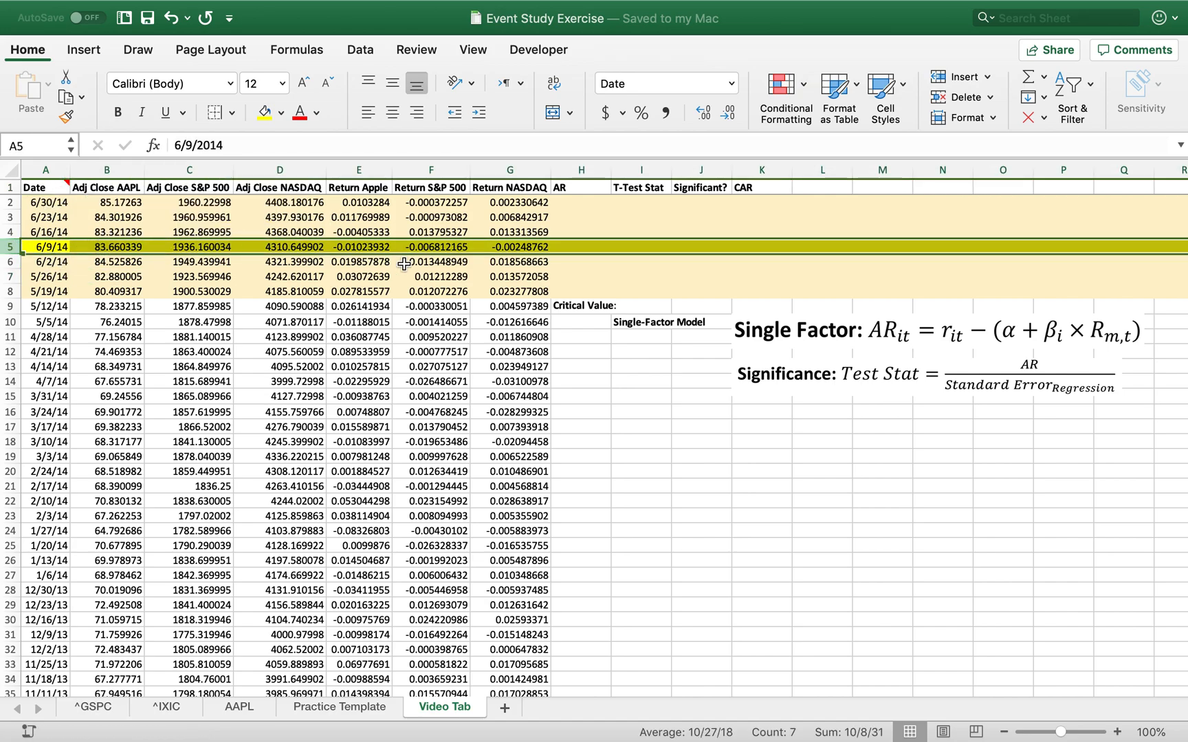
click(430, 263)
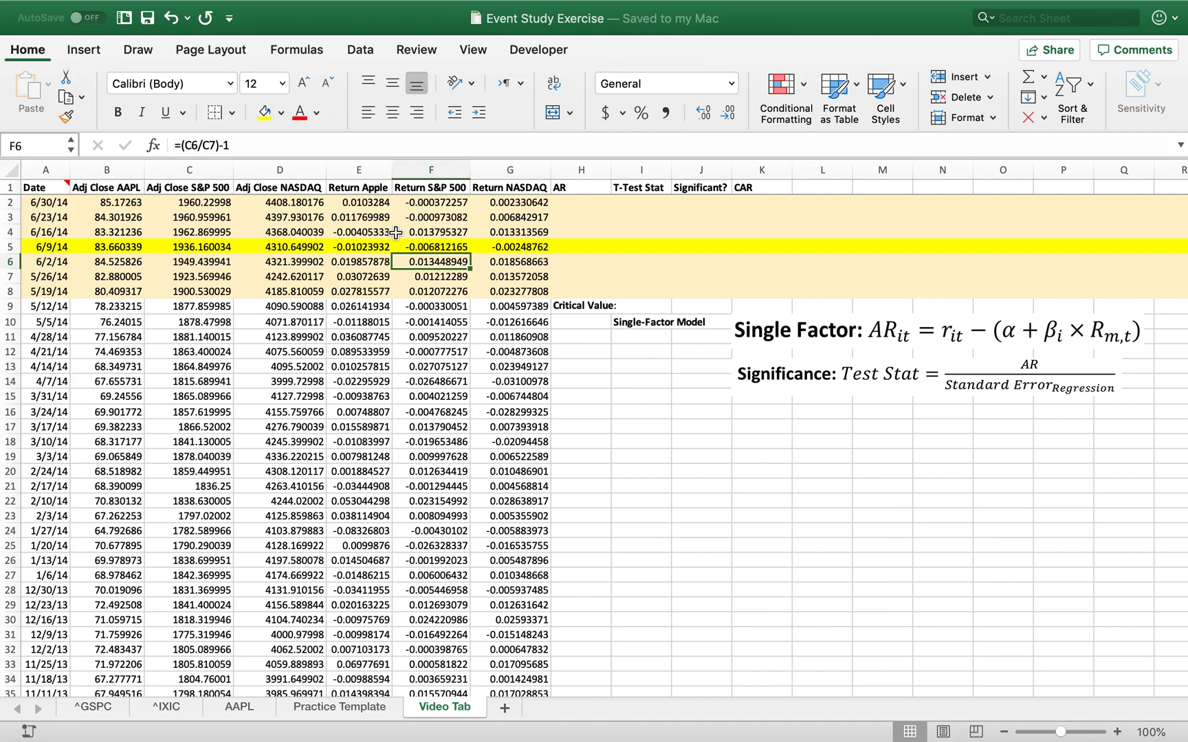
mouse_move(426, 187)
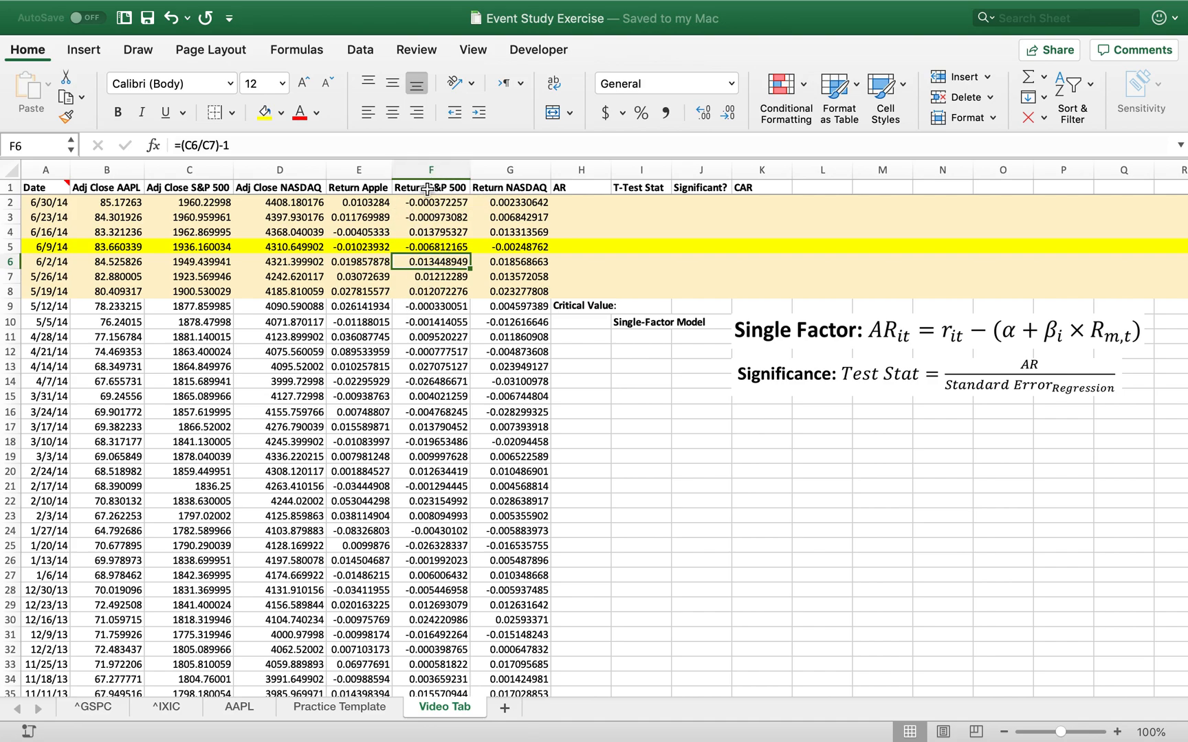
scroll(right, 3)
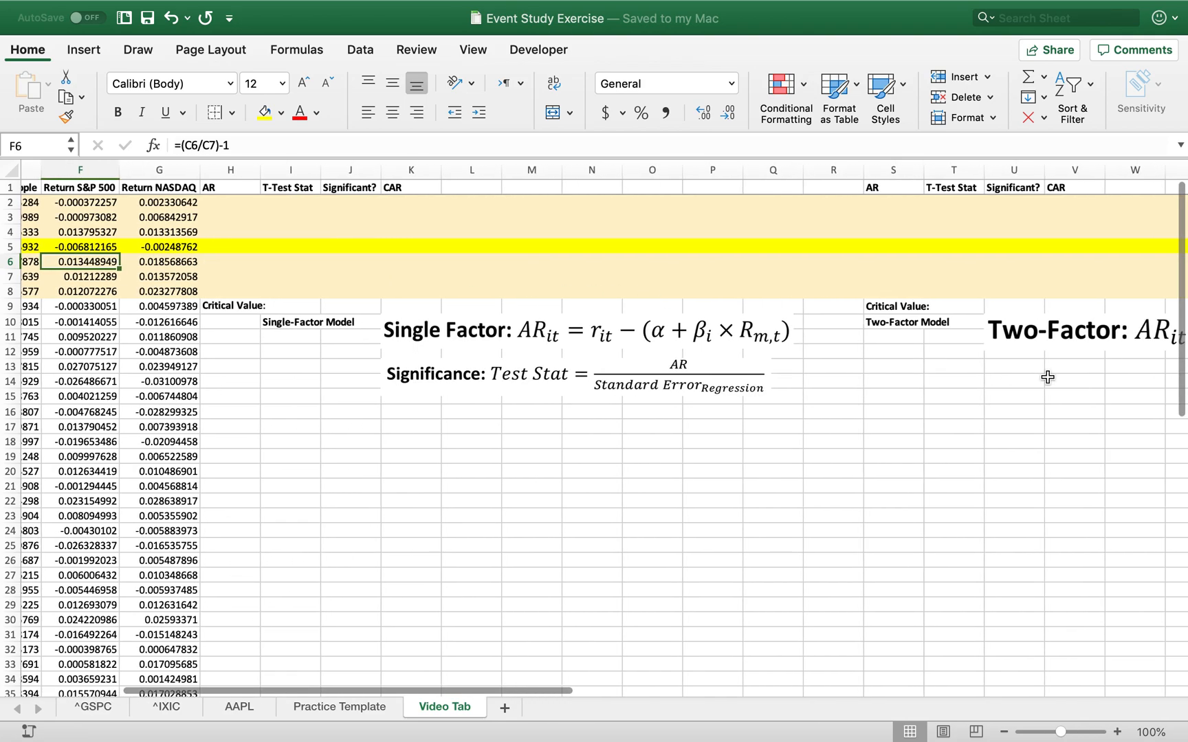
scroll(left, 3)
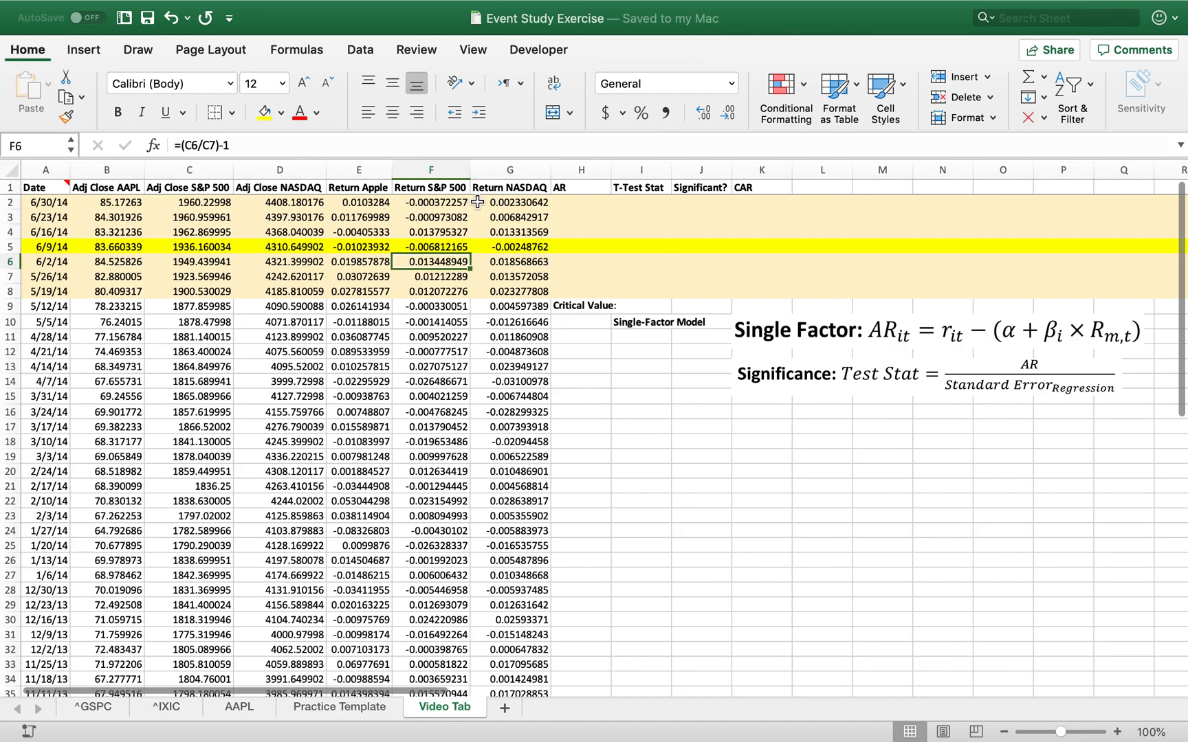
mouse_move(507, 203)
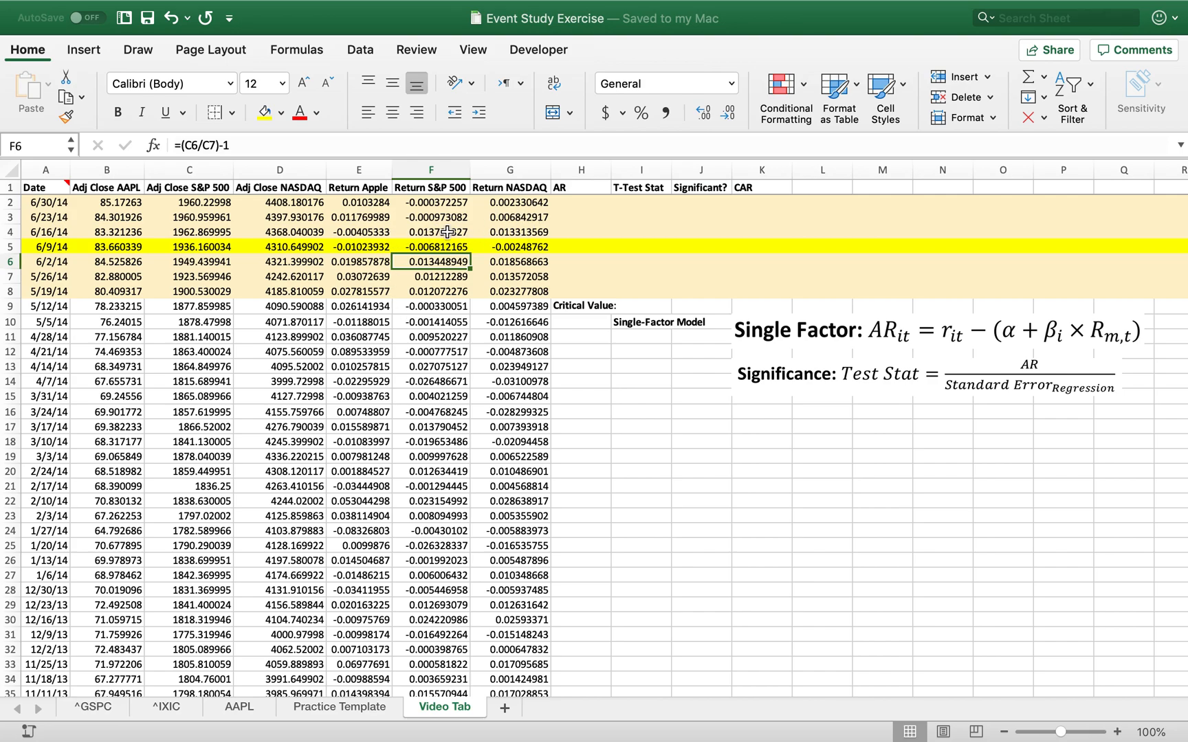
scroll(down, 3)
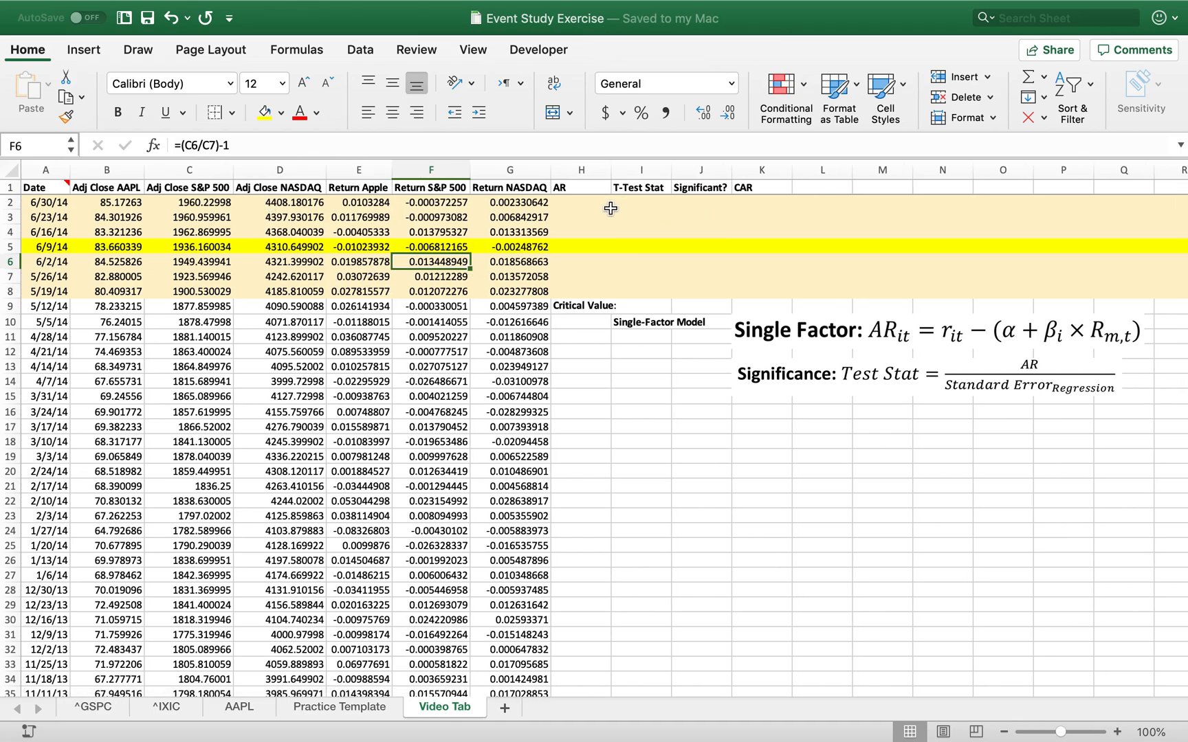
mouse_move(670, 266)
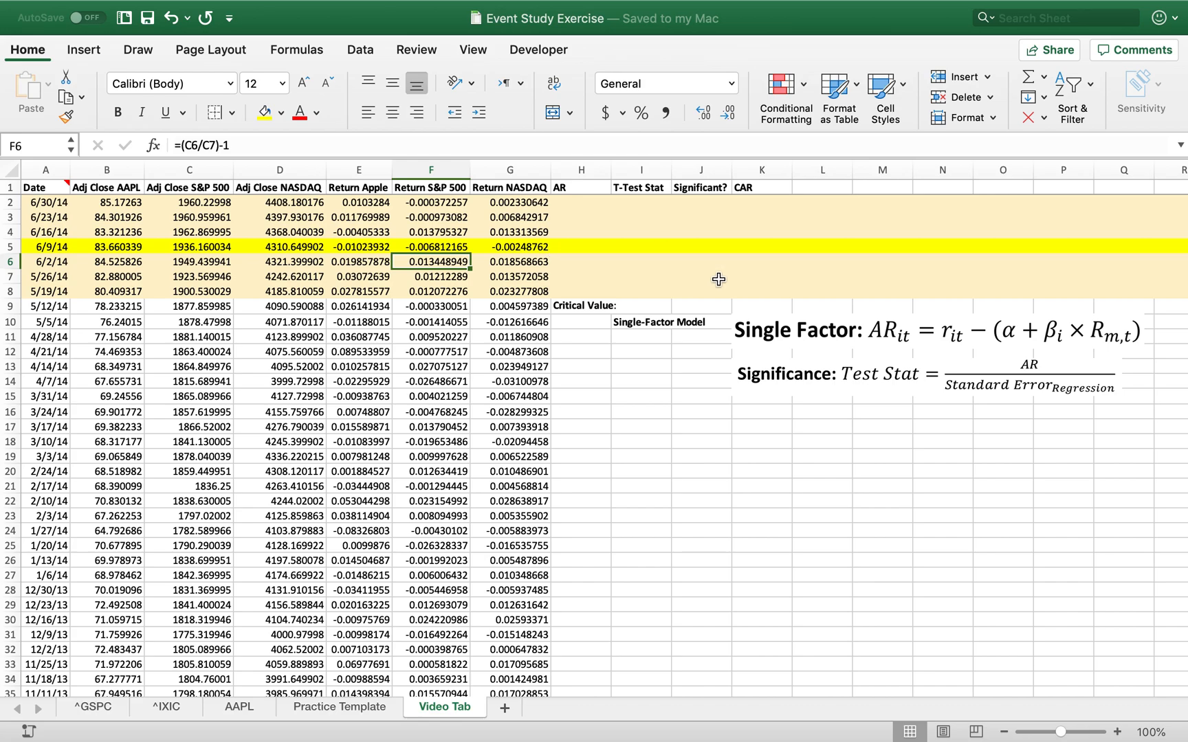
mouse_move(672, 342)
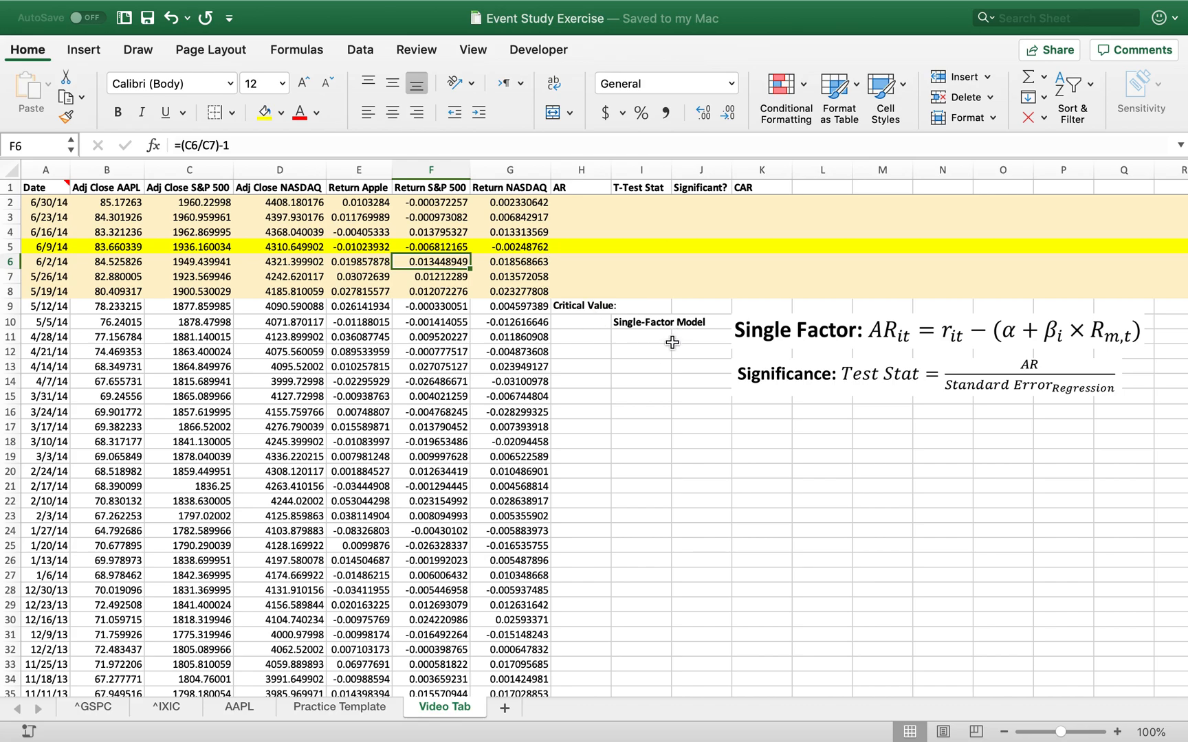
mouse_move(642, 343)
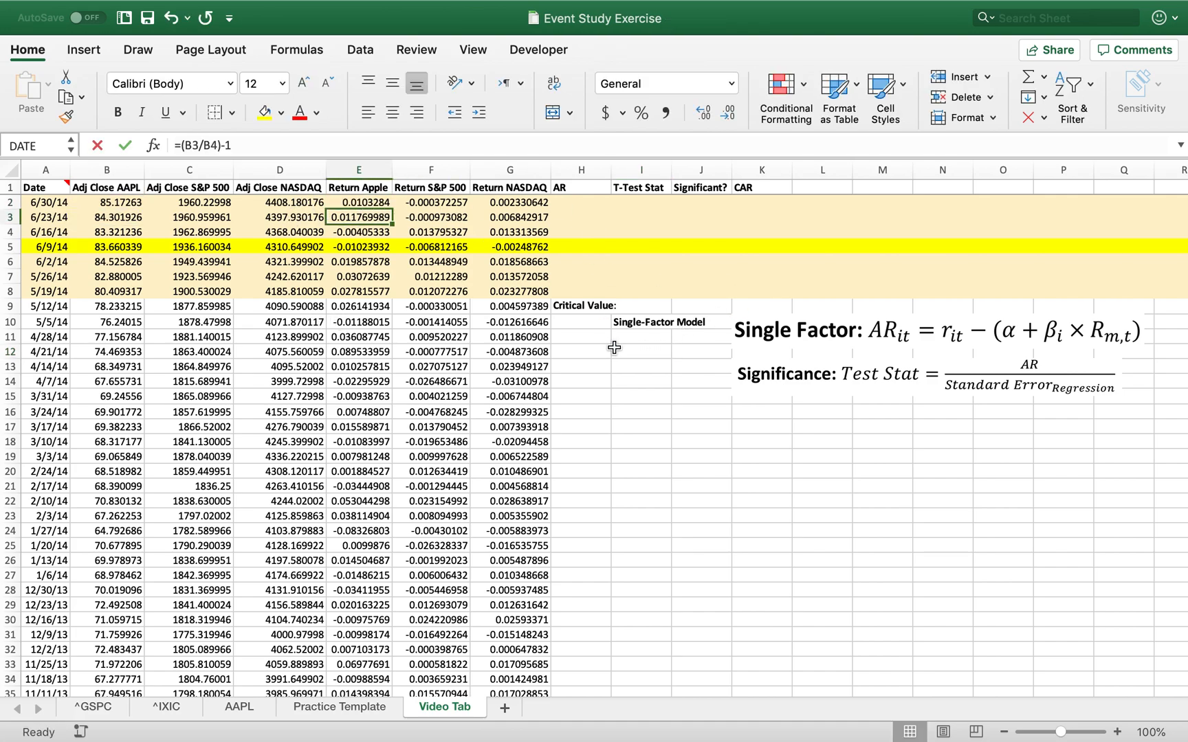
- Run a regression of Apple returns E9:E52 on S&P 500 returns F9:F52, output at I12 with residuals
click(360, 49)
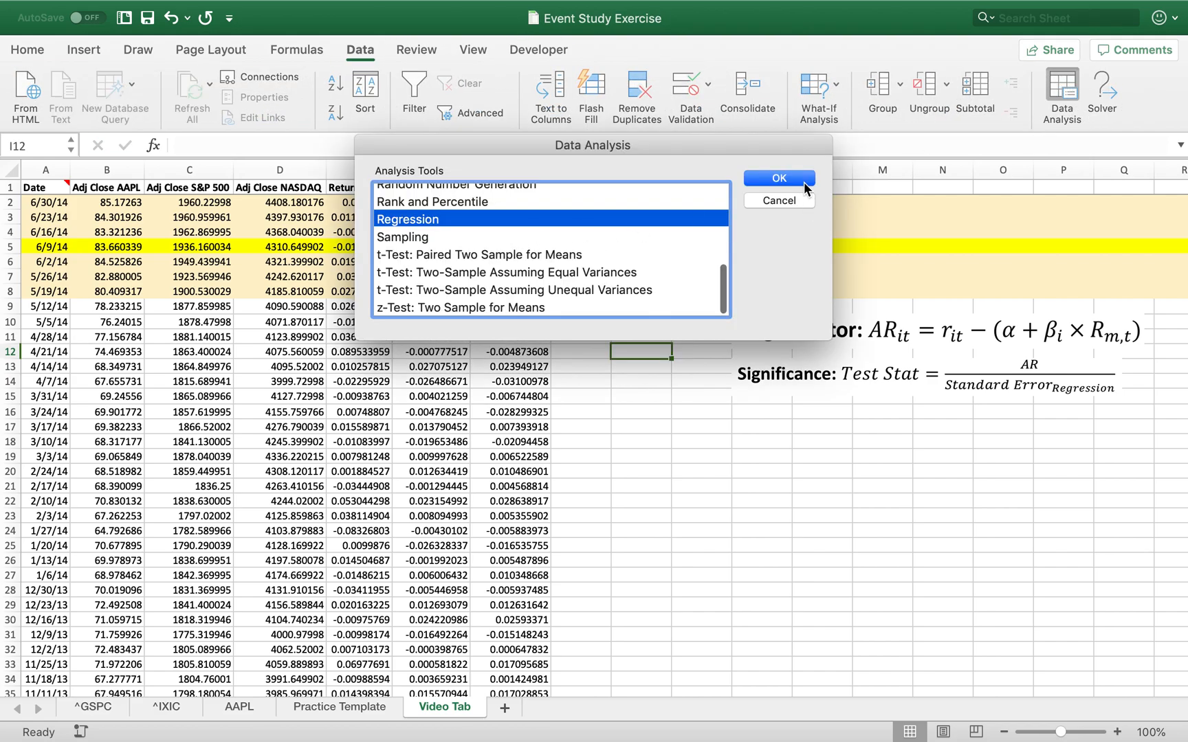
click(776, 179)
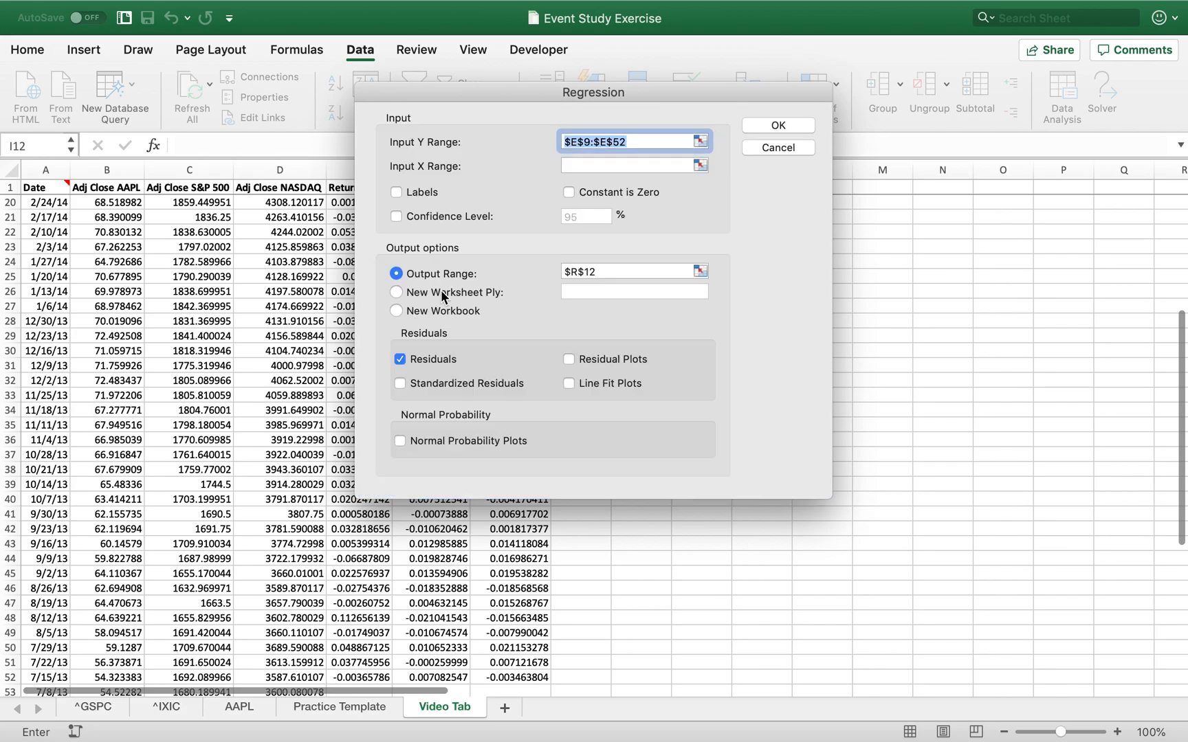
click(700, 165)
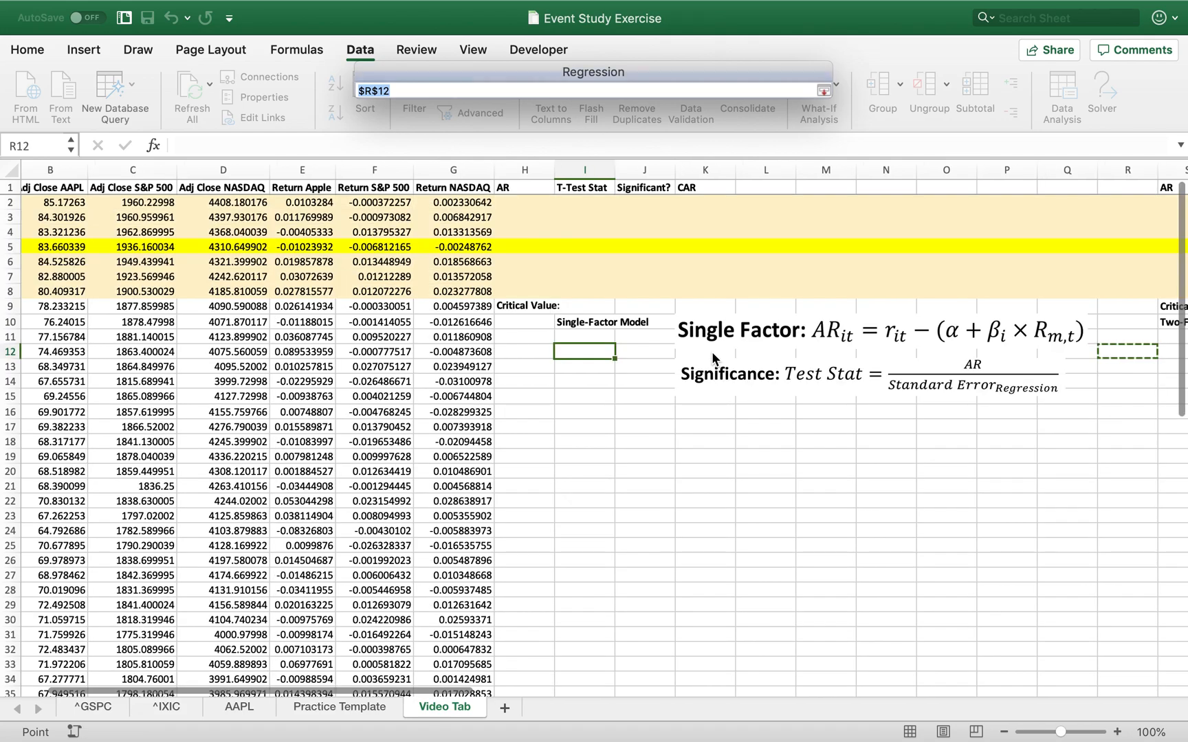
click(582, 351)
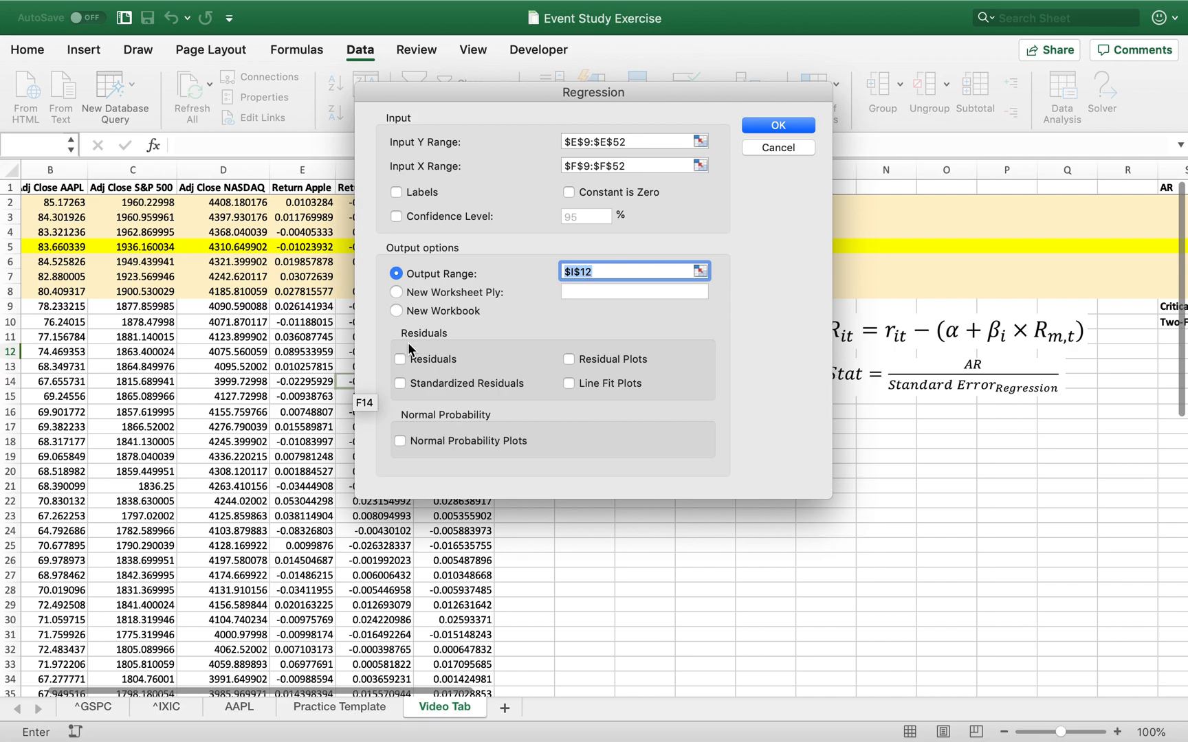
click(400, 358)
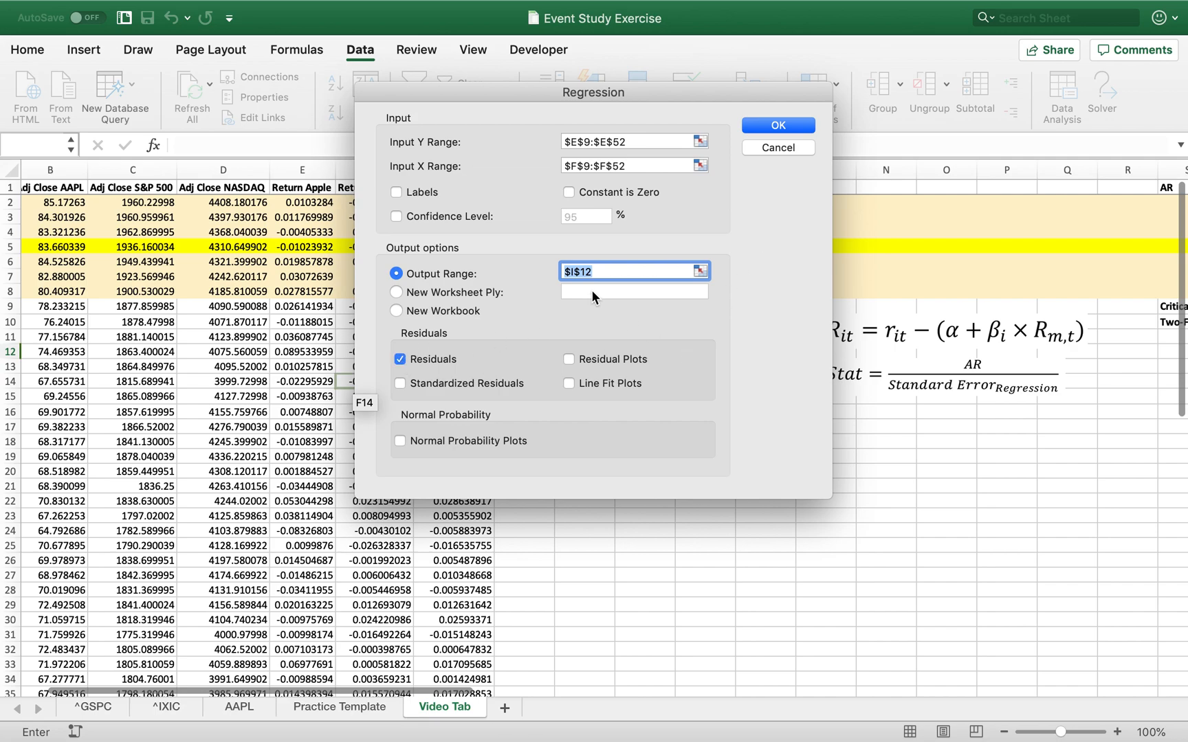
click(776, 125)
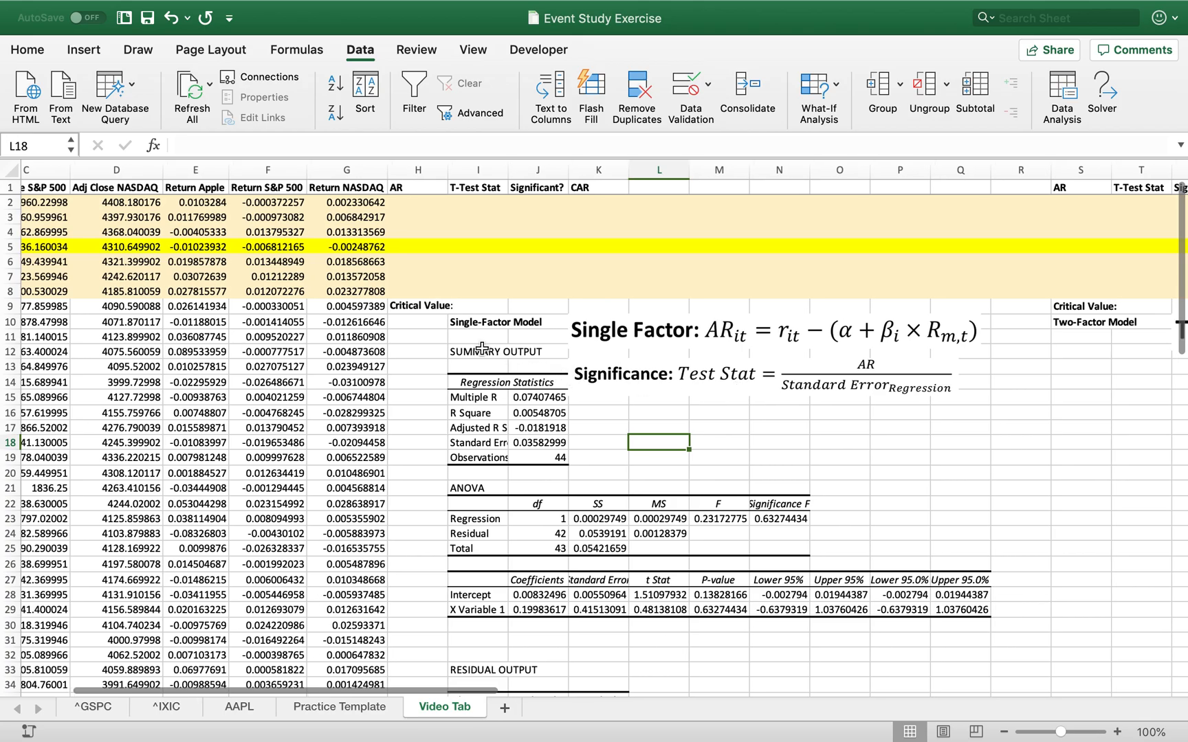
scroll(down, 3)
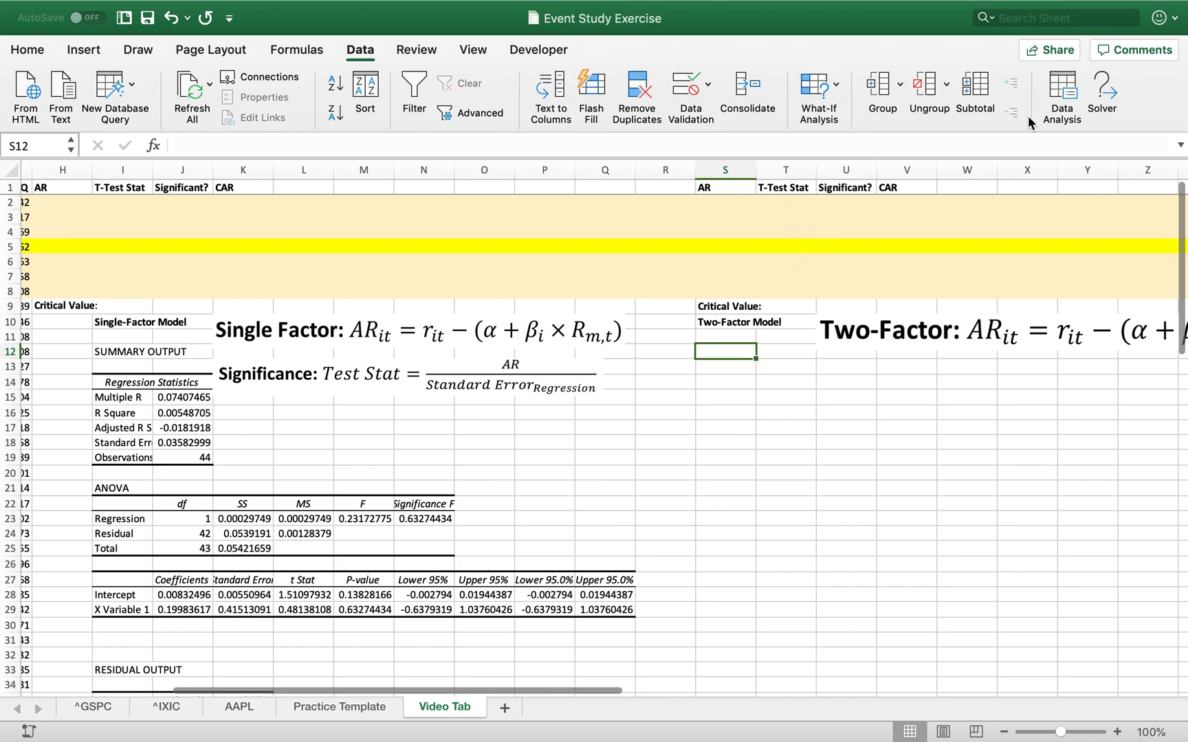
- Run a regression of Apple returns E9:E52 on S&P 500 and NASDAQ returns F9:G52, output at S12
click(1061, 95)
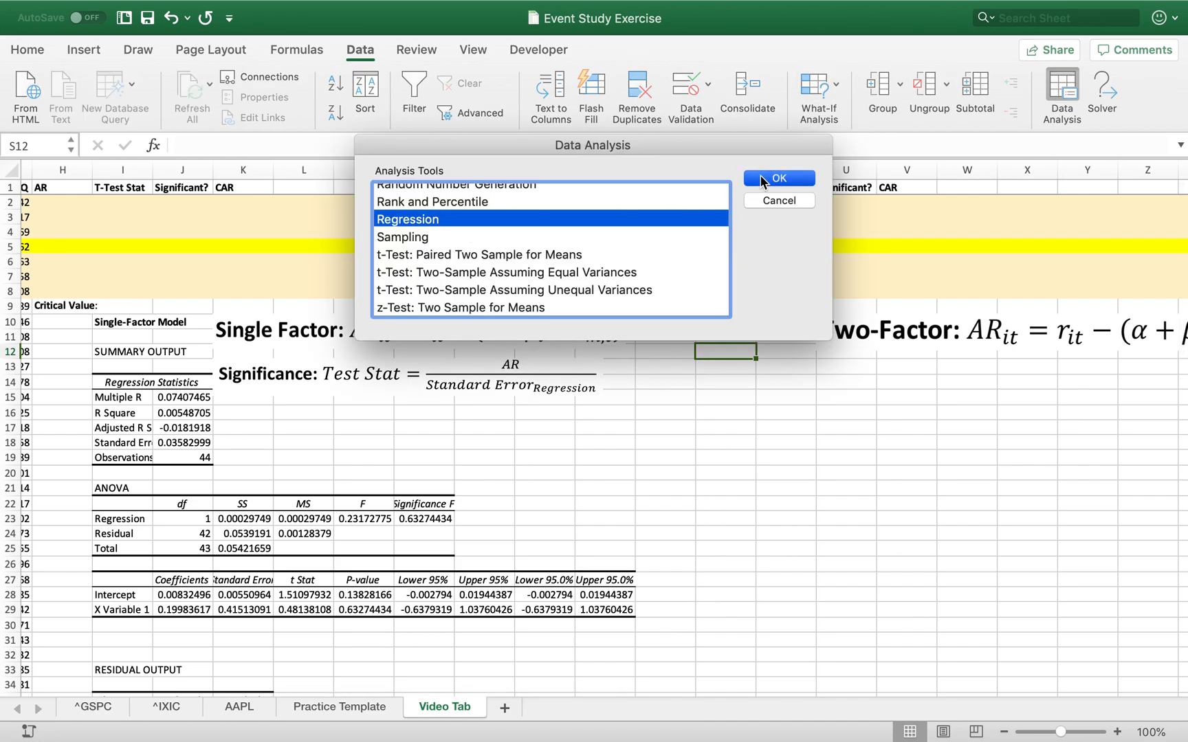
click(778, 178)
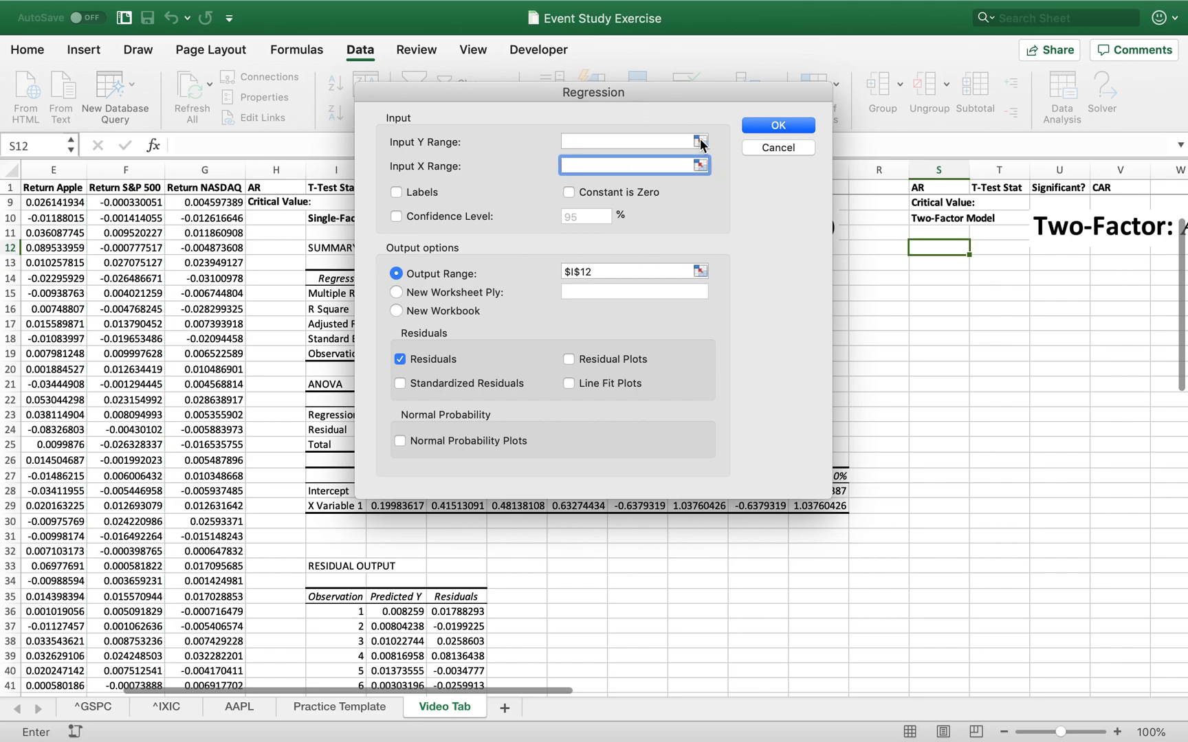
click(699, 141)
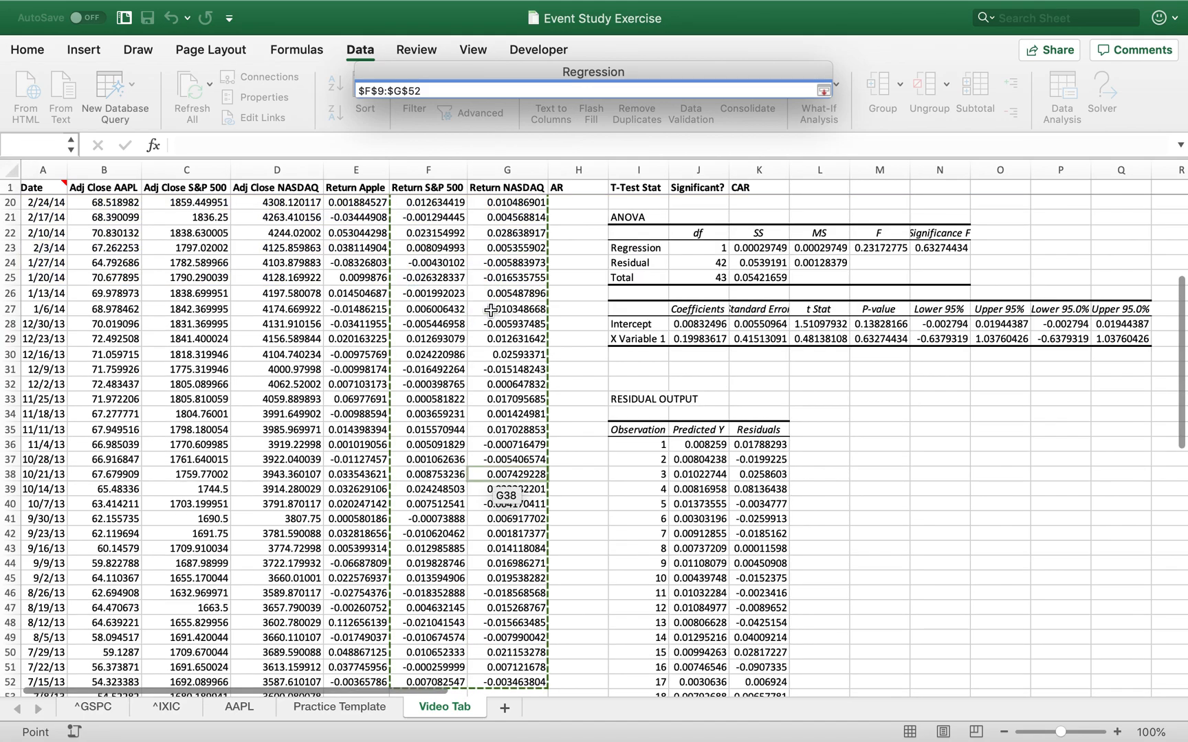
click(824, 91)
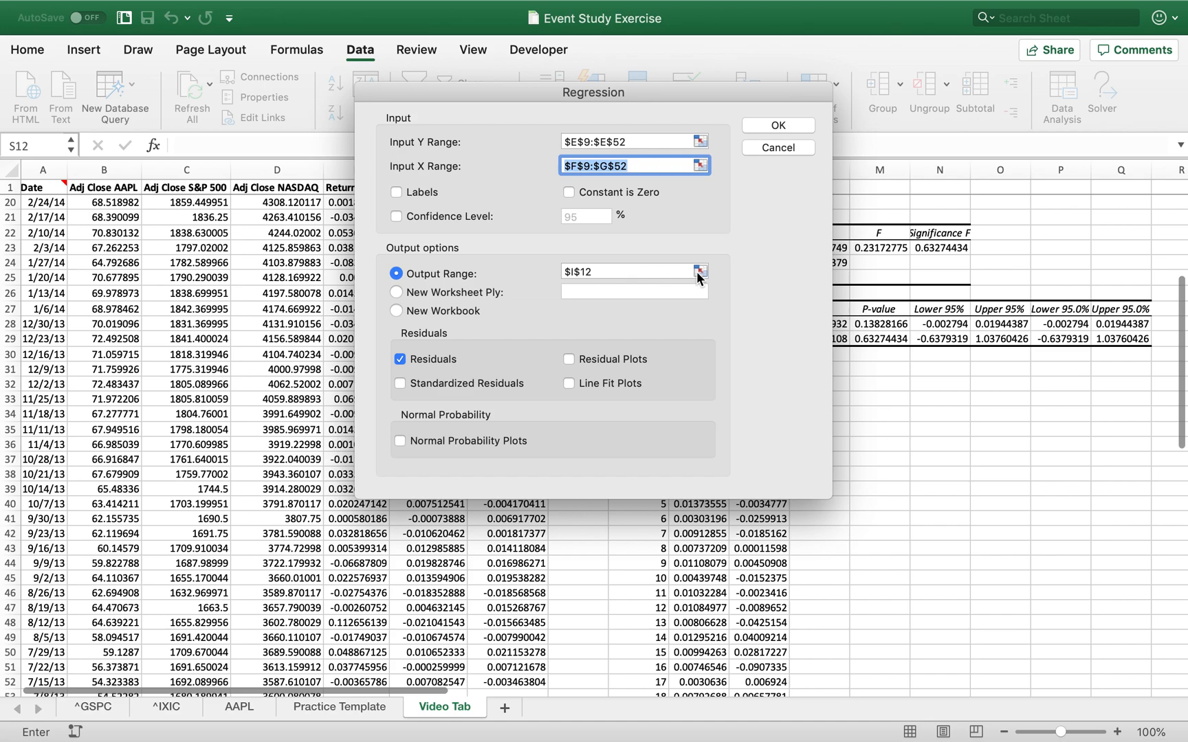
click(698, 273)
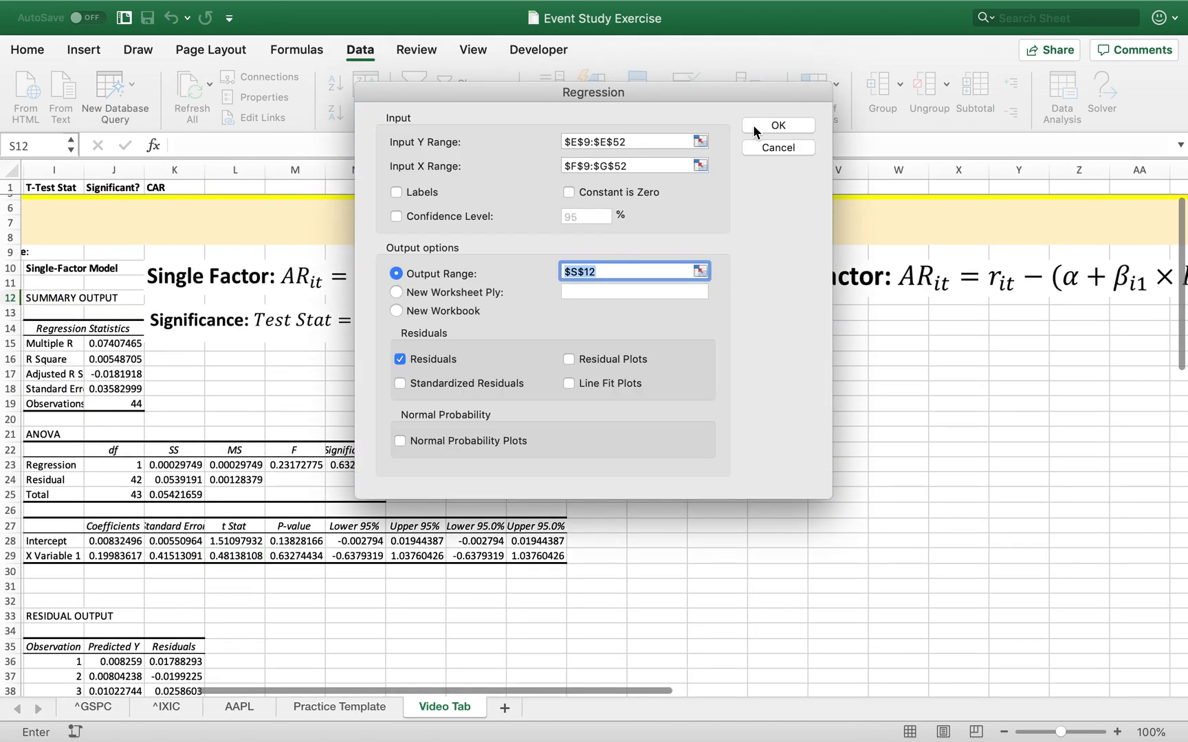
click(777, 125)
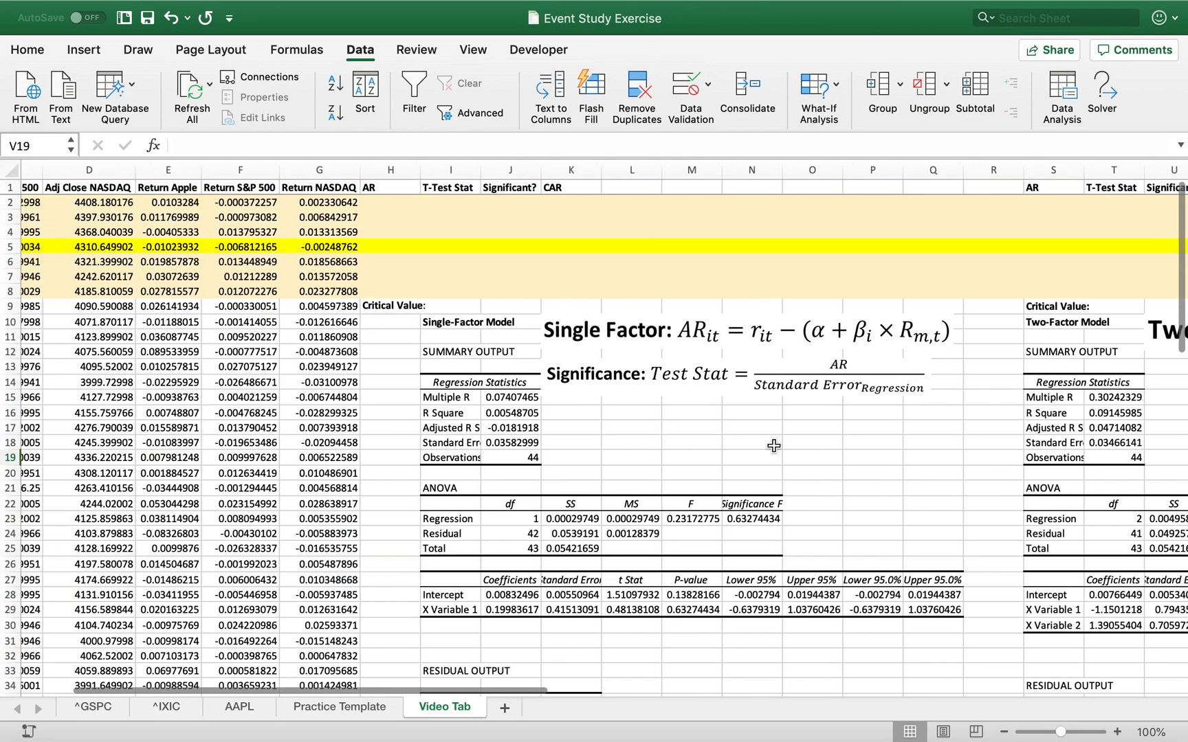
- Enter the abnormal return =E2-($J$28+$J$29*F2) in H2 using the regression intercept and slope
scroll(left, 3)
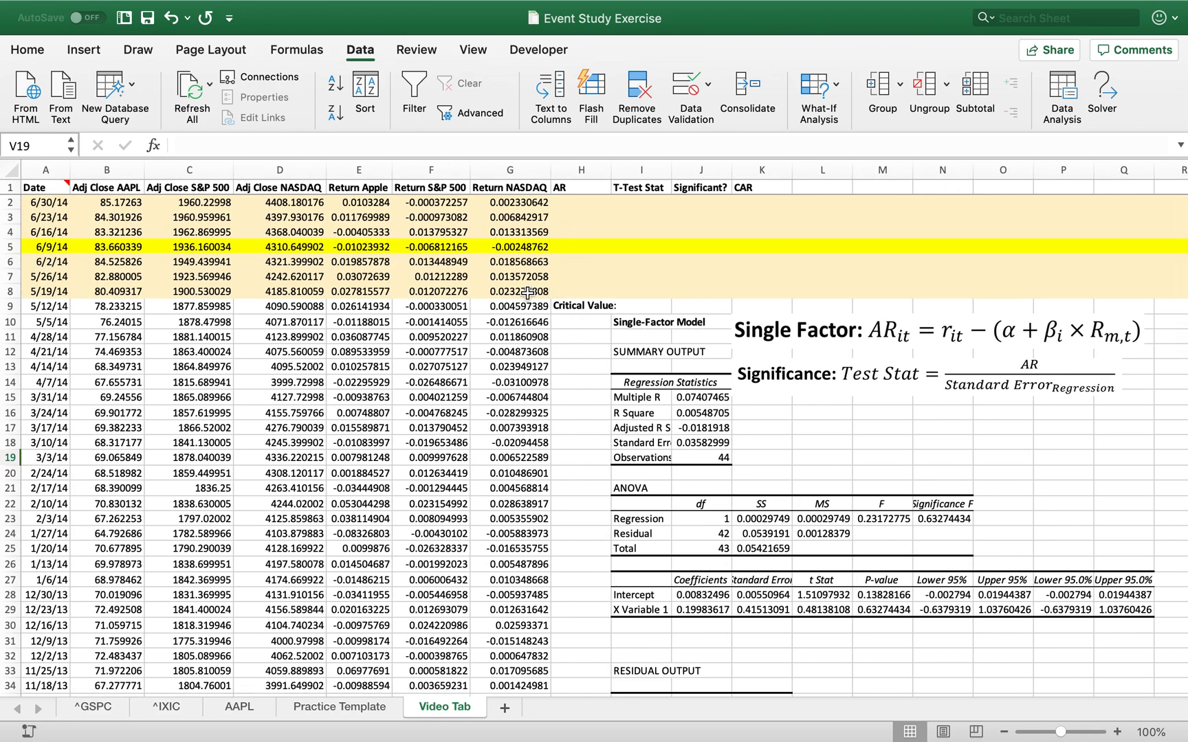
mouse_move(578, 291)
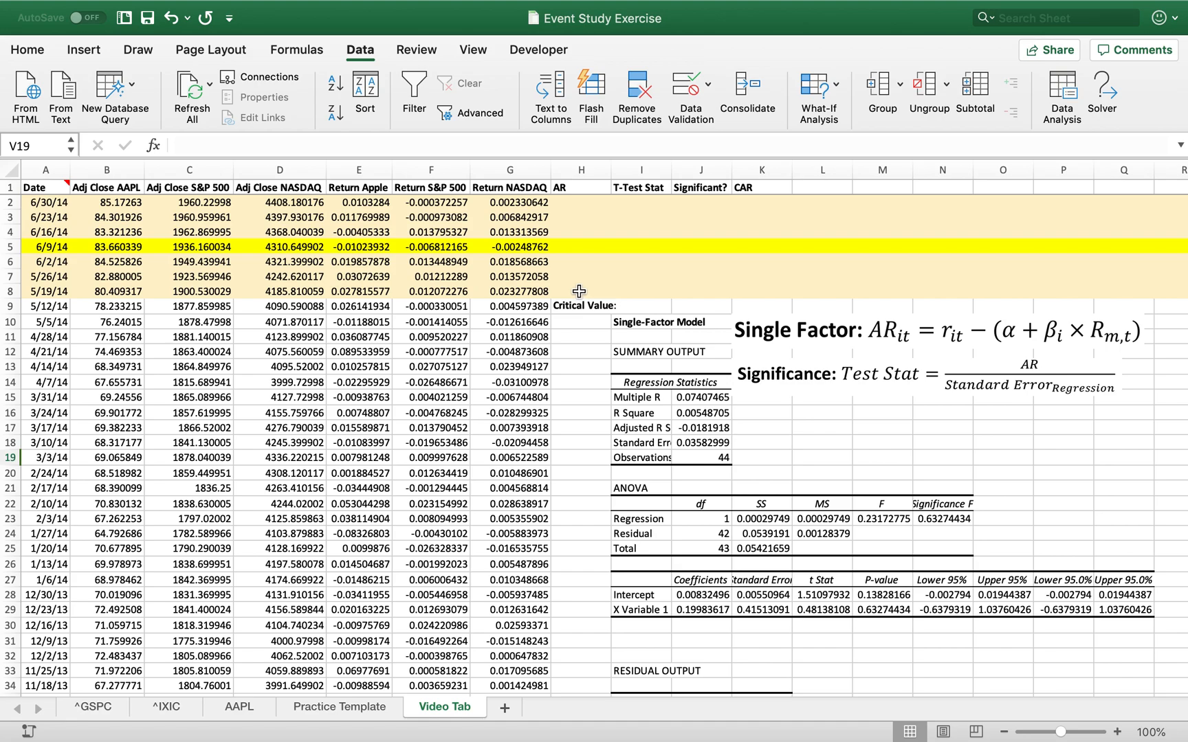
mouse_move(409, 255)
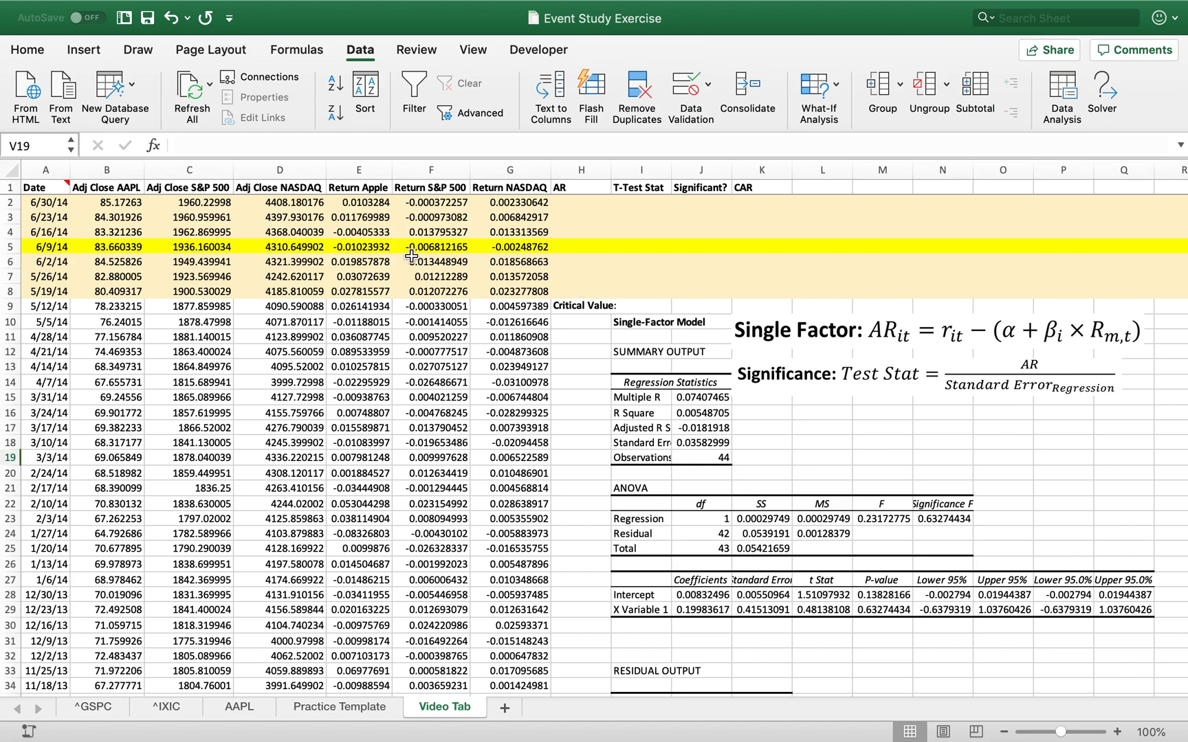
mouse_move(437, 246)
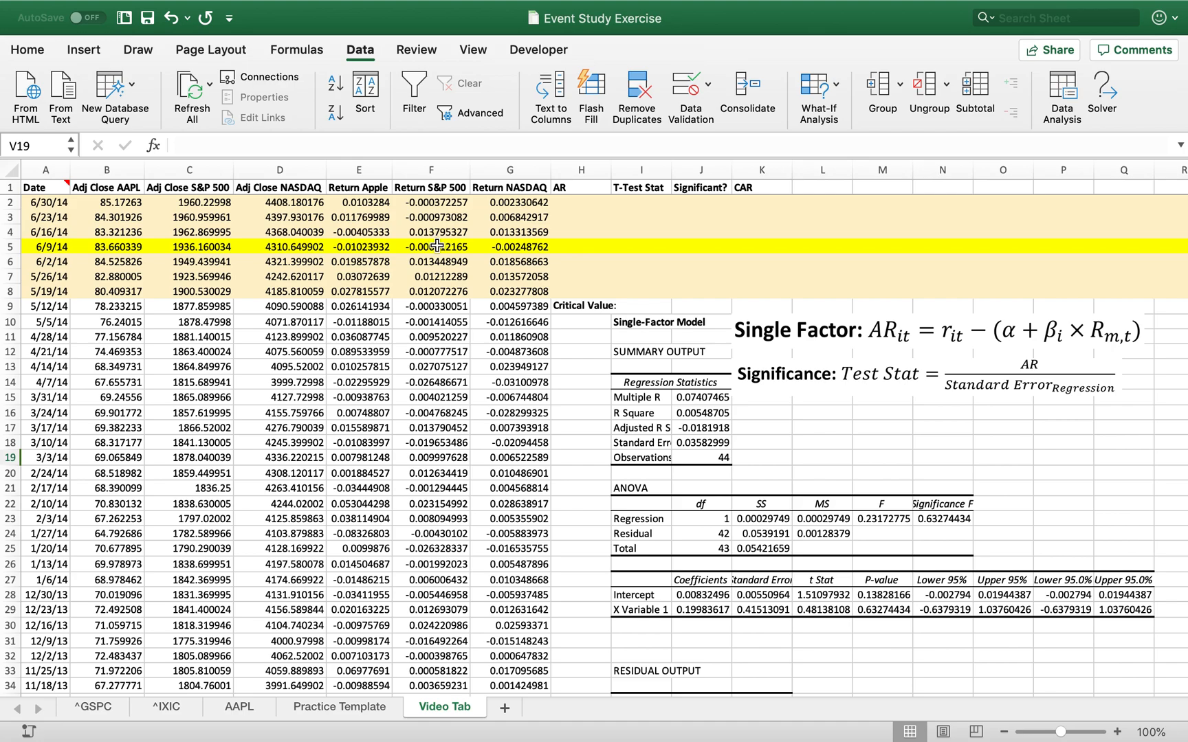
click(670, 306)
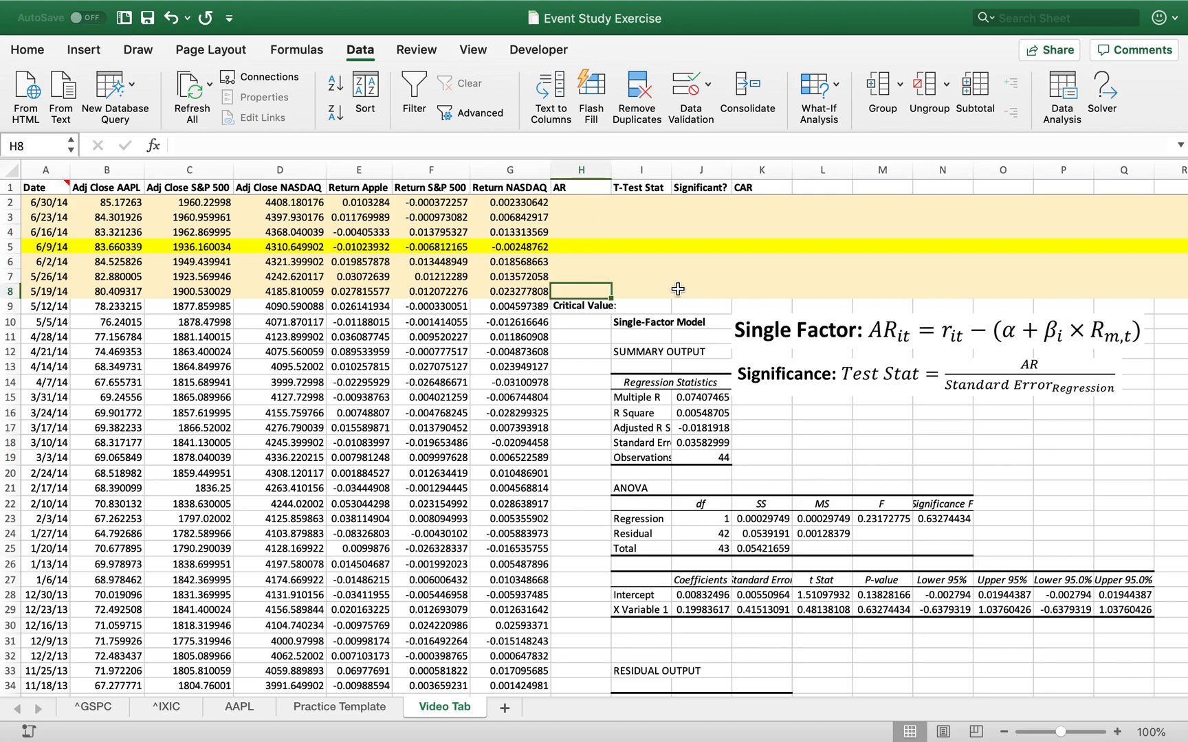
click(581, 202)
text(=)
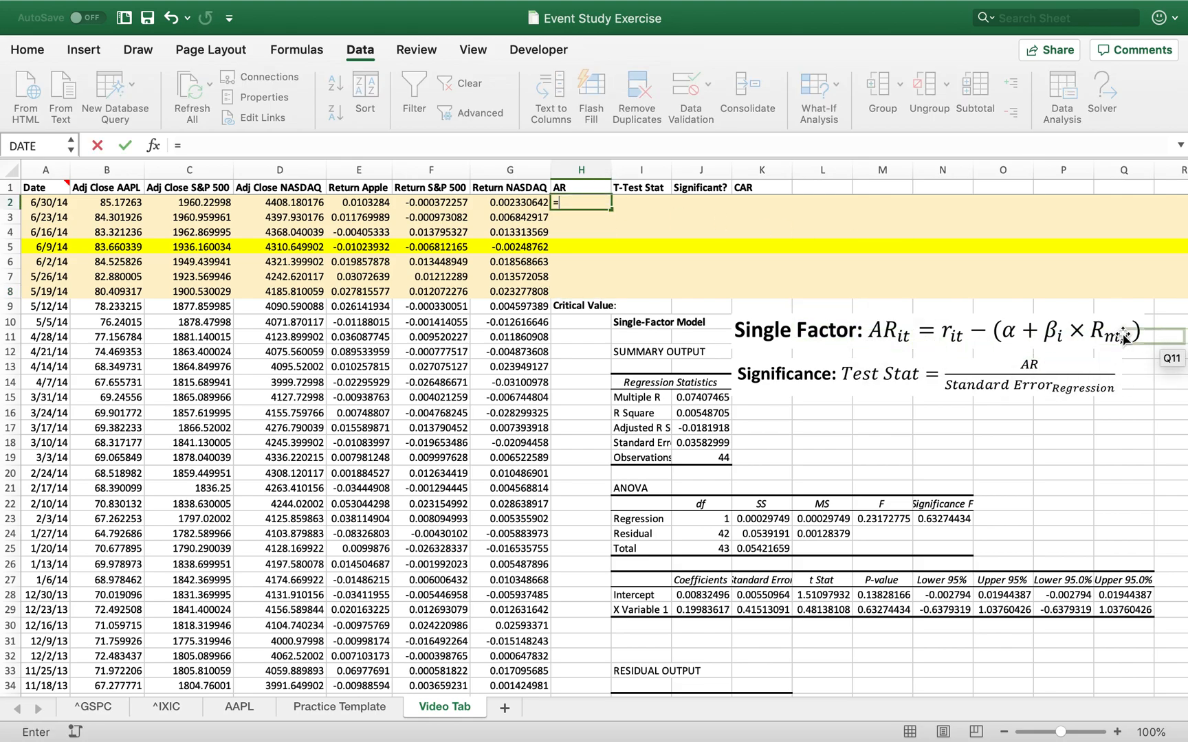
mouse_move(701, 277)
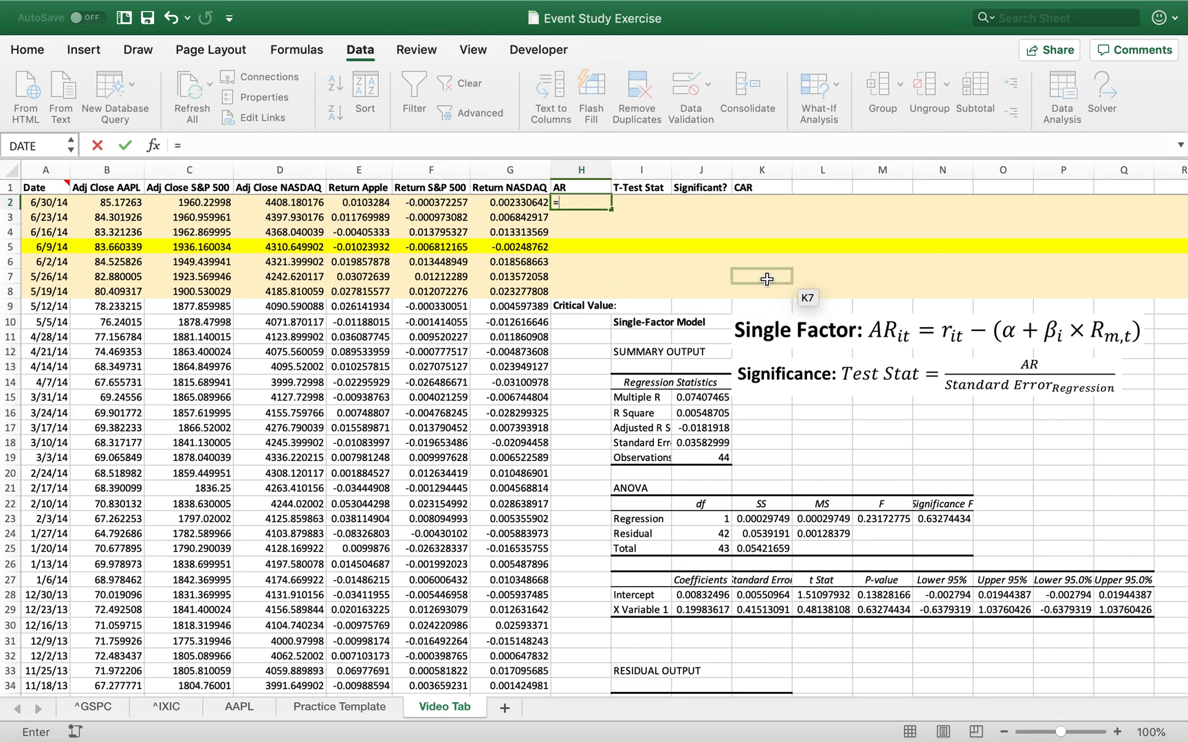
click(358, 202)
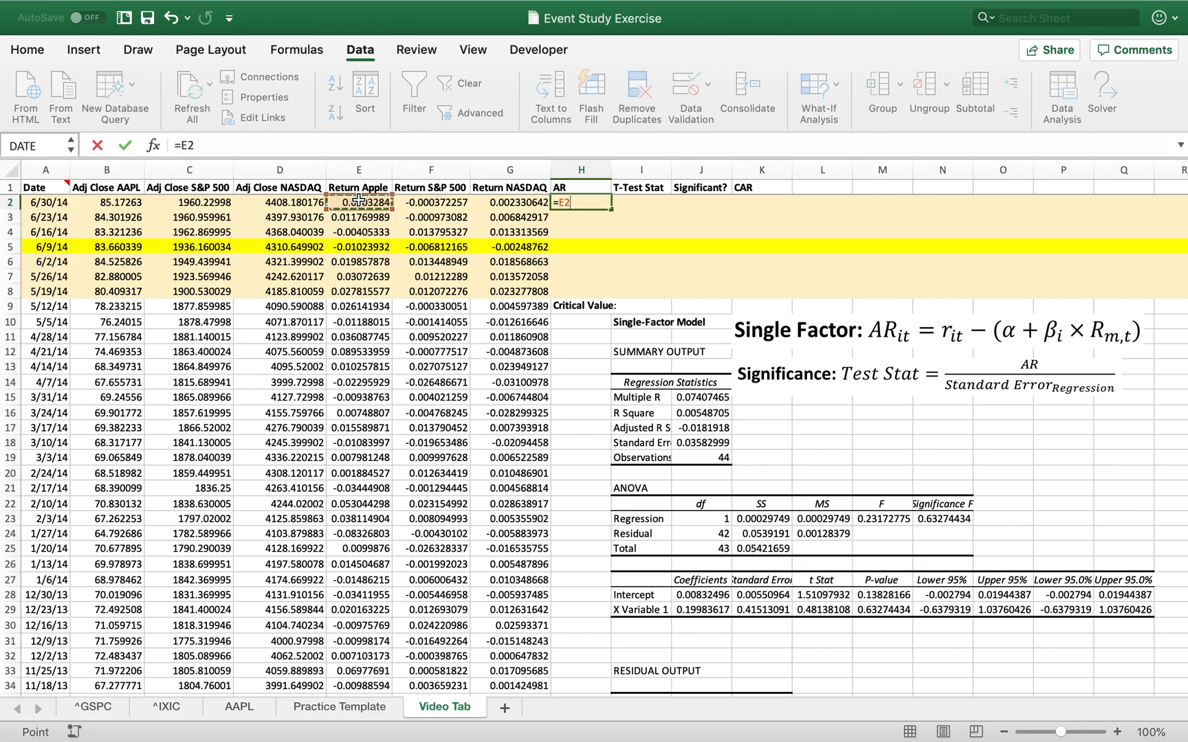
text(-()
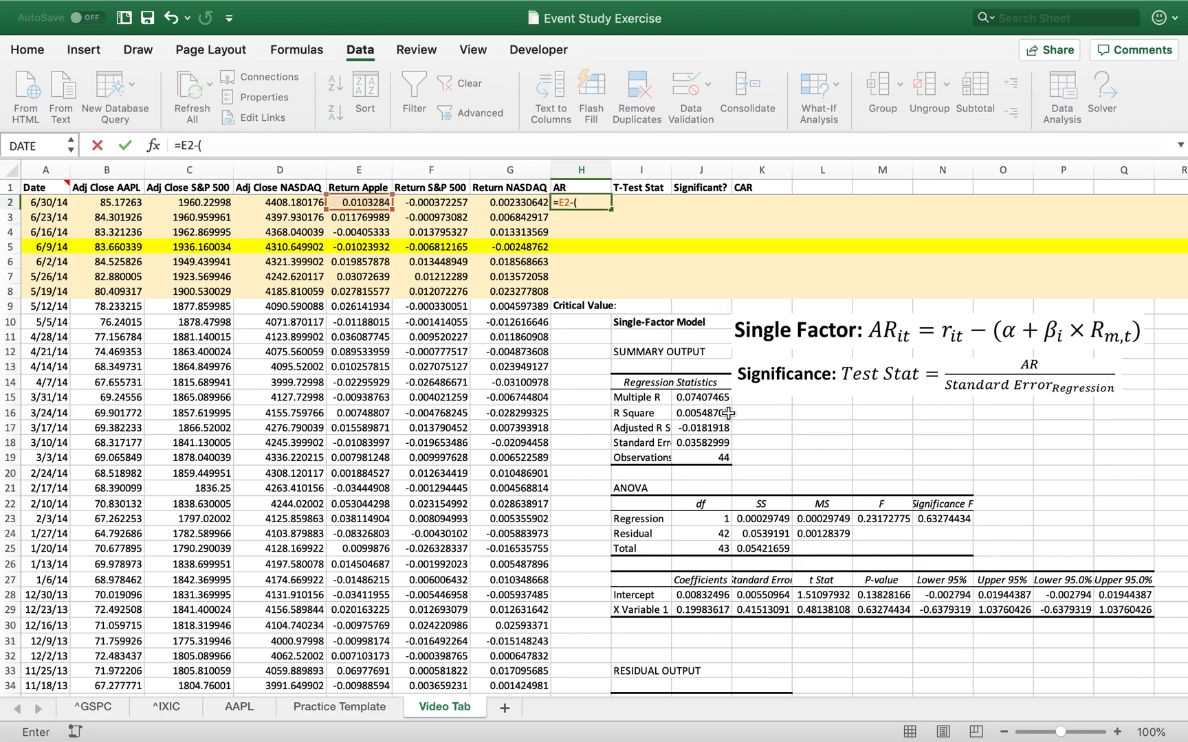
click(699, 595)
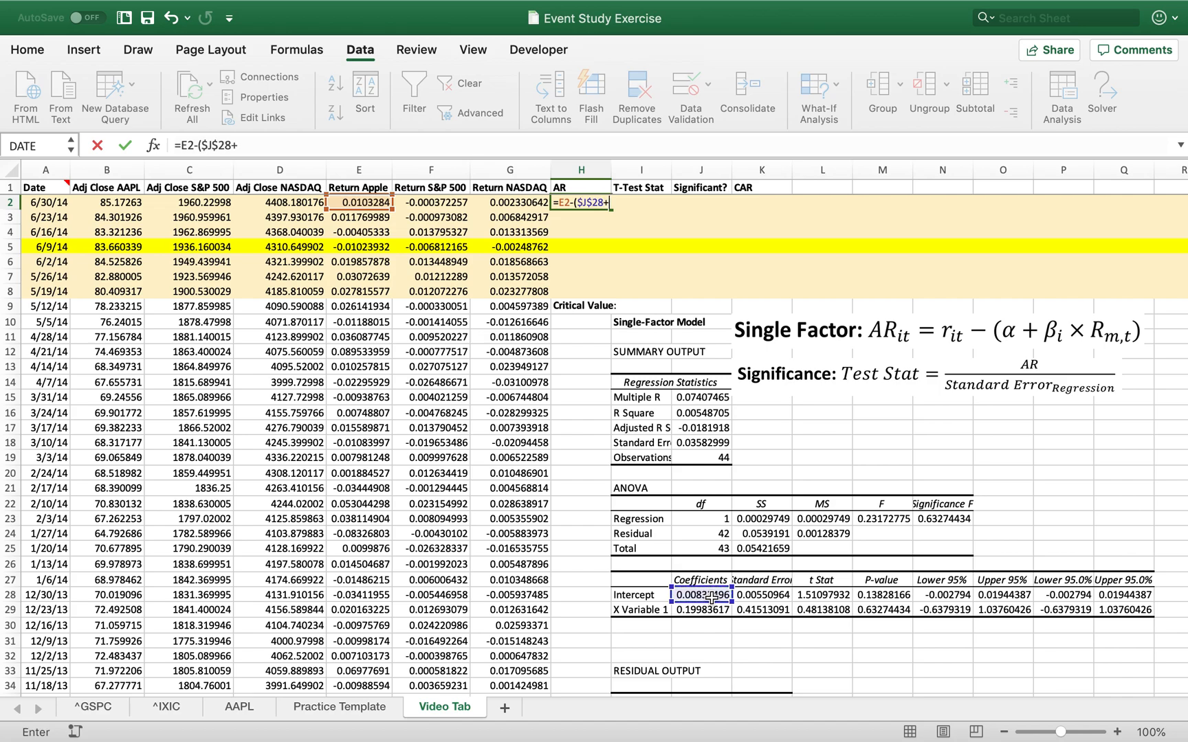
click(699, 607)
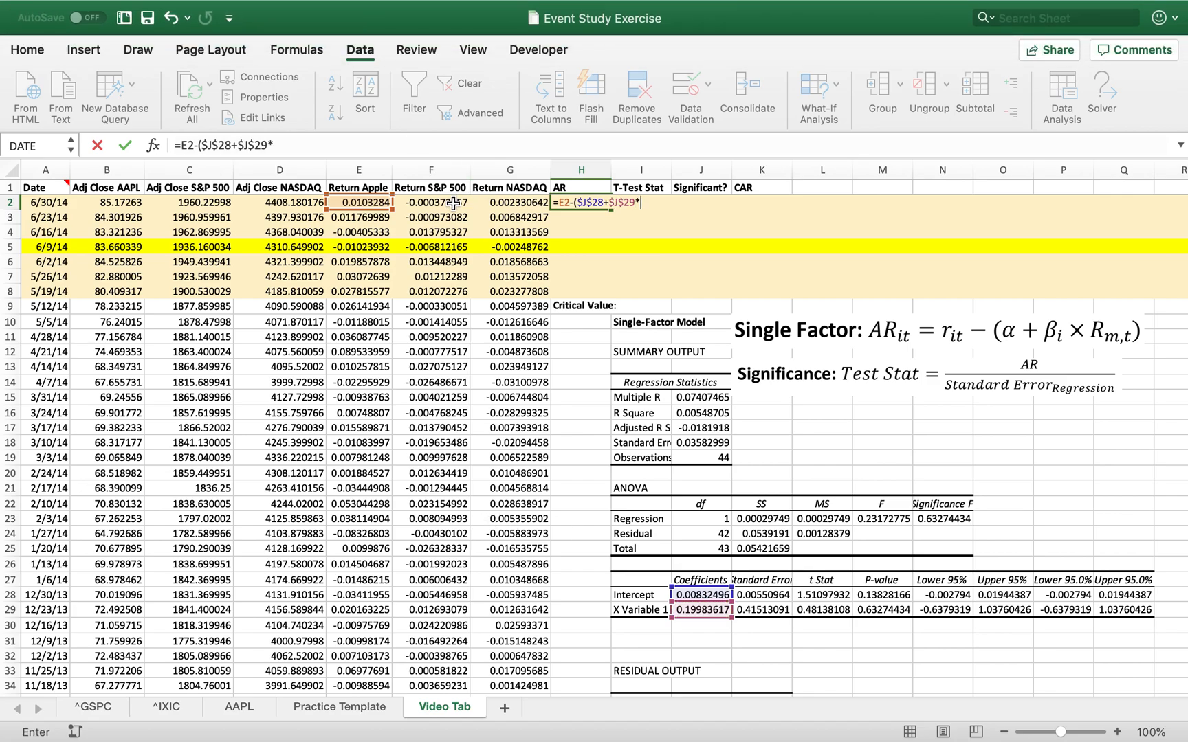
click(431, 202)
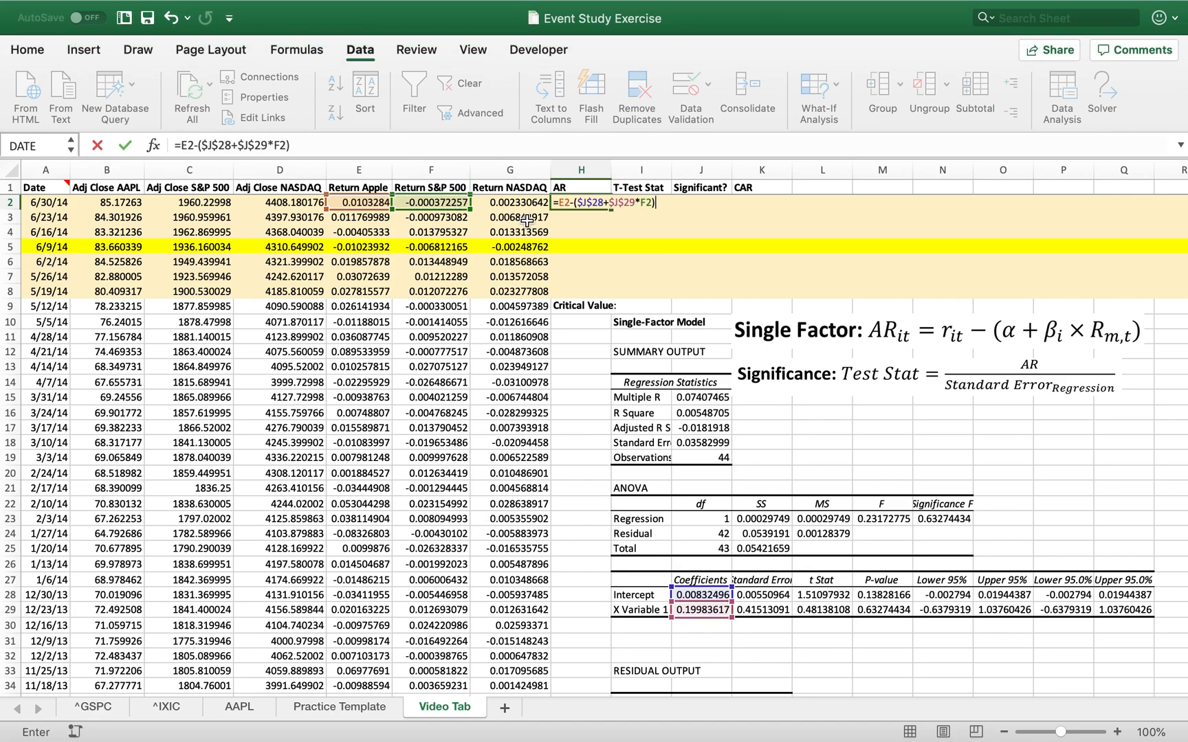
key(enter)
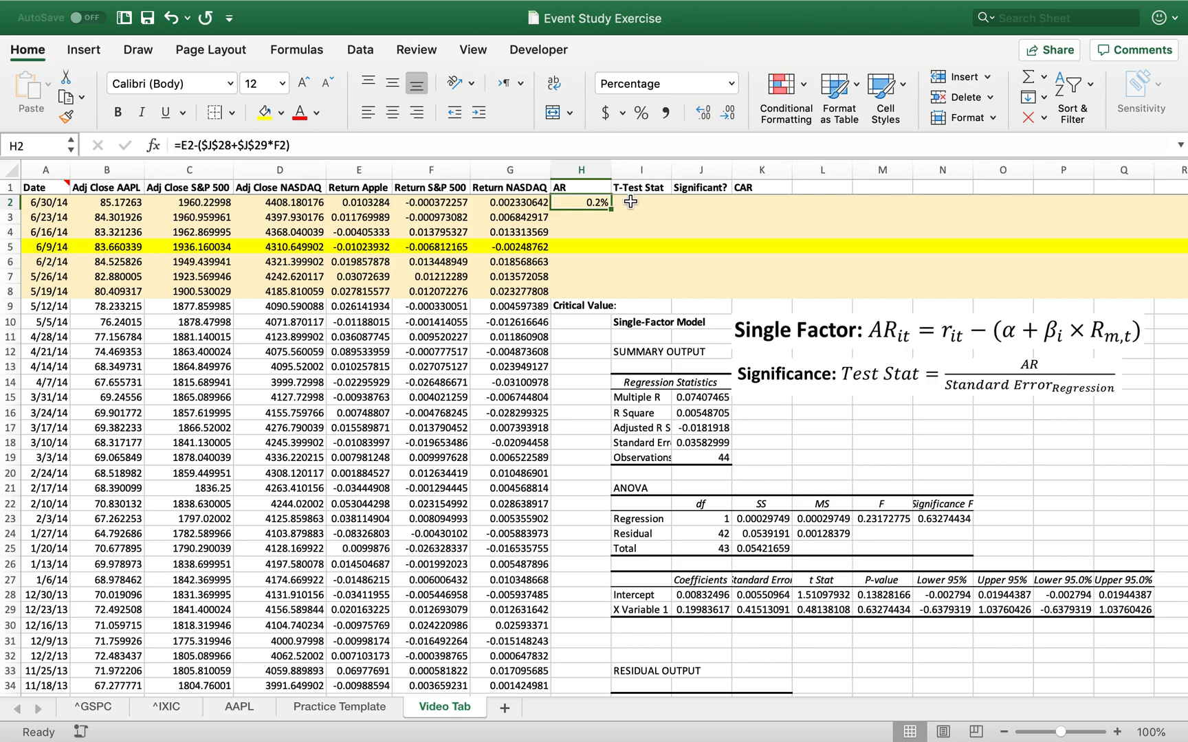
- Fill the AR formula down through H8 and check the copied formulas in H7, H2 and H5
drag(599, 209, 599, 298)
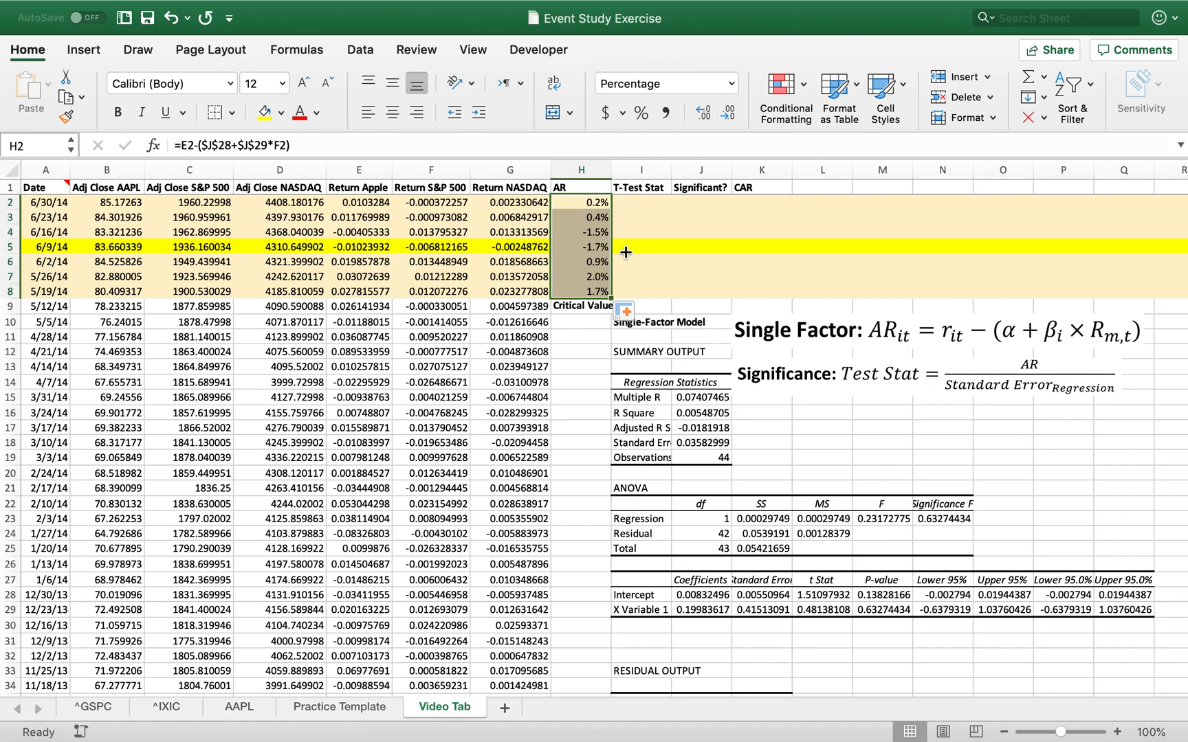
click(642, 262)
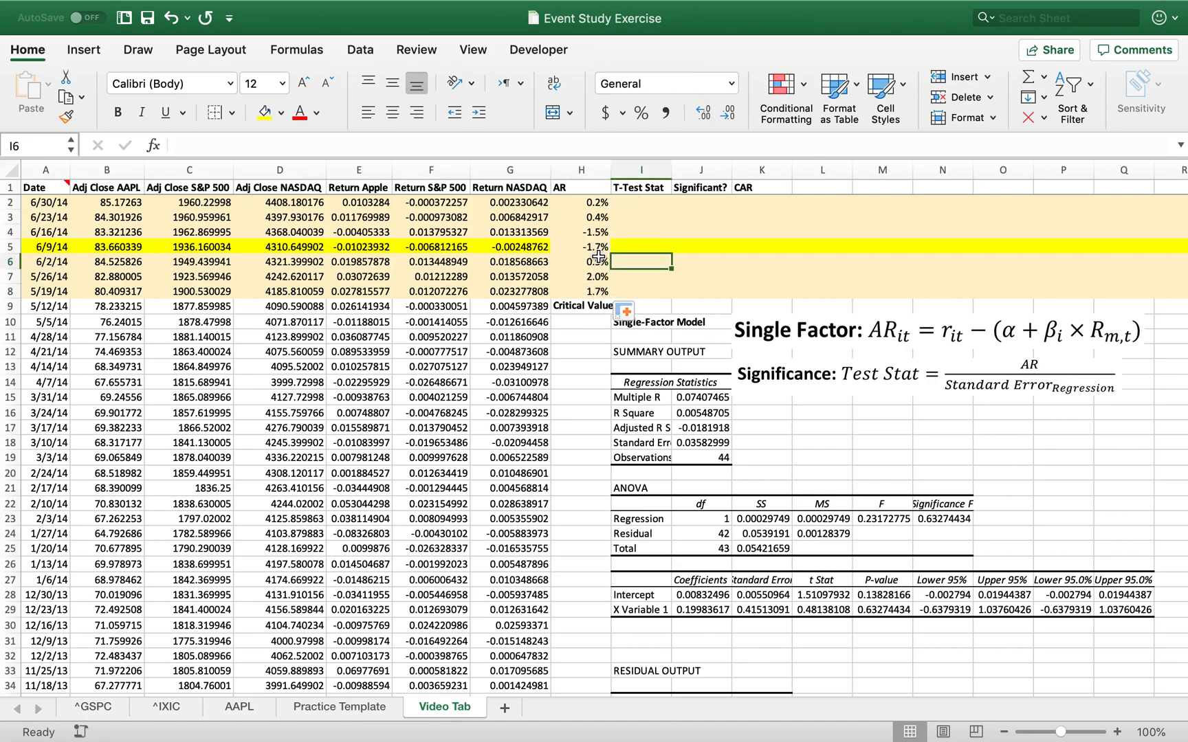
click(582, 276)
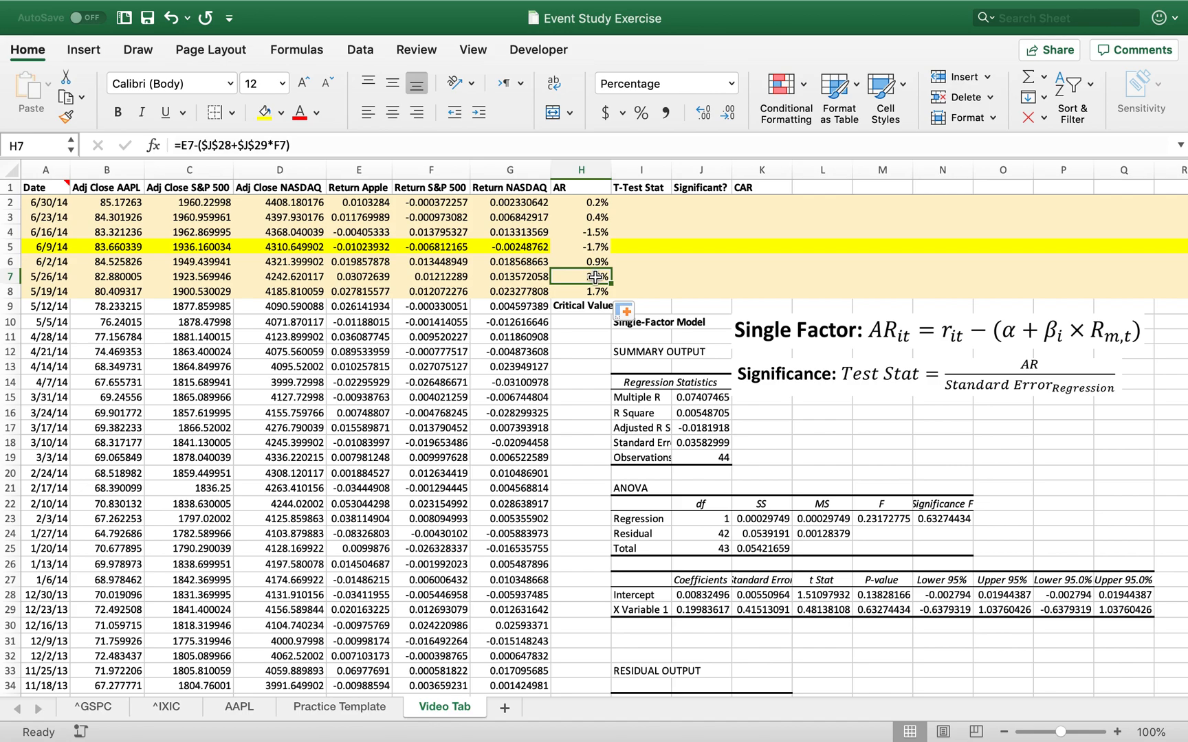
click(580, 202)
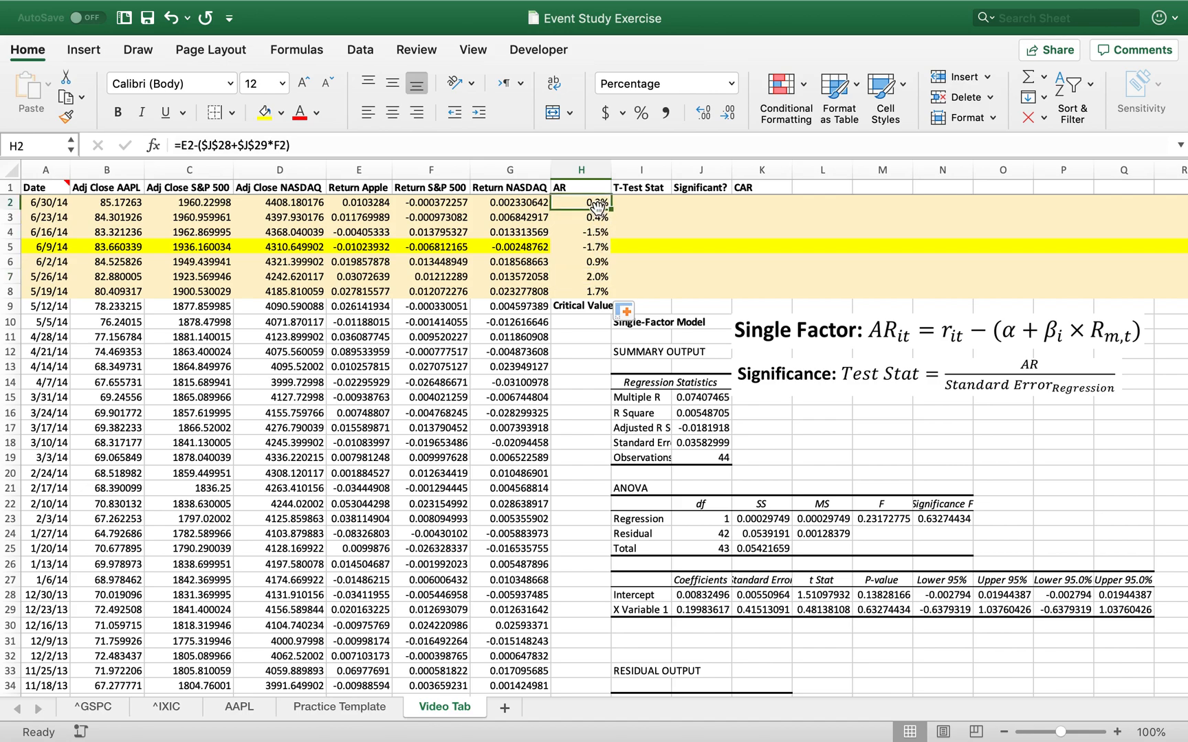
click(580, 246)
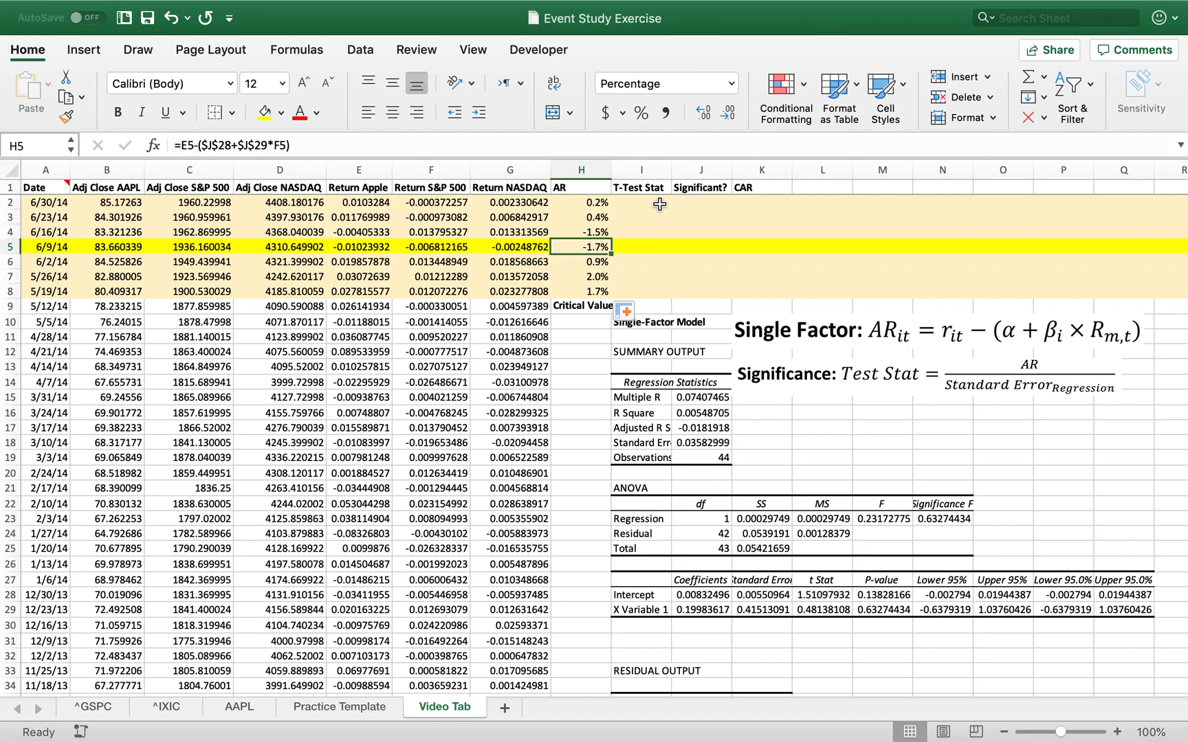
click(640, 203)
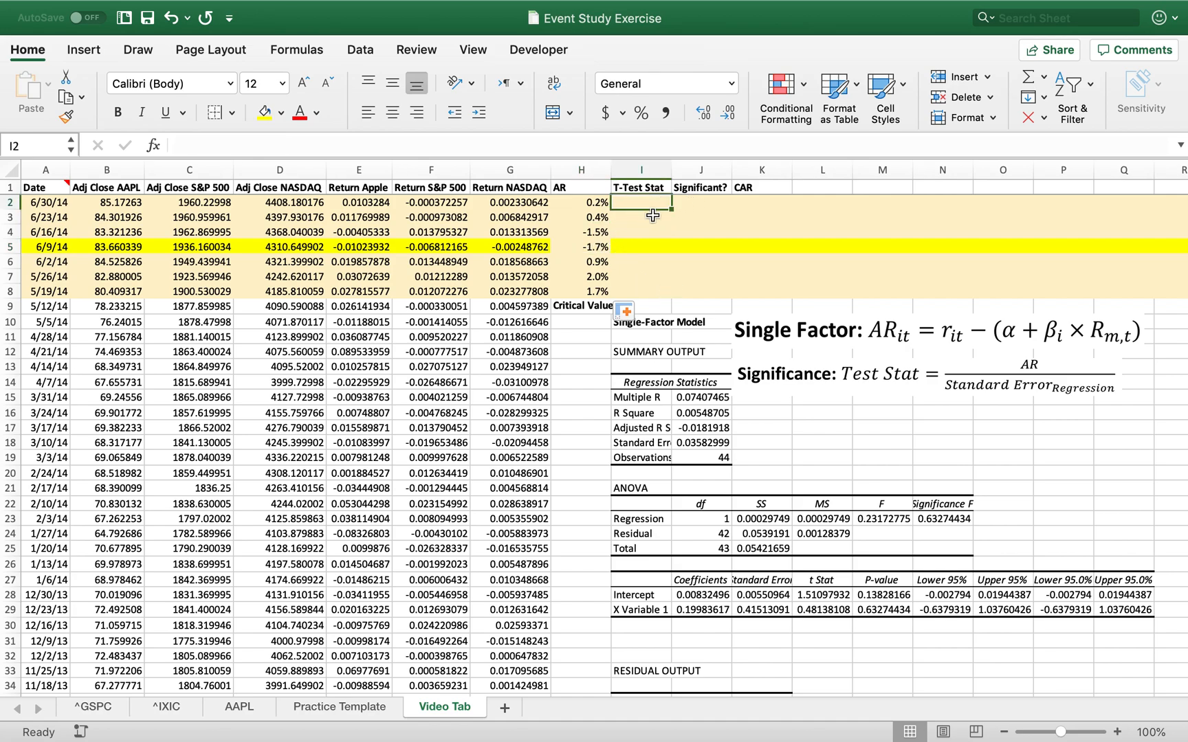
mouse_move(647, 299)
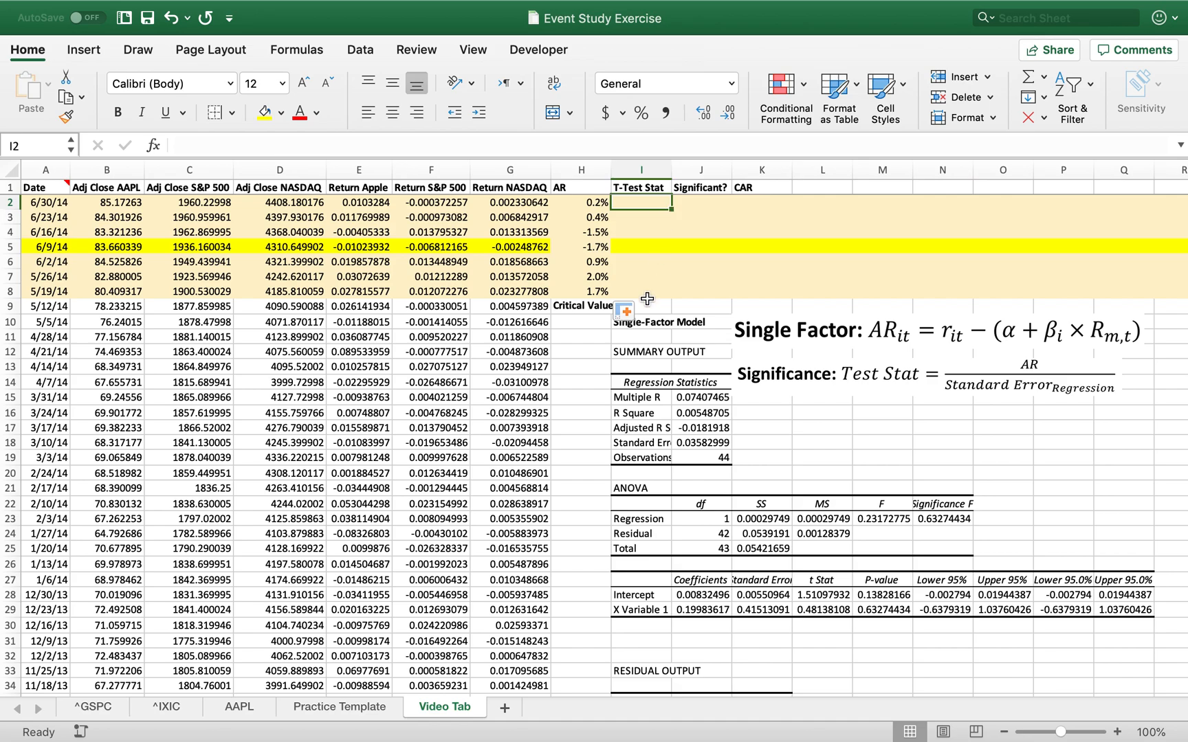
mouse_move(586, 275)
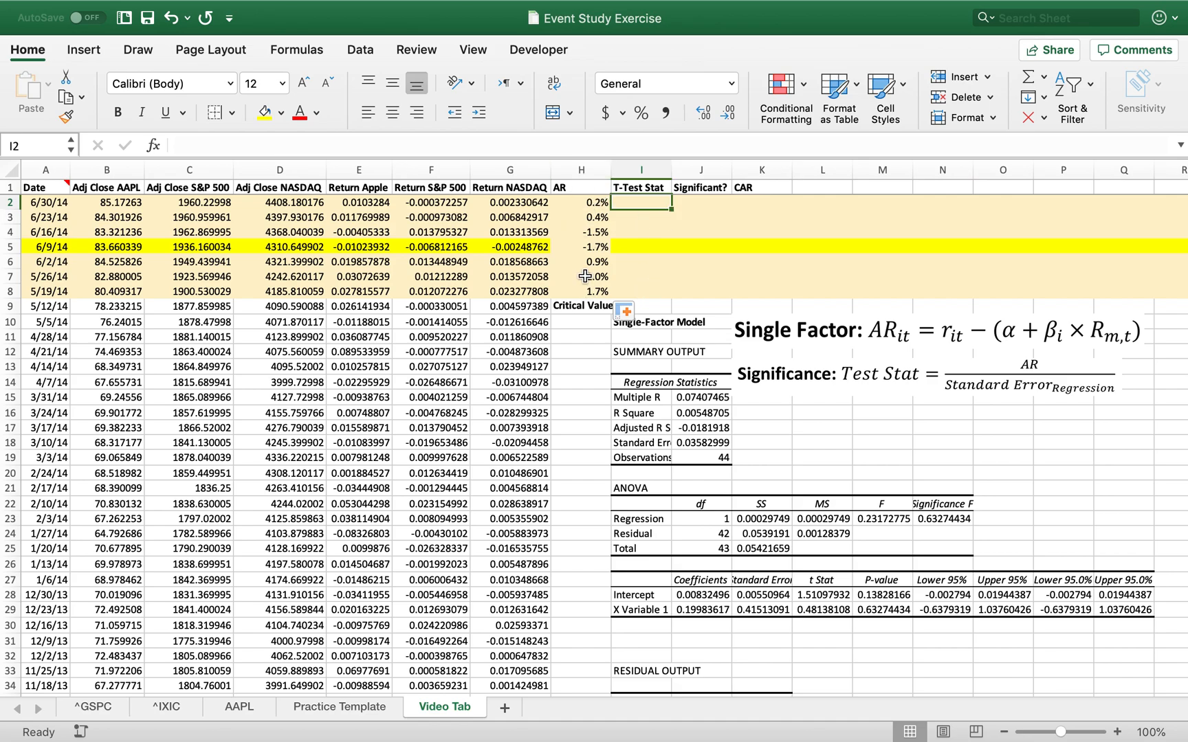
- Enter the critical value =T.INV.2T(.05,J24) beside the Critical Value label in I9
click(640, 306)
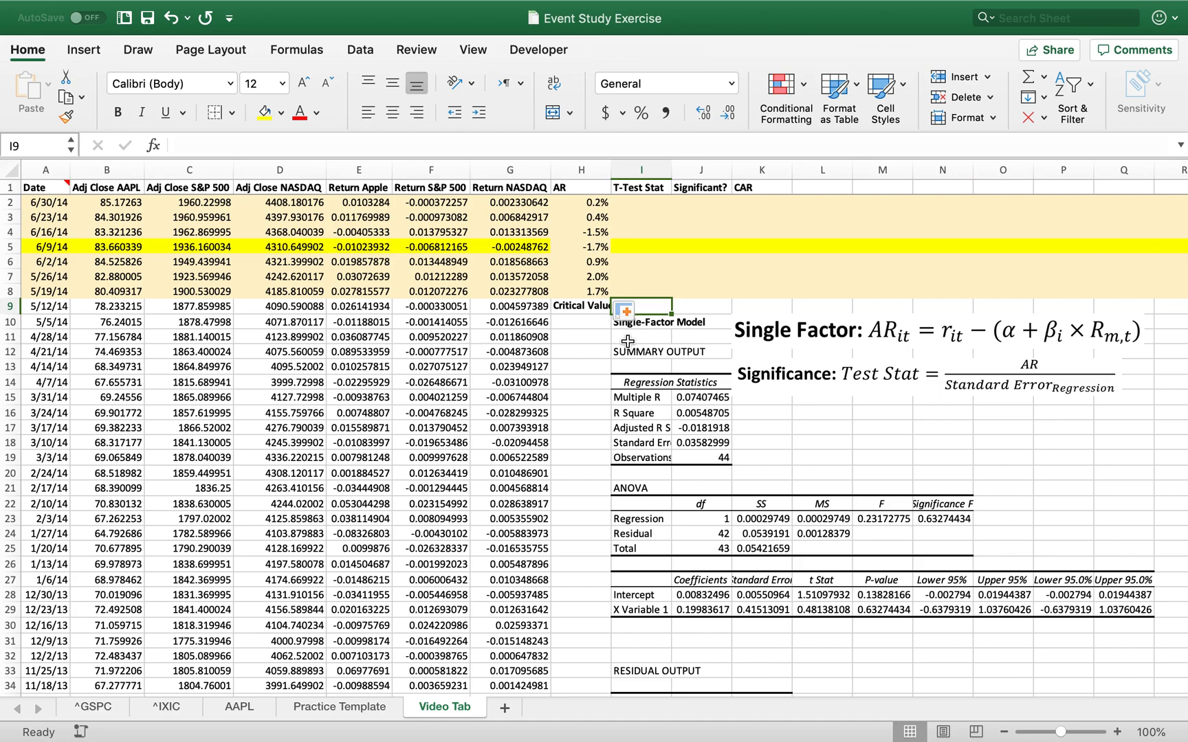
mouse_move(596, 315)
text(=)
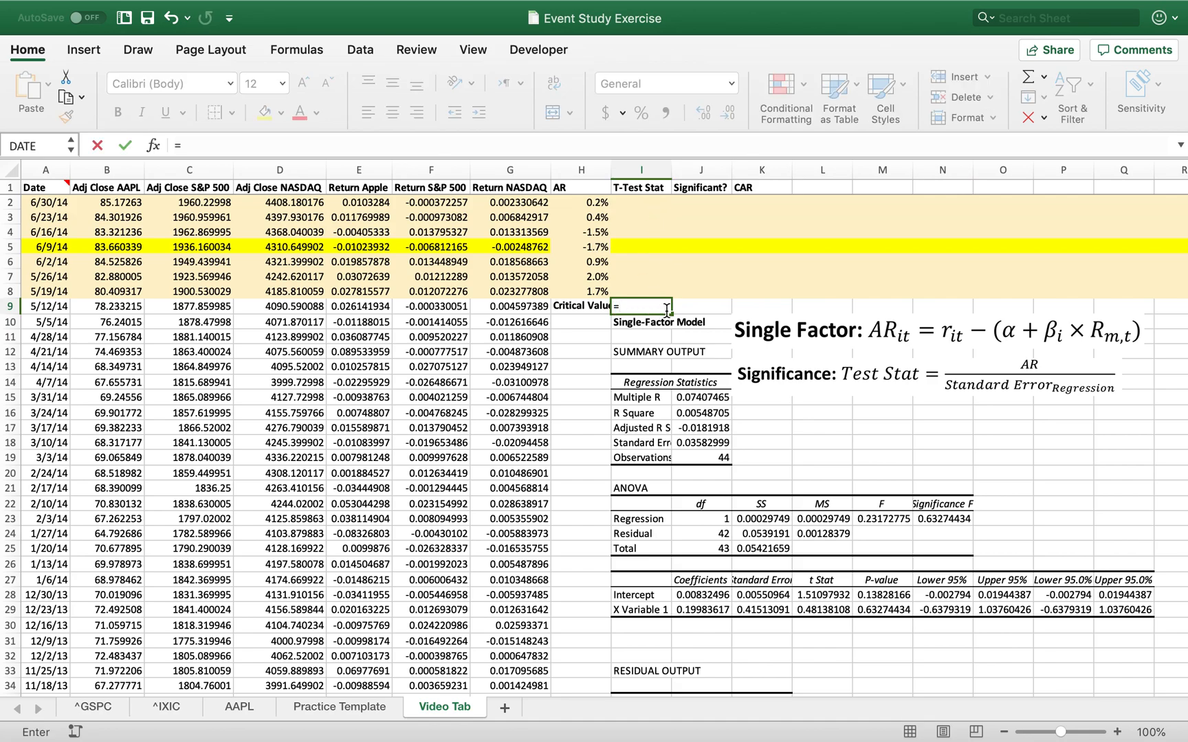
text(t.inv)
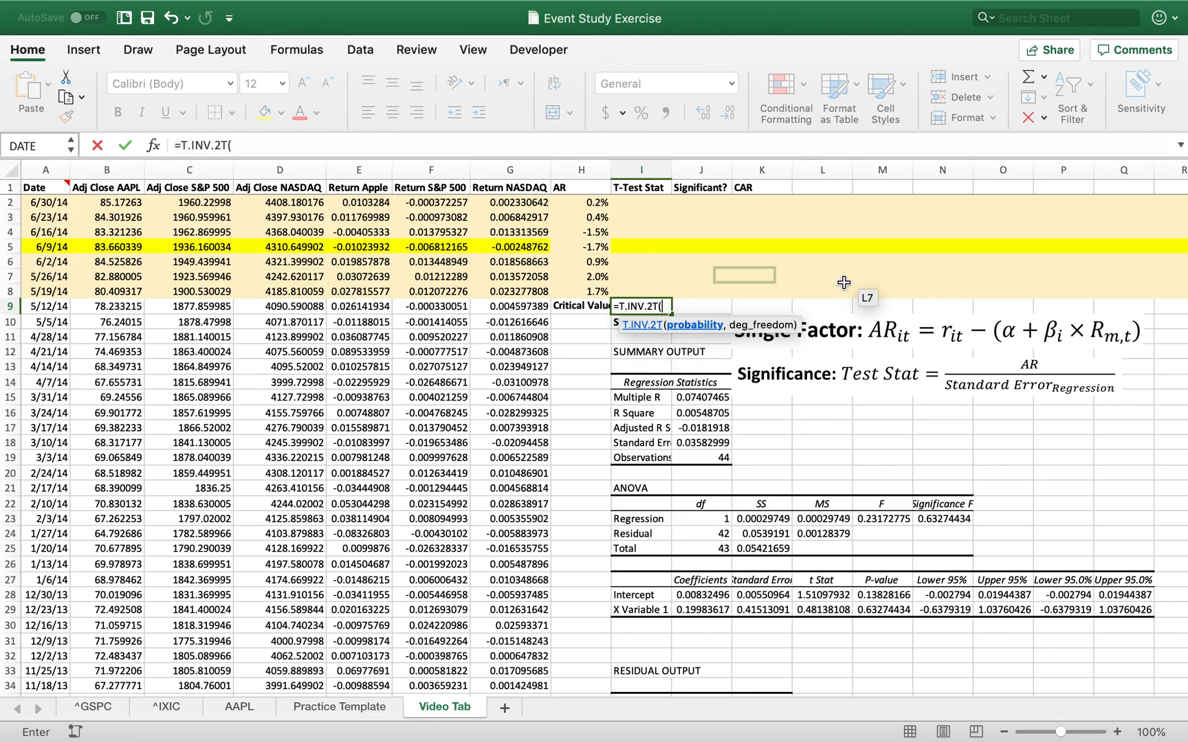
mouse_move(587, 424)
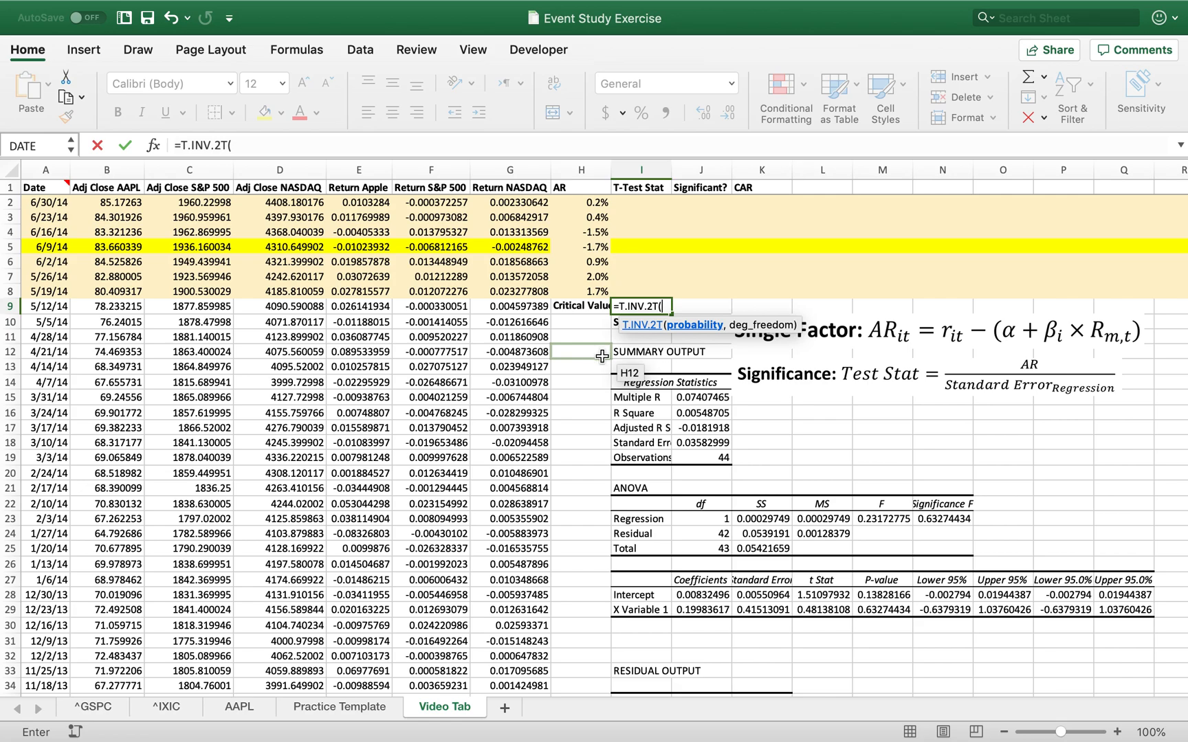
text(.05)
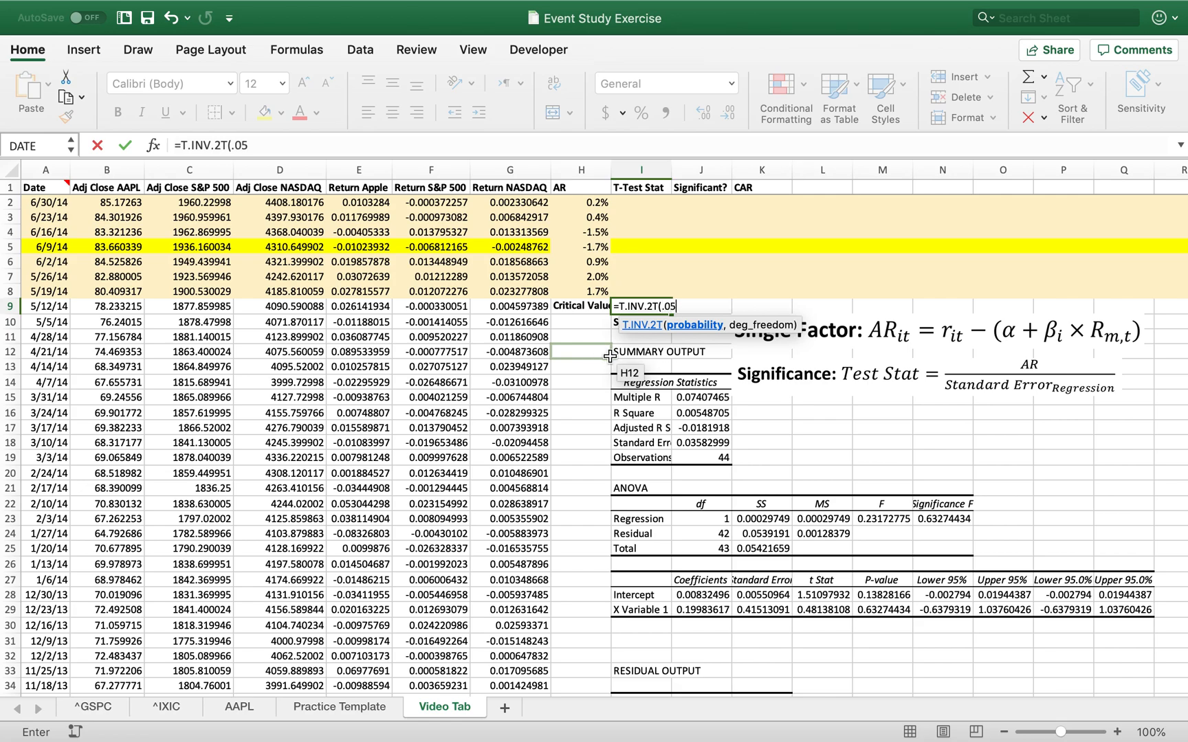
text(,)
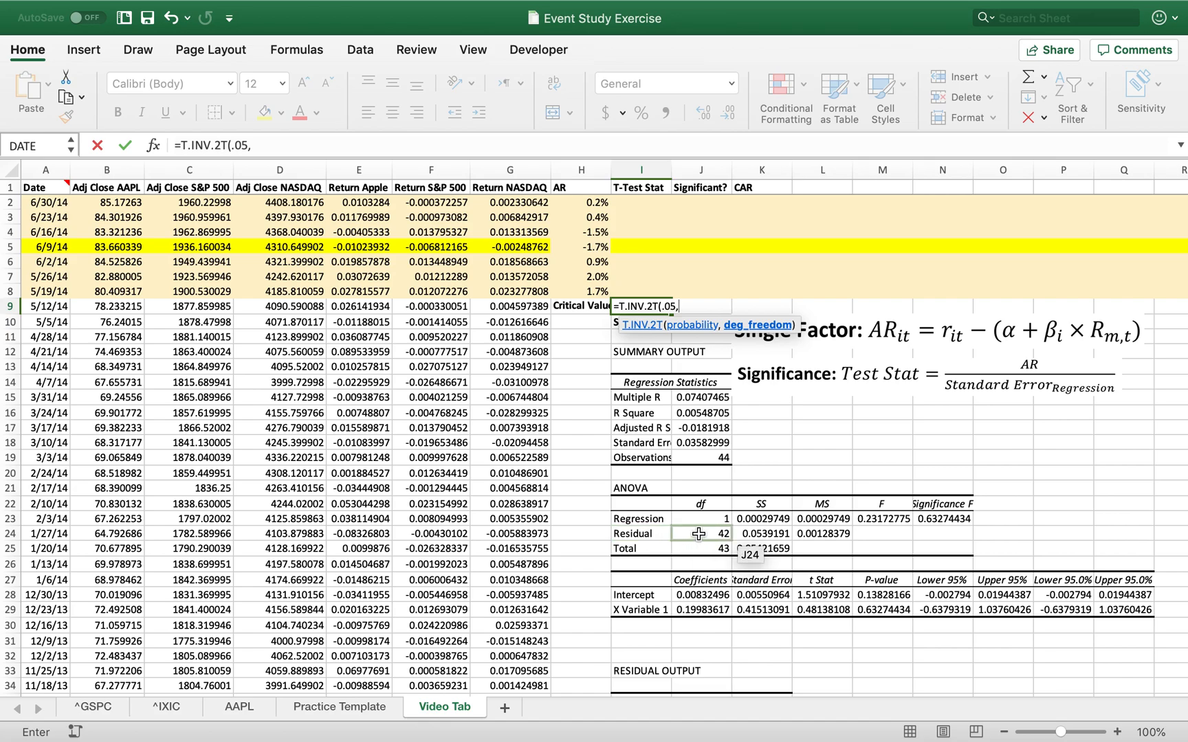
click(700, 533)
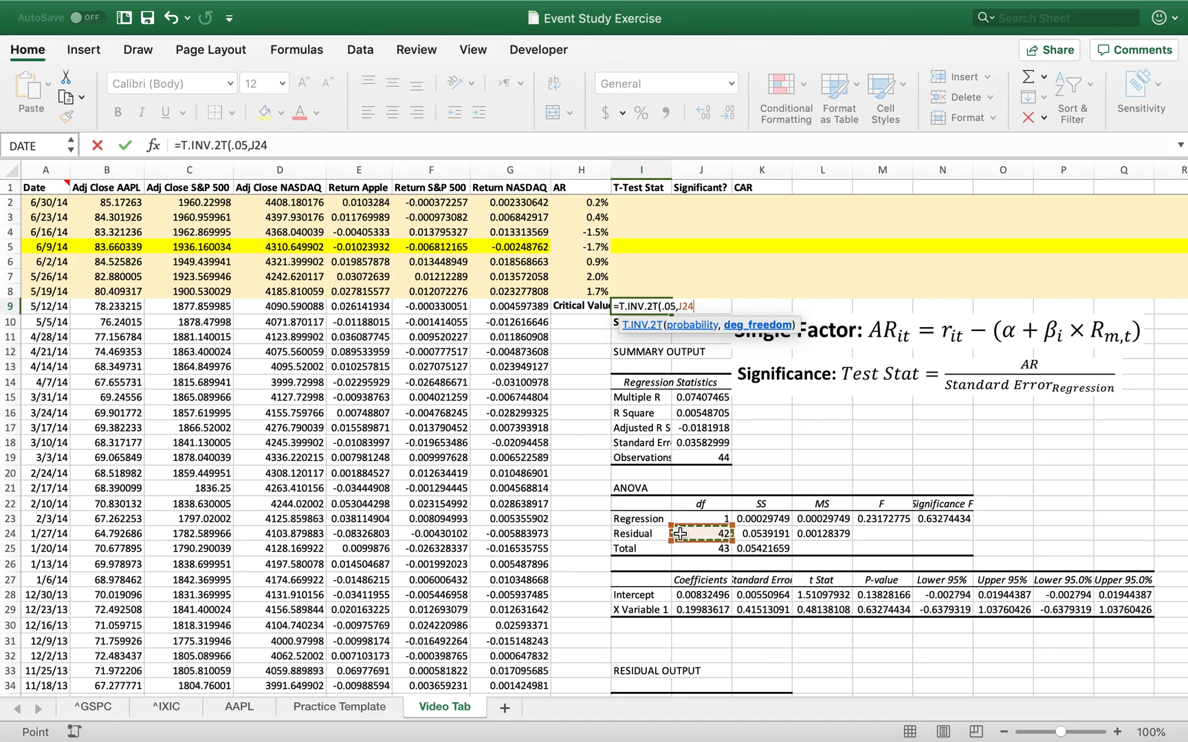
mouse_move(766, 486)
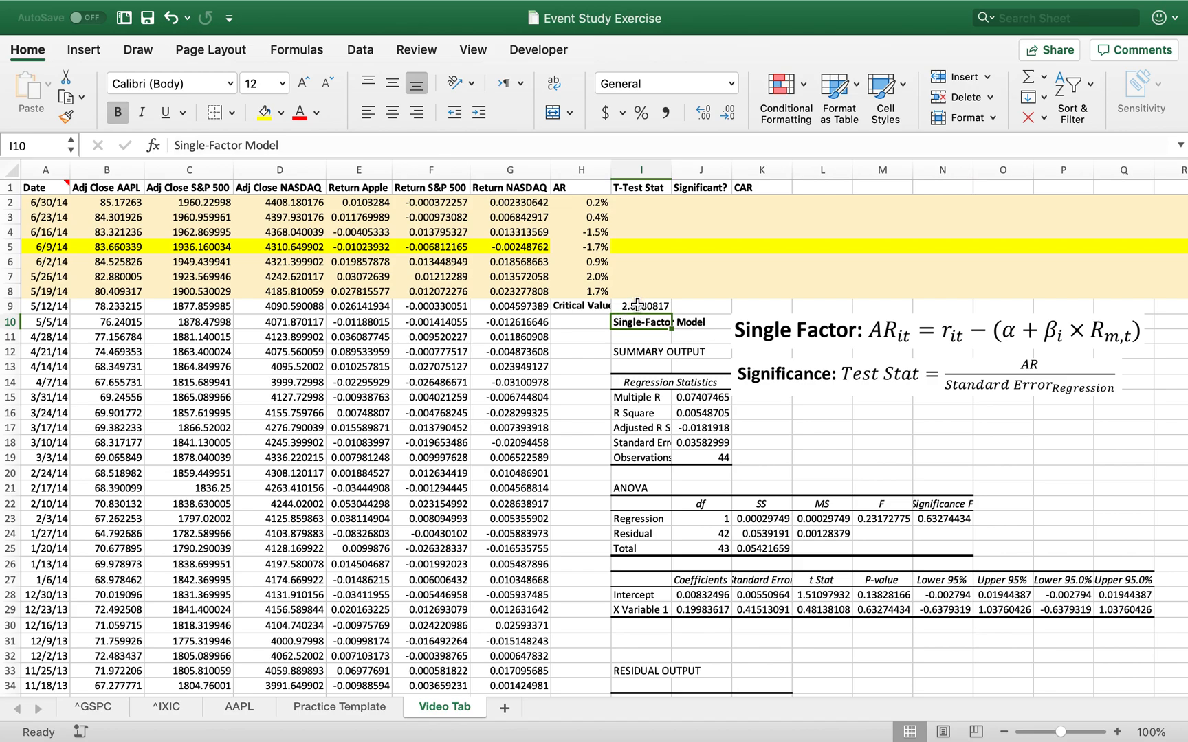
mouse_move(644, 242)
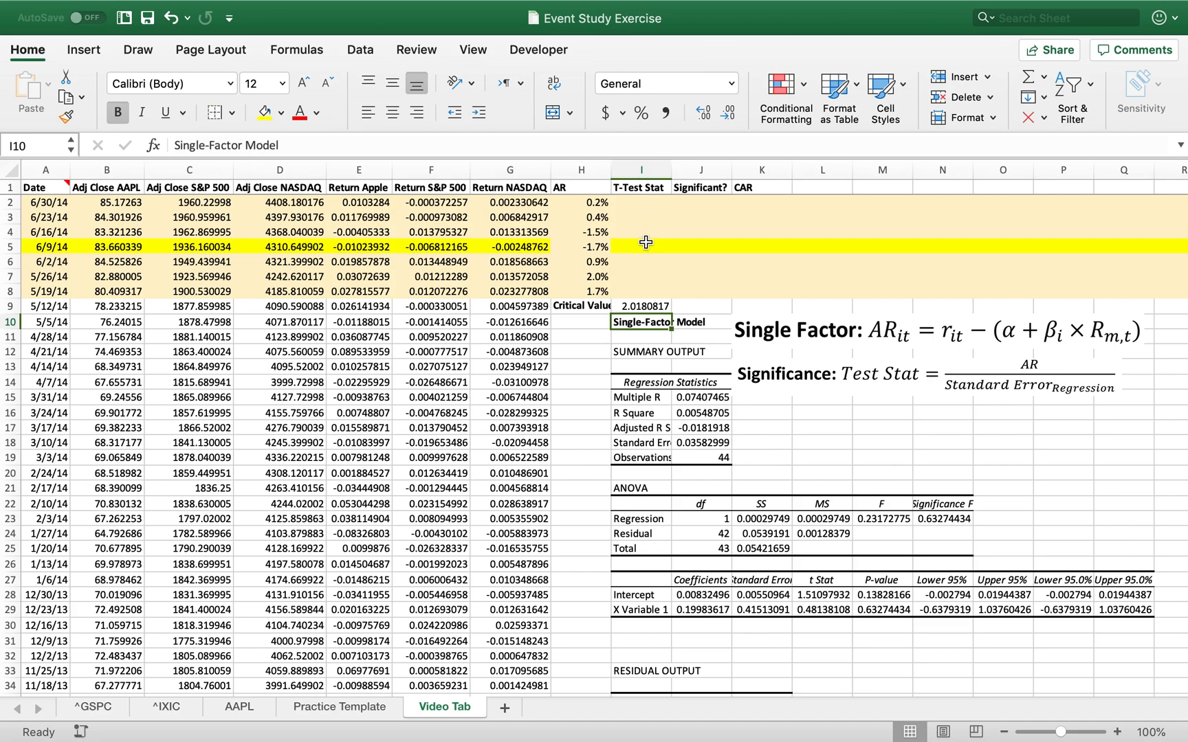
- Compute the t-statistic =H2/$J$18 in I2 and fill it down through I8
click(642, 202)
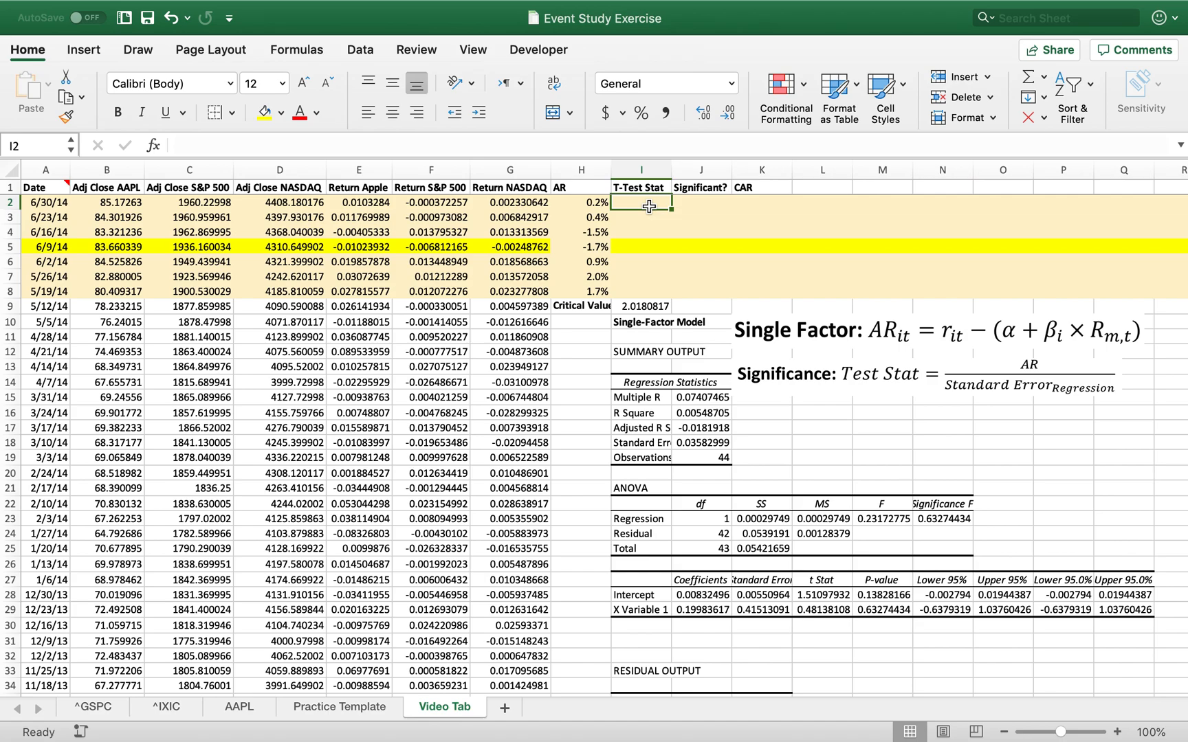
mouse_move(852, 385)
text(=)
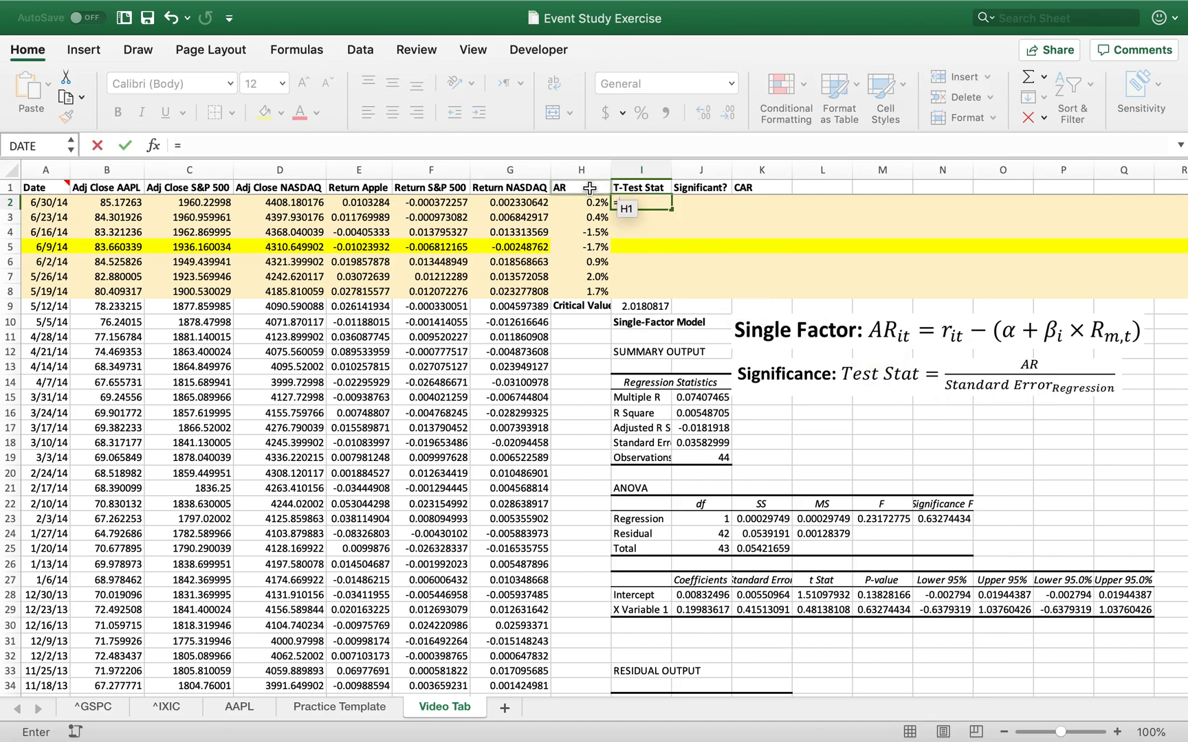
click(581, 202)
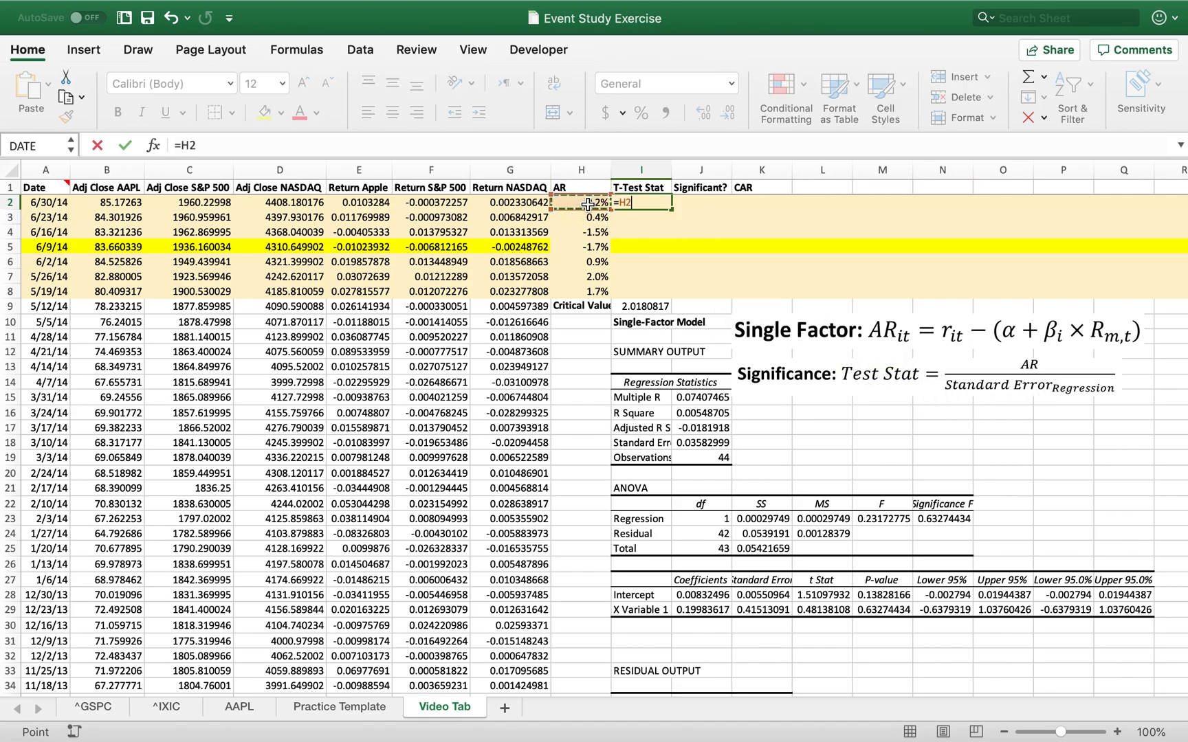
text(/$J$18)
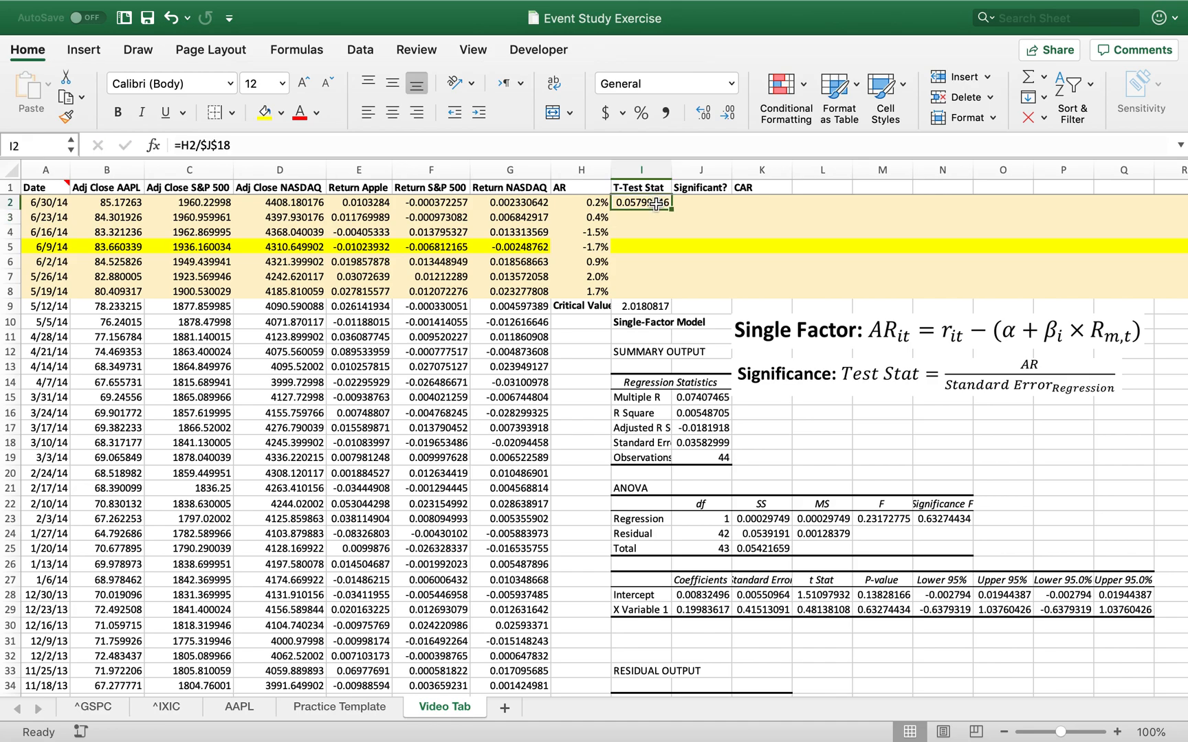
drag(659, 210, 660, 293)
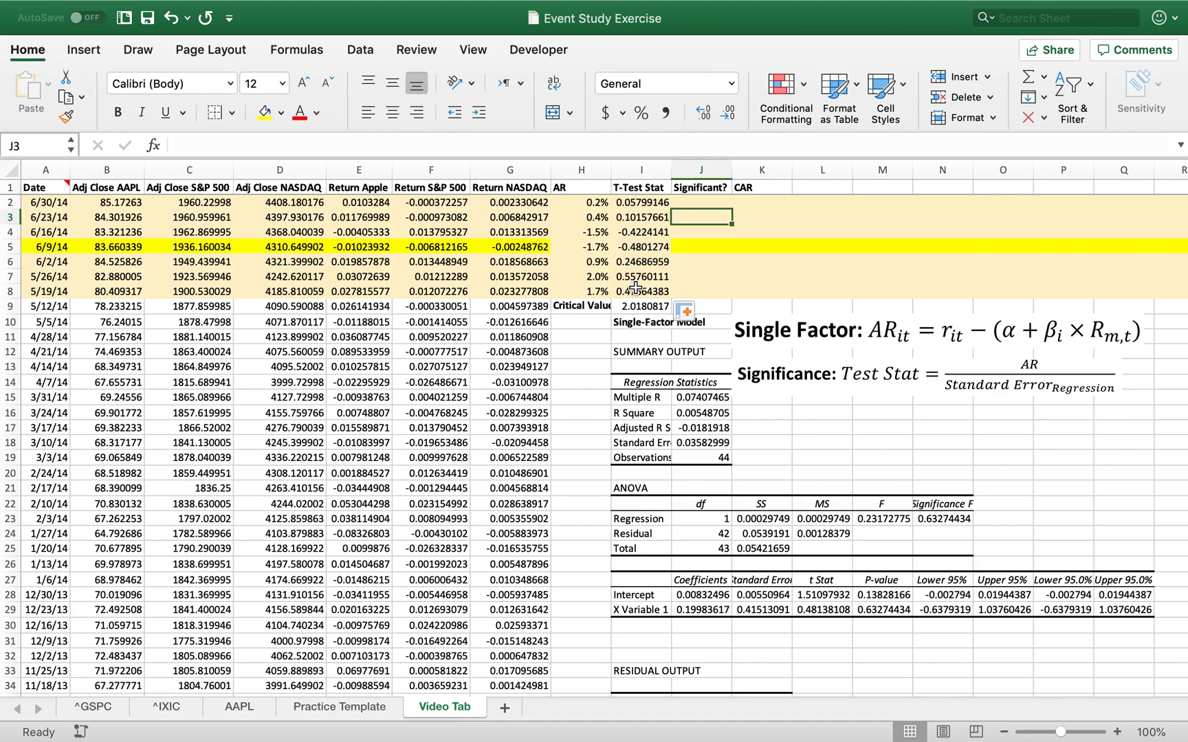
- Mark every Significant? entry in J2:J8 as No
text(No)
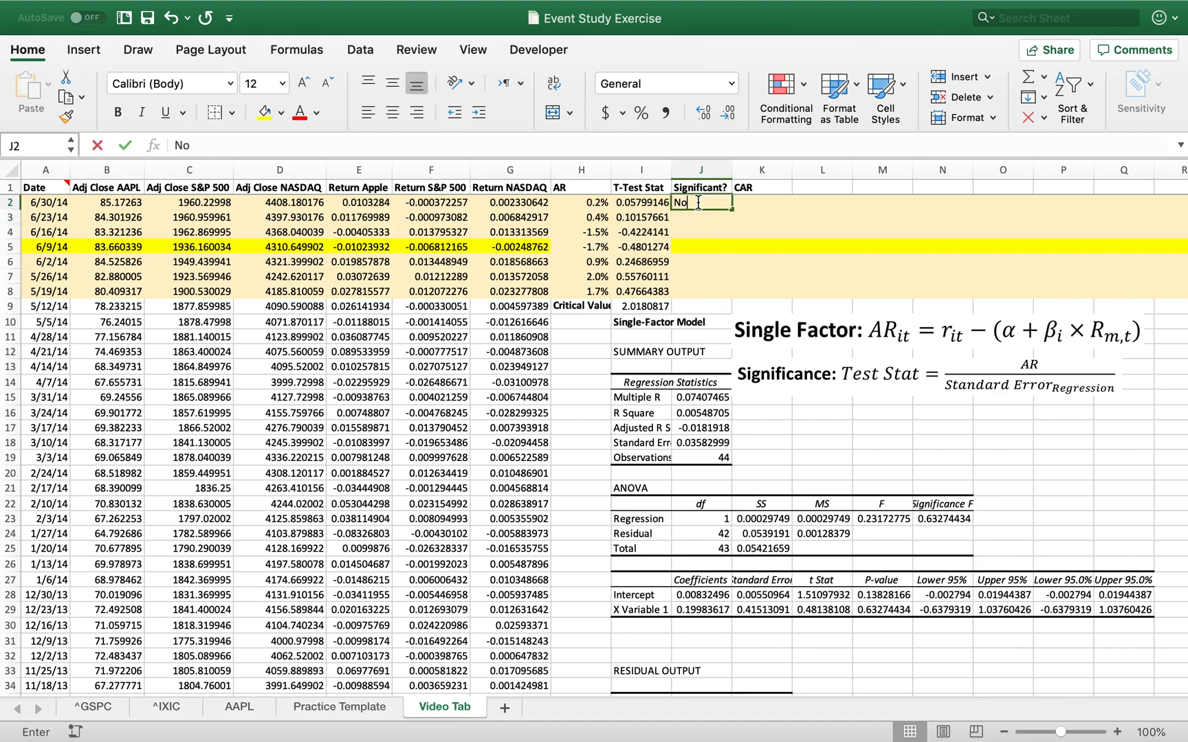
drag(699, 202, 700, 293)
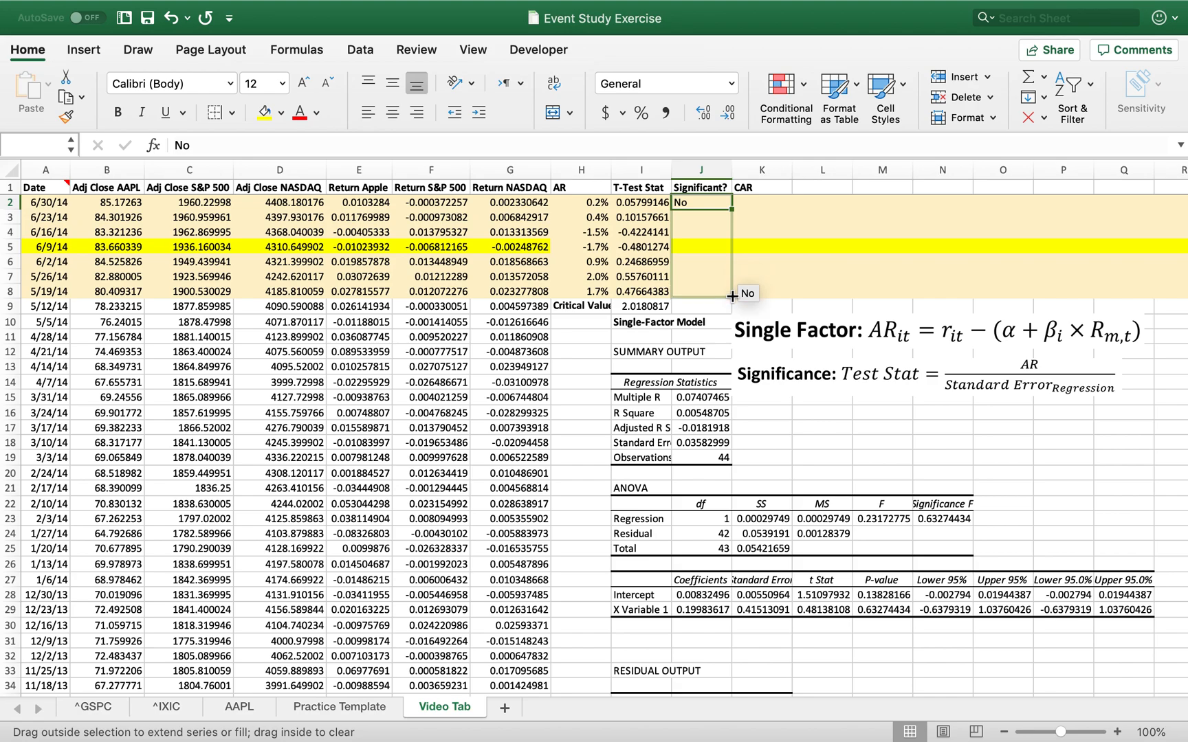
drag(701, 209, 701, 291)
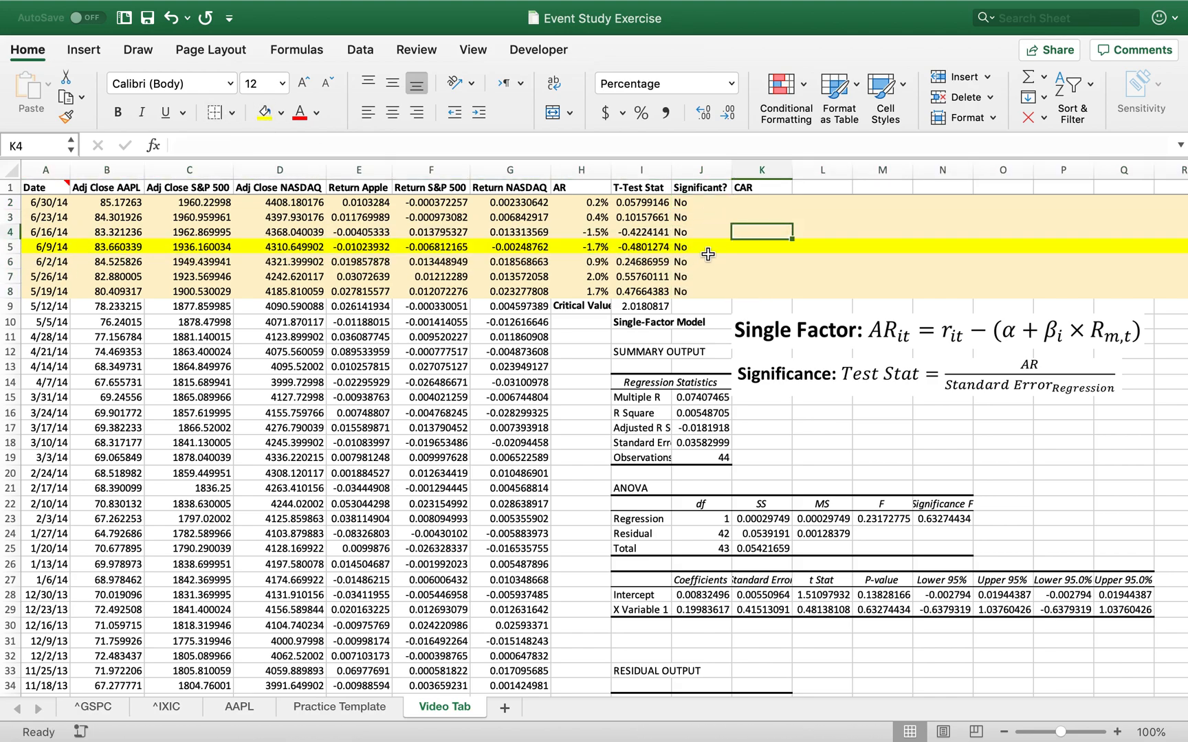
mouse_move(696, 250)
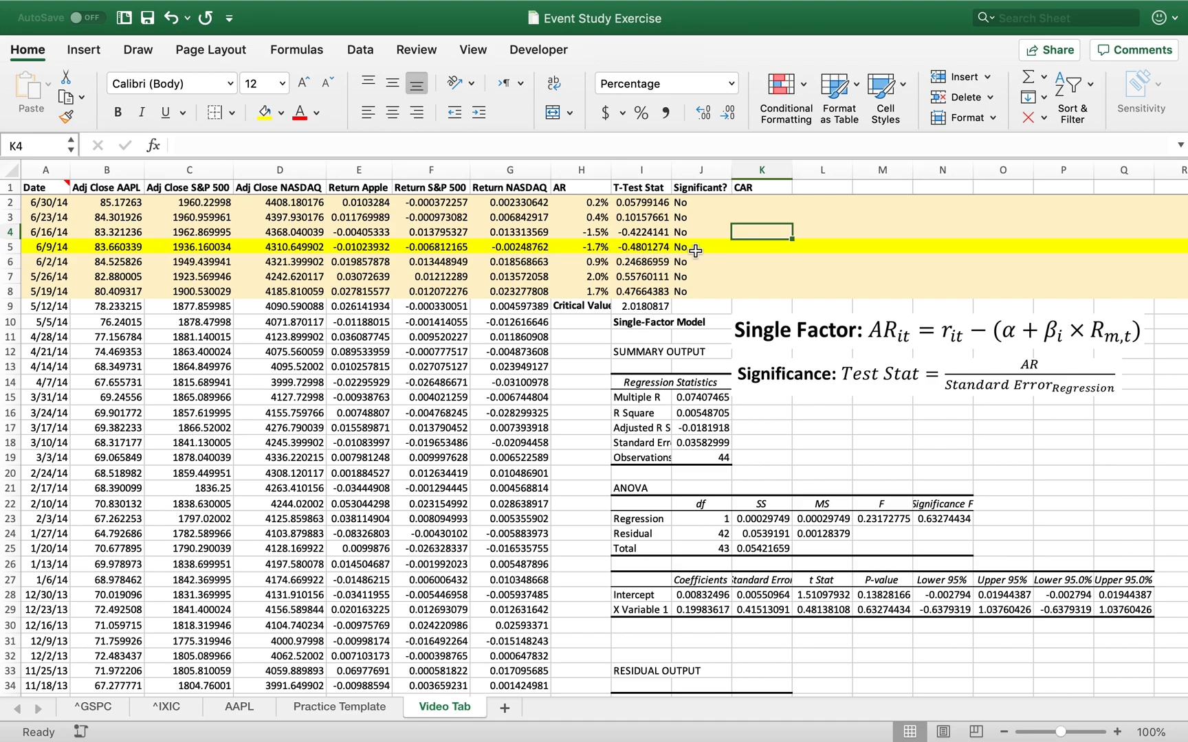
mouse_move(442, 245)
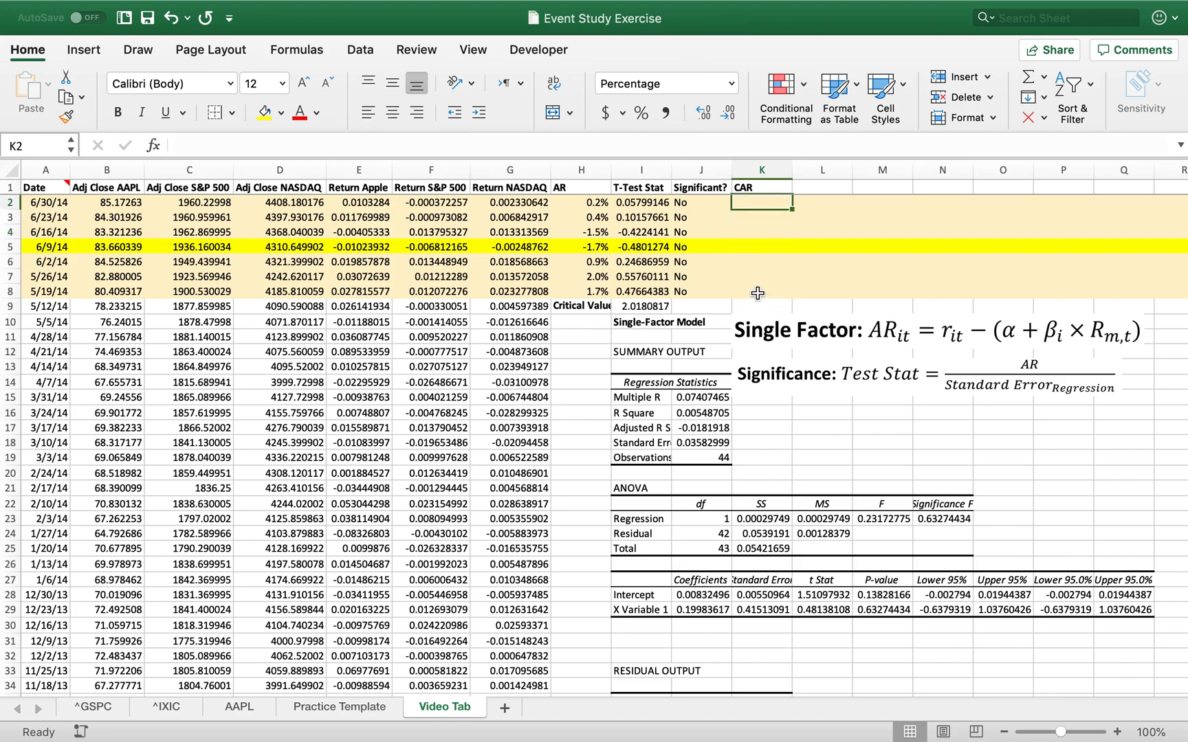
- Build the CAR column from =H8 at the bottom, accumulating abnormal returns up to K2
click(761, 246)
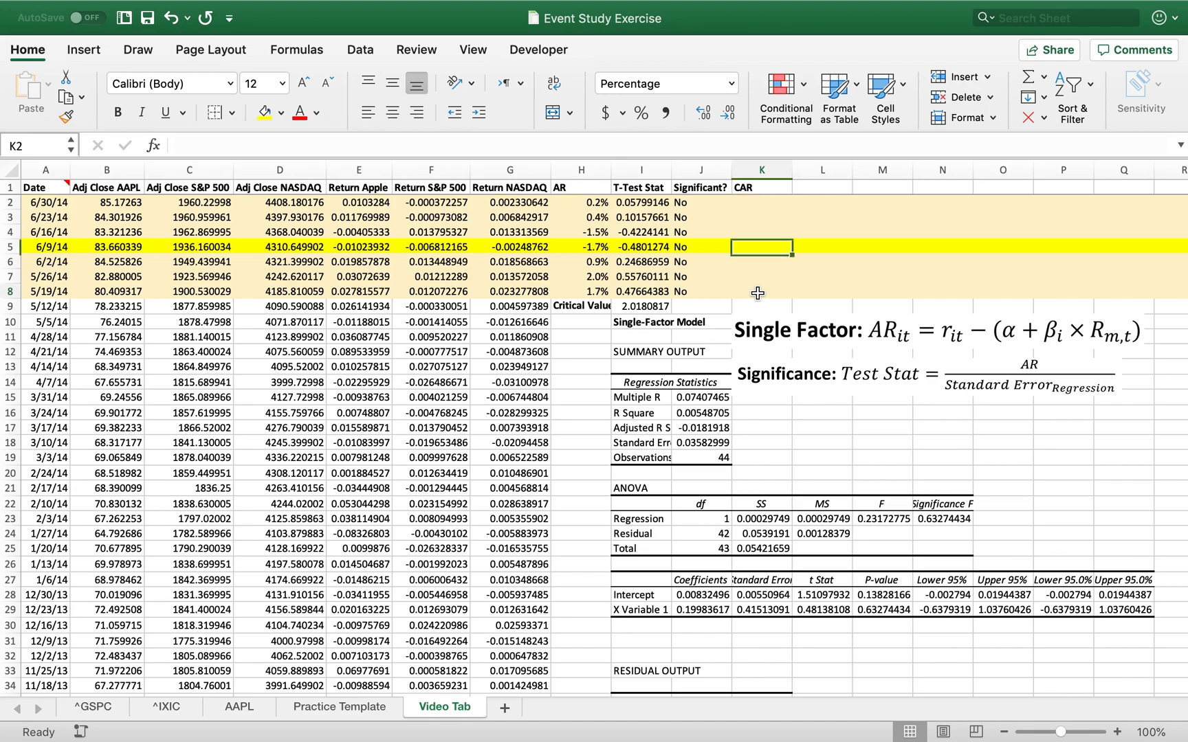
text(=)
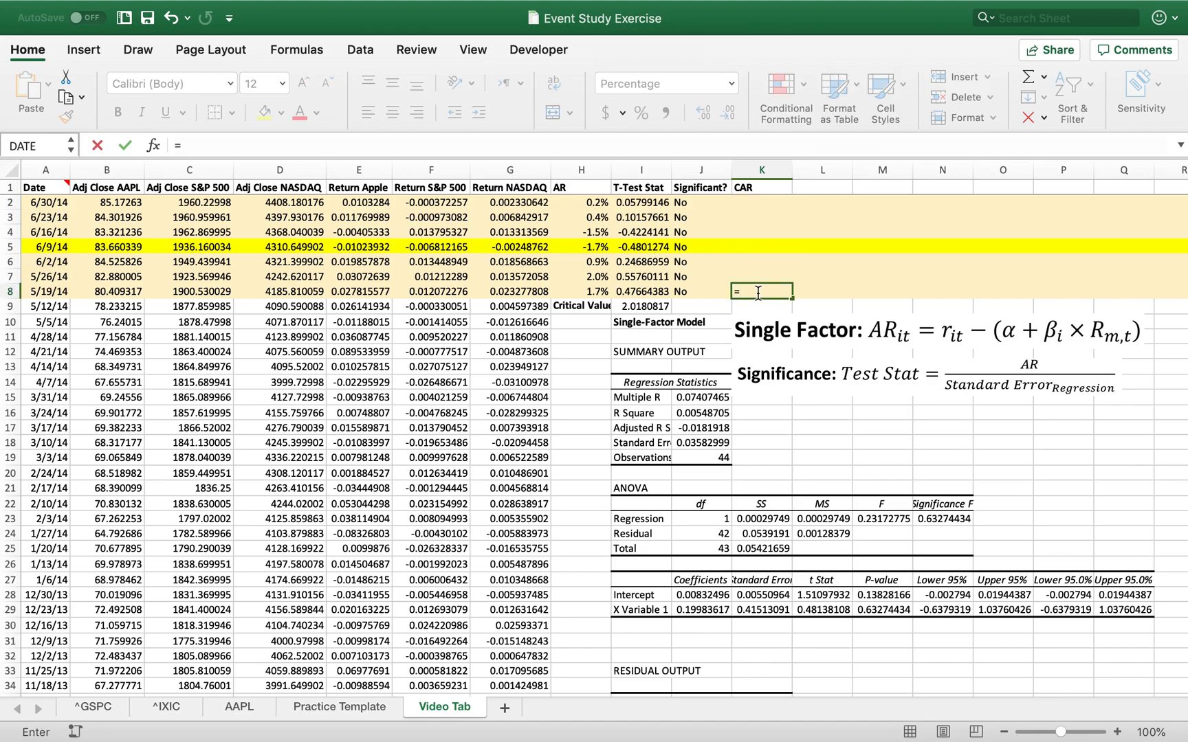
click(580, 291)
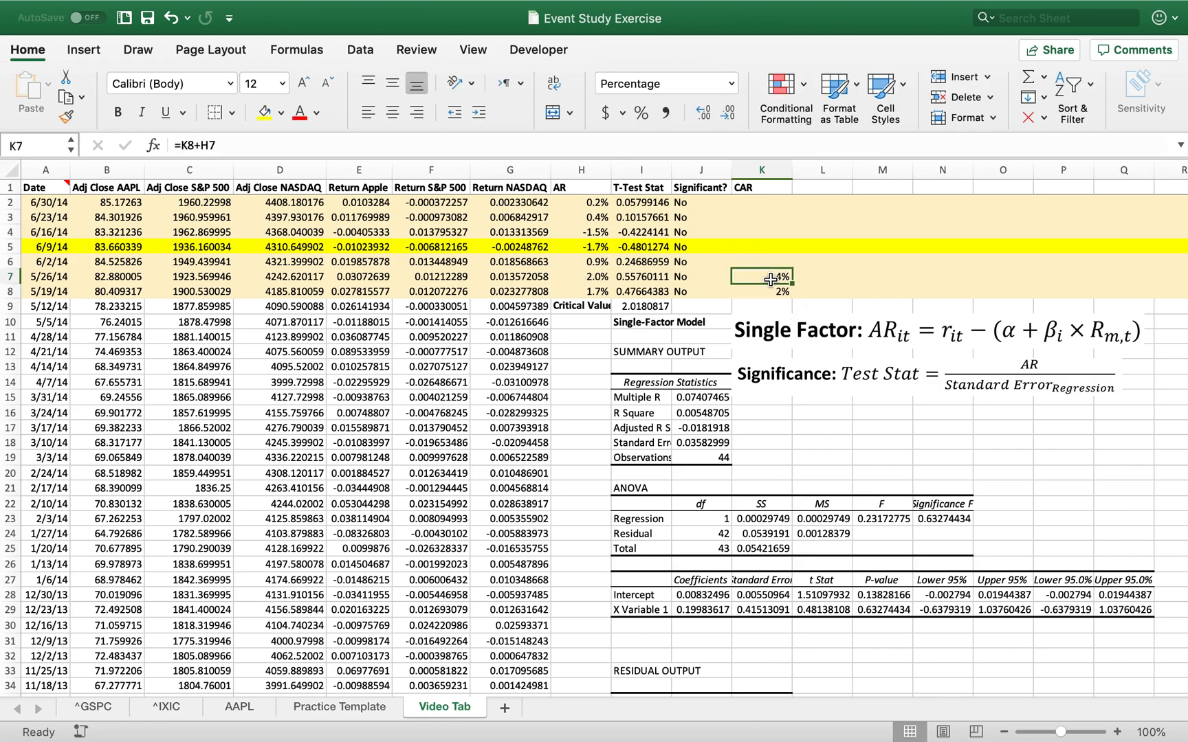
drag(766, 284, 766, 198)
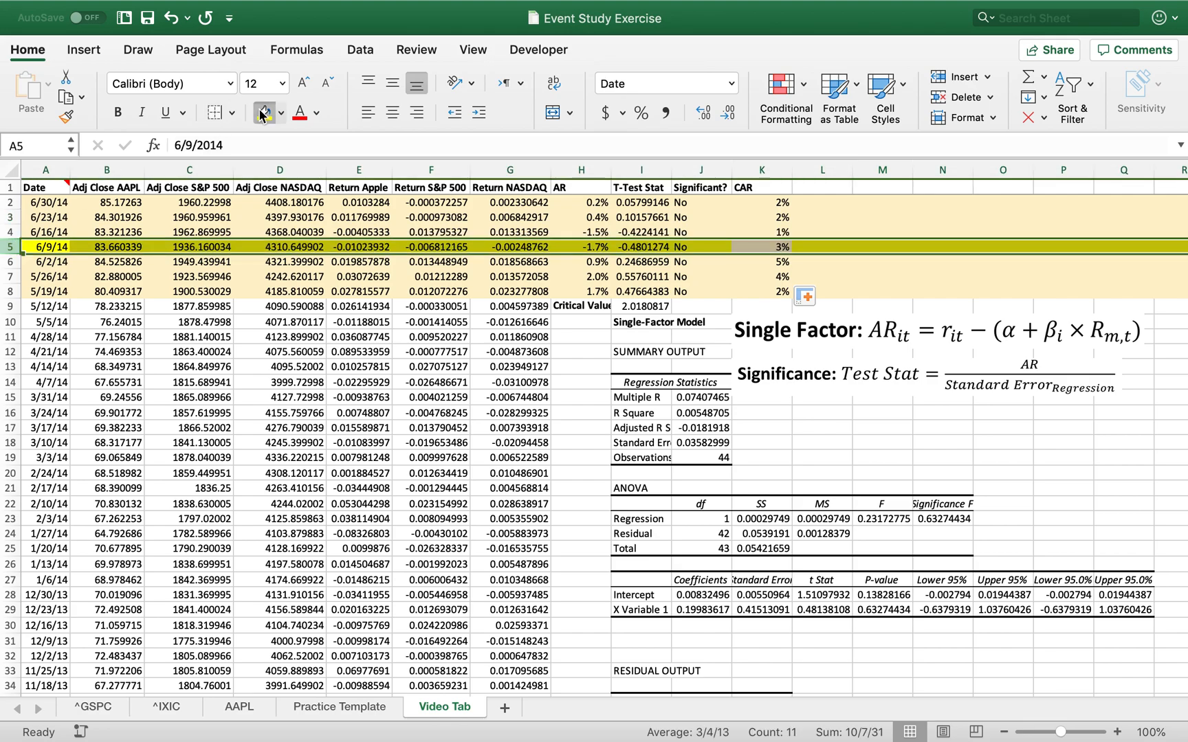
click(762, 217)
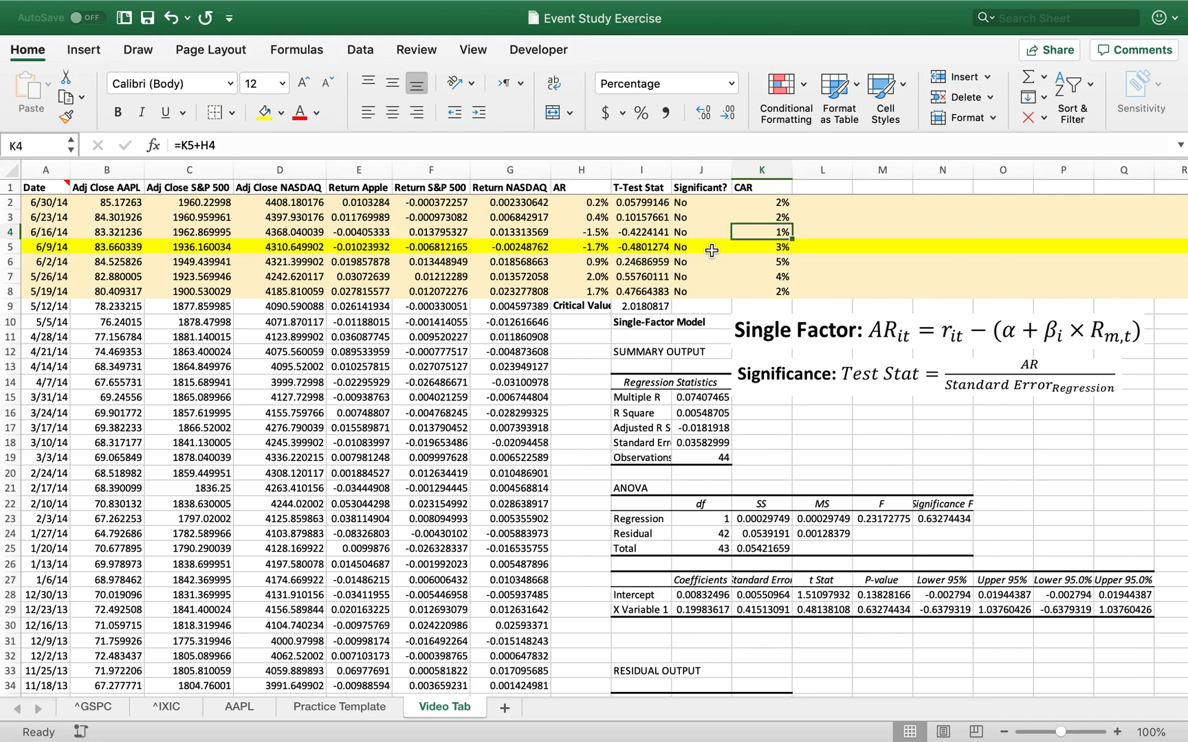
mouse_move(639, 279)
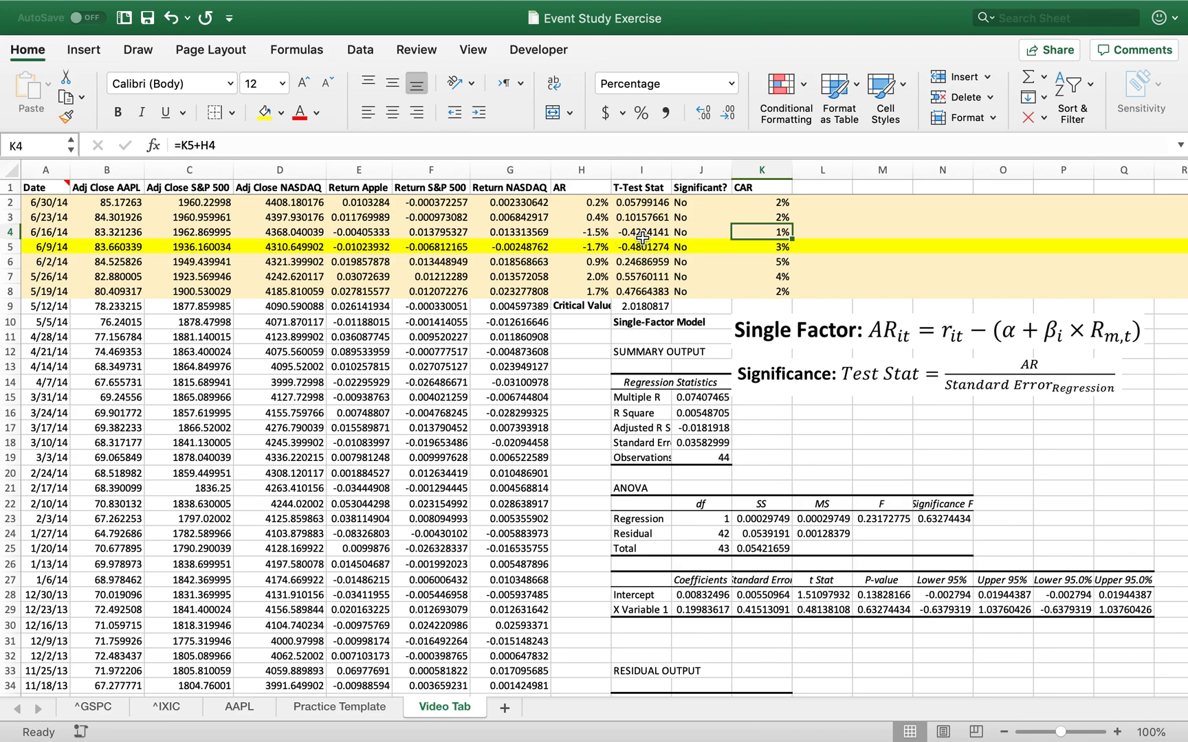
mouse_move(677, 273)
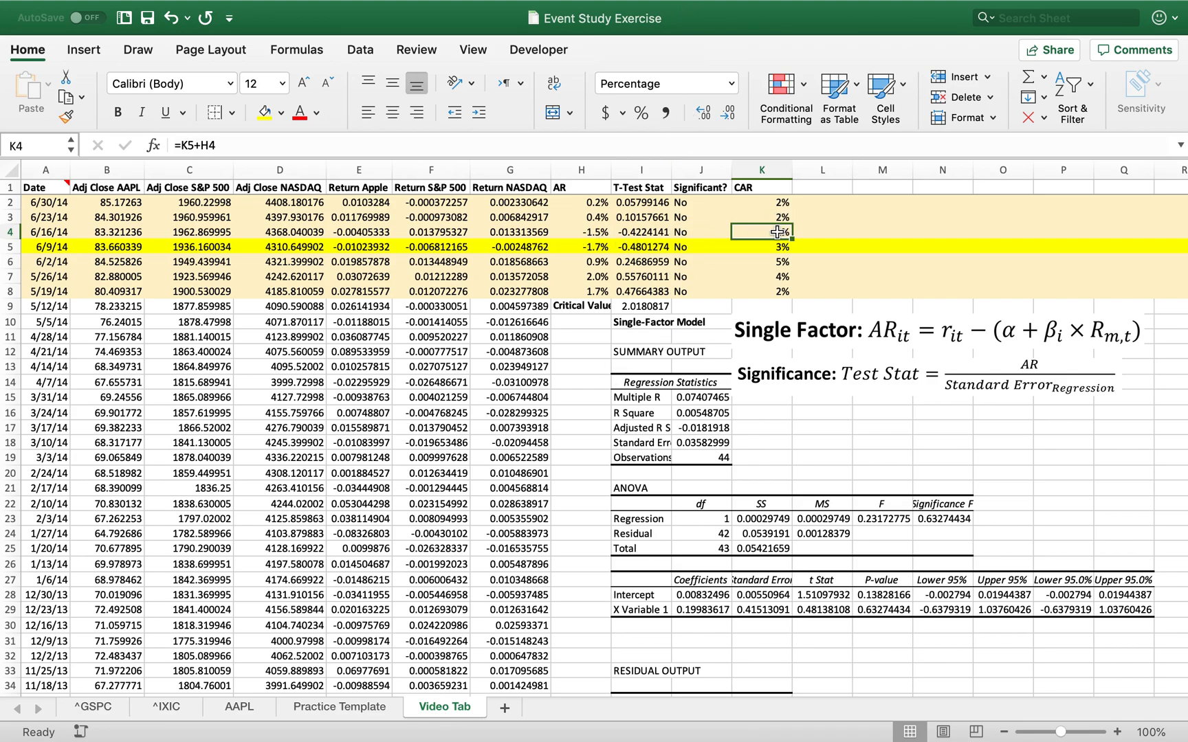
- Check Apple's closing price on the split date against the latest closing price
click(696, 261)
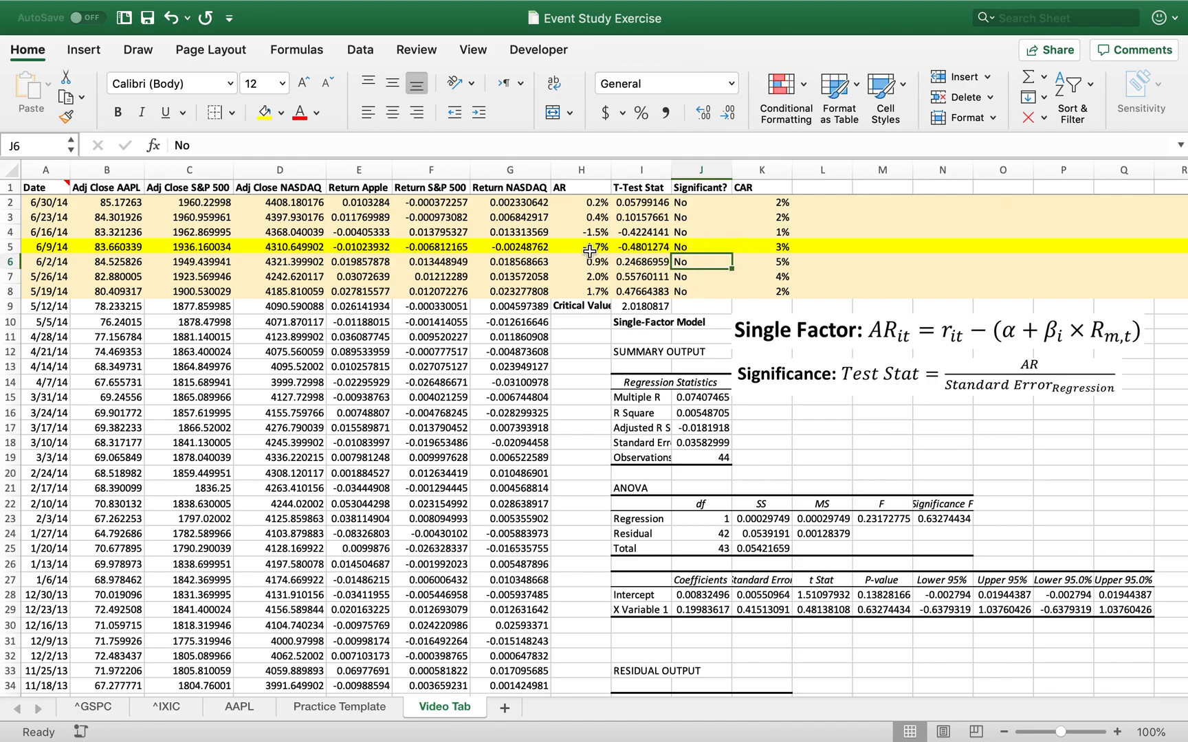
click(106, 247)
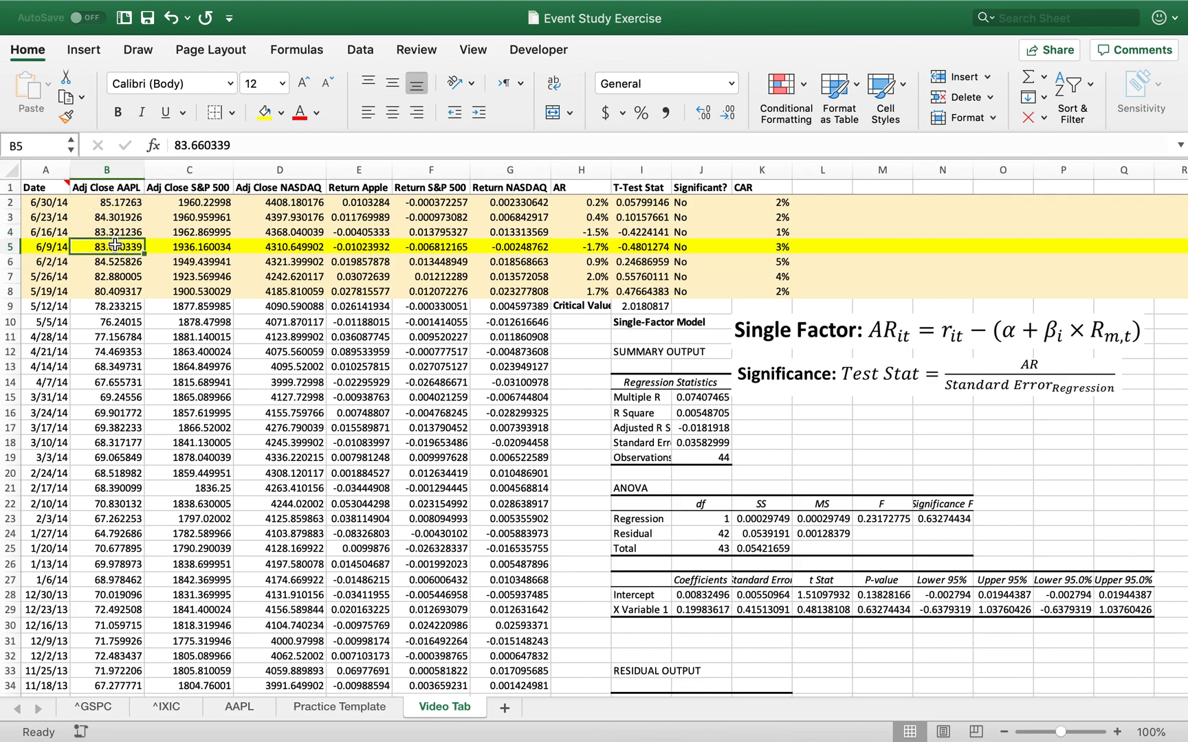
click(107, 202)
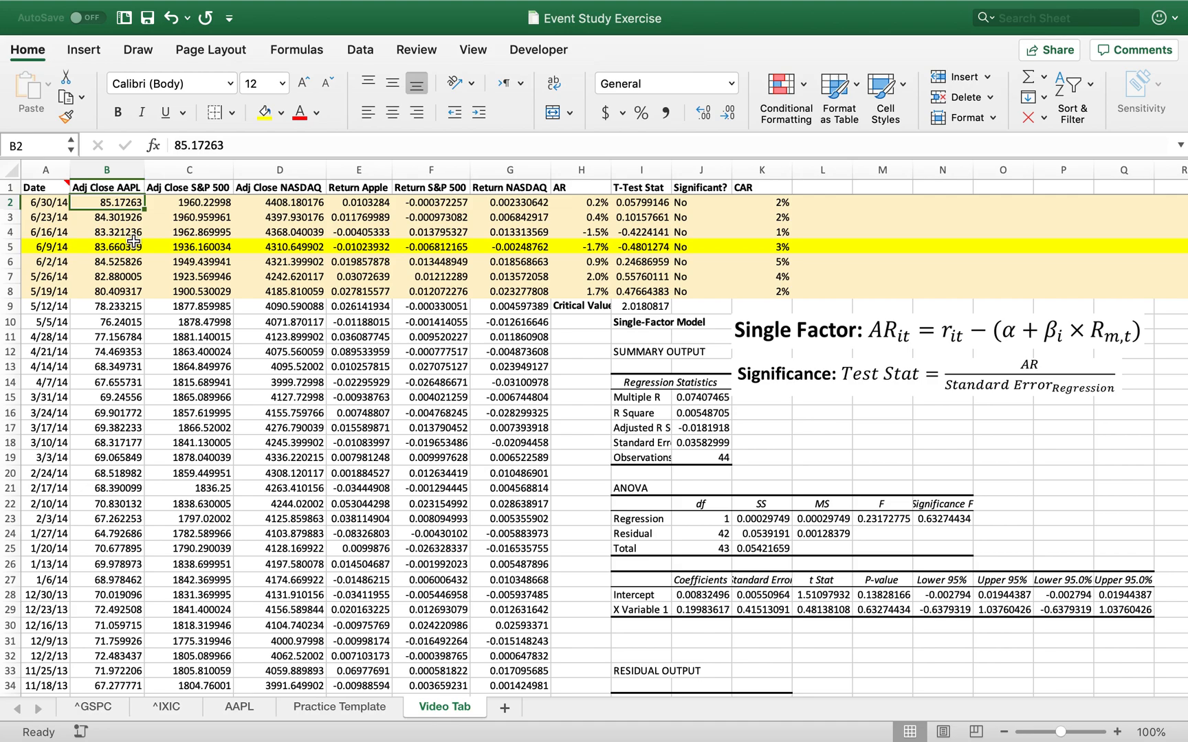
click(106, 246)
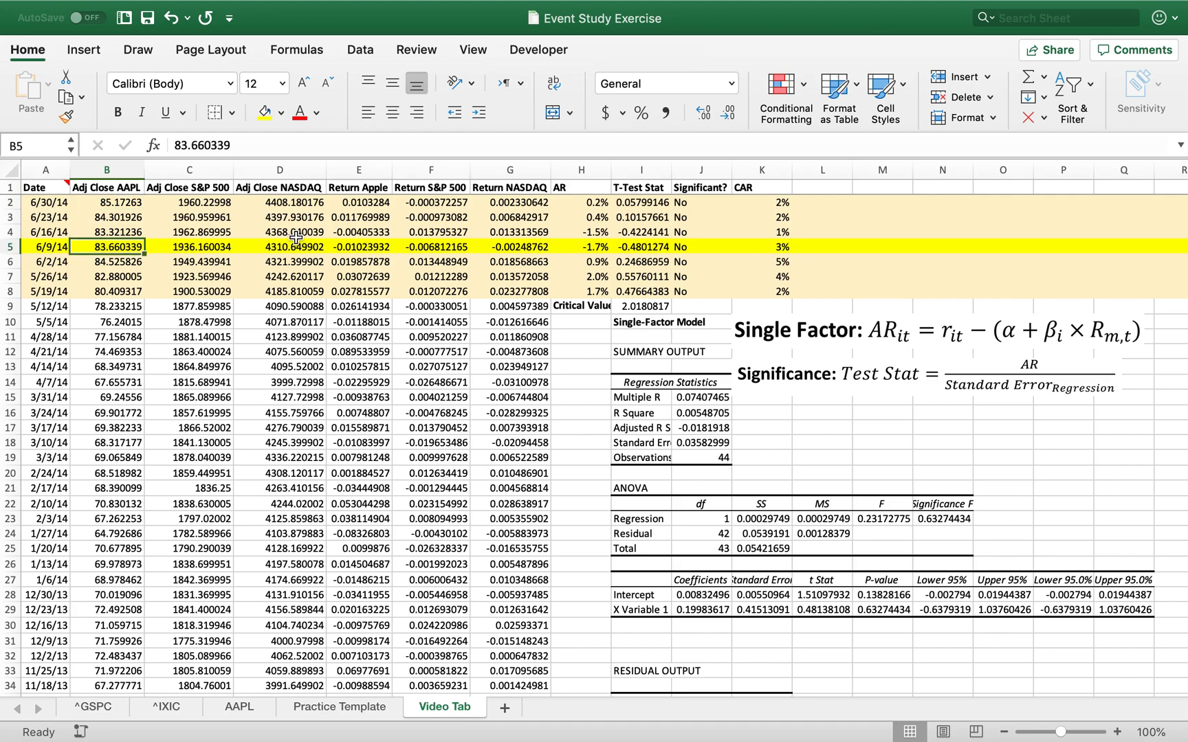
mouse_move(710, 220)
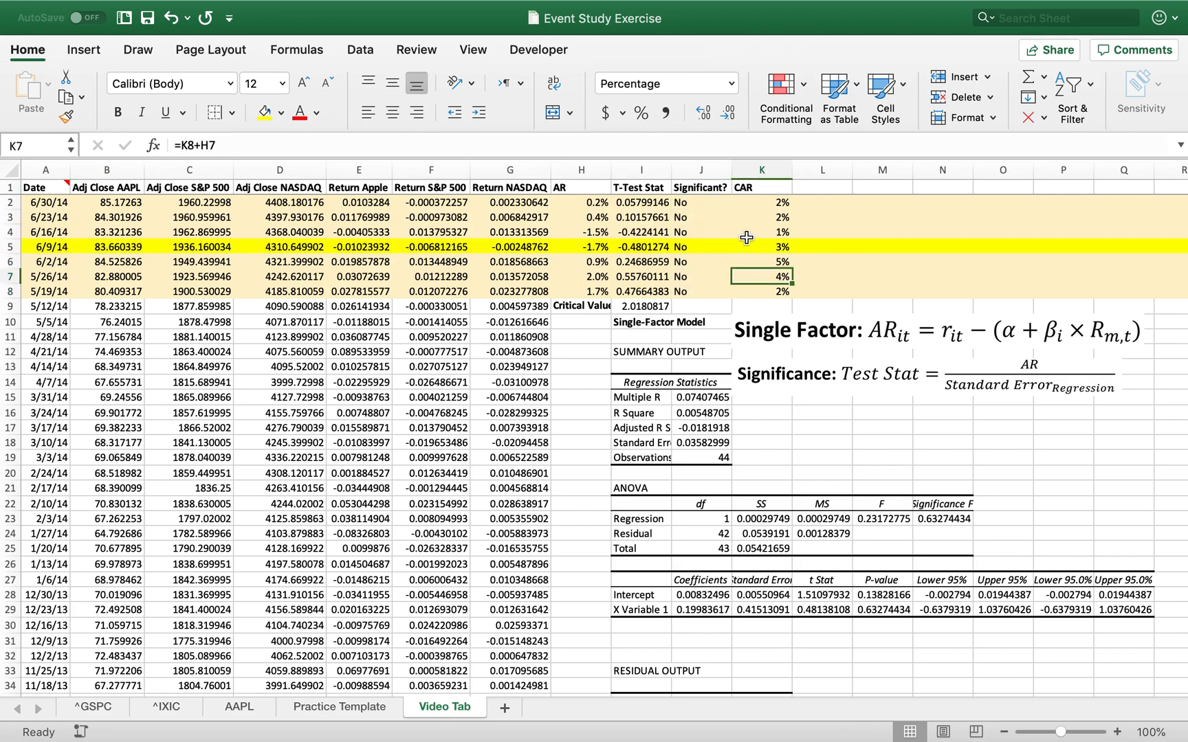
mouse_move(788, 322)
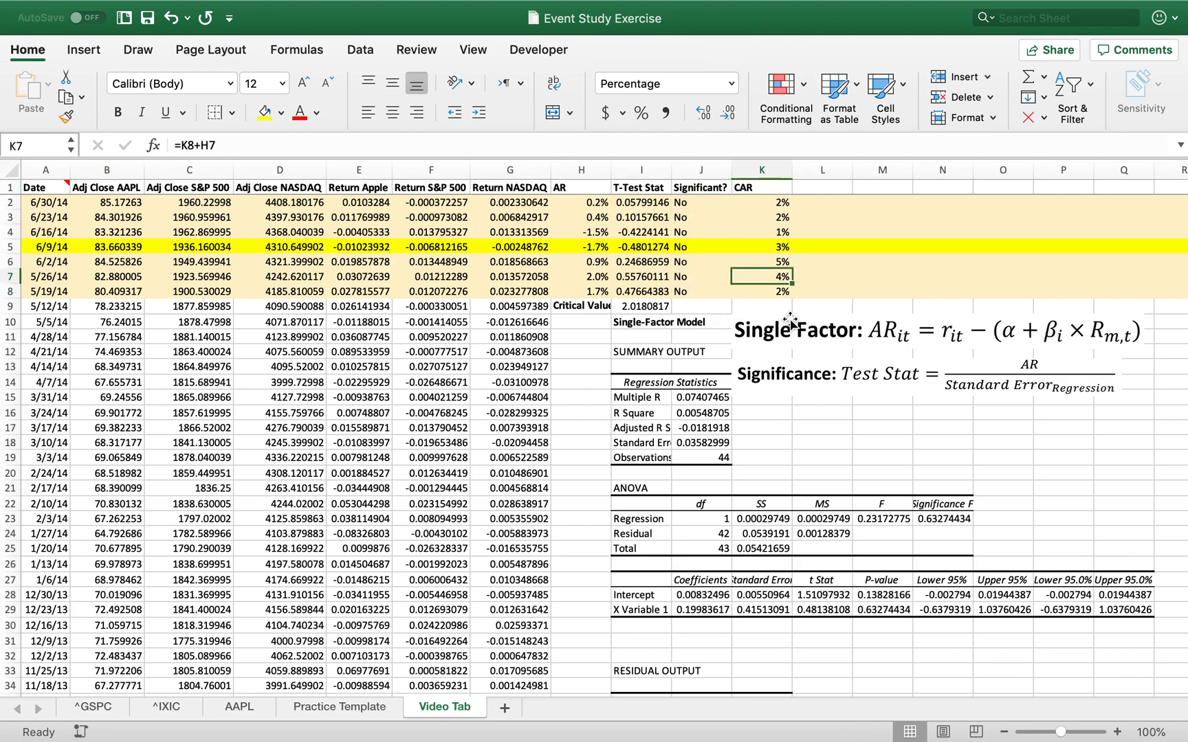
- Enter the two-factor abnormal return =E2-($T$28+$T$29*F2+$T$30*G2) in S2 and fill down to S8
scroll(right, 3)
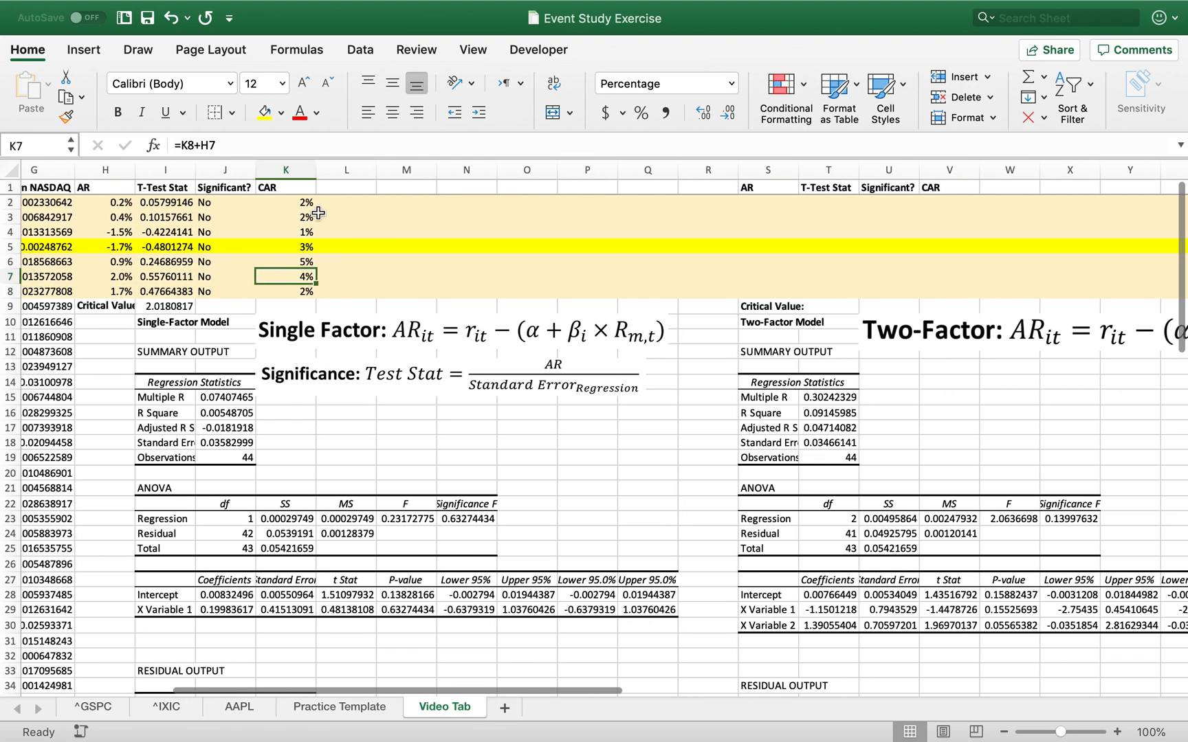
mouse_move(745, 221)
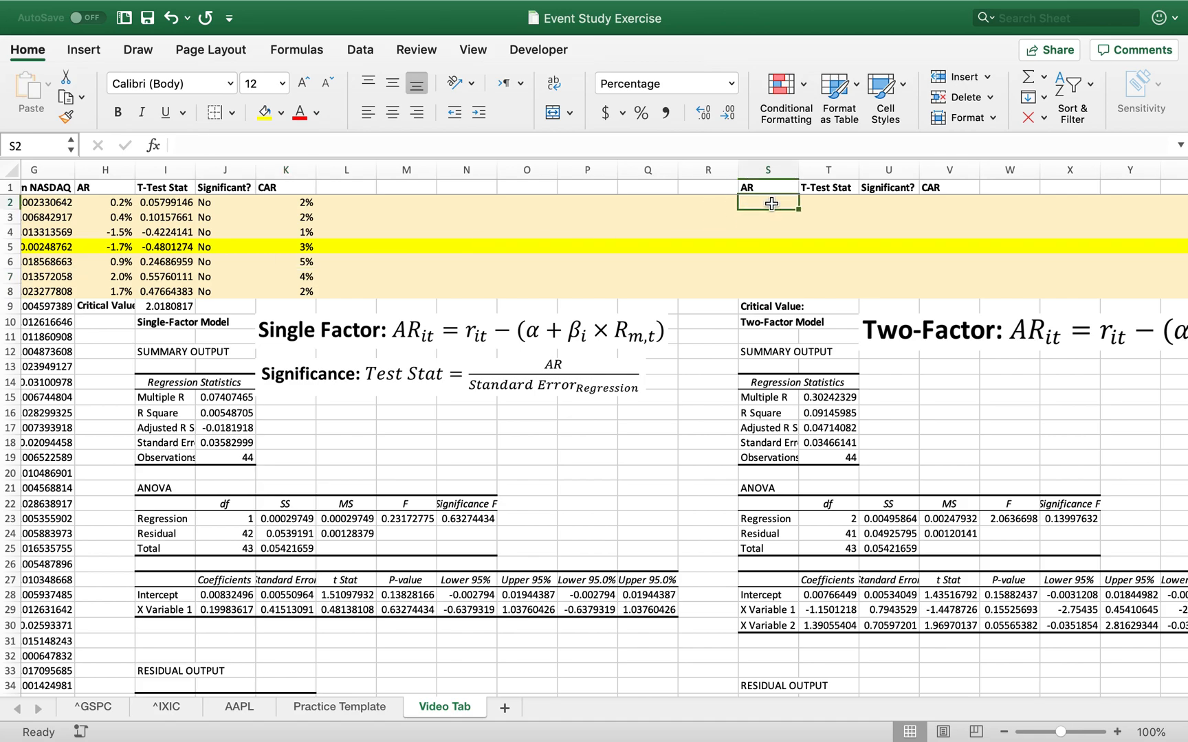
text(=)
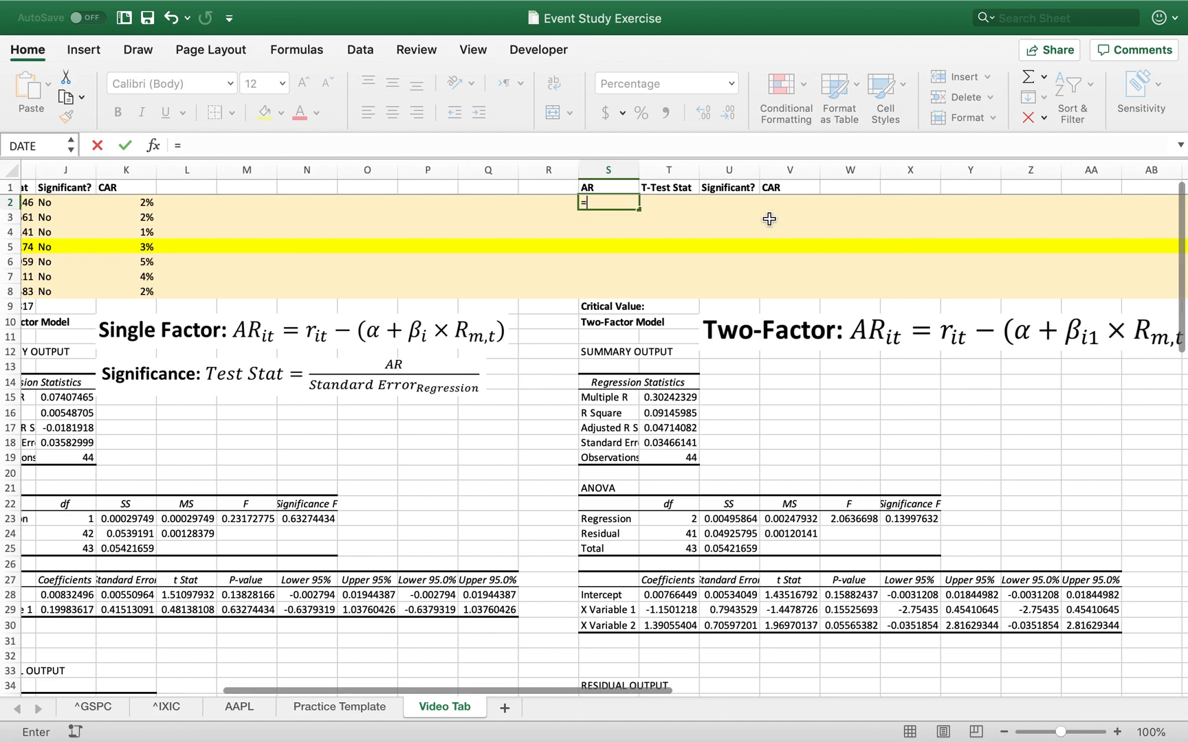
scroll(right, 3)
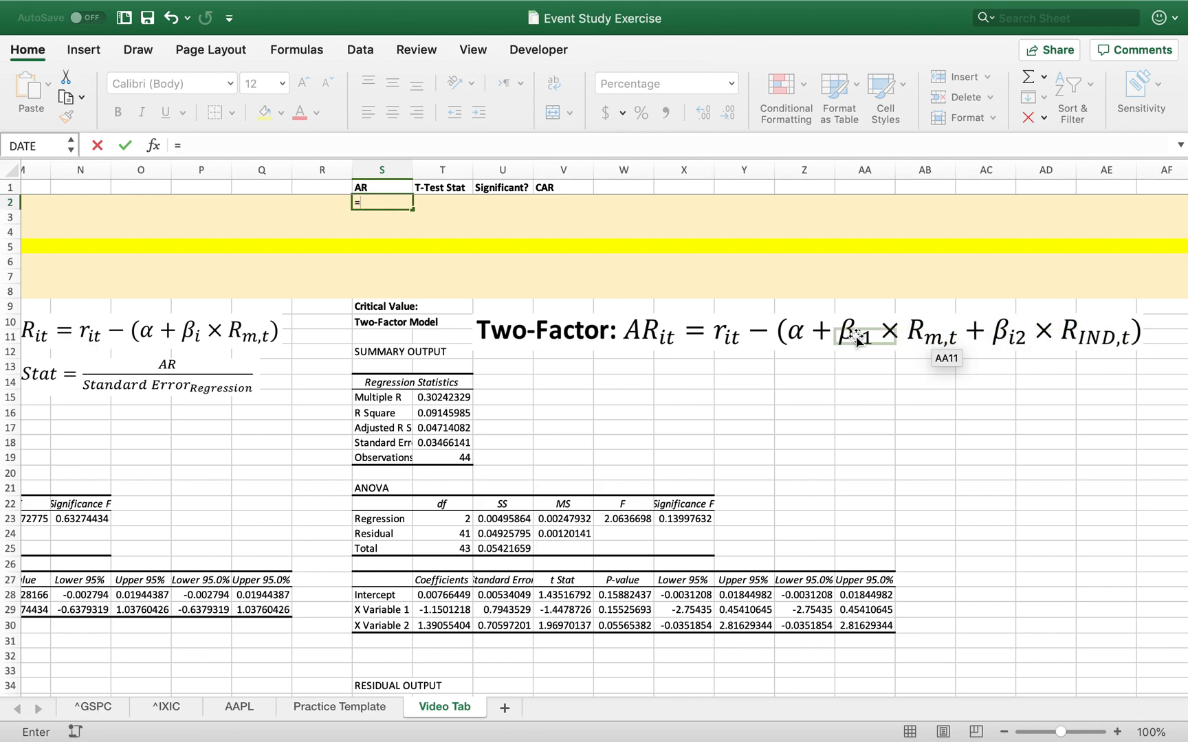
mouse_move(921, 336)
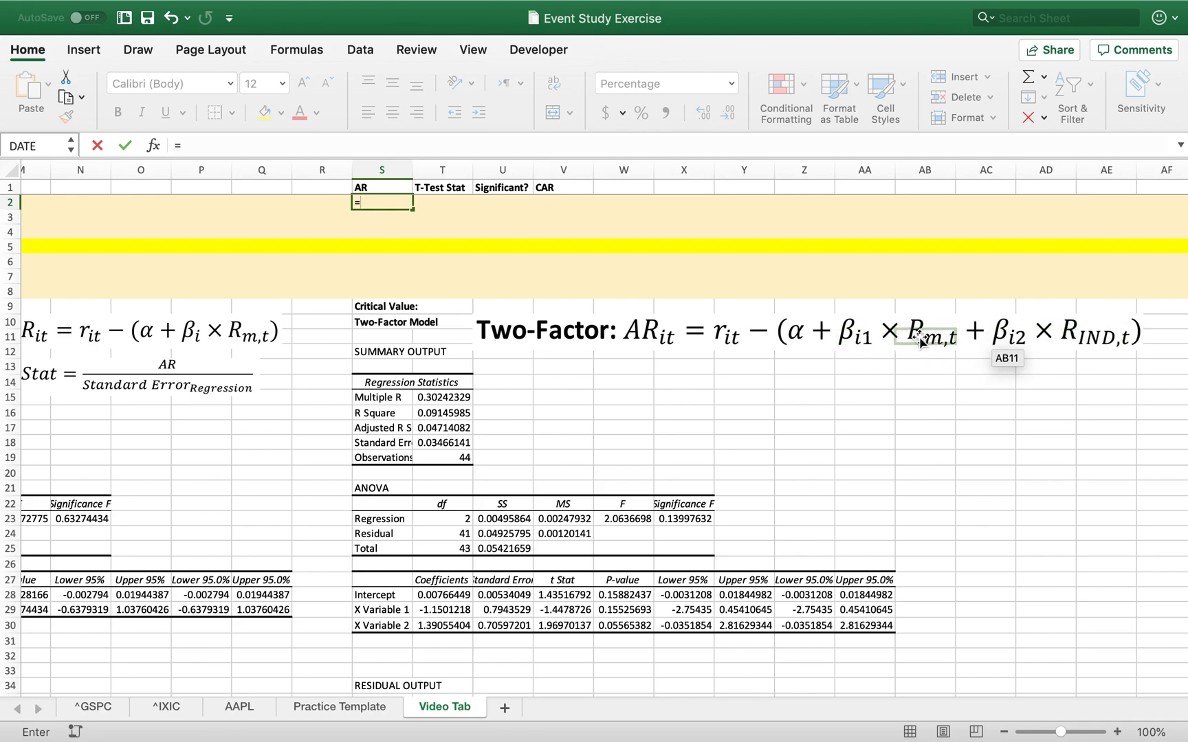
mouse_move(1007, 342)
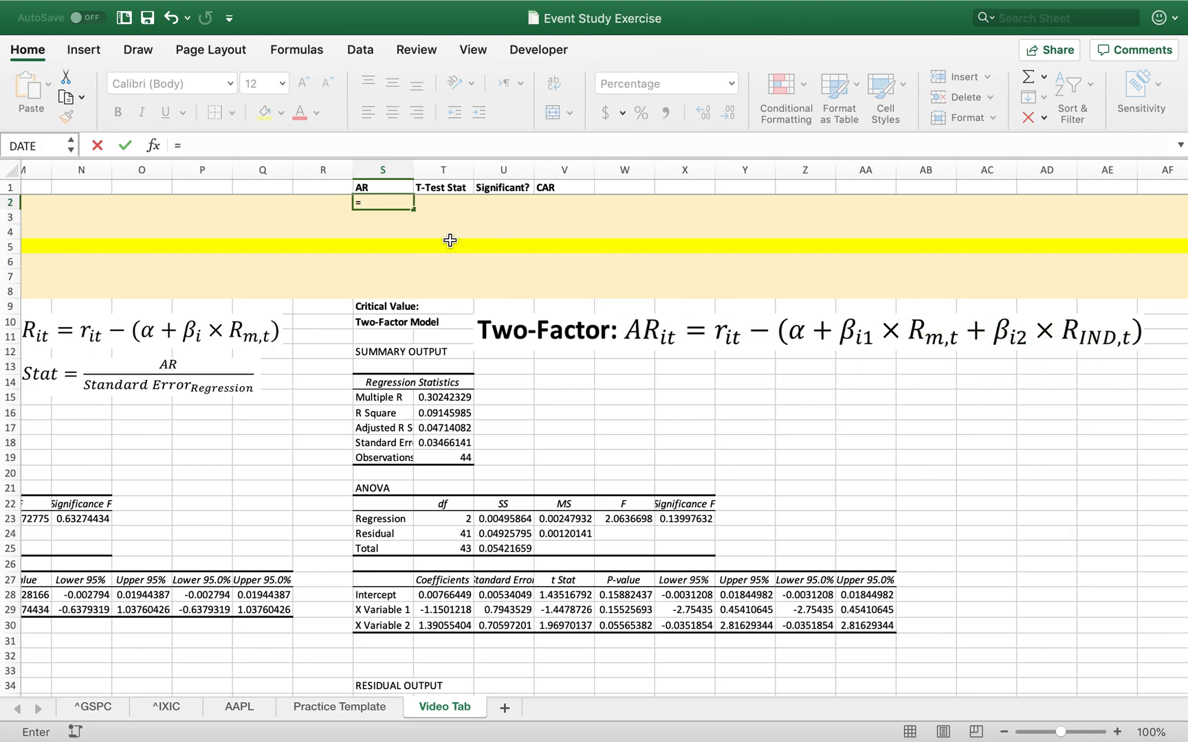
scroll(left, 3)
text(E2-()
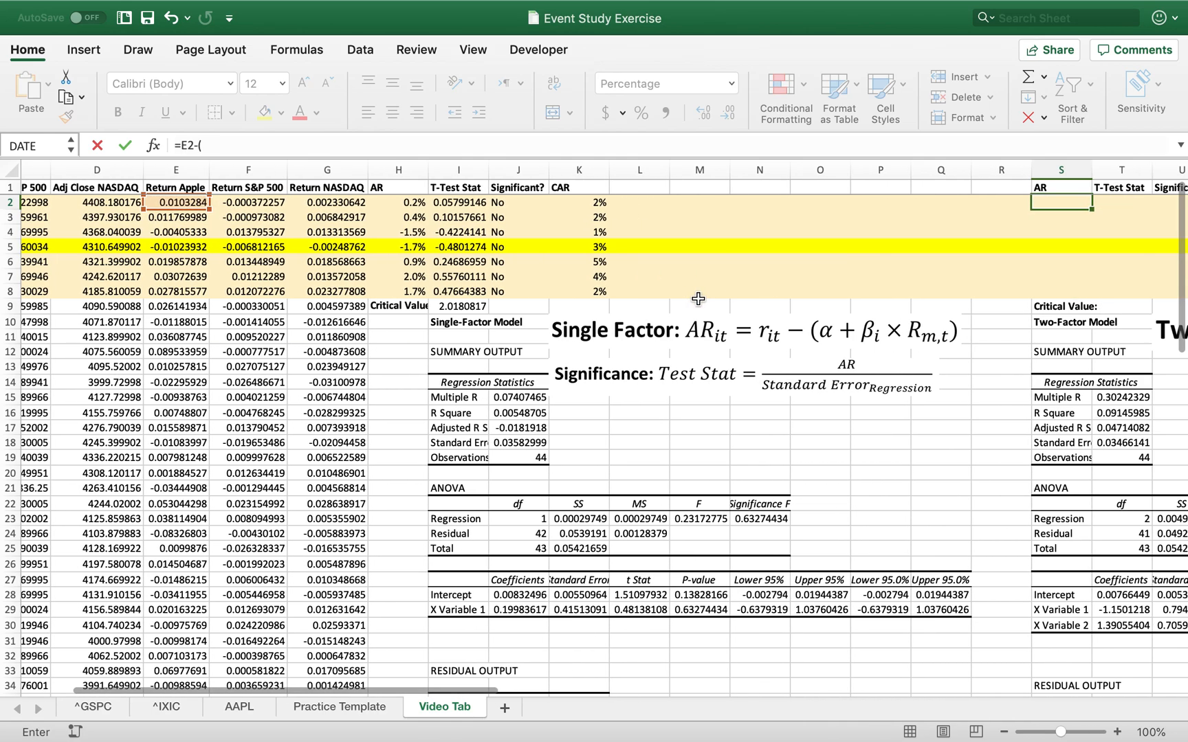
scroll(right, 3)
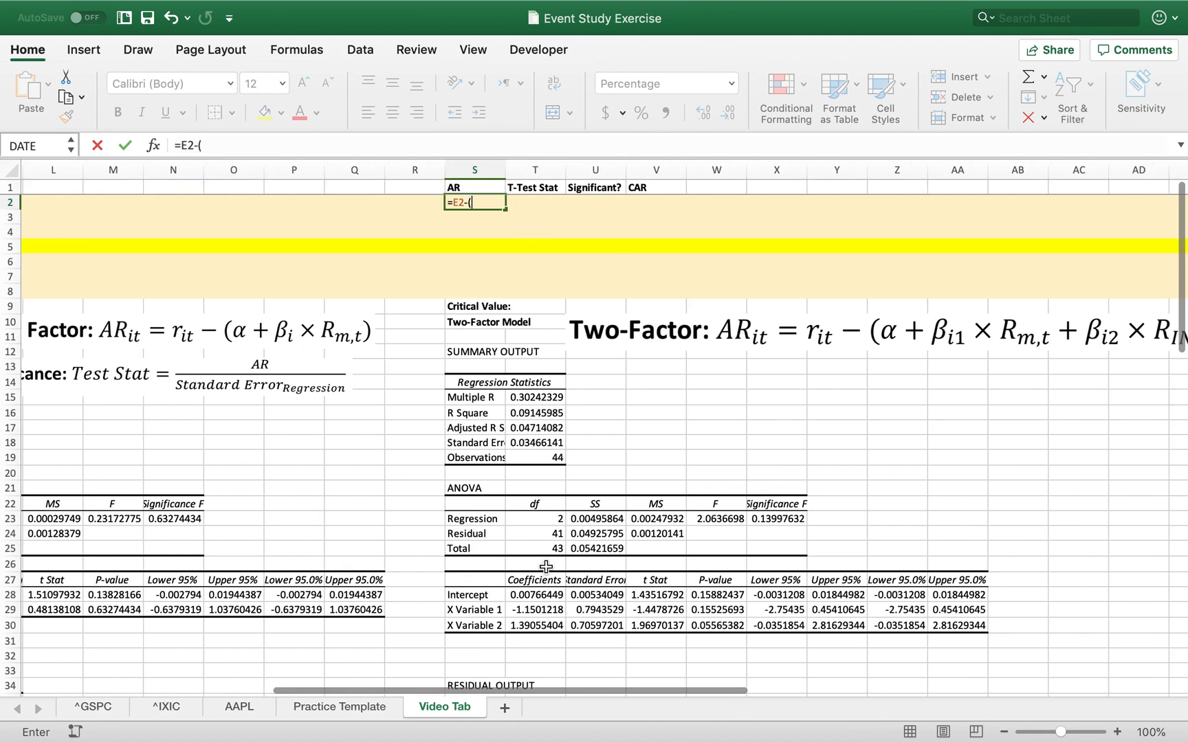
click(534, 595)
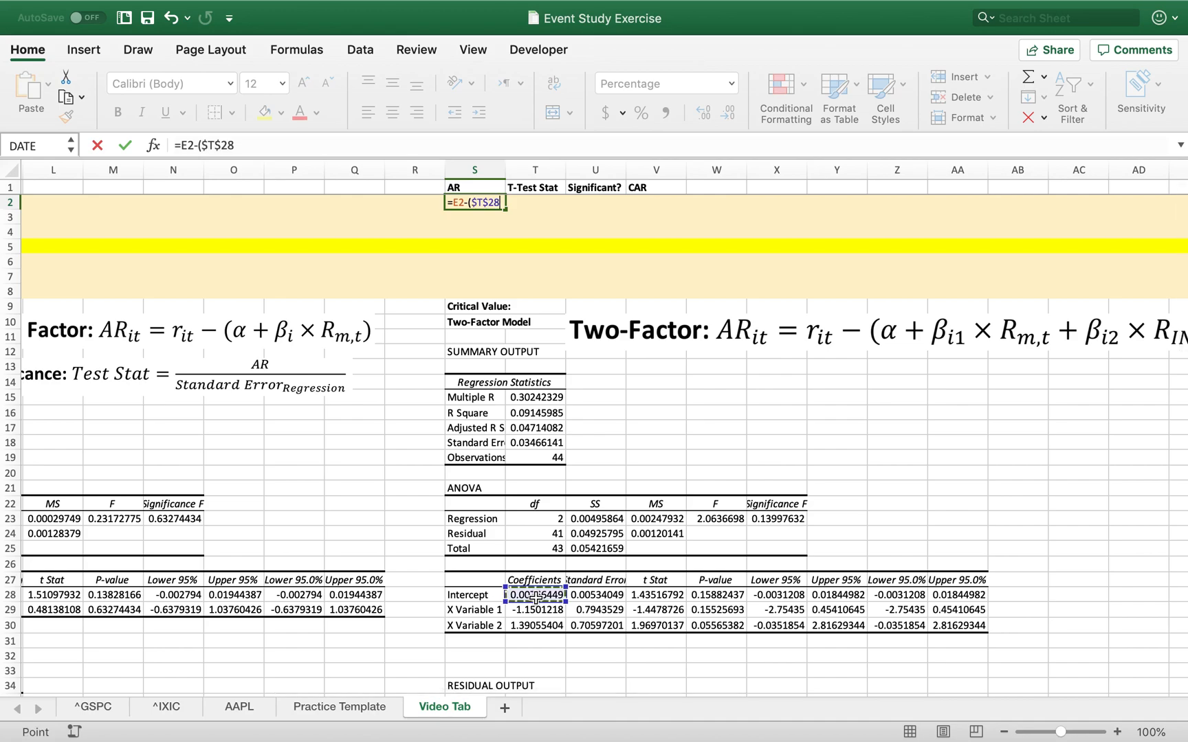
click(534, 595)
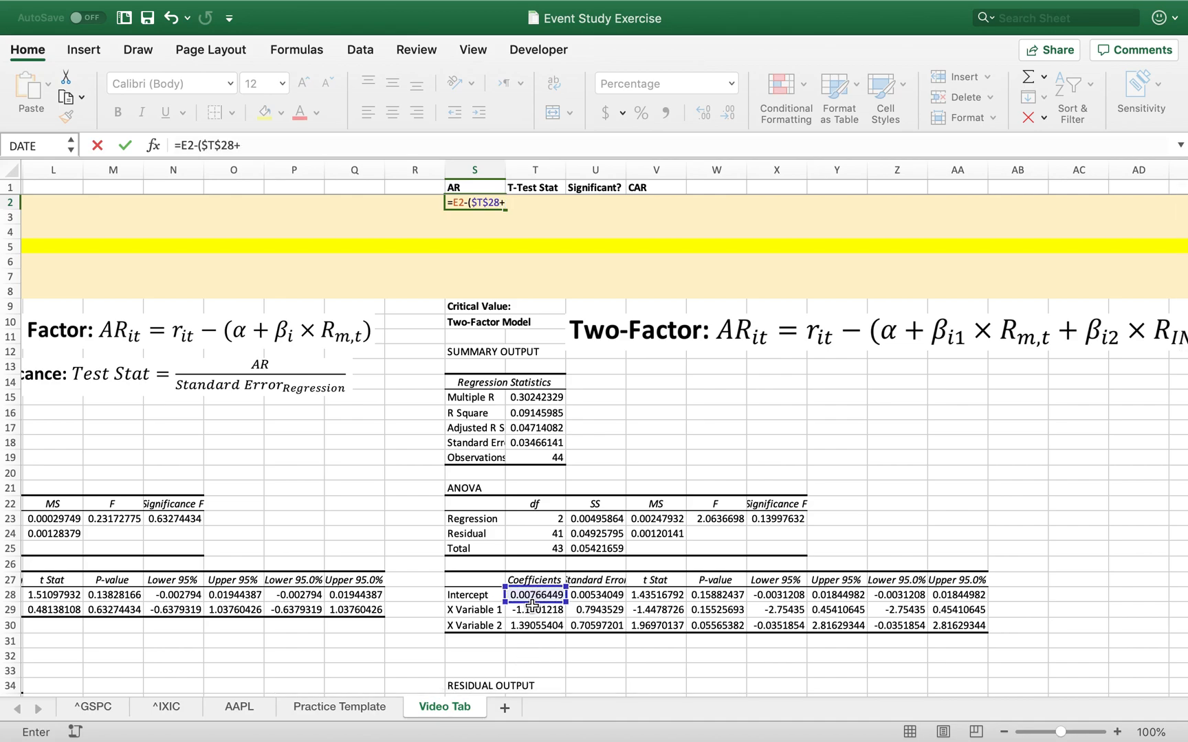
click(534, 610)
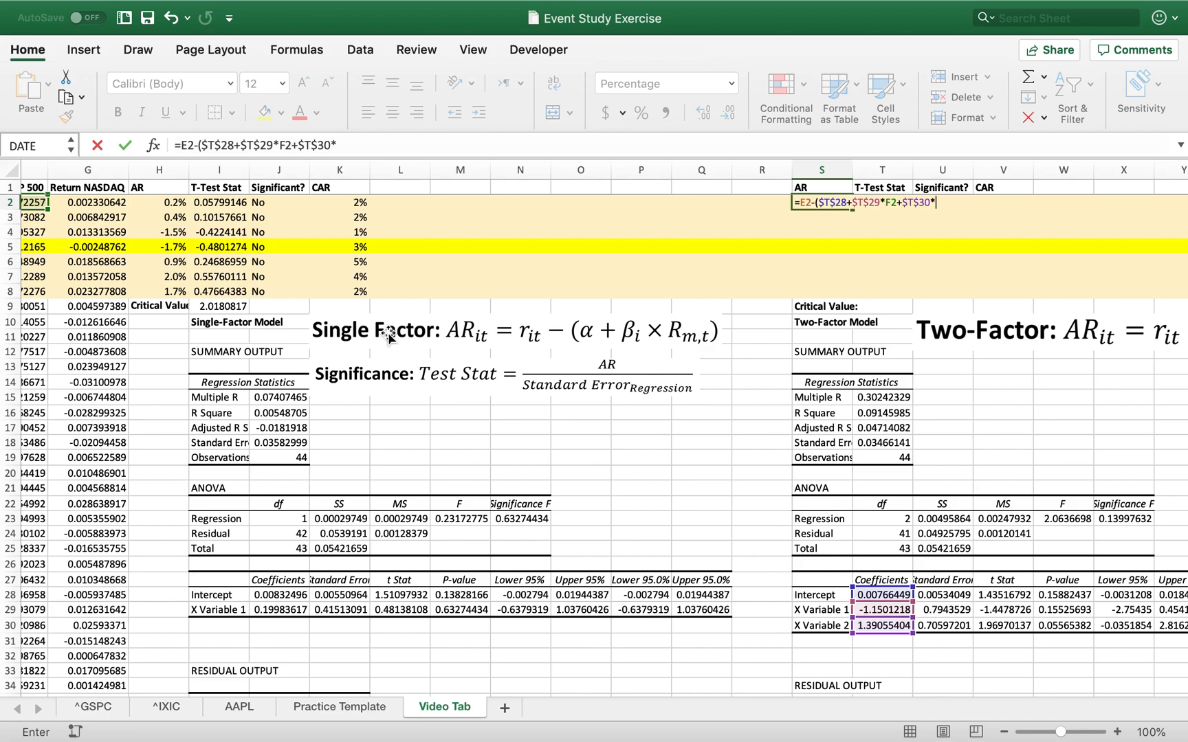
click(87, 202)
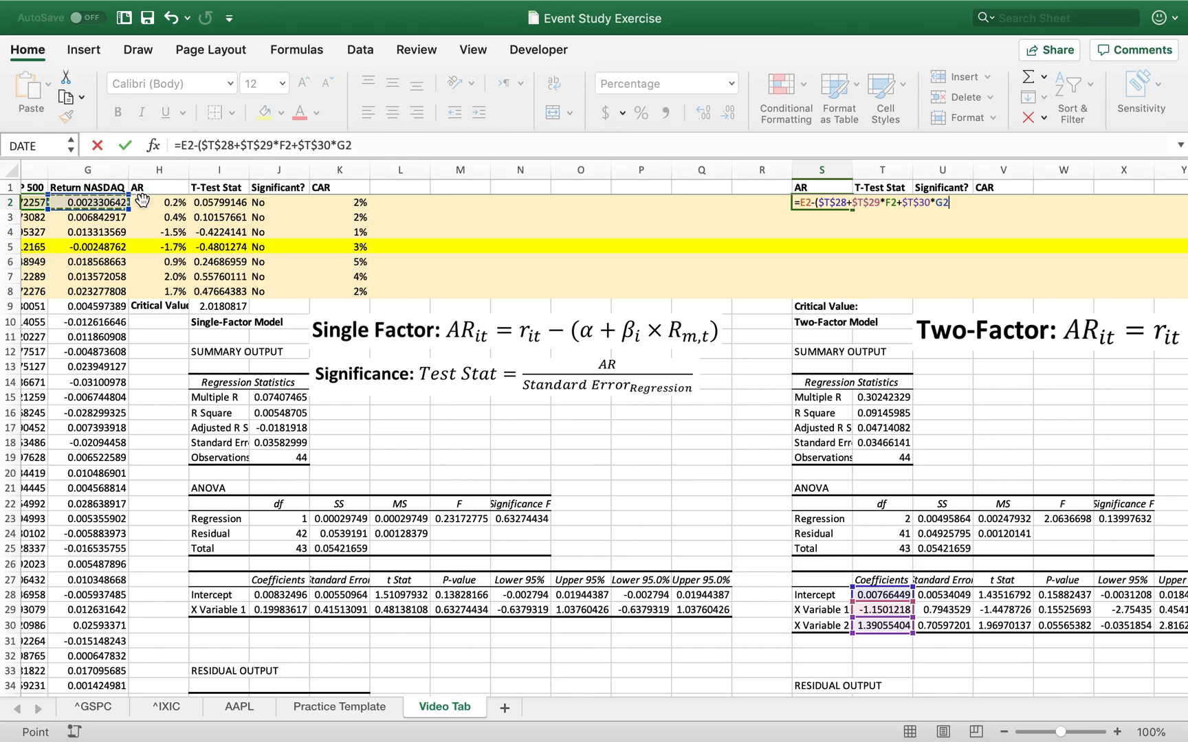
scroll(right, 3)
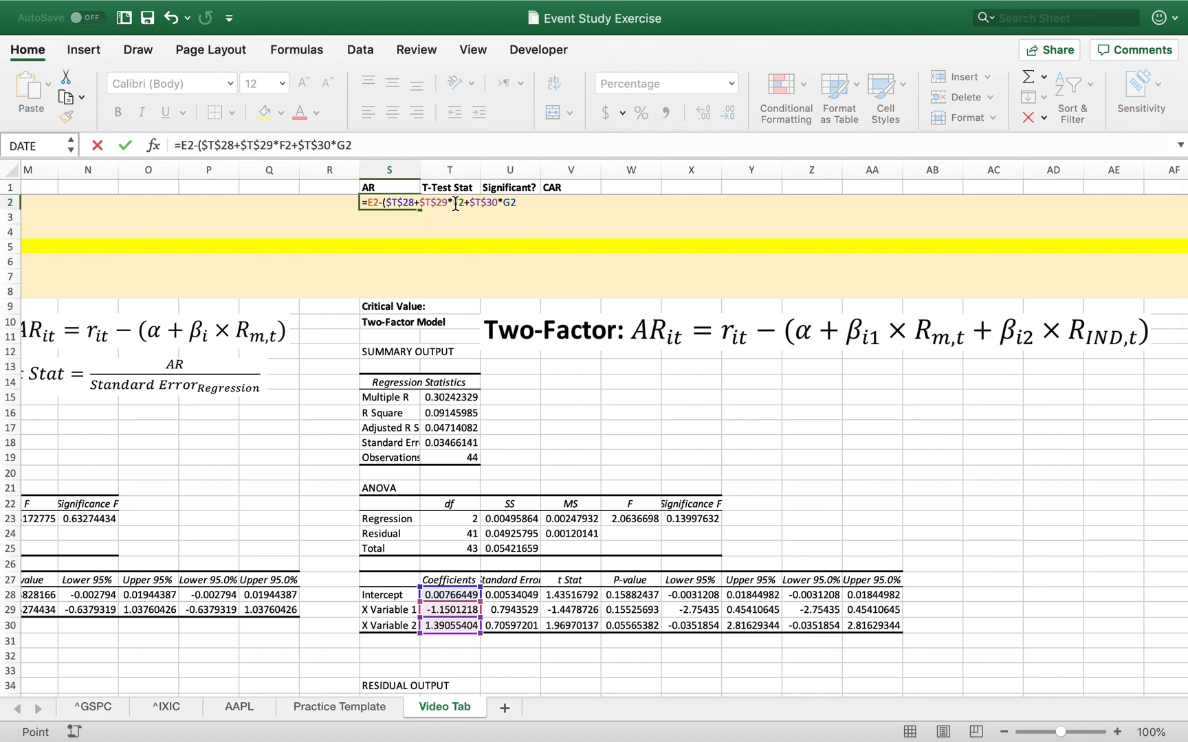
mouse_move(533, 209)
text())
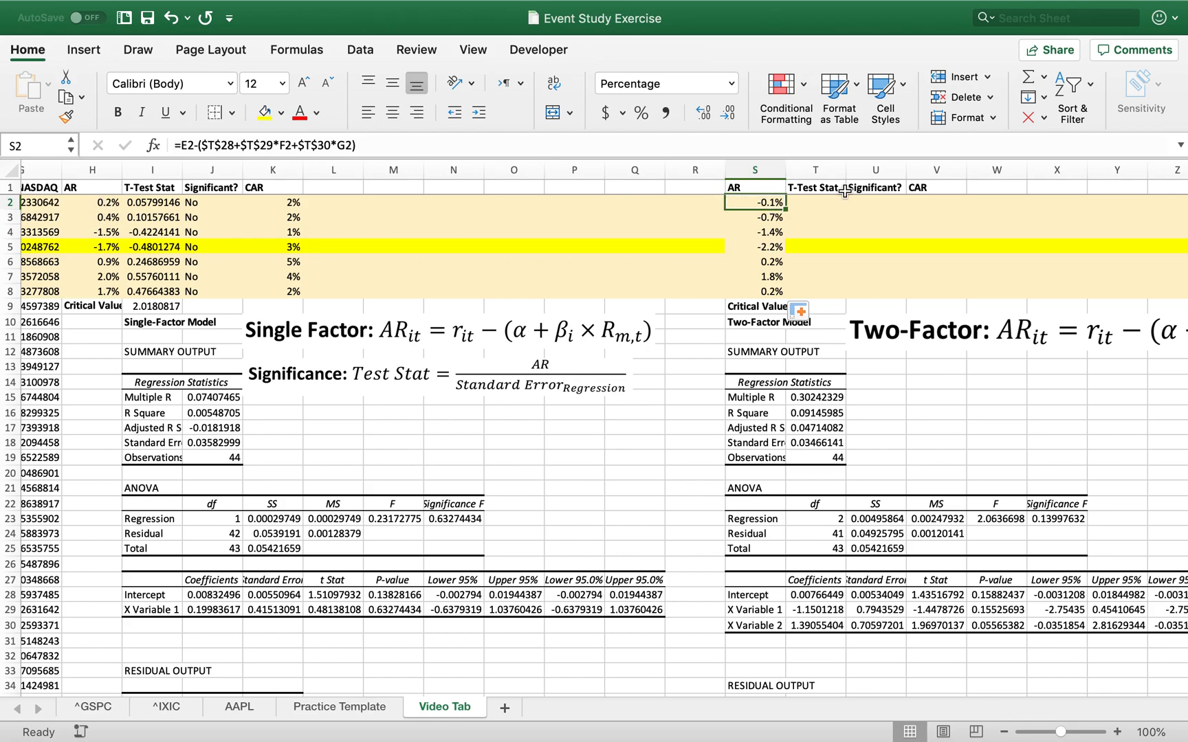
mouse_move(752, 221)
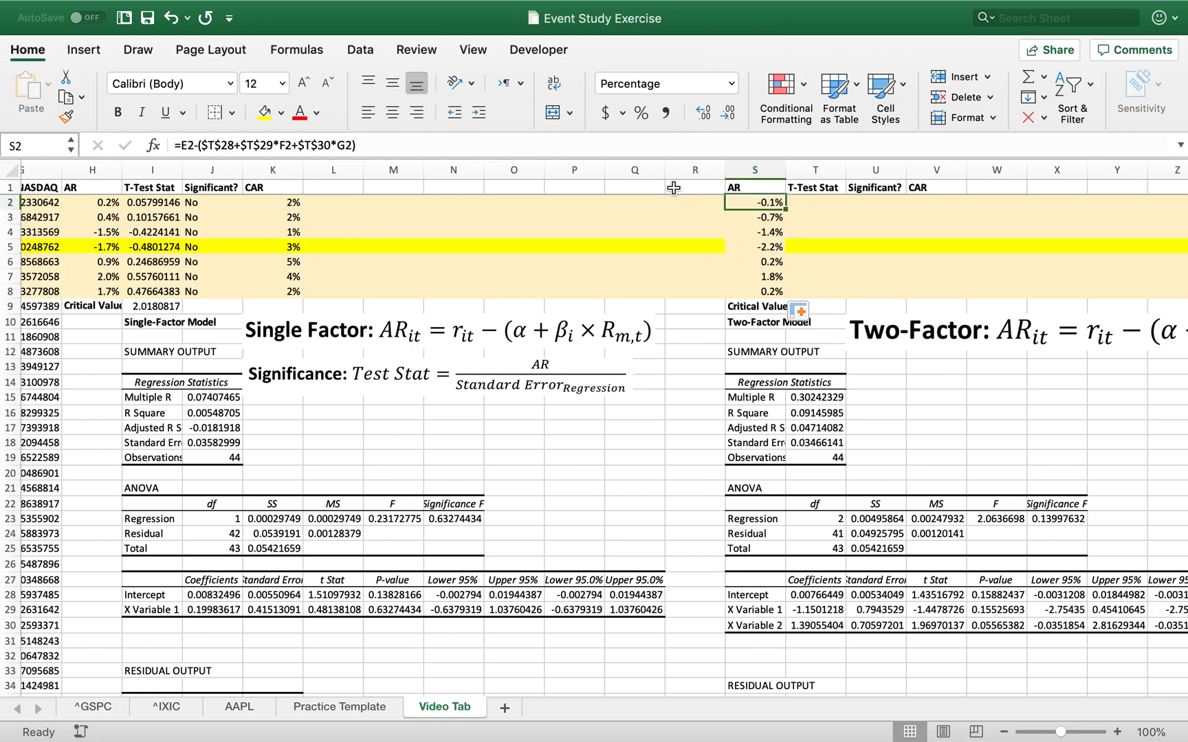
click(813, 202)
text(=)
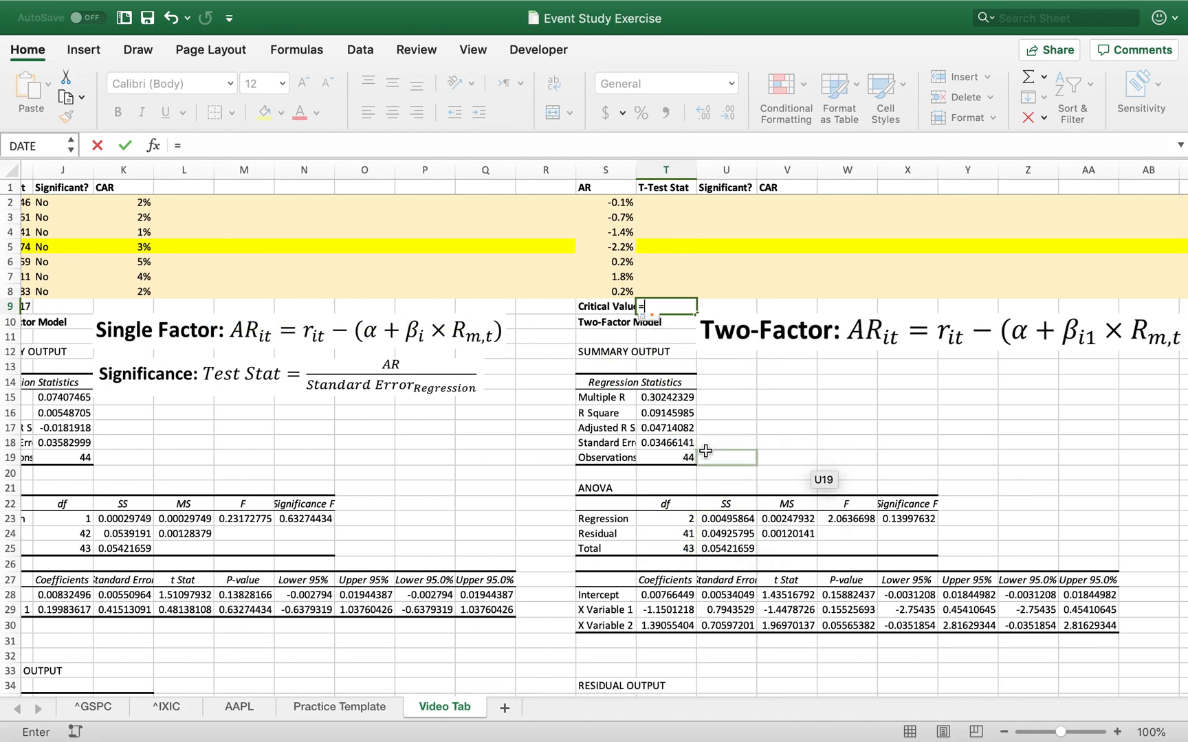
mouse_move(786, 382)
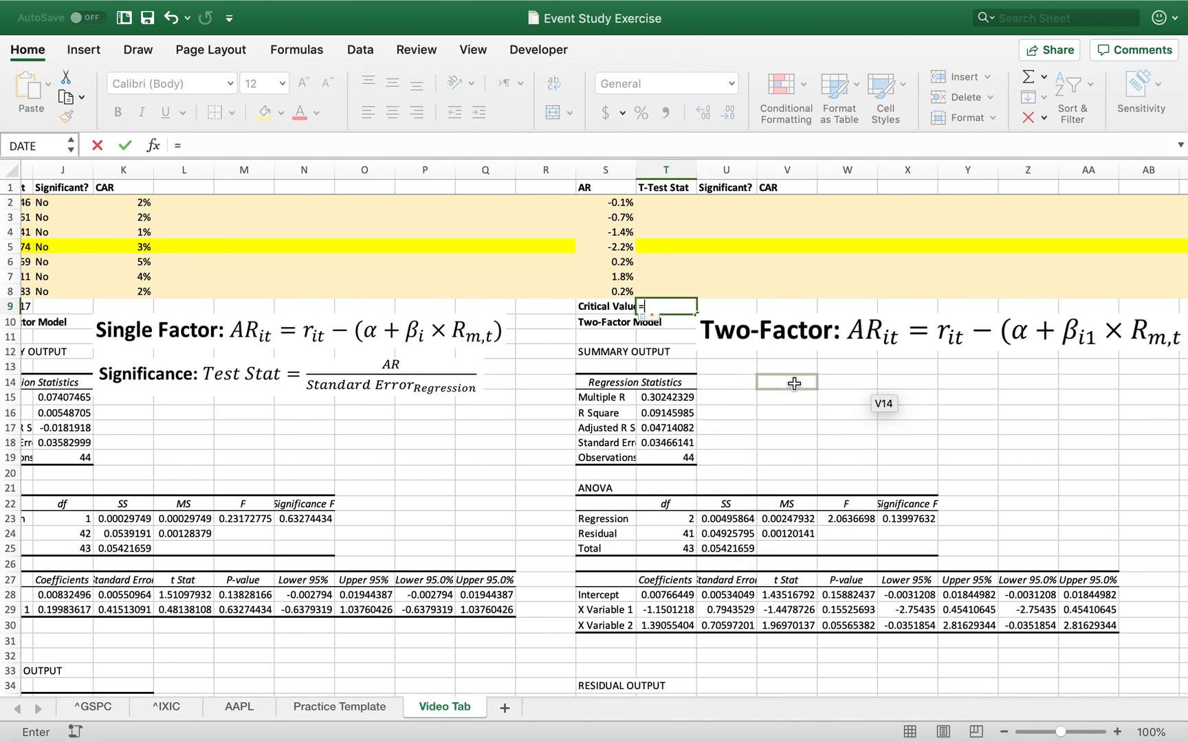
- Enter the two-factor critical value =T.INV.2T(0.05,T24) in T9, giving 2.01954097
text(t)
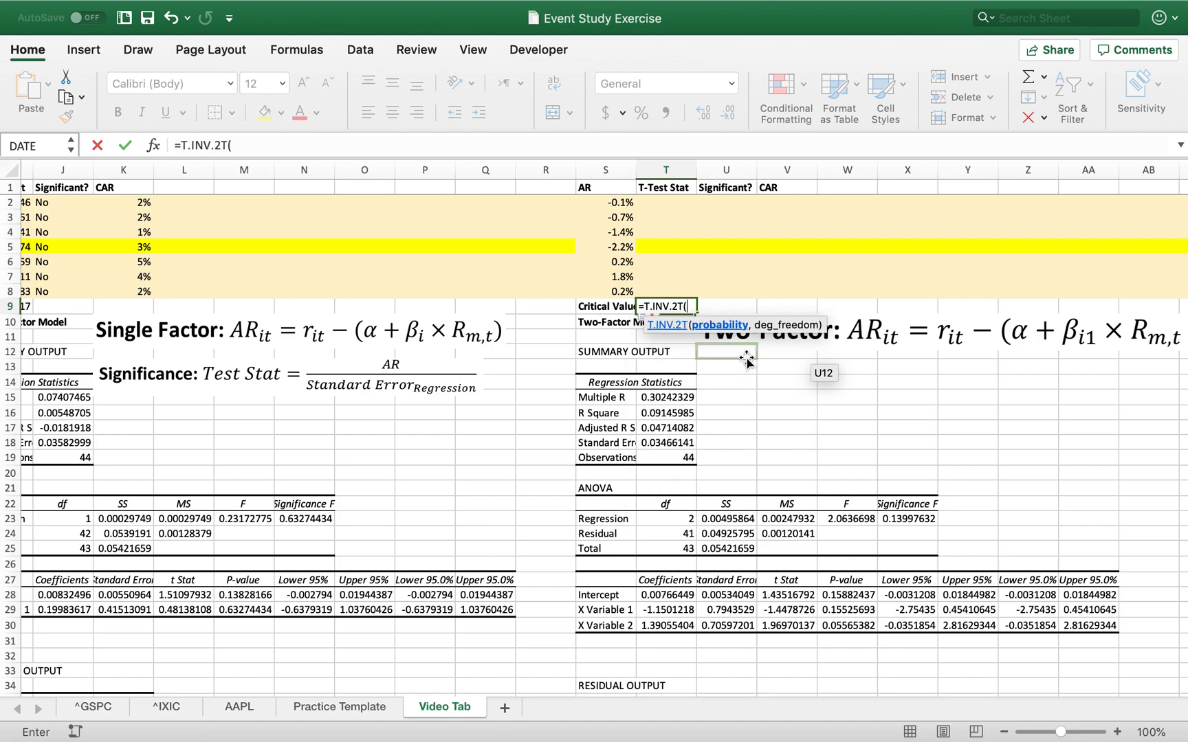
text(0.05,)
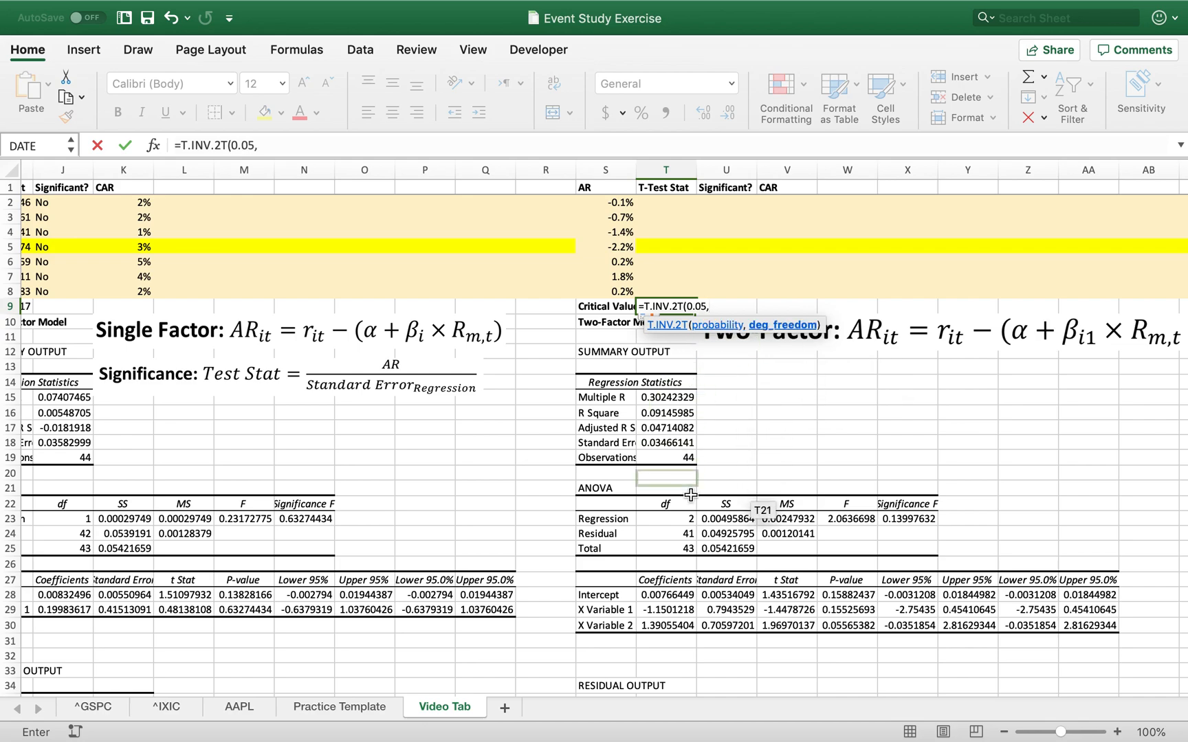
click(667, 533)
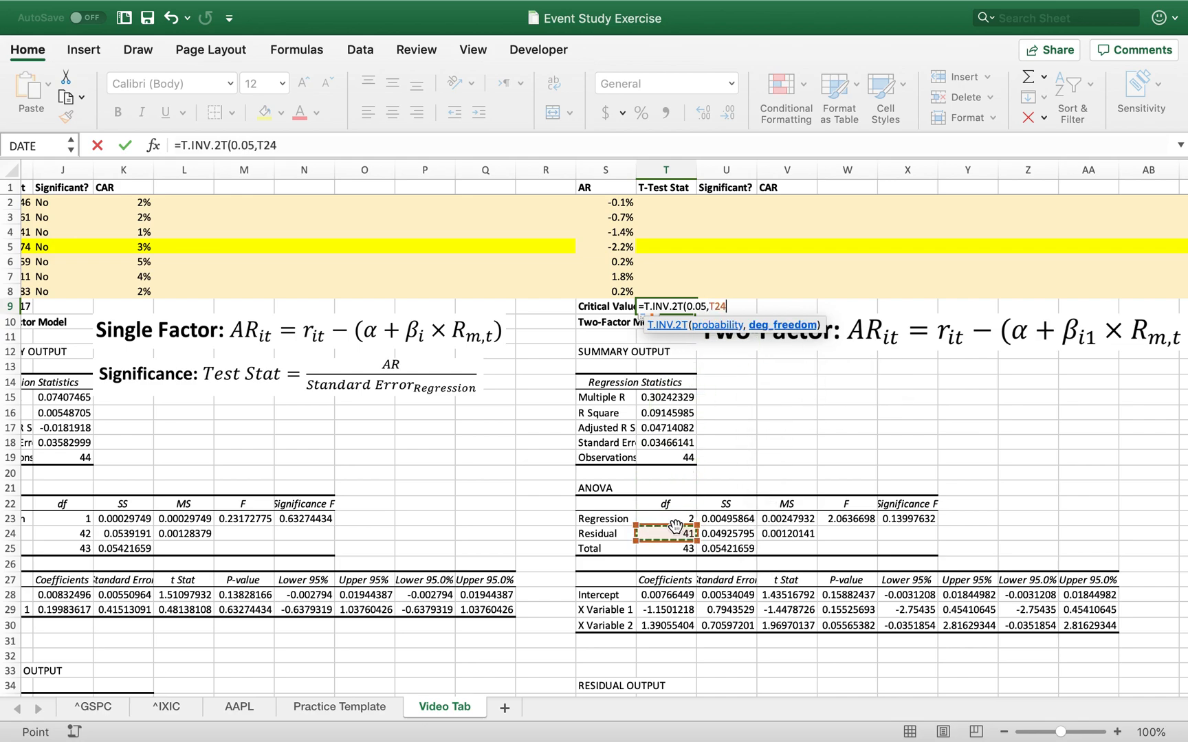
key(enter)
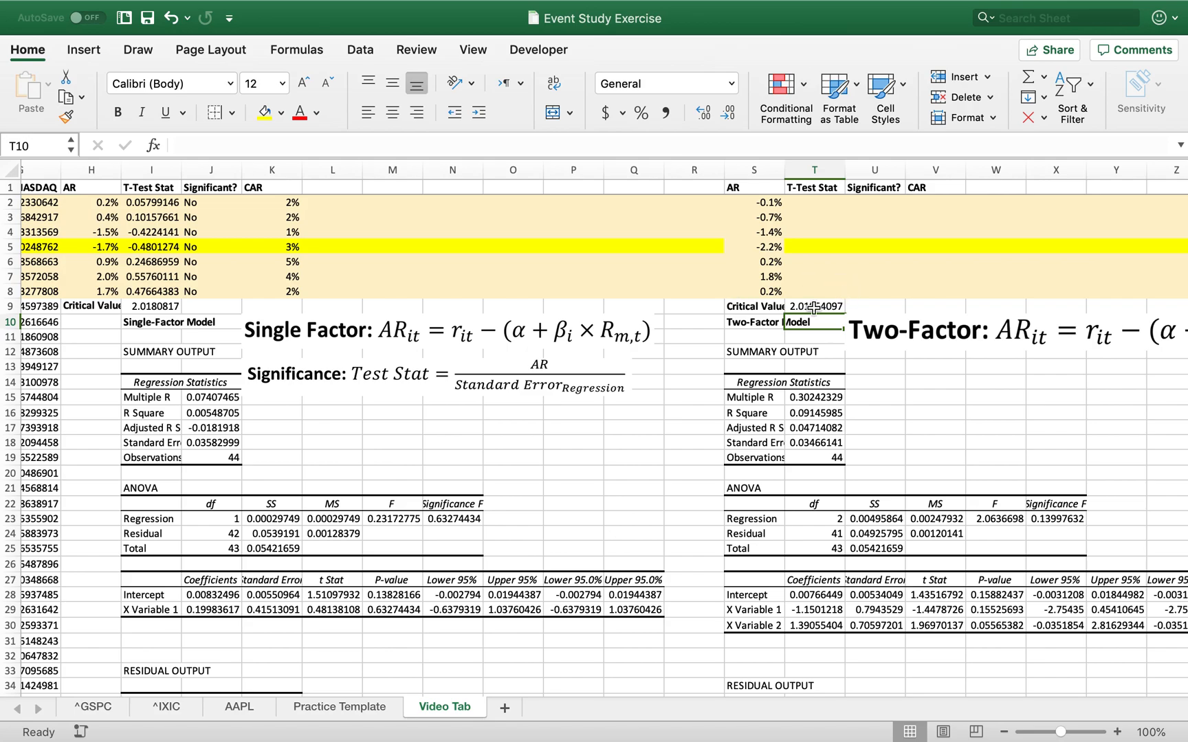
scroll(right, 3)
text(=S2/)
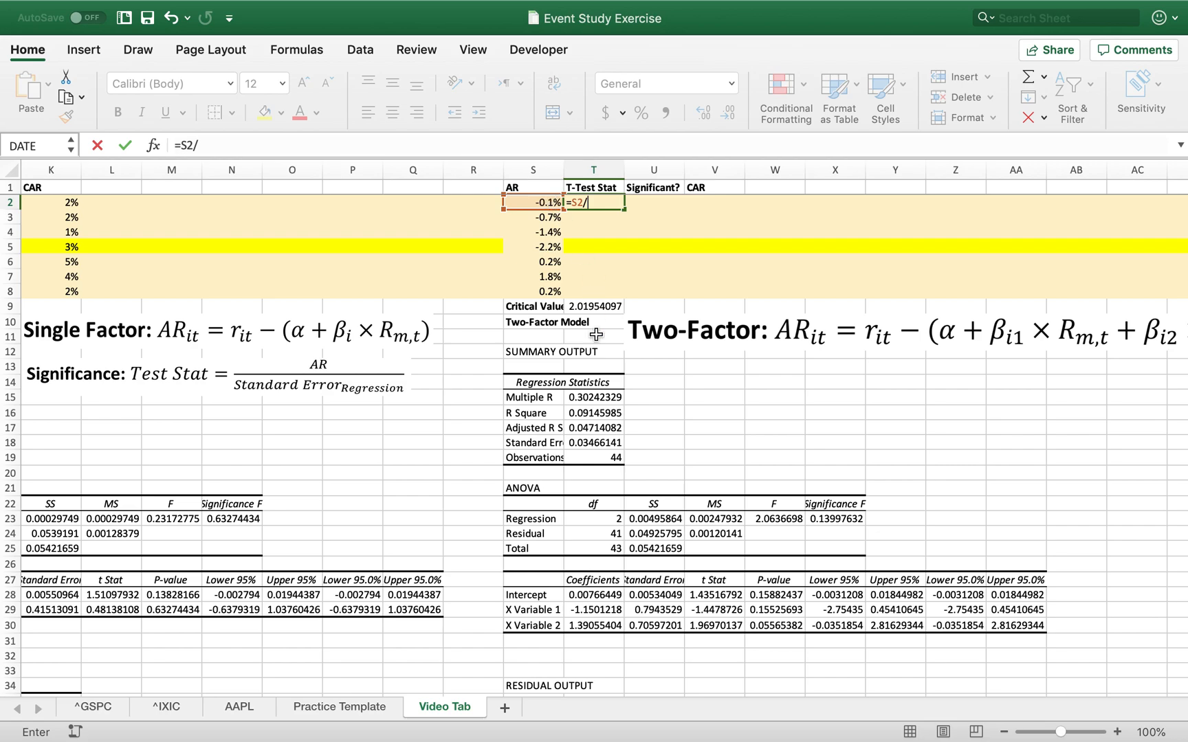
- Compute the two-factor t-statistic =S2/$T$18 in T2 and fill it down through T8
click(591, 442)
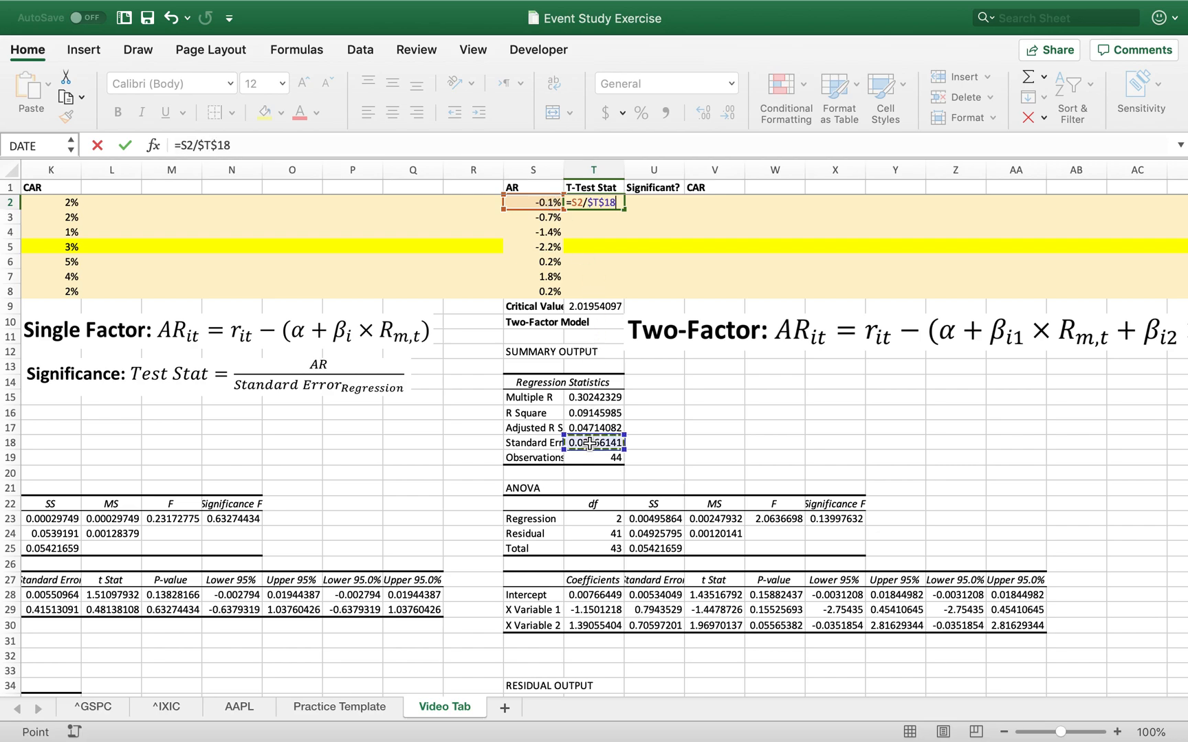
key(enter)
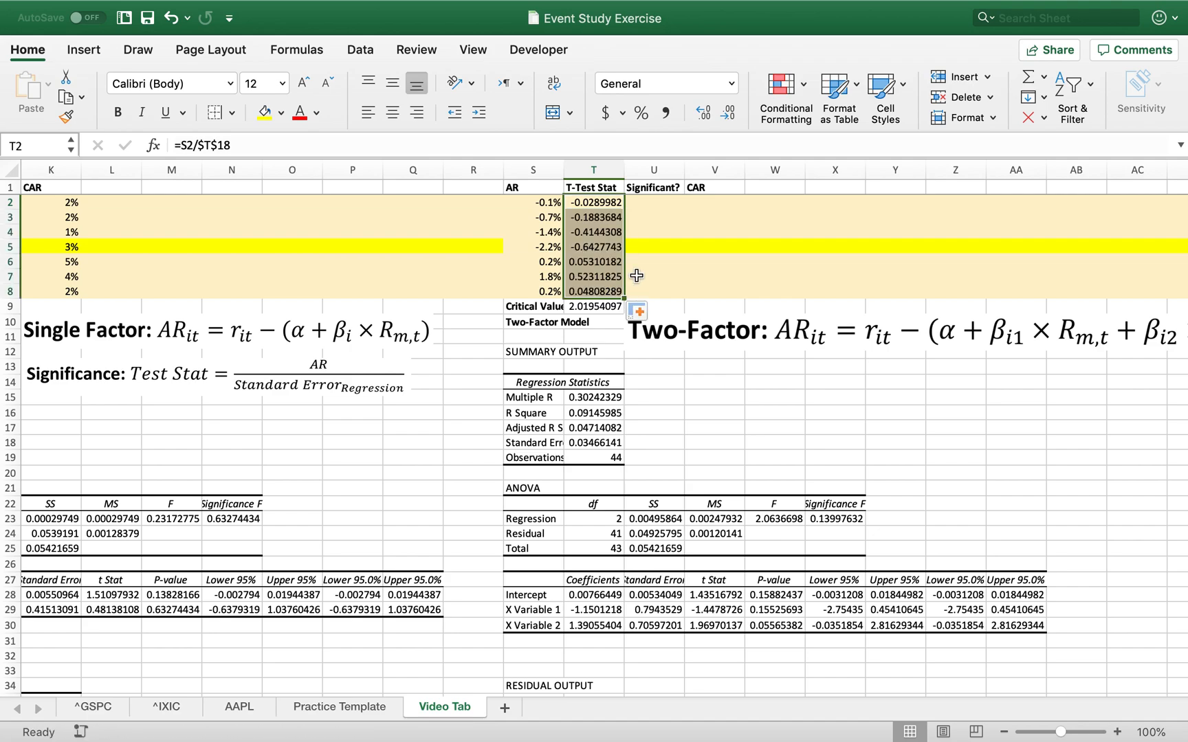
click(651, 277)
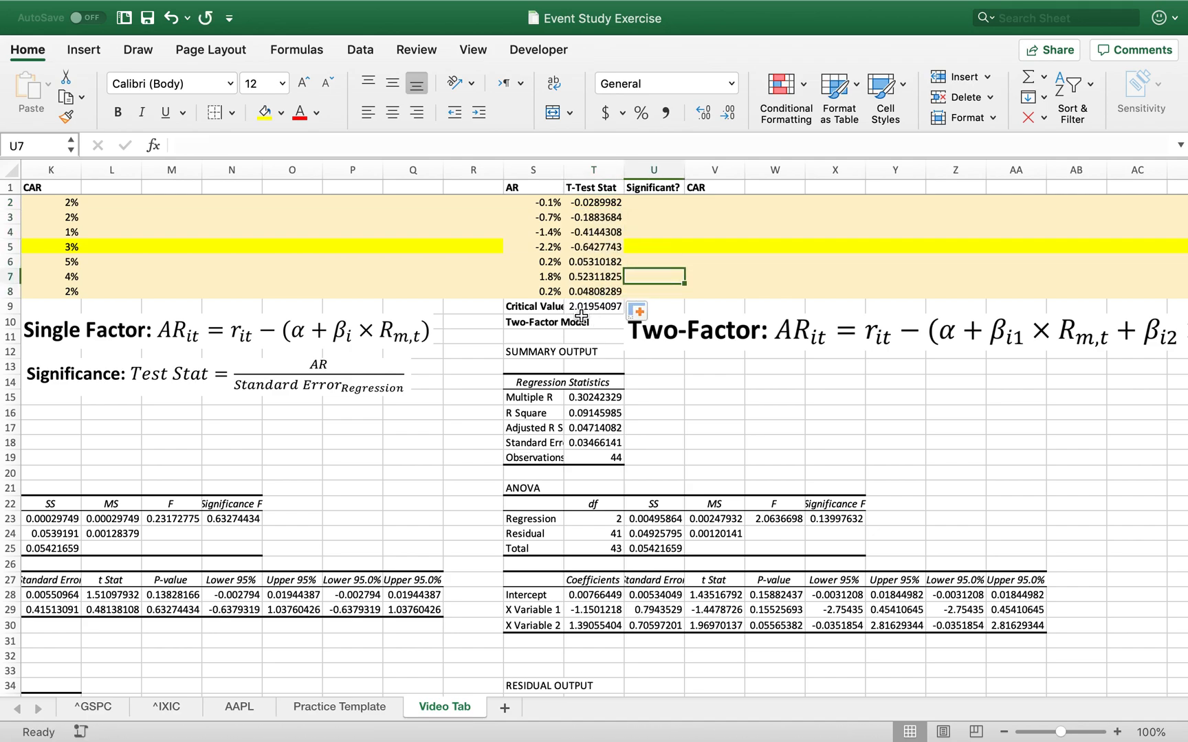
mouse_move(581, 217)
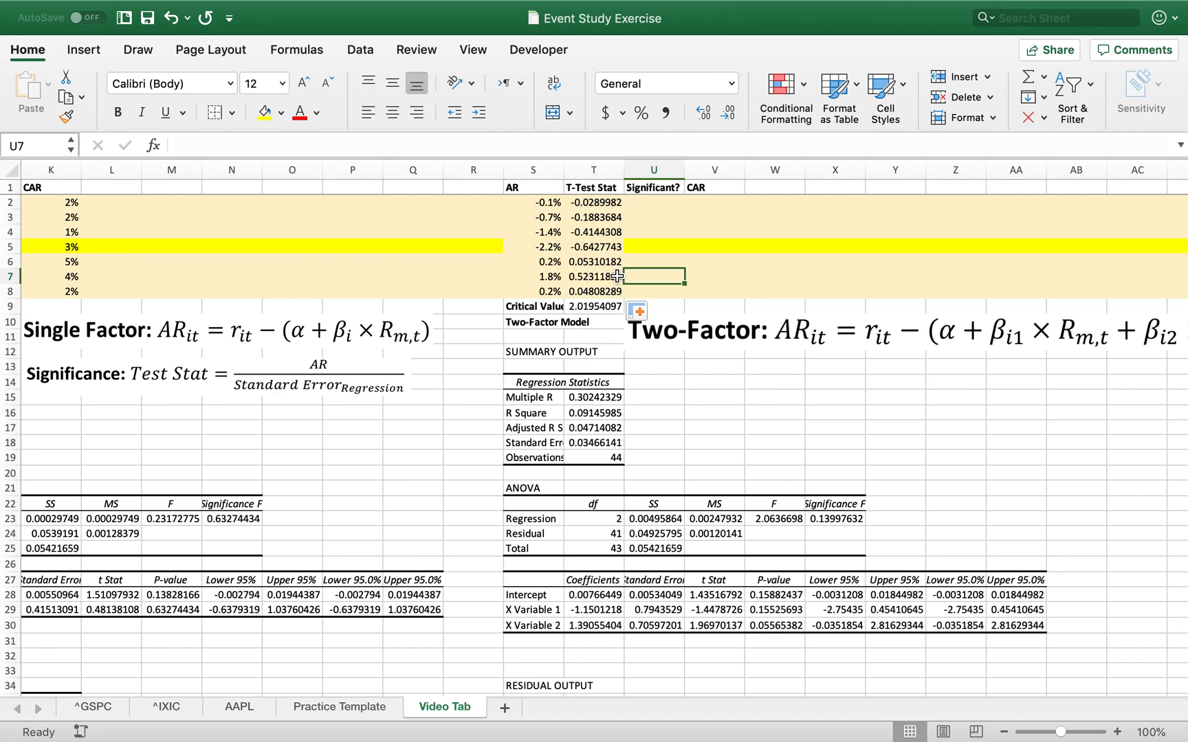
- Mark all seven event days in U2:U8 as No for significance
click(653, 187)
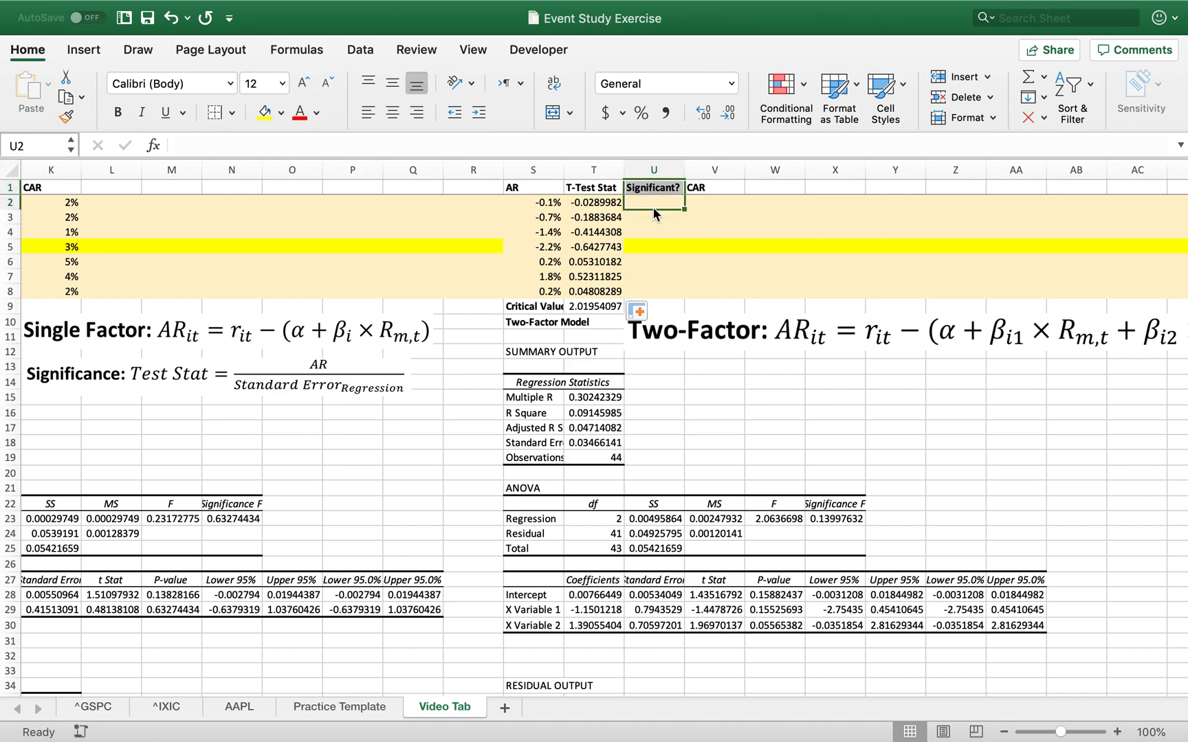
text(No)
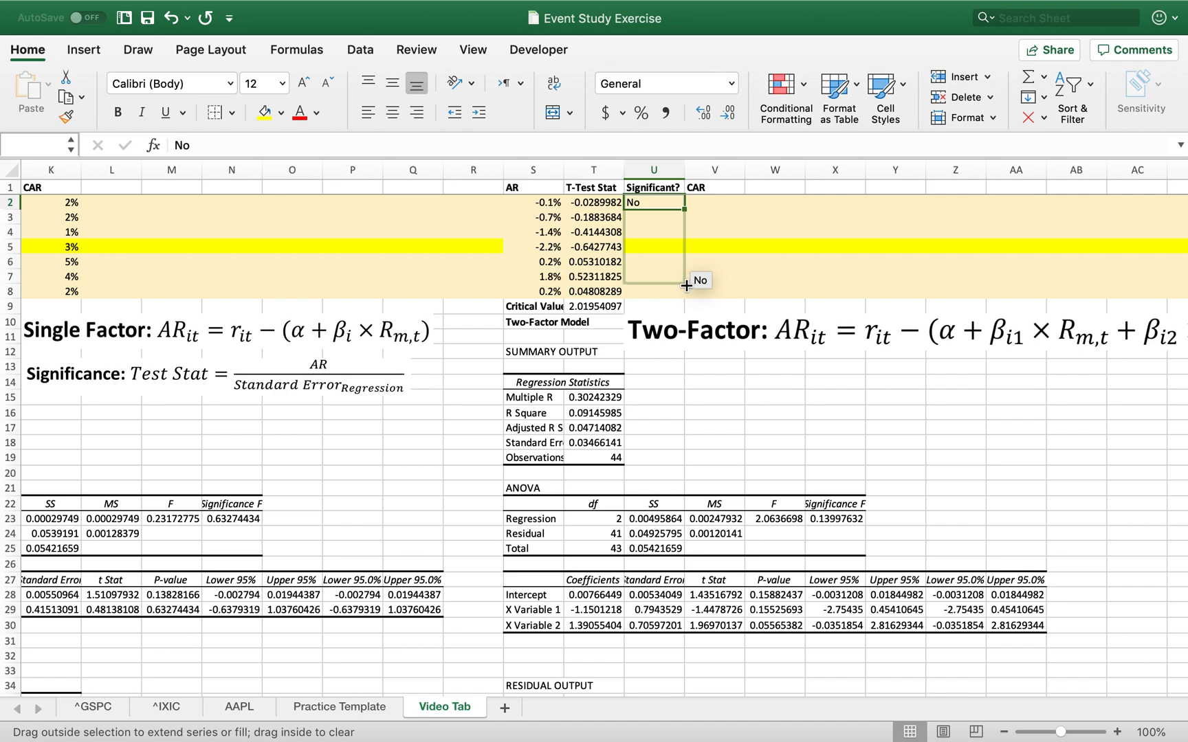
drag(654, 202, 655, 292)
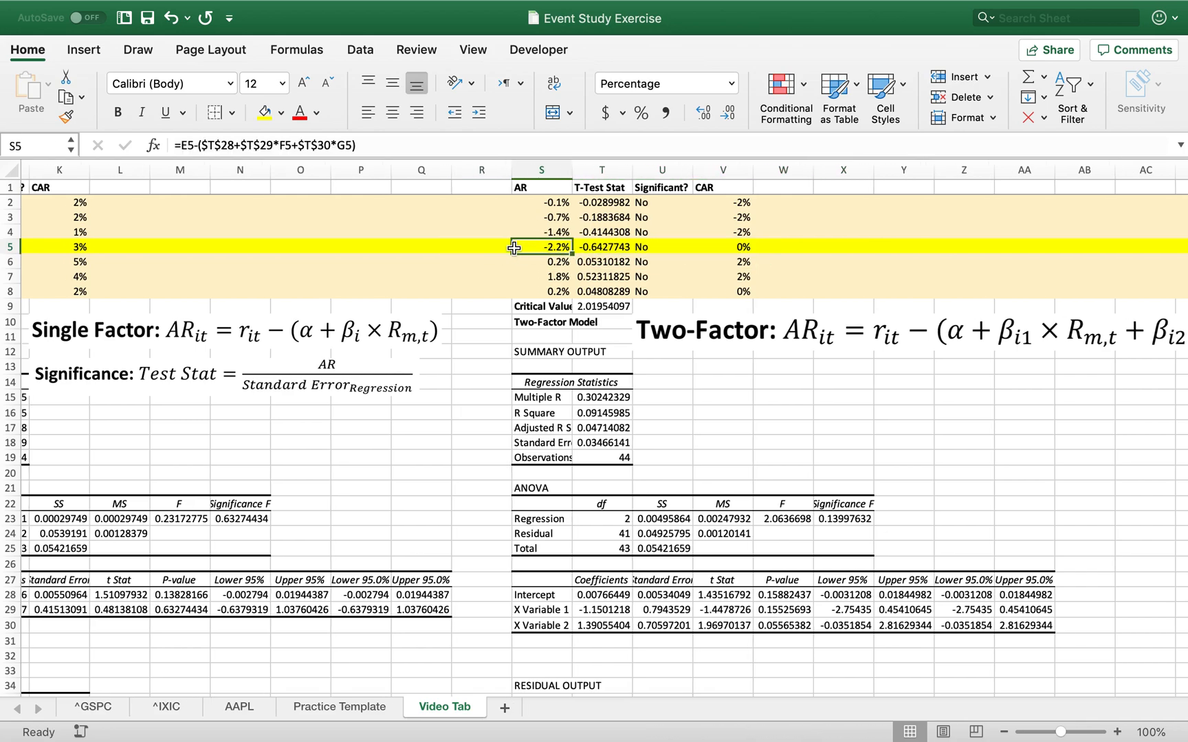
- Review the two-factor AR formula for day five and the first-day CAR formula =S5+V6 style accumulation
scroll(left, 3)
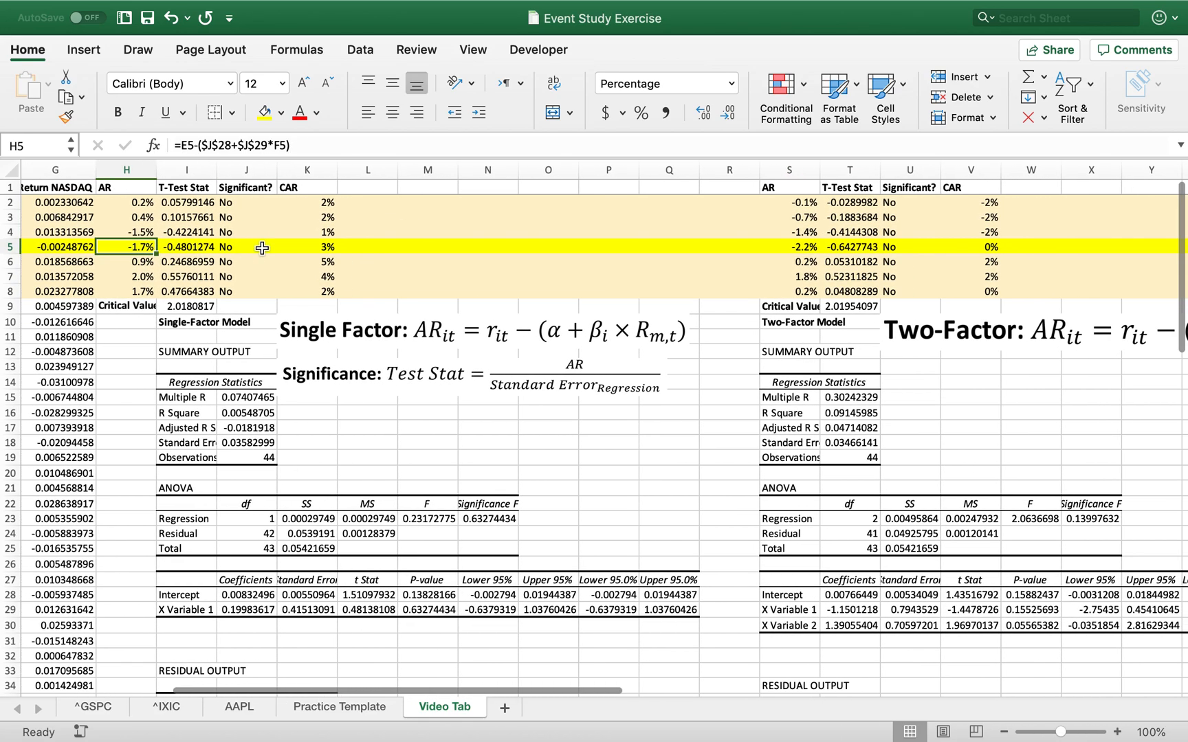
click(971, 246)
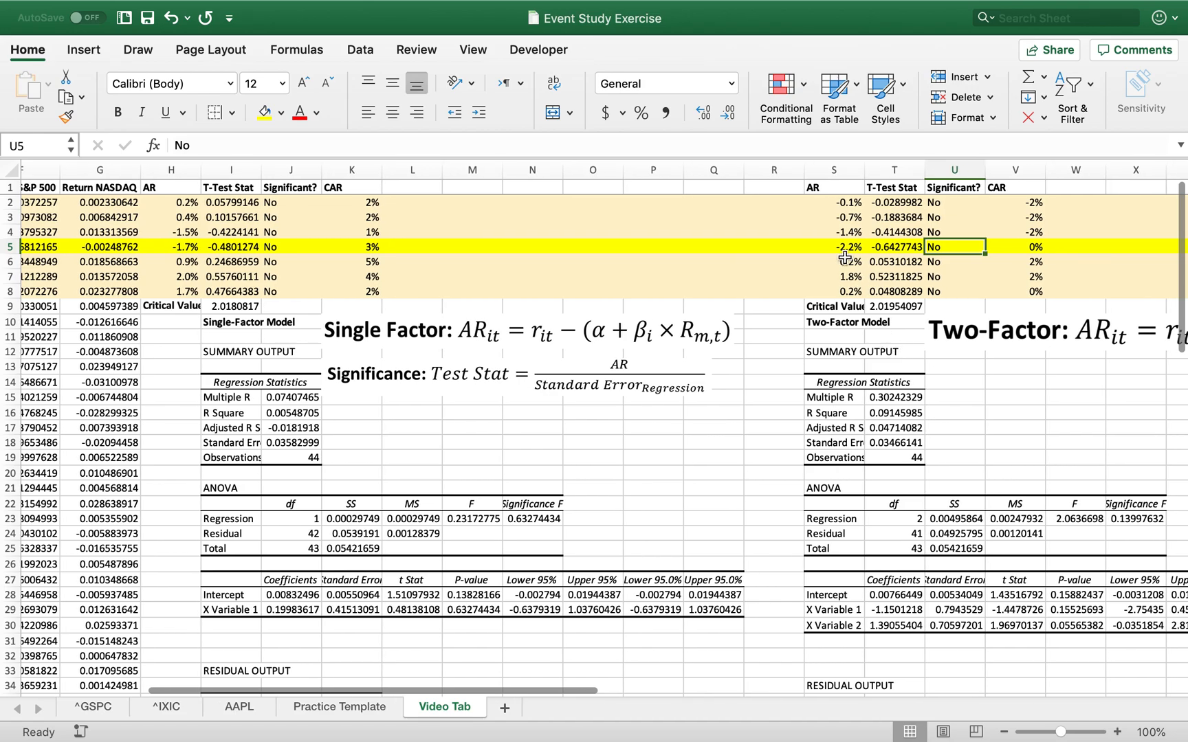
click(832, 247)
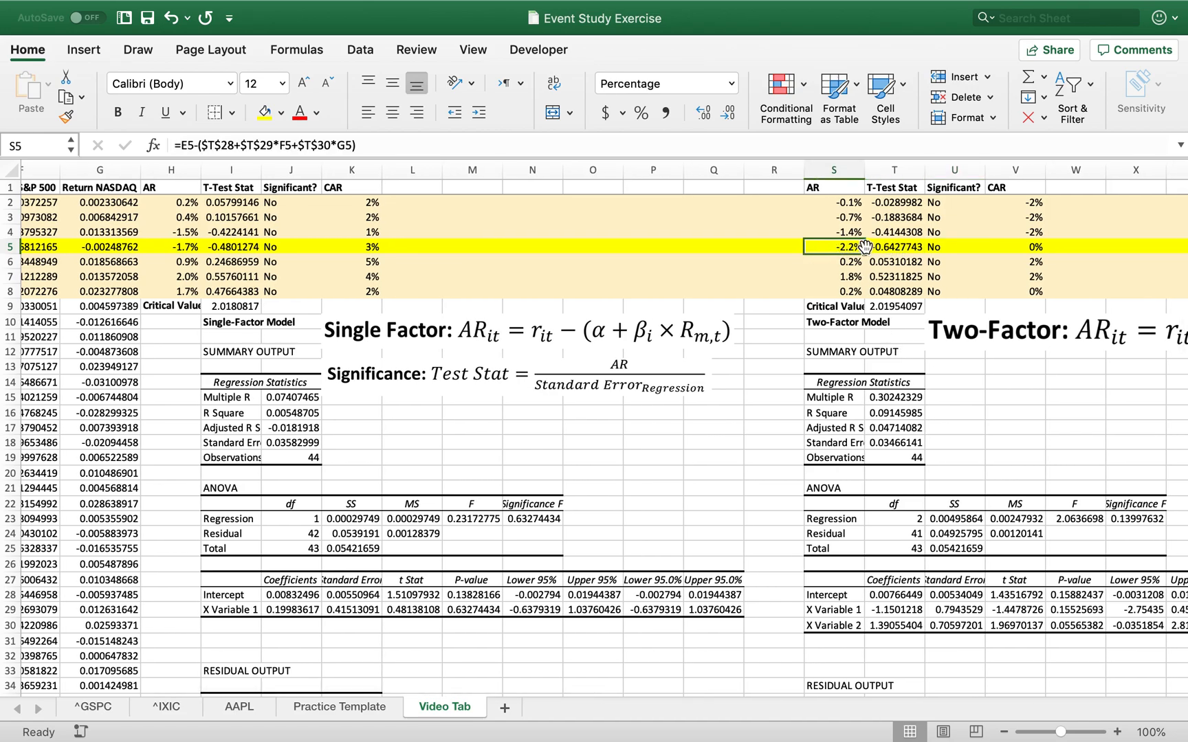
mouse_move(846, 247)
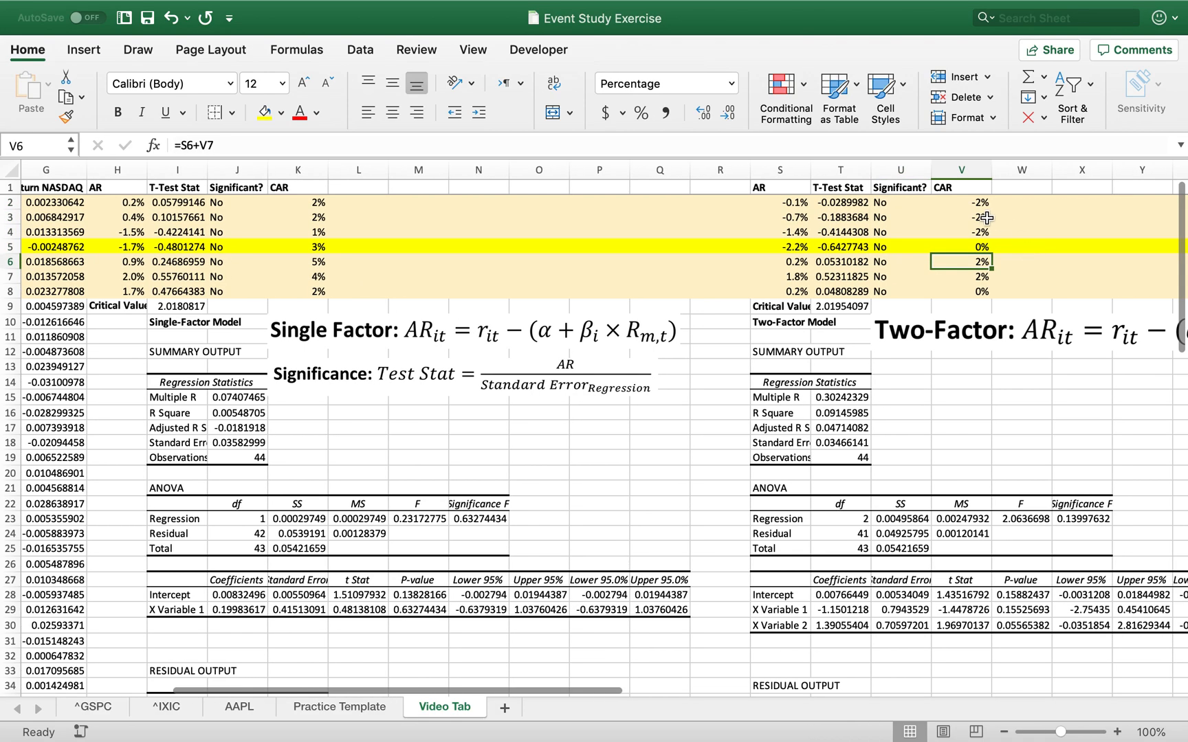
click(961, 202)
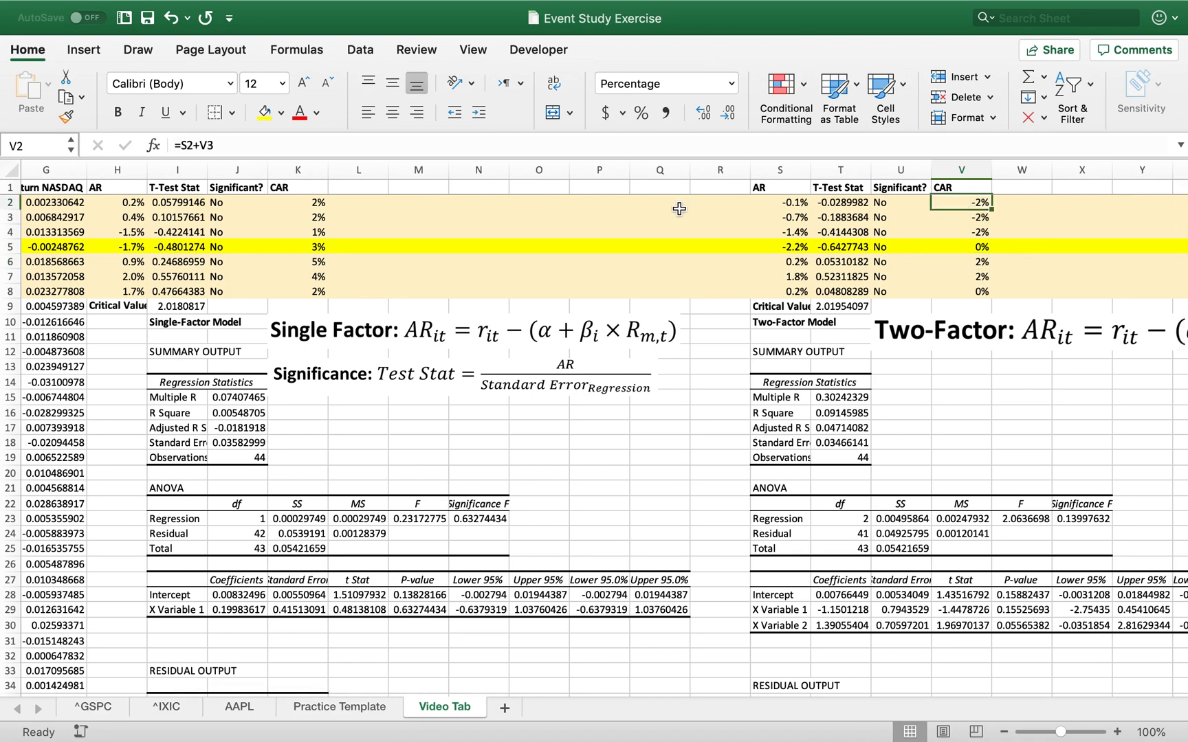
mouse_move(306, 221)
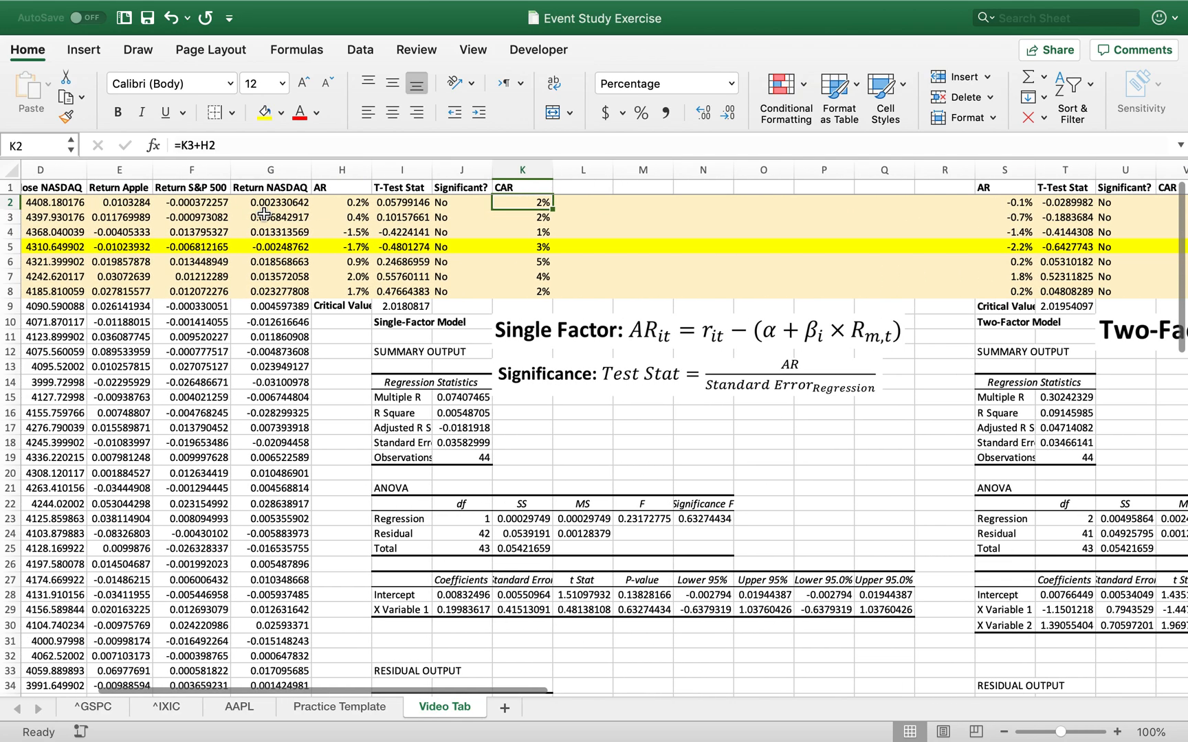
scroll(left, 3)
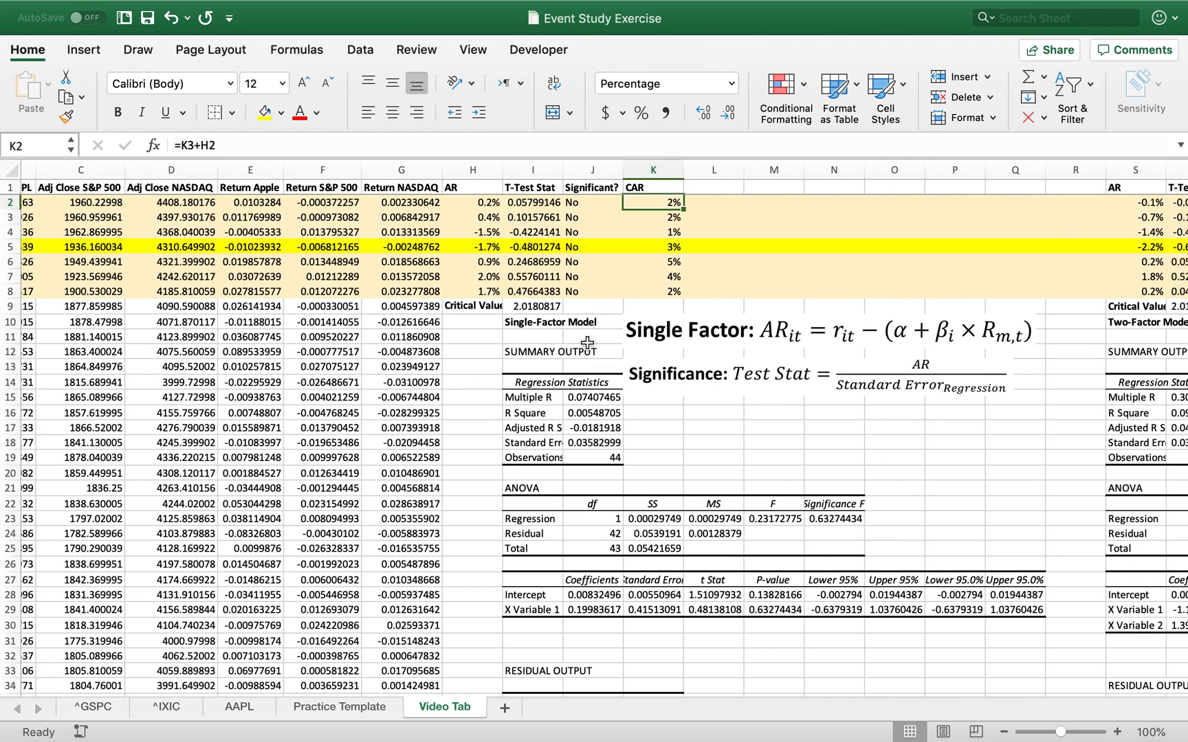
scroll(right, 3)
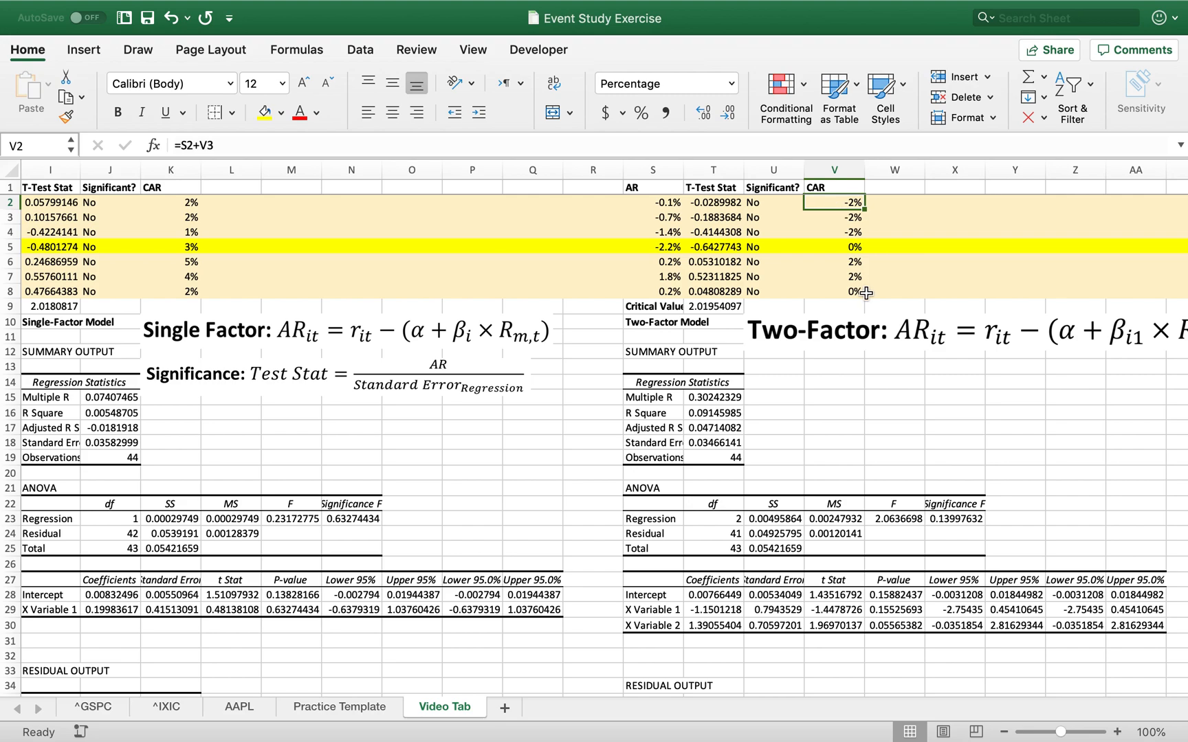
- Check how each two-factor CAR value builds on the one below and compare with the single-factor CARs
click(833, 262)
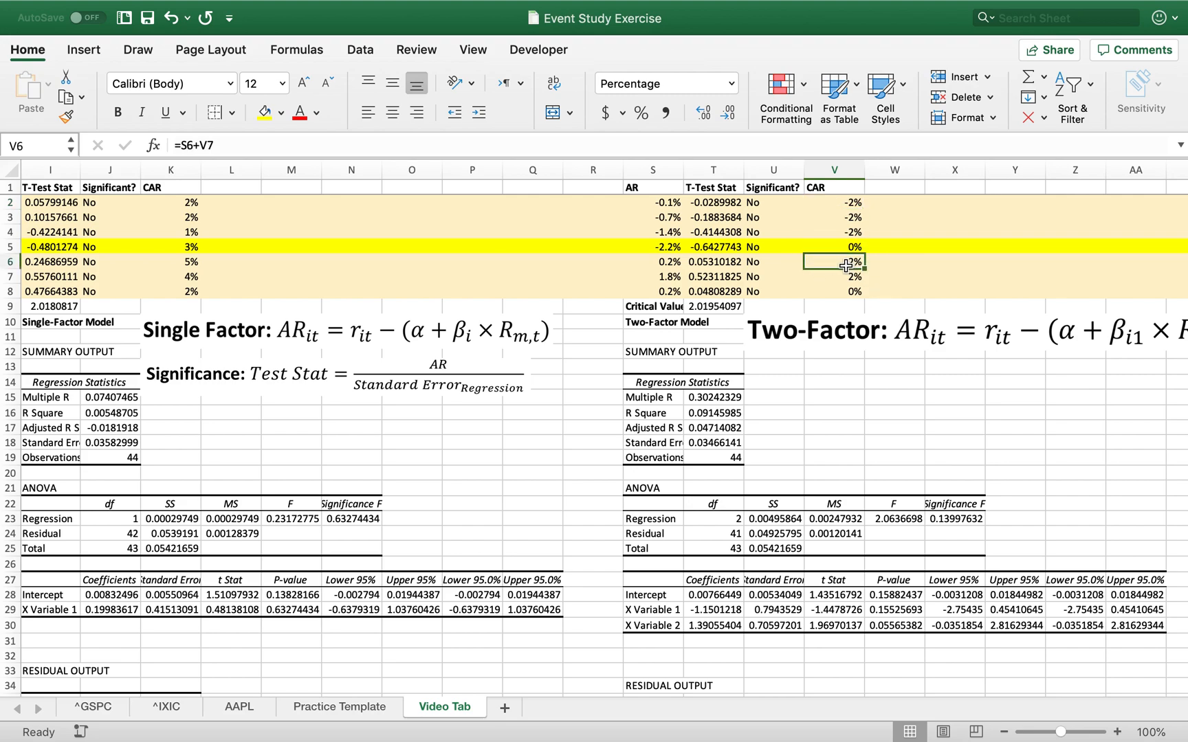
click(834, 248)
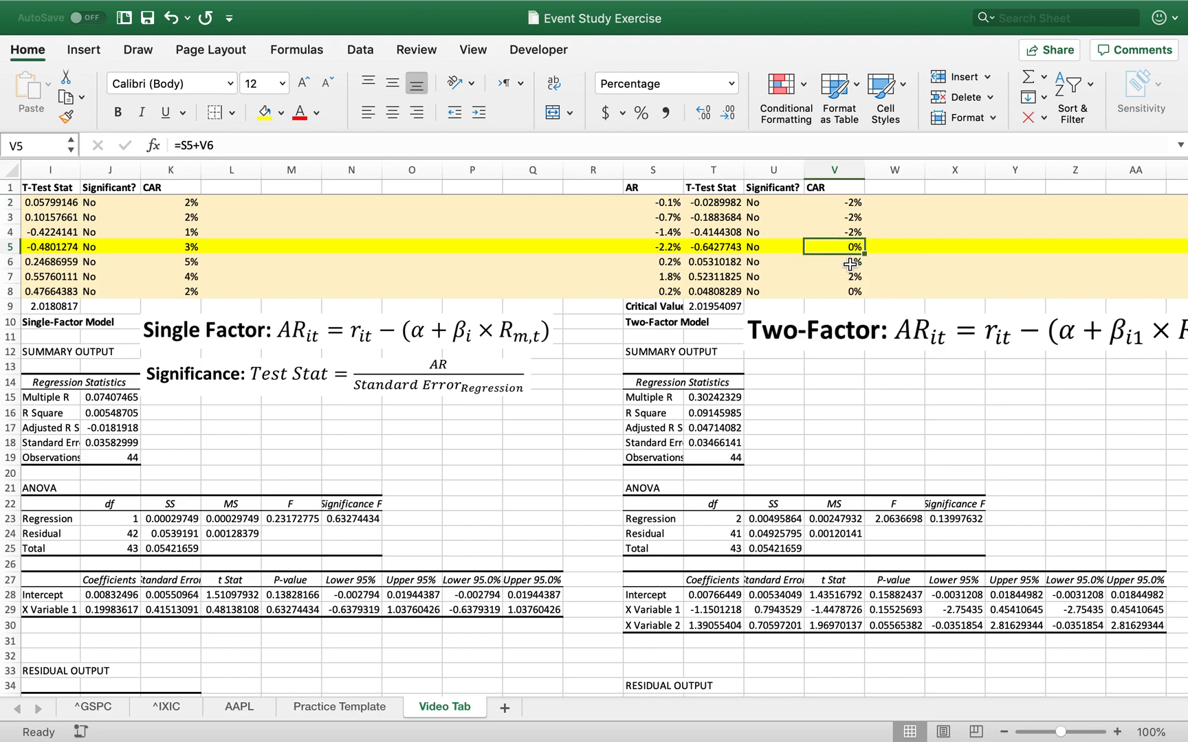
click(835, 263)
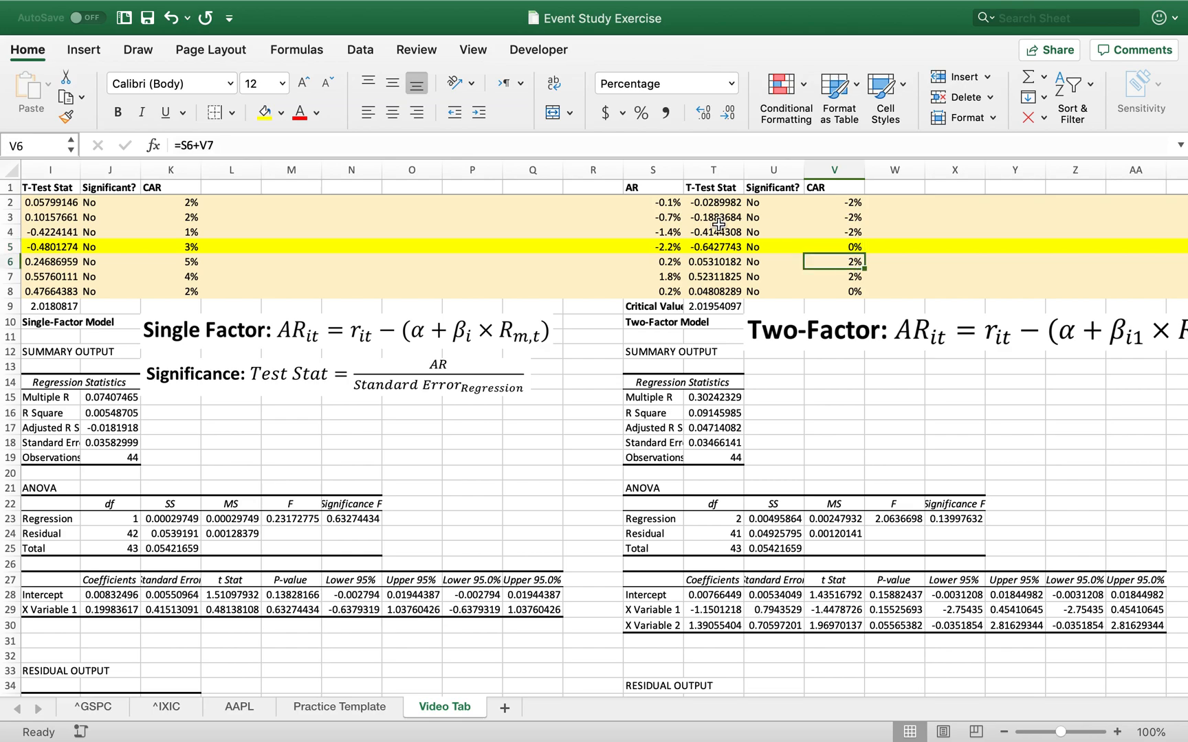
scroll(left, 3)
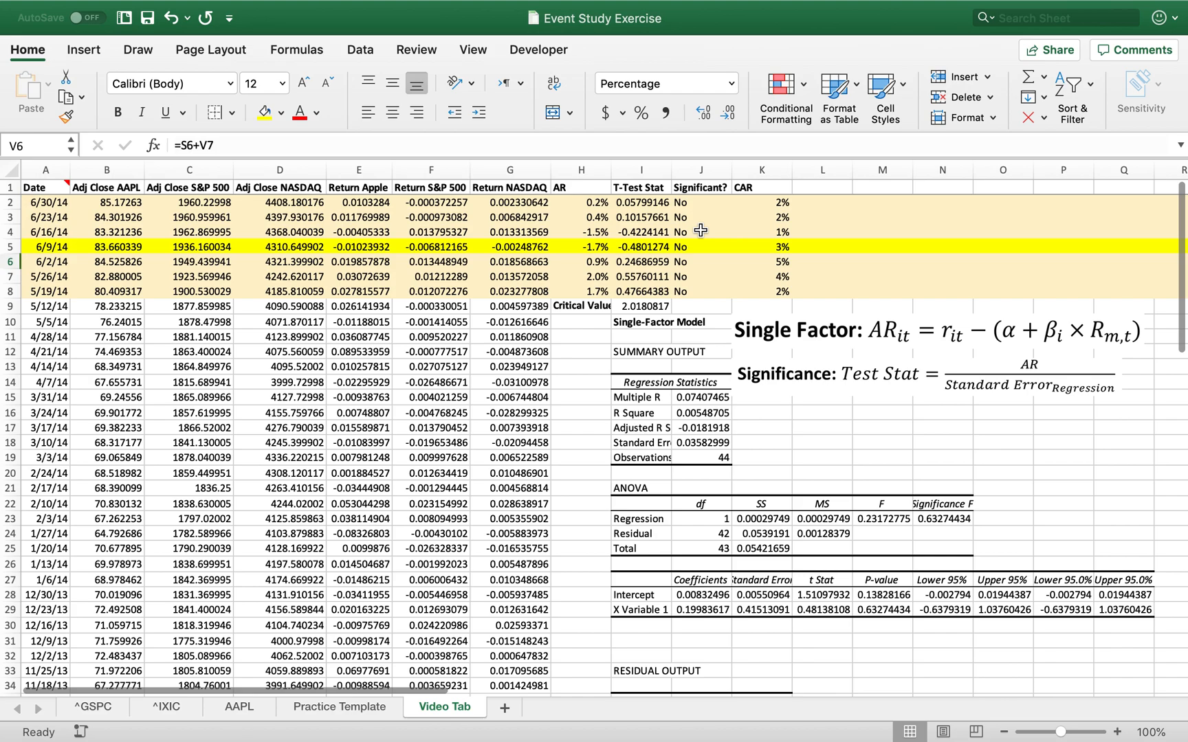
scroll(right, 3)
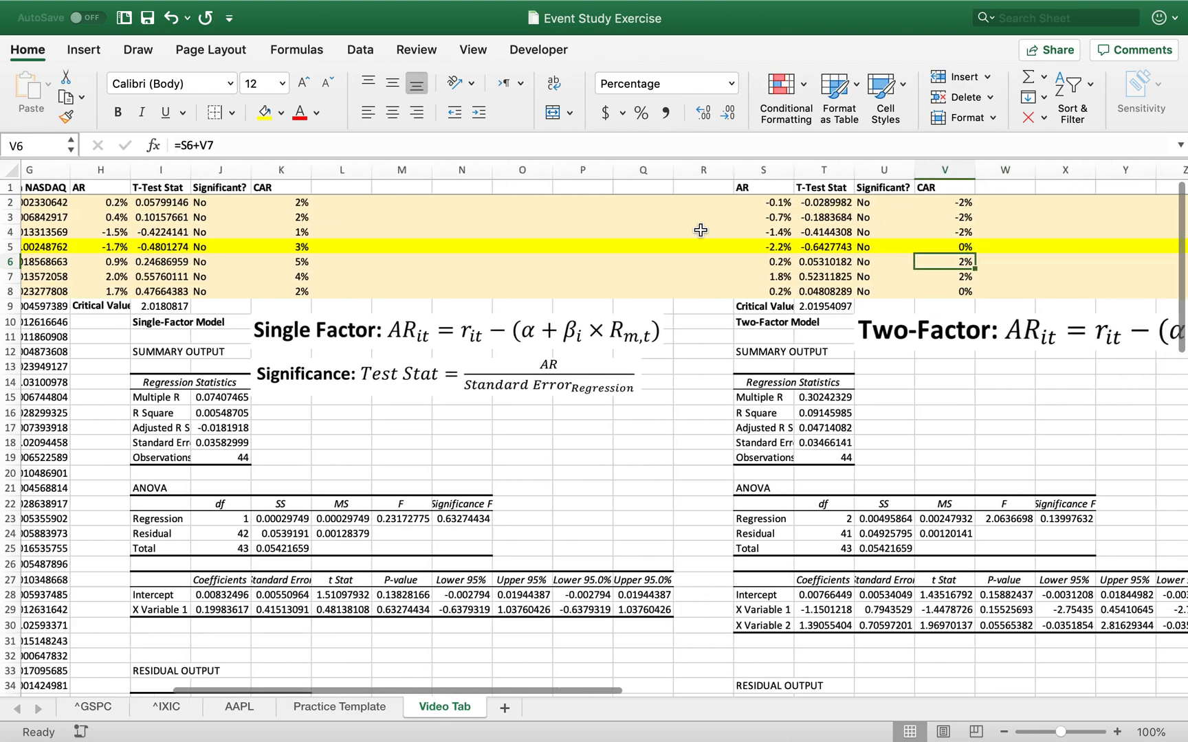
scroll(right, 3)
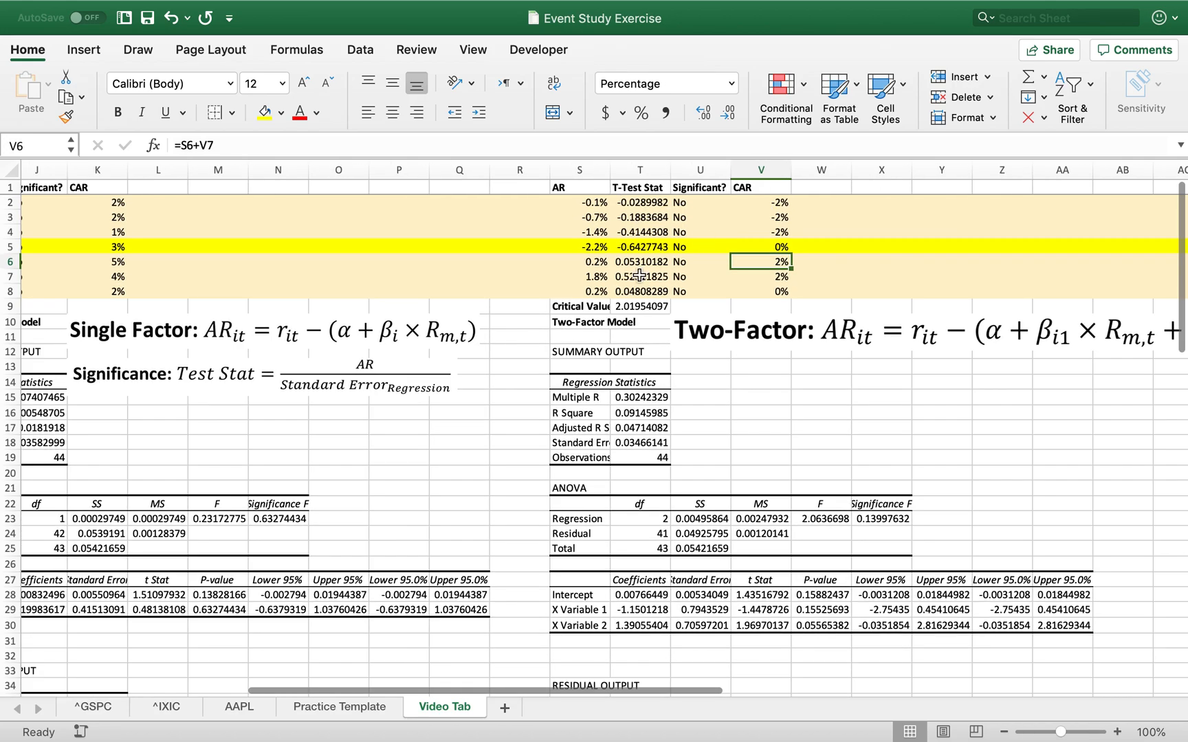
- Review the estimation period start date, the single-factor regression statistics and the post-split event days
scroll(left, 3)
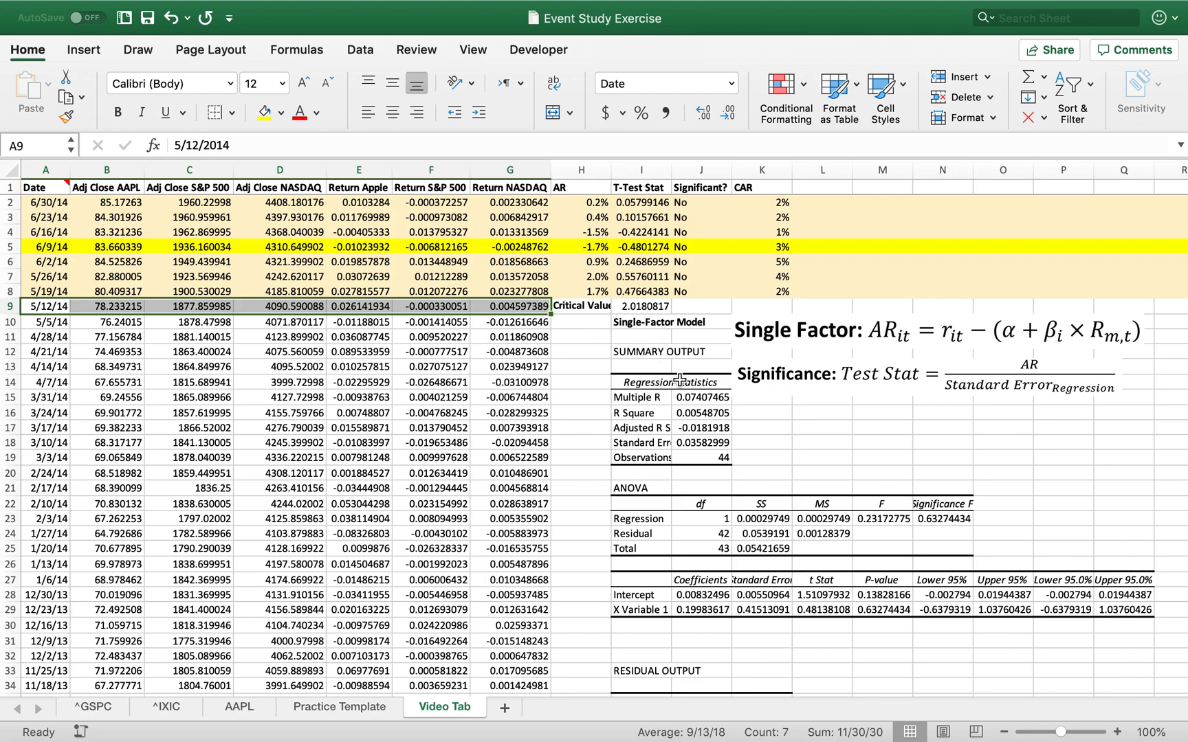
click(668, 382)
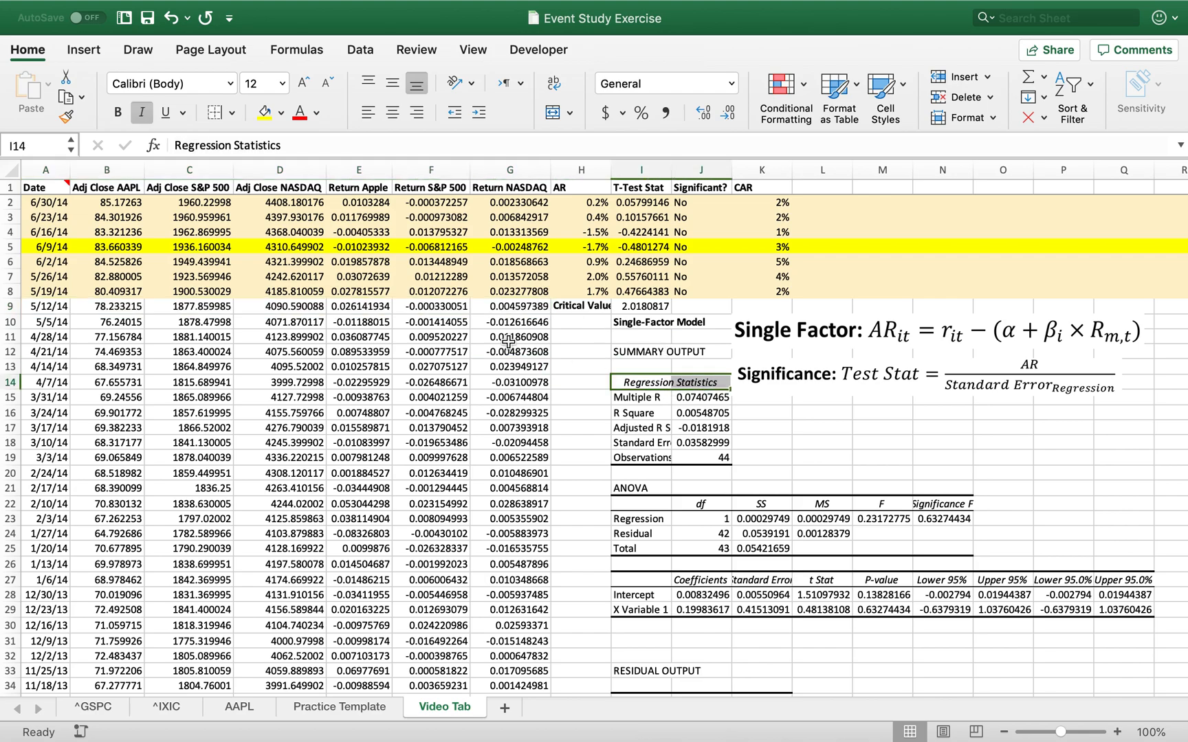
click(11, 202)
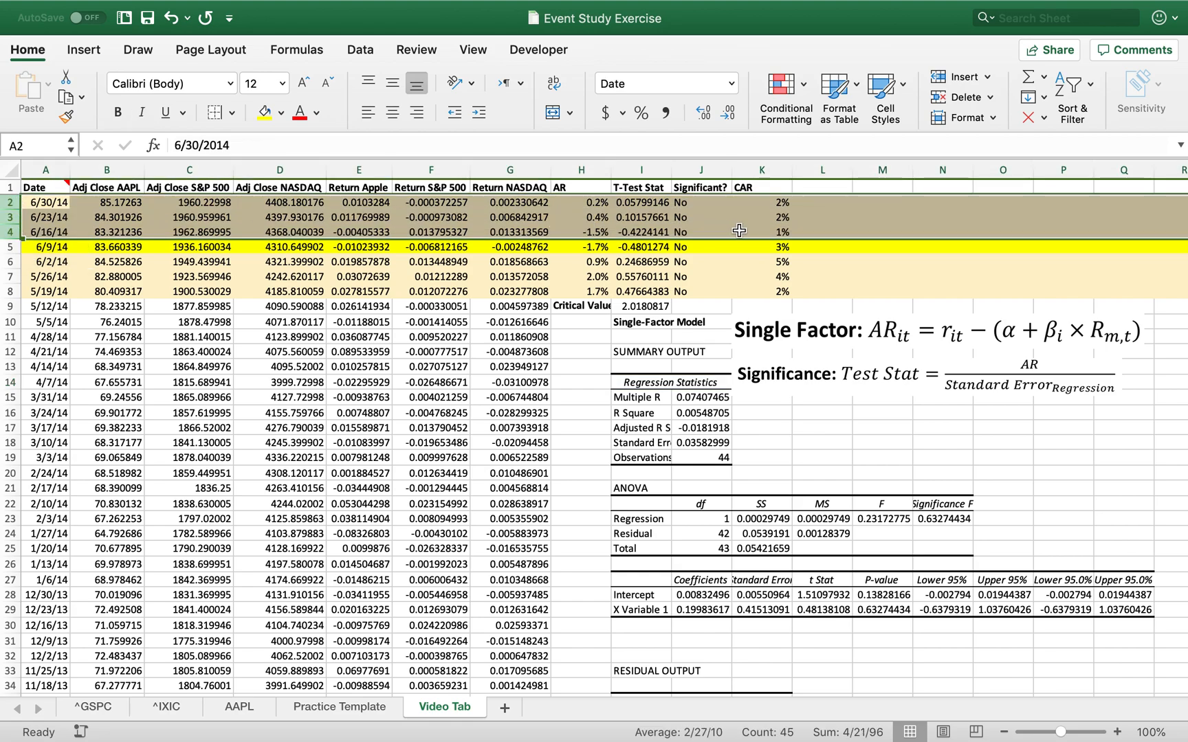
click(763, 233)
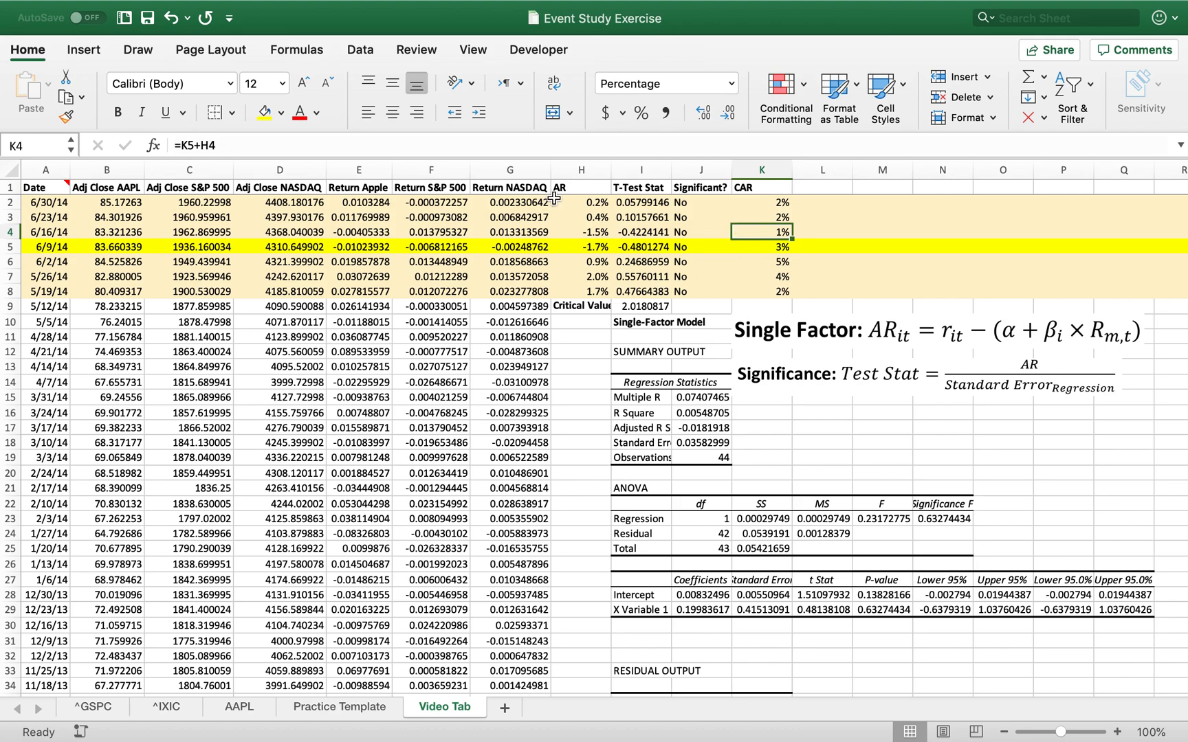
- Inspect the CAR cumulative formula and the abnormal return formulas, testing an extreme AR value
click(580, 202)
text(90)
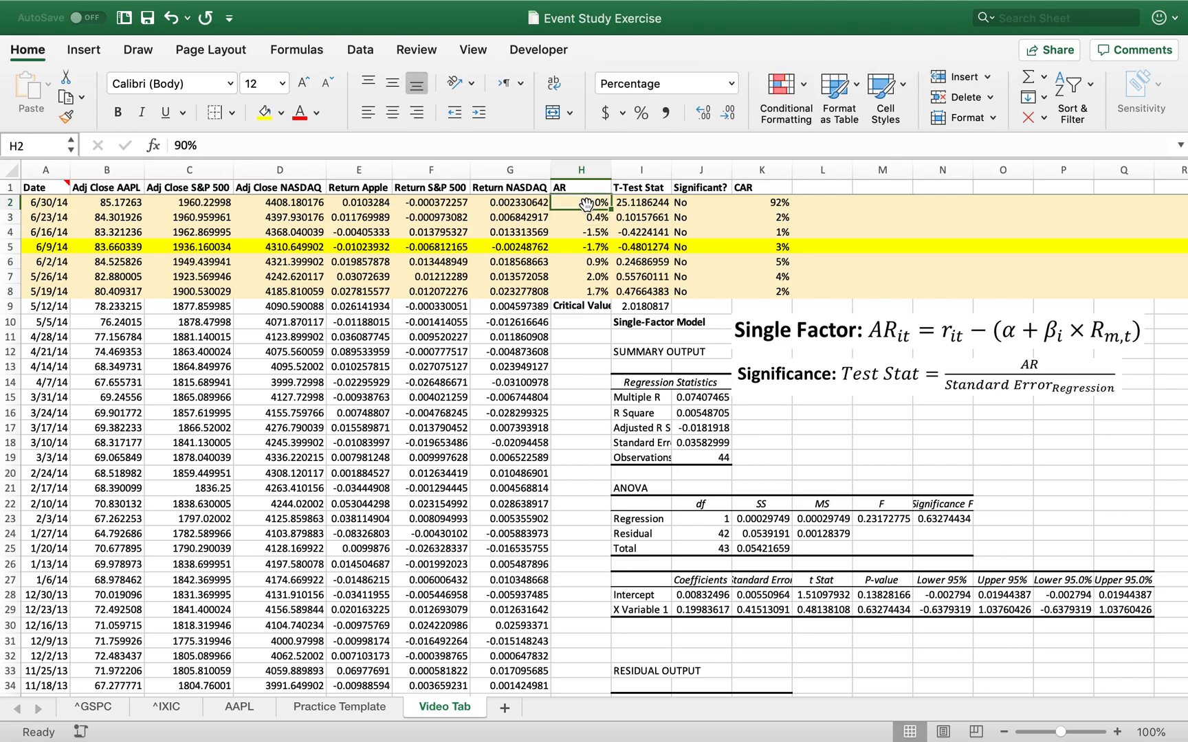
click(582, 246)
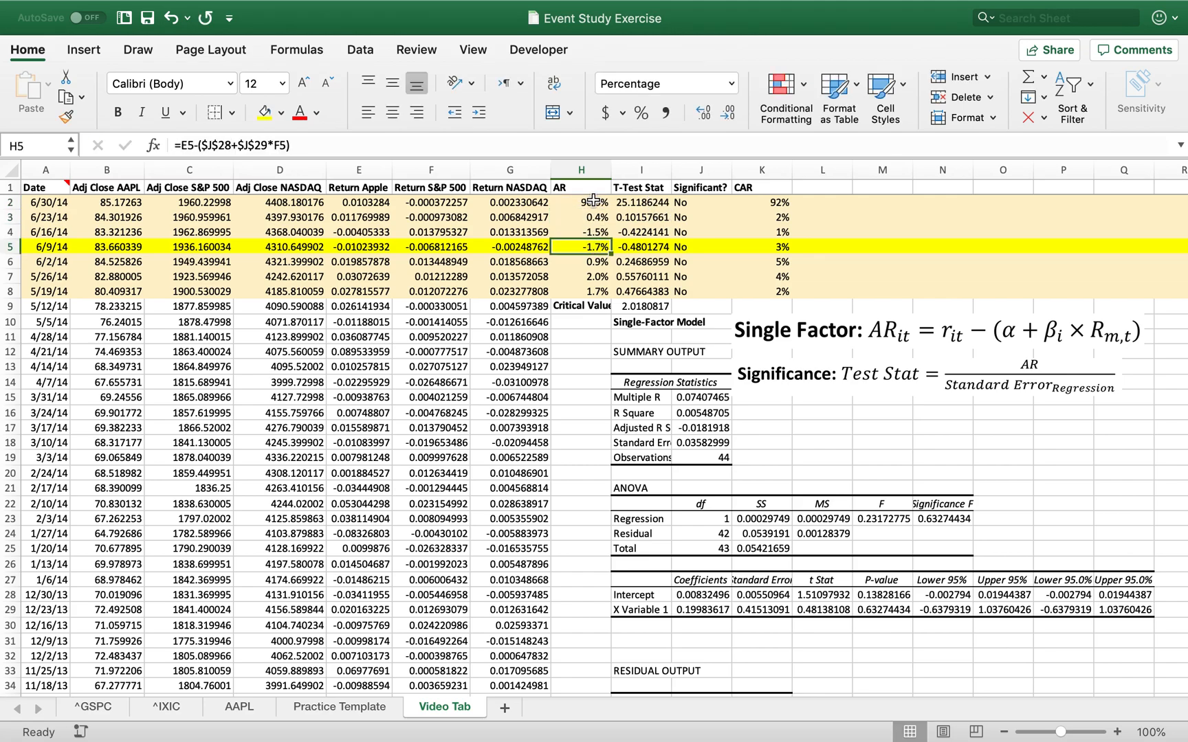
click(581, 202)
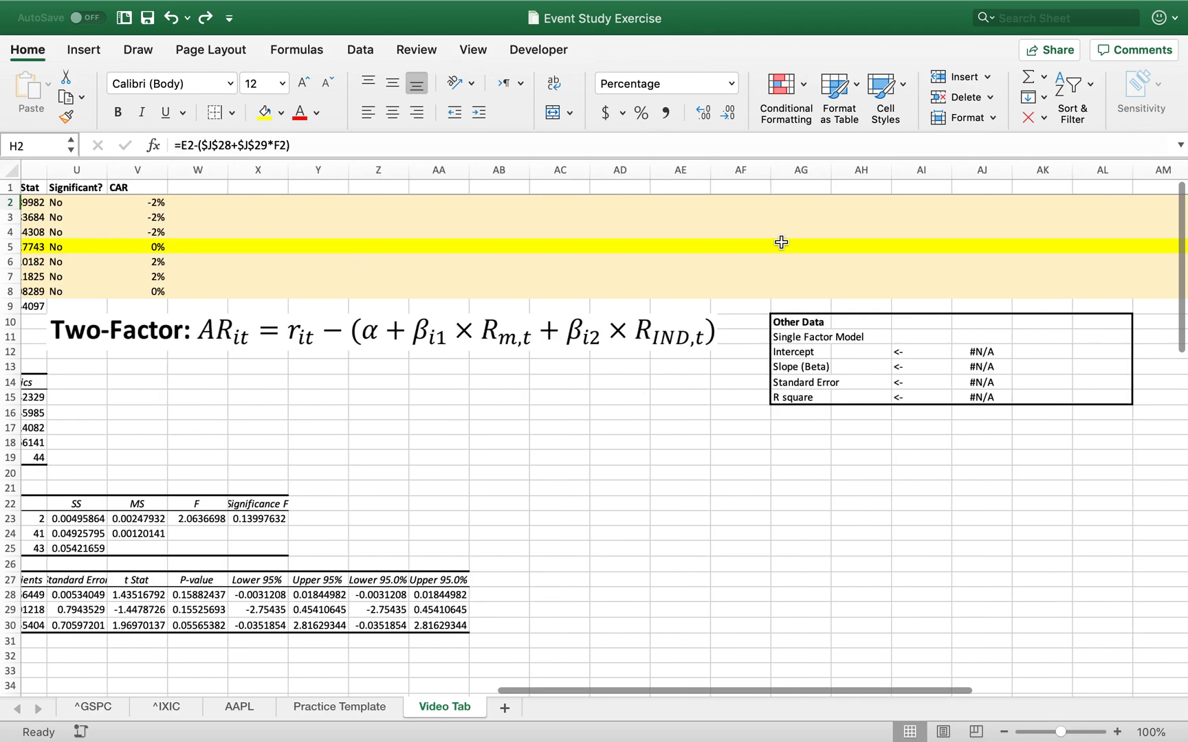
- Point out the Intercept, Standard Error and R square result cells in the Other Data box
scroll(right, 3)
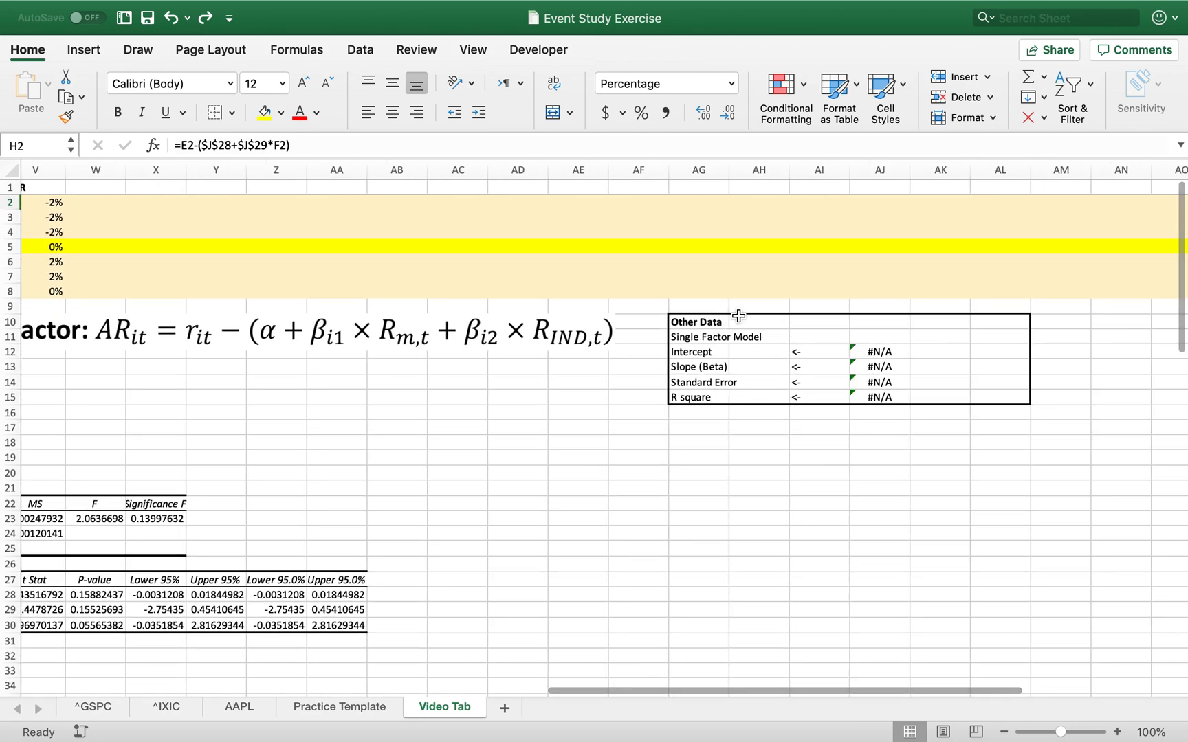
click(757, 352)
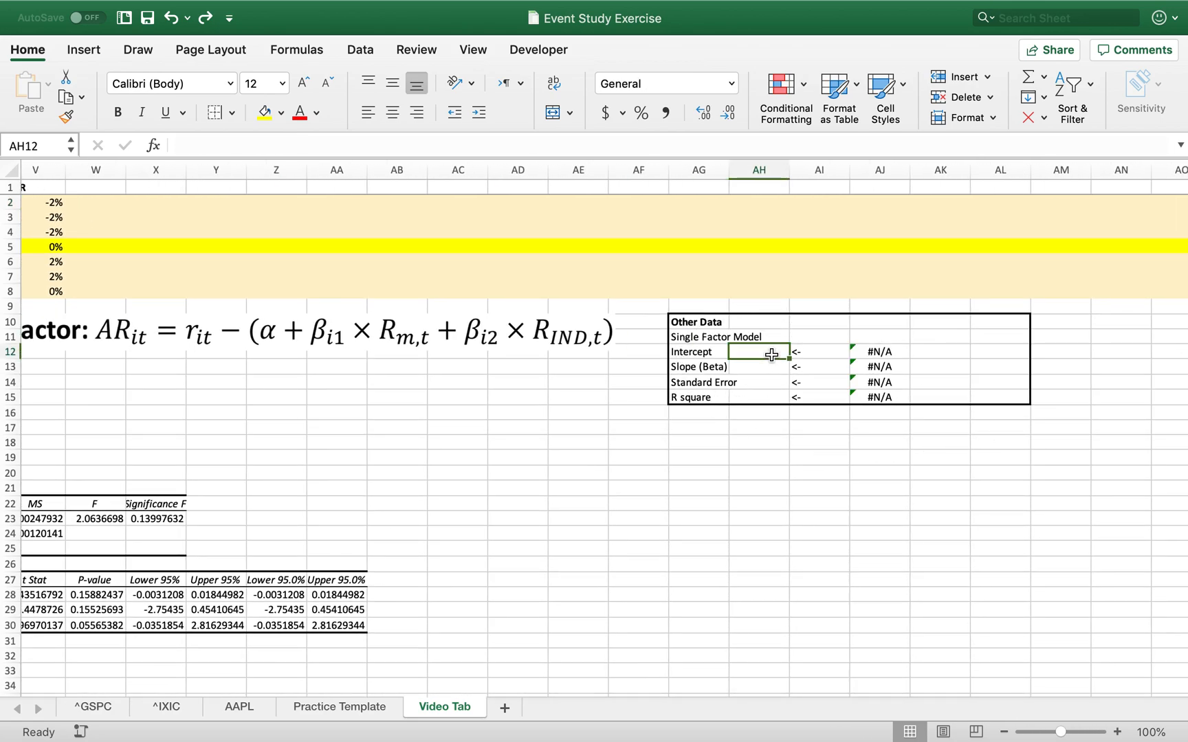
click(762, 382)
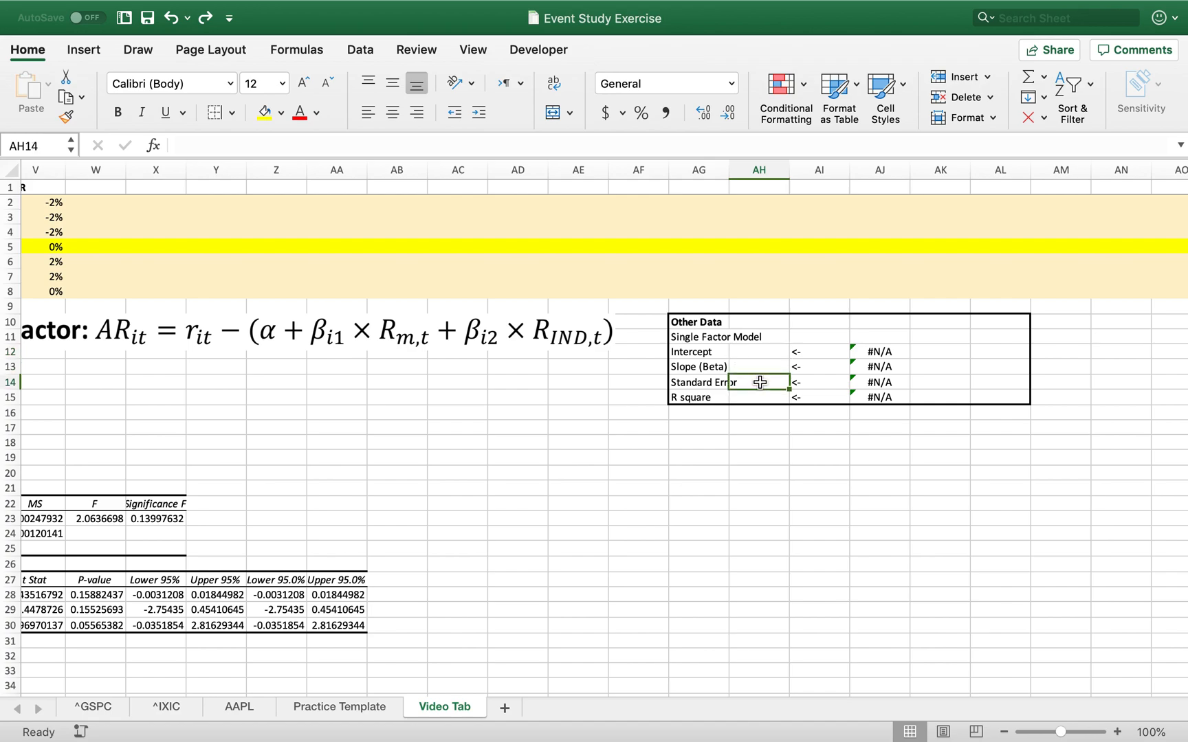
click(757, 398)
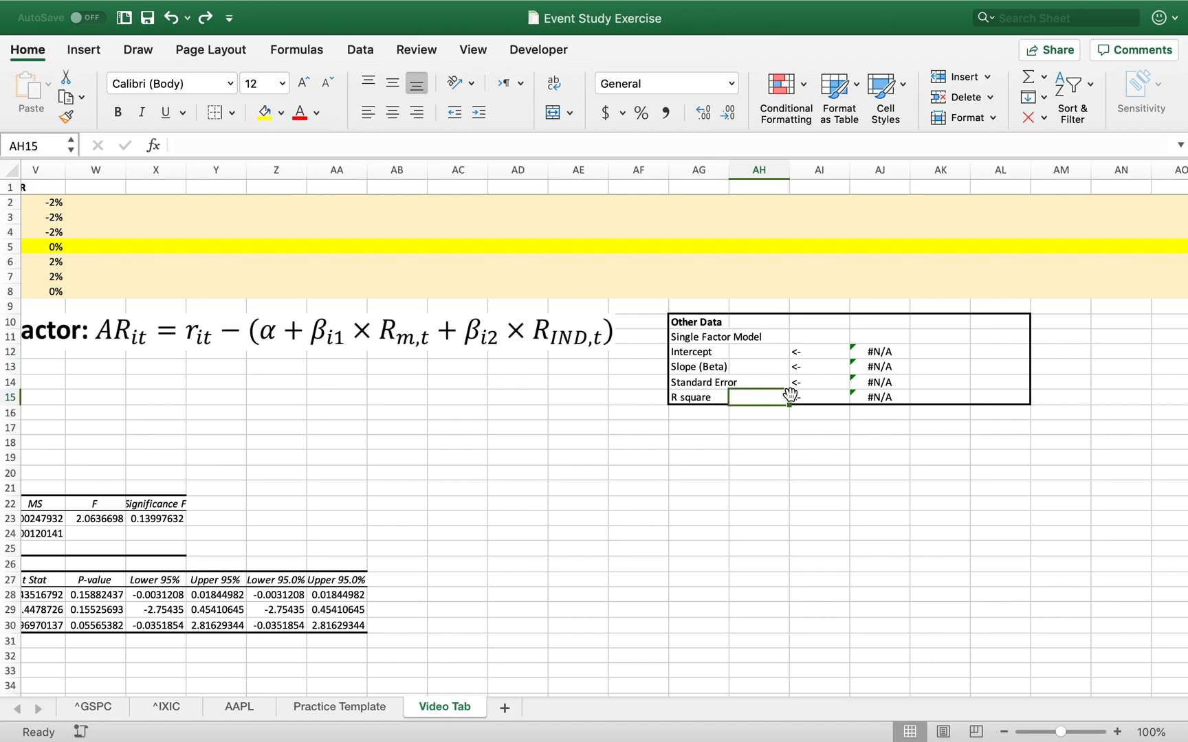
- Bold the Single Factor Model heading and select the intercept cell AH12
scroll(left, 3)
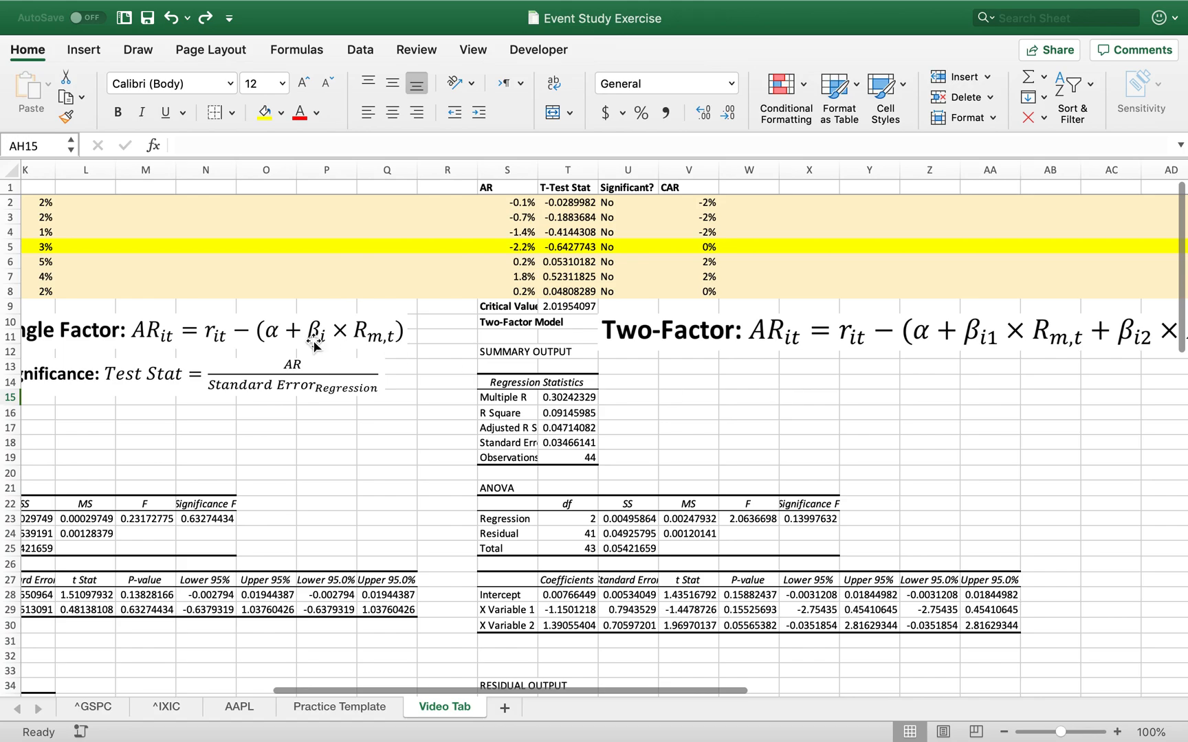
scroll(left, 3)
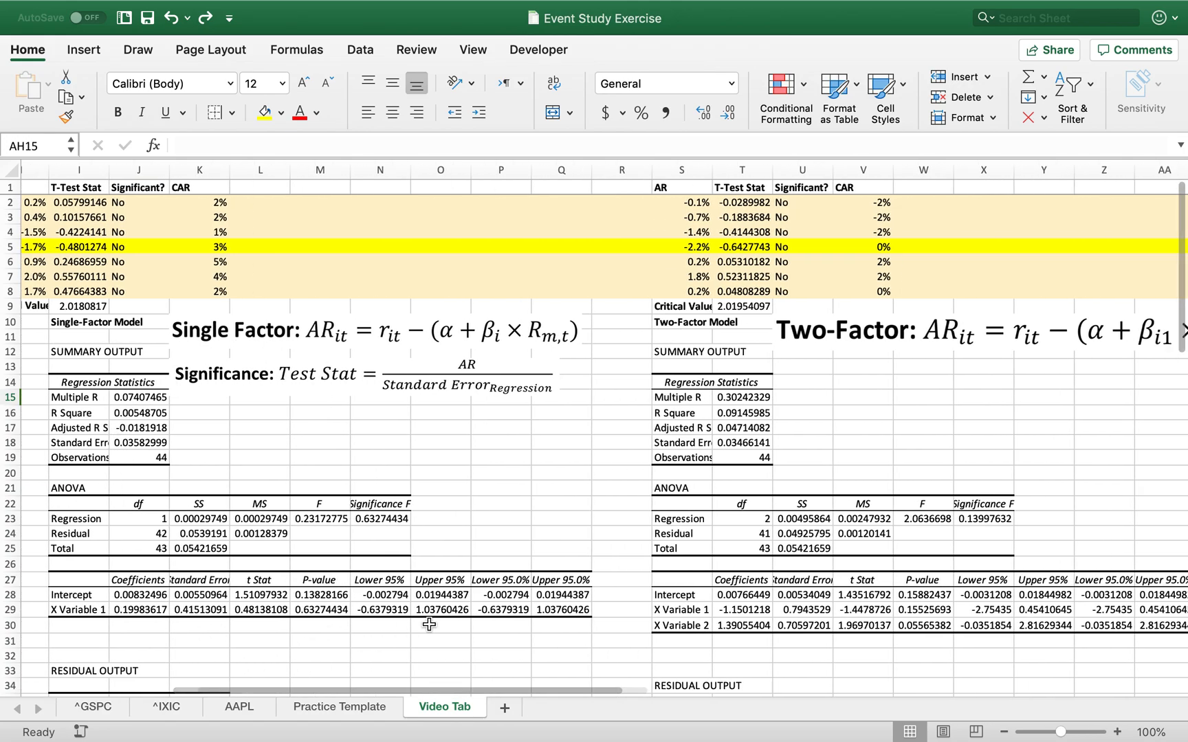
scroll(right, 3)
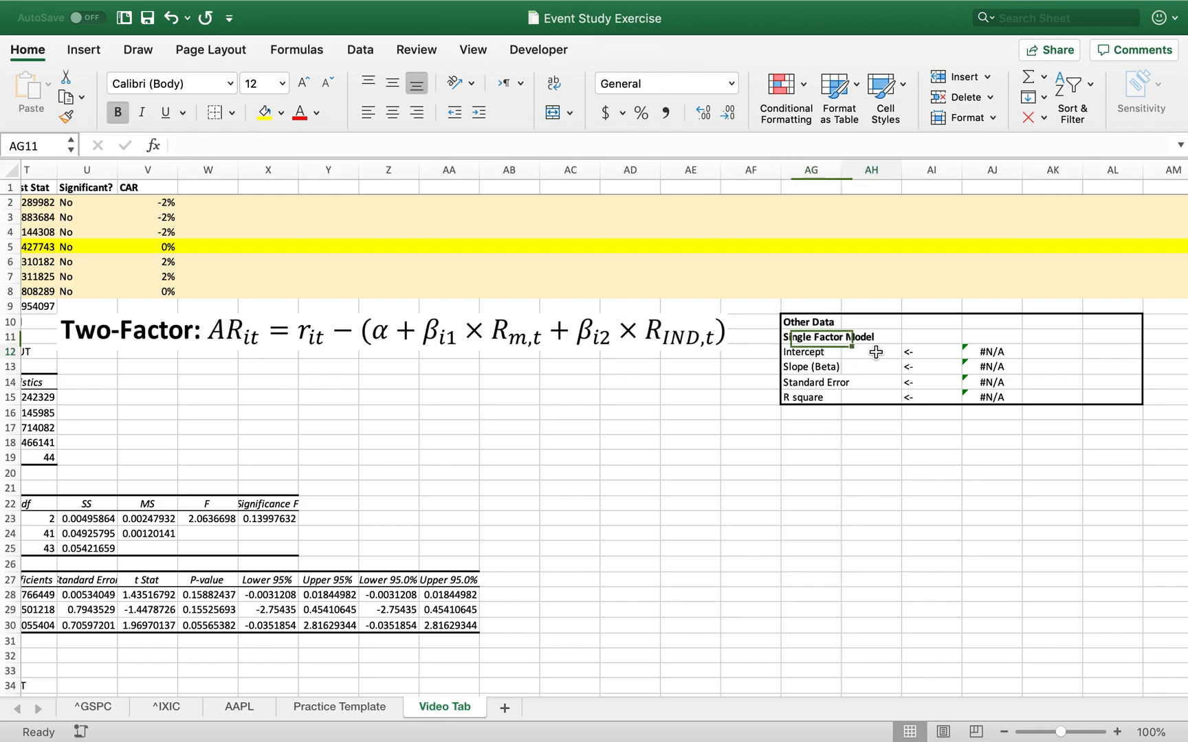
click(869, 352)
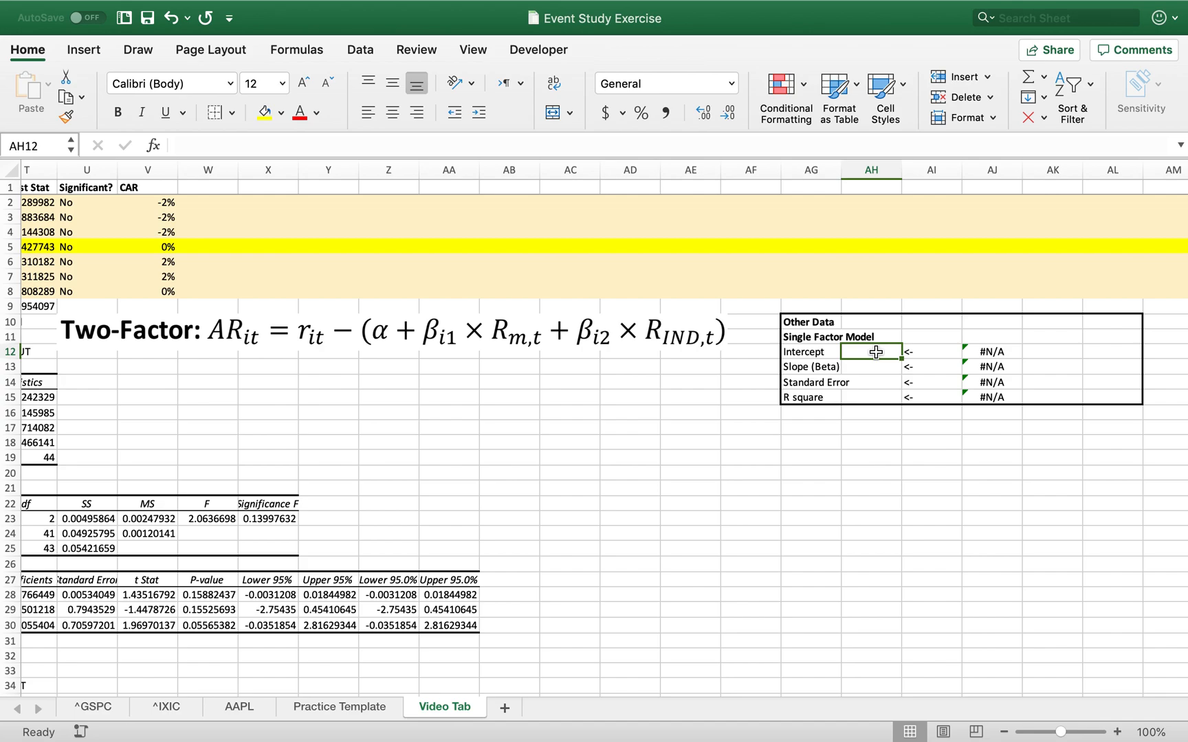
mouse_move(648, 345)
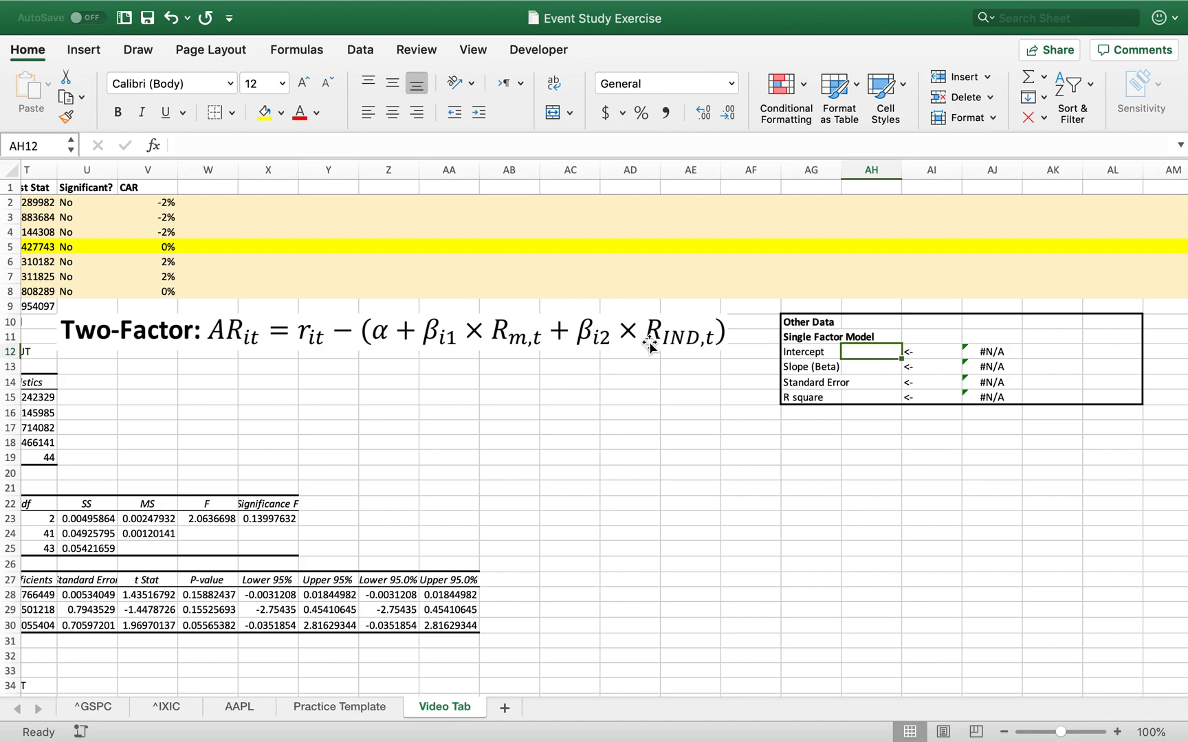
mouse_move(883, 381)
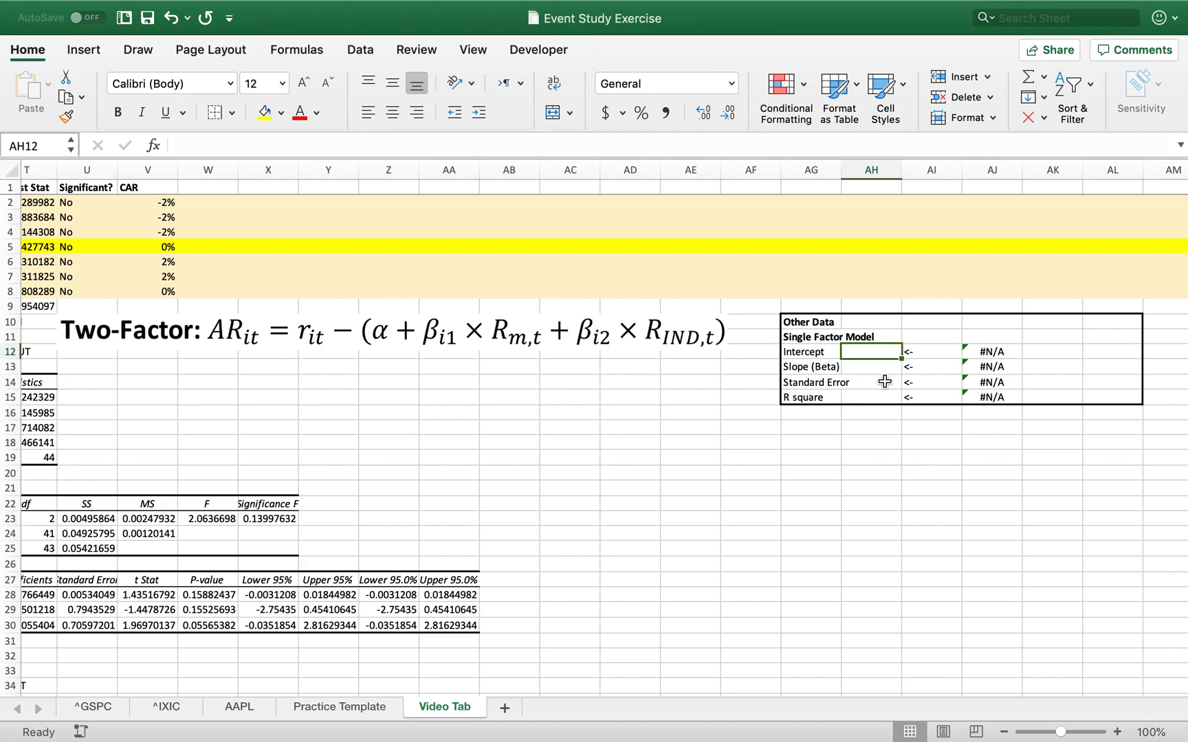
- Enter =INTERCEPT over Apple returns E9:E52 and S&P 500 returns F9:F52 in AH12
text(=int)
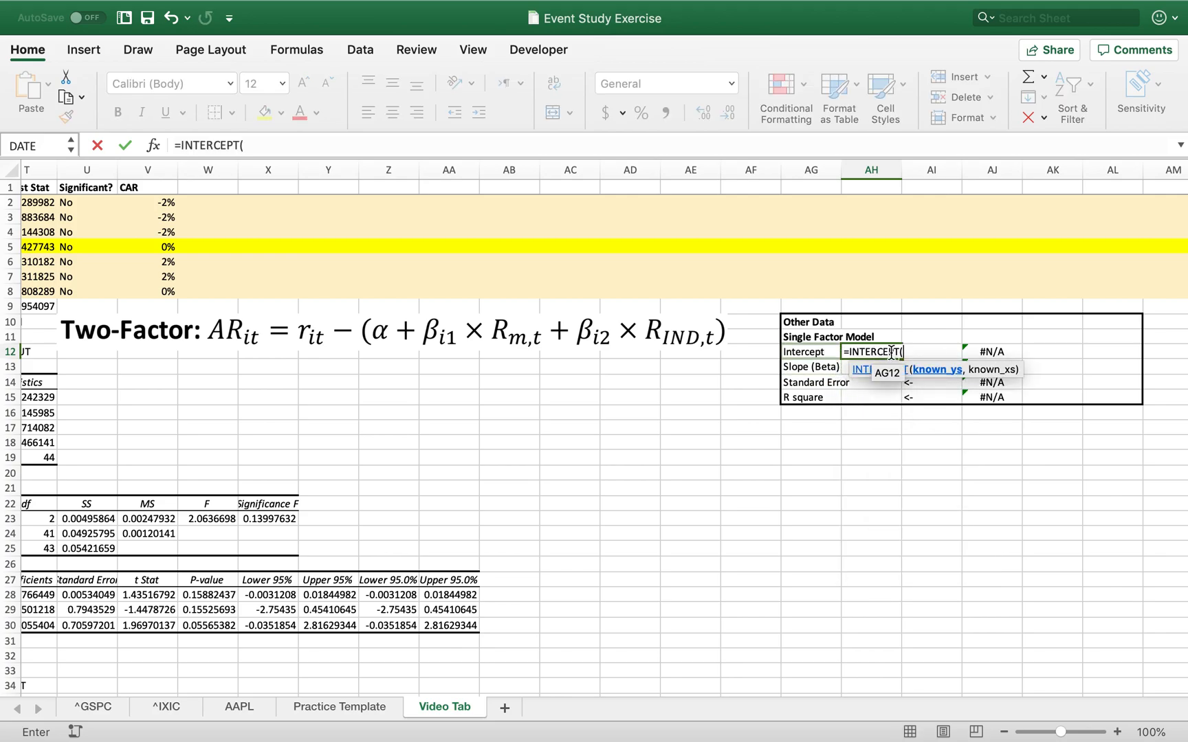
scroll(left, 3)
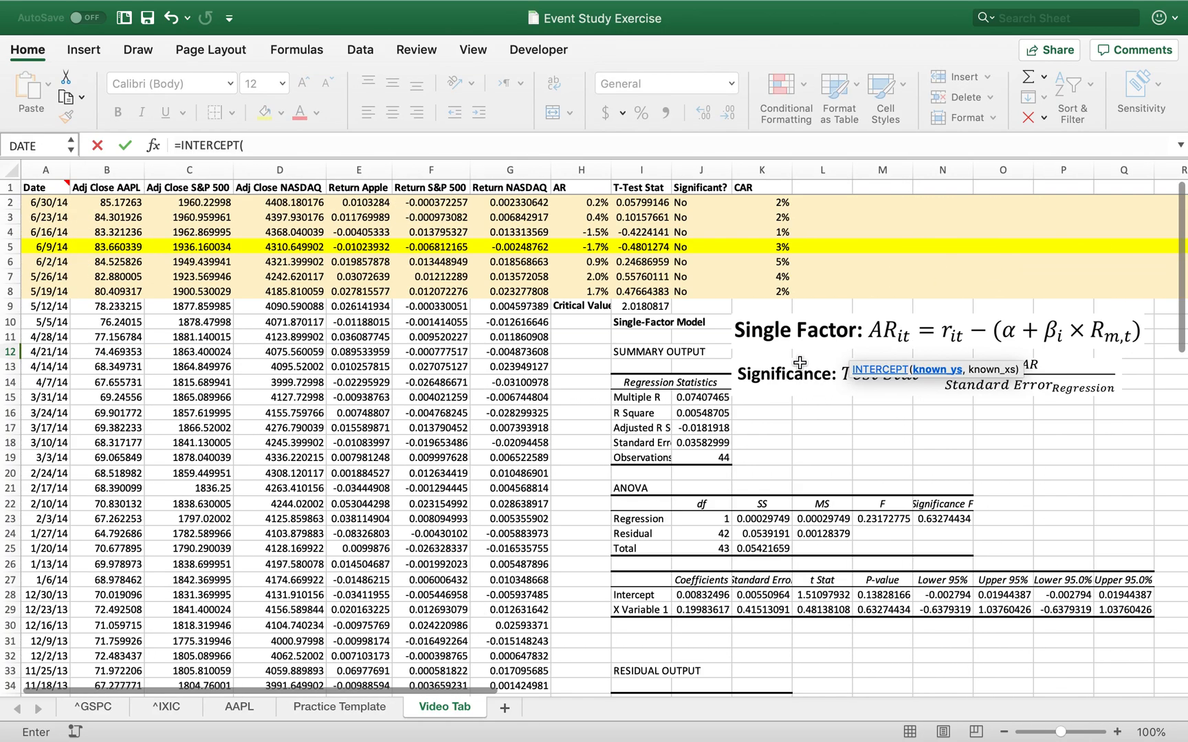
click(358, 306)
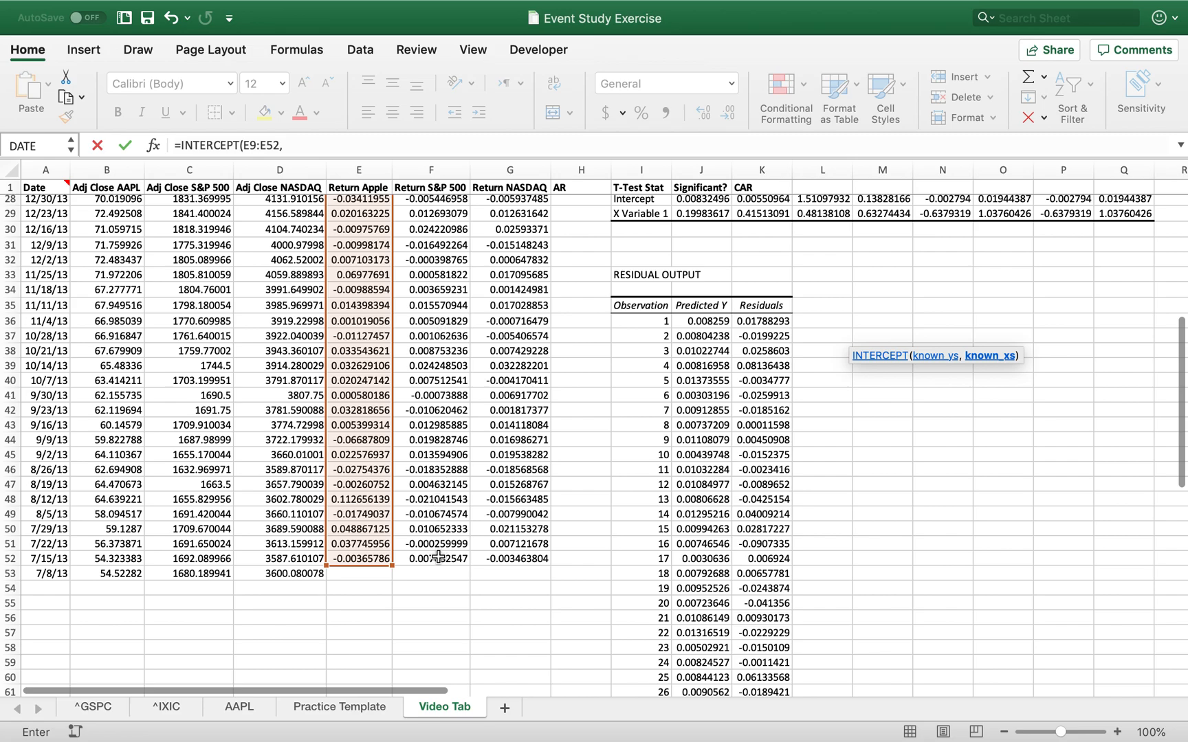
drag(430, 199, 431, 679)
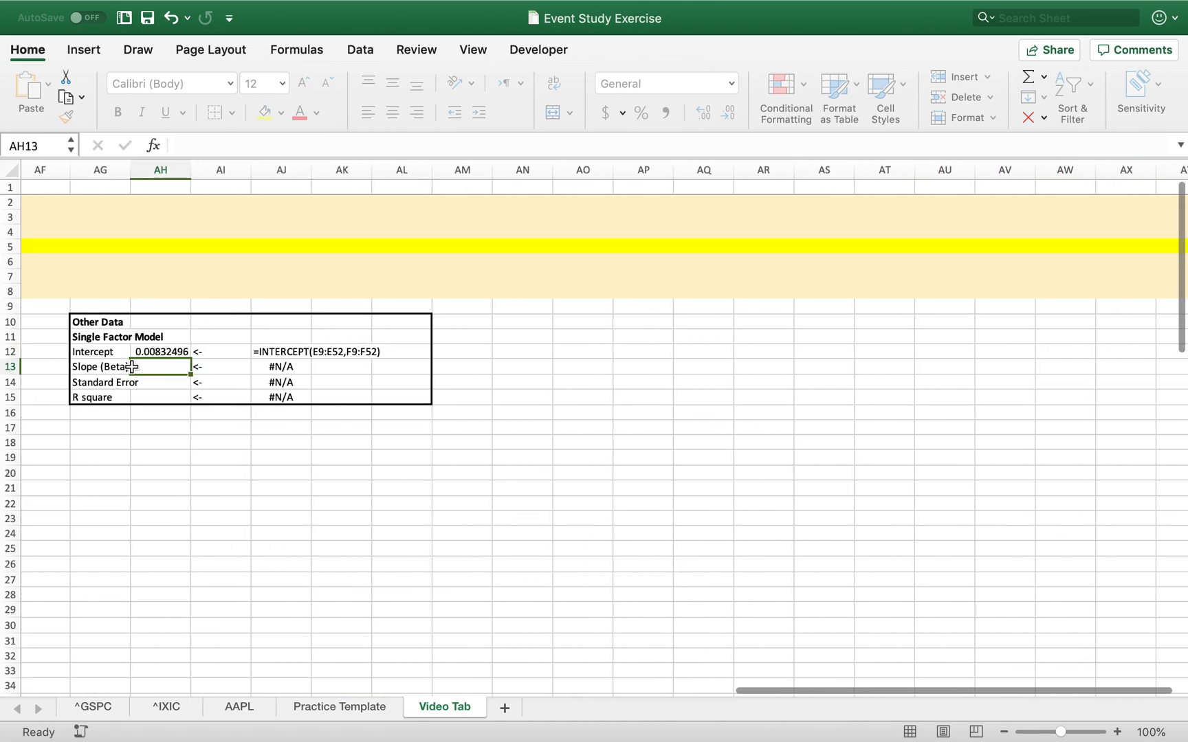
drag(160, 352, 159, 367)
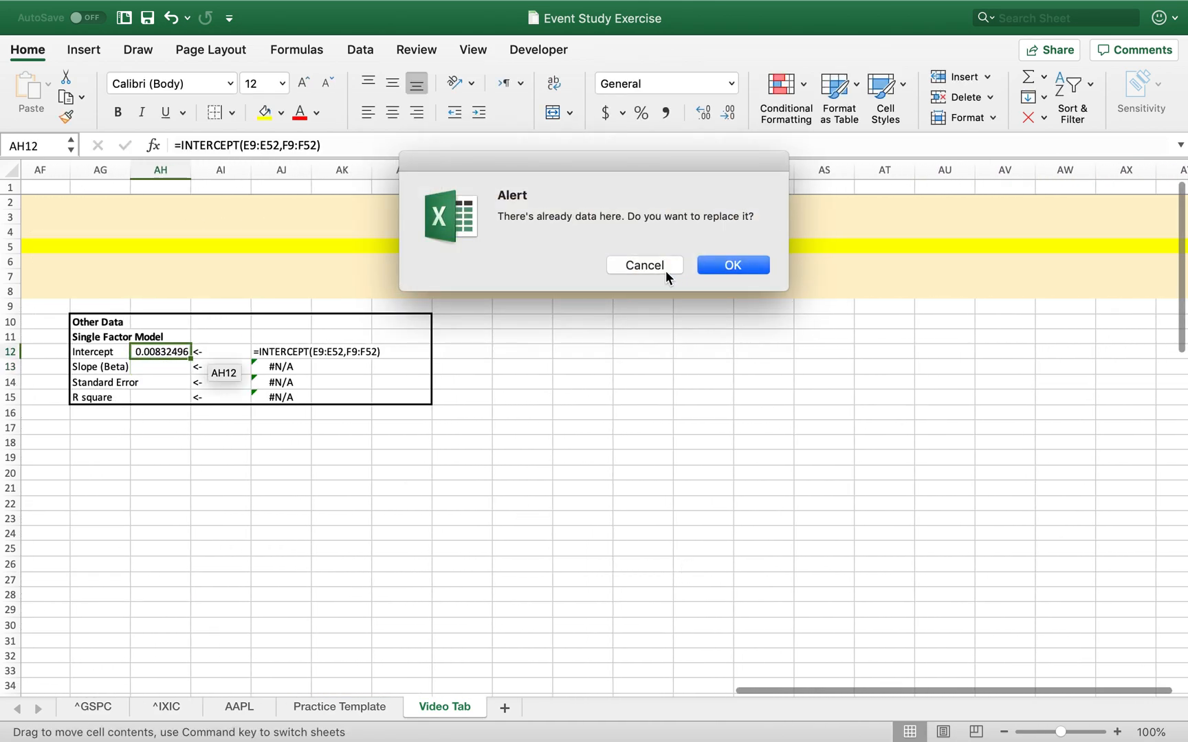
- Keep the existing data at the replace alert and compare 0.00832496 with the regression intercept in J28
click(642, 264)
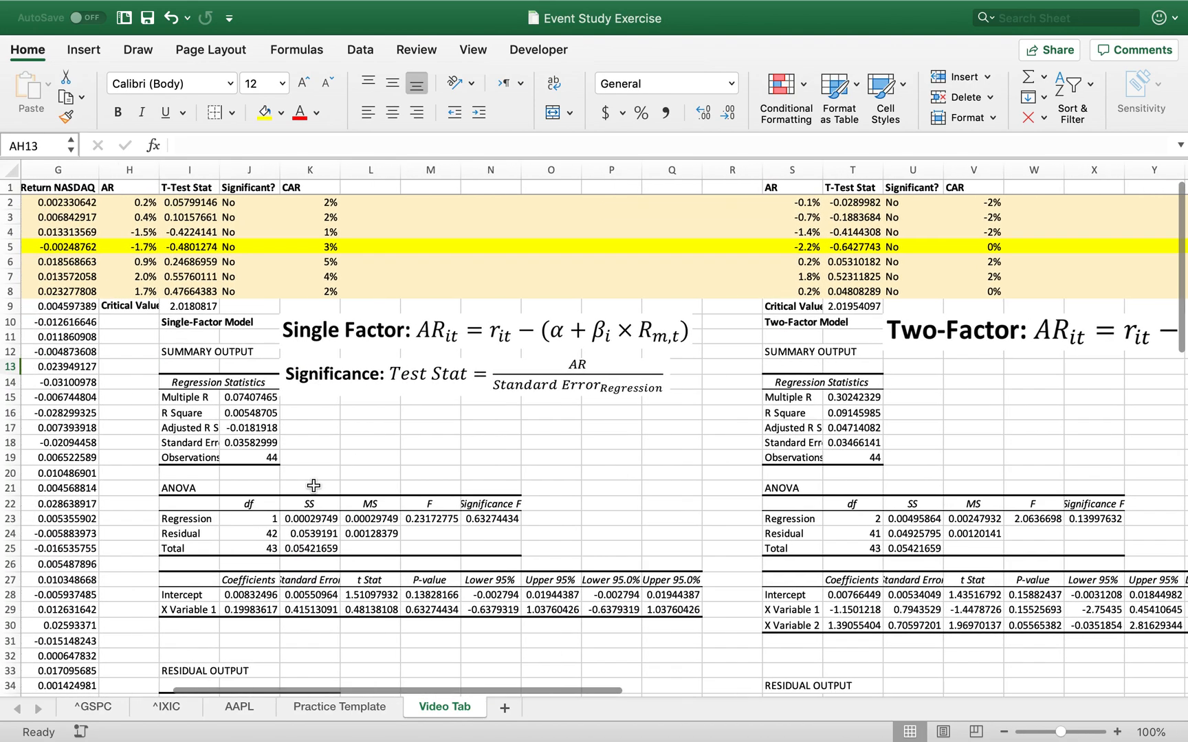
click(247, 595)
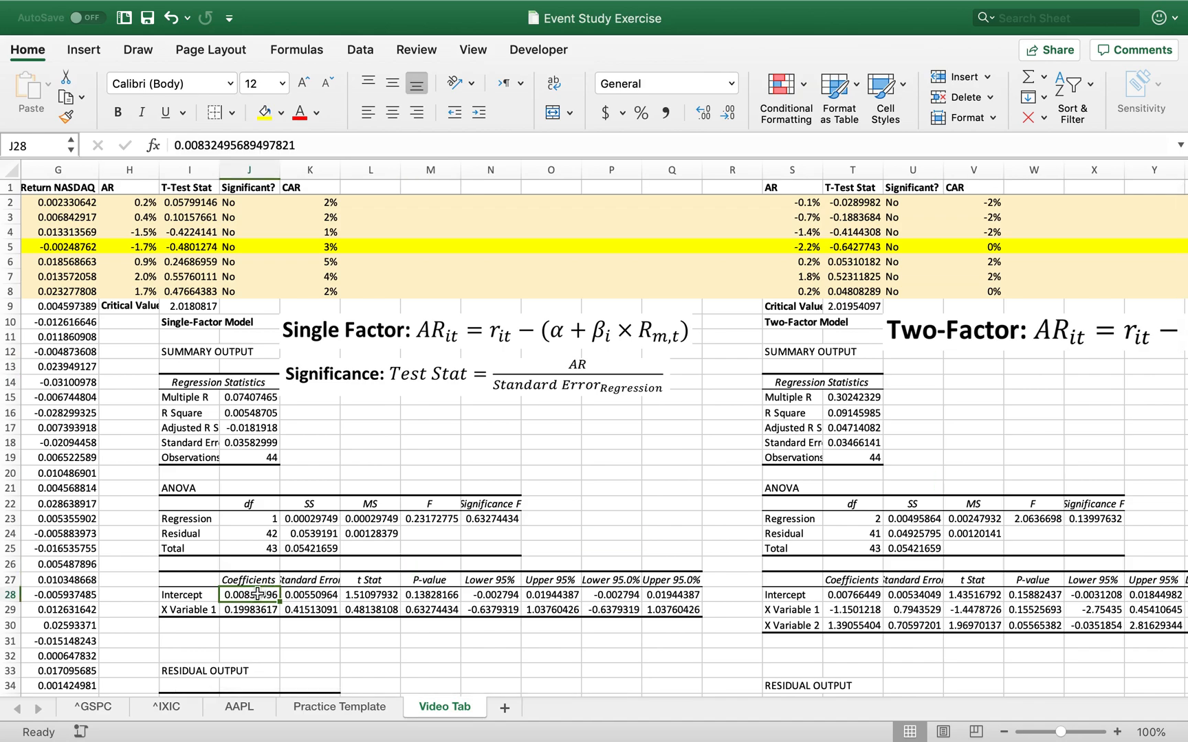
scroll(right, 3)
text(=)
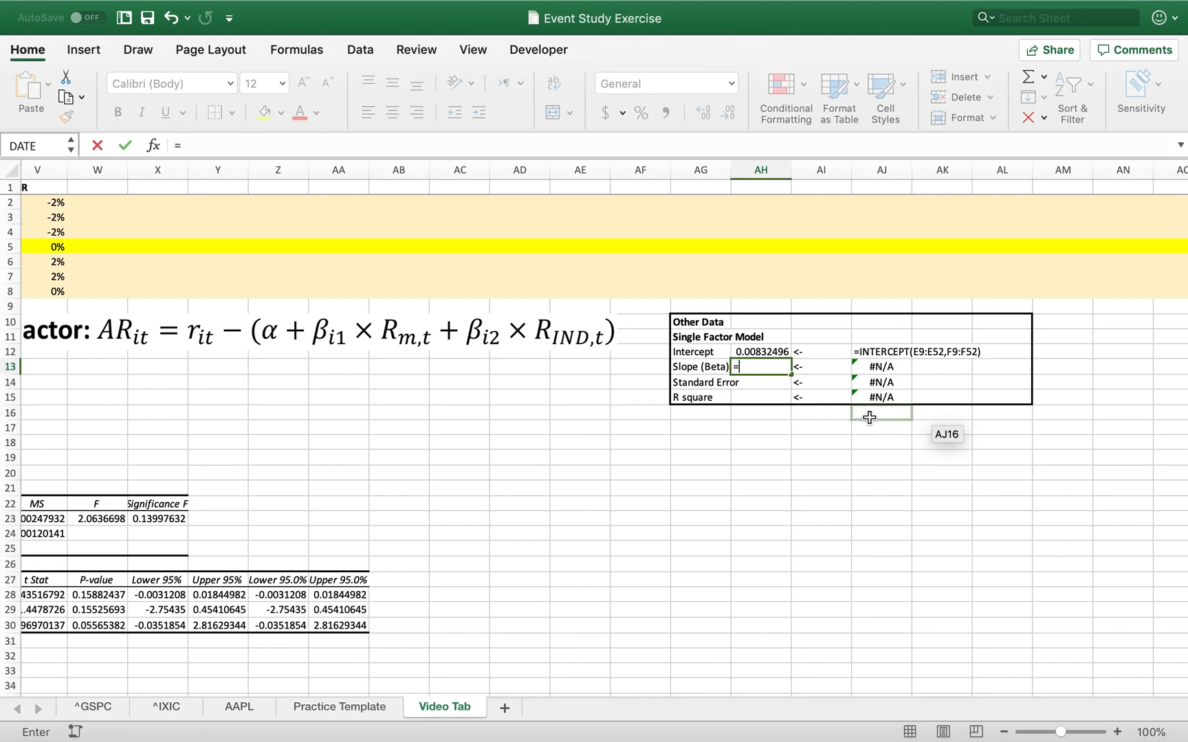
- Start a =SLOPE( formula in AH13 for Apple returns against S&P 500 returns
text(slo)
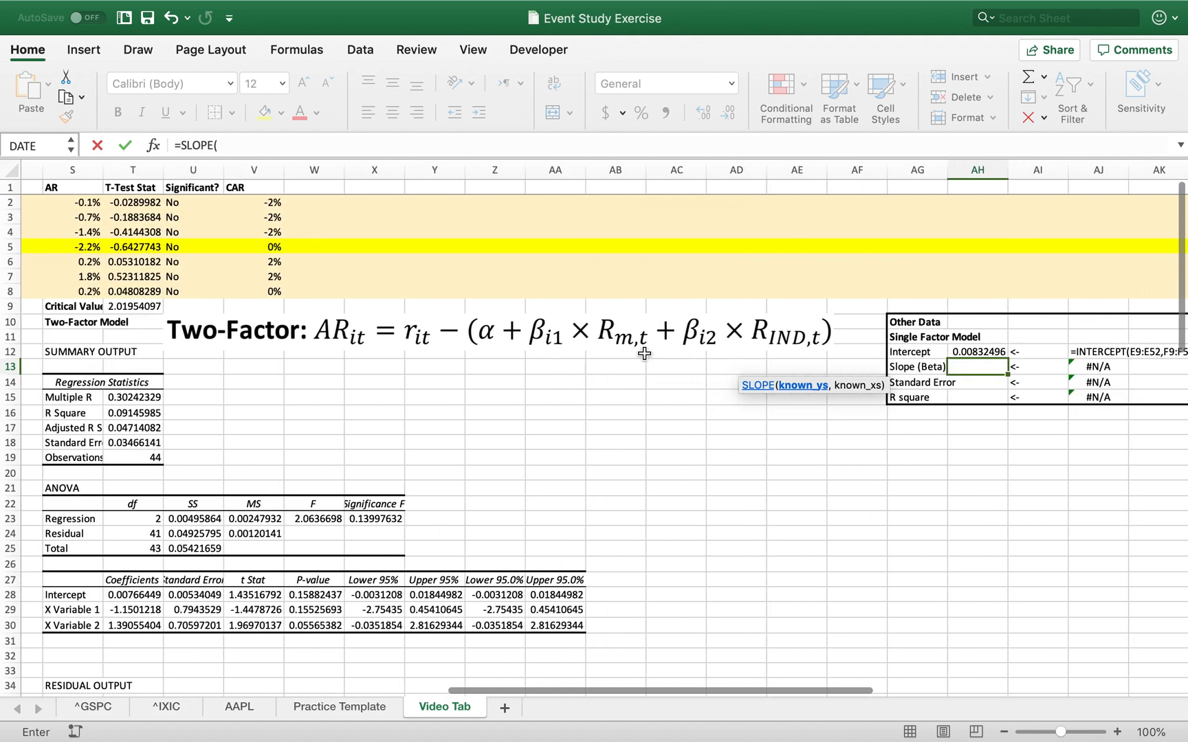
text(app)
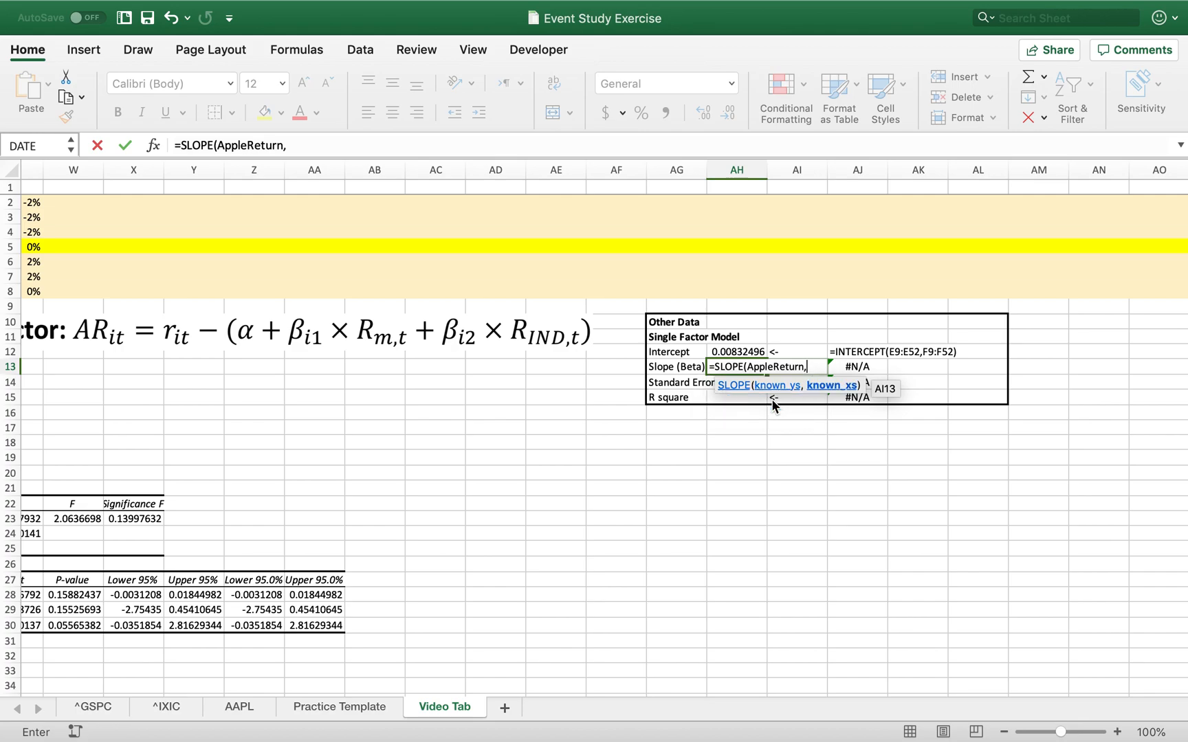
text(SPreturn)
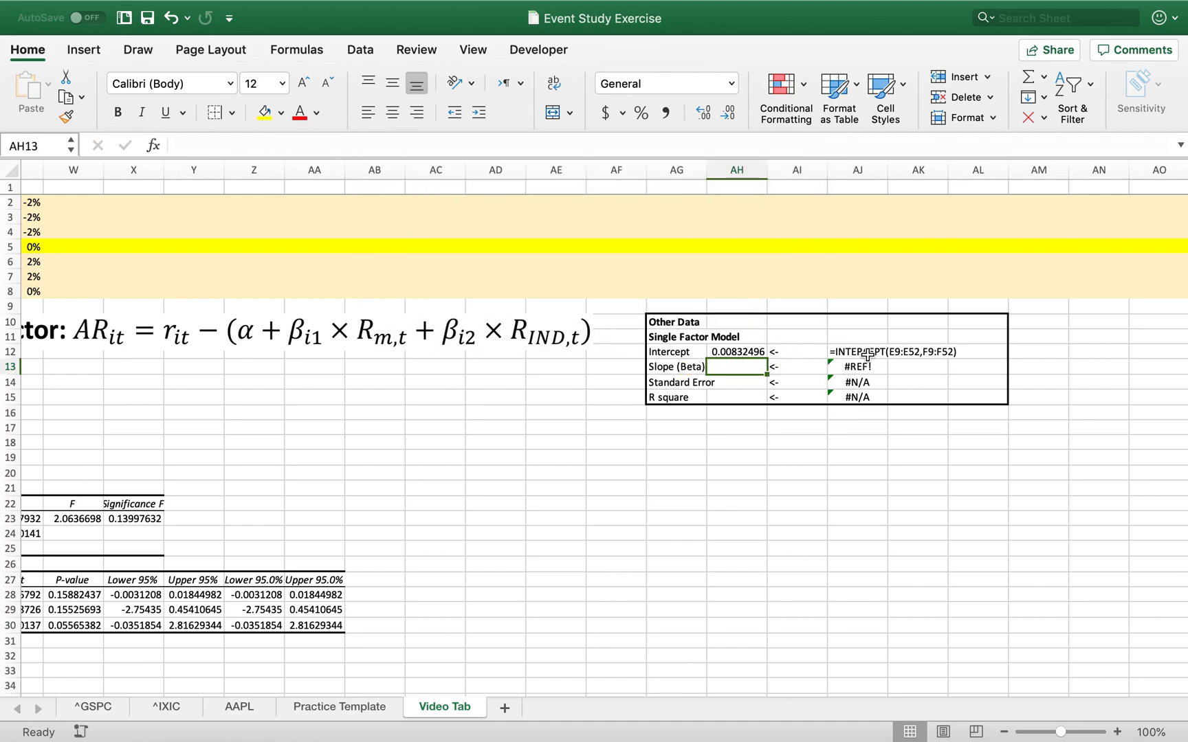
text(=)
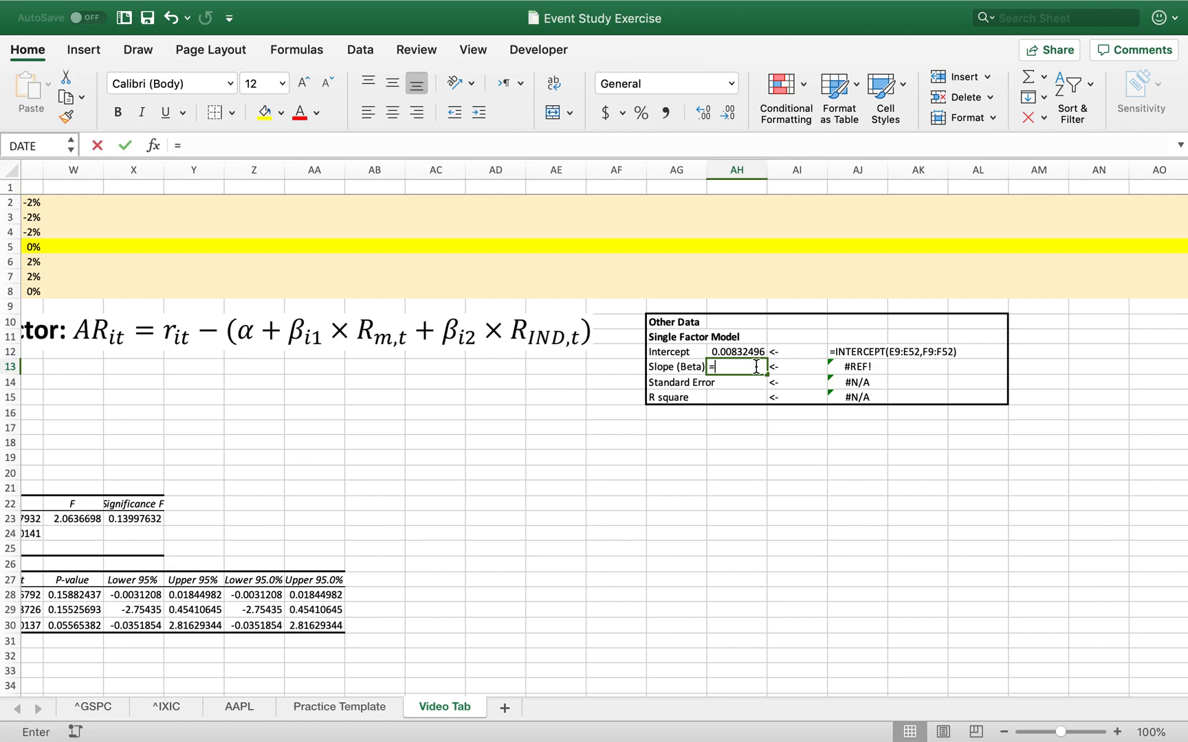
text(SLOPE()
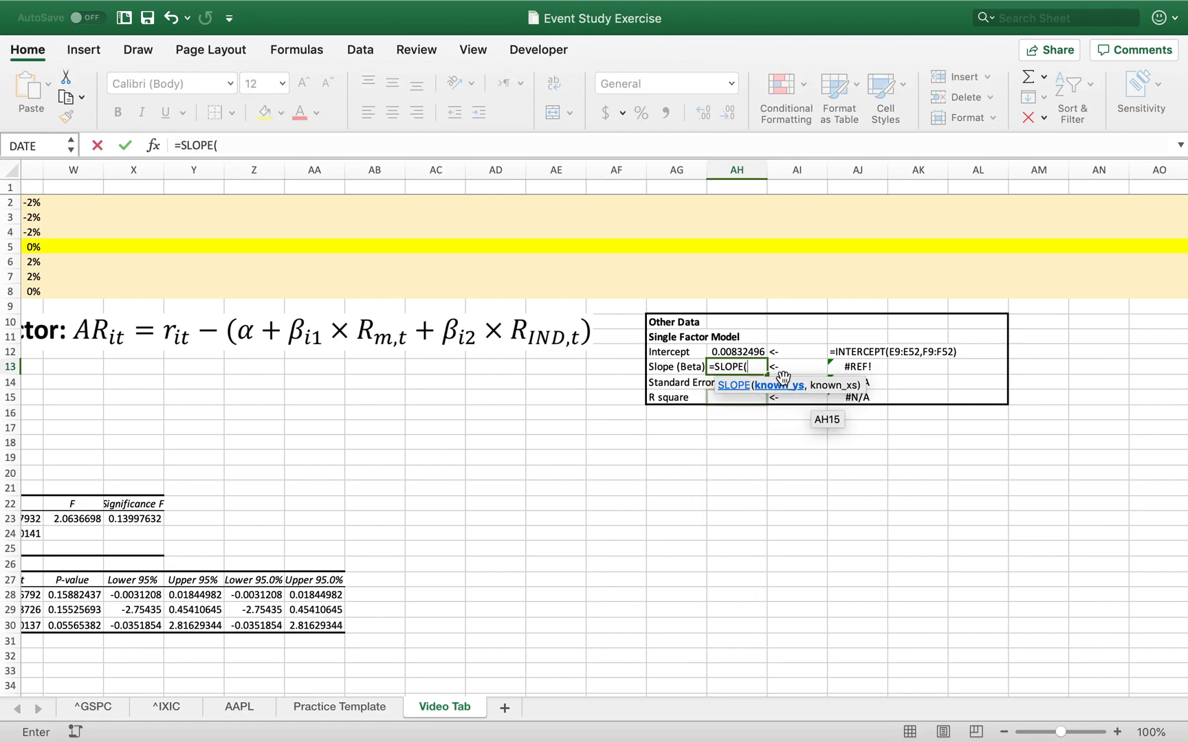
text(app)
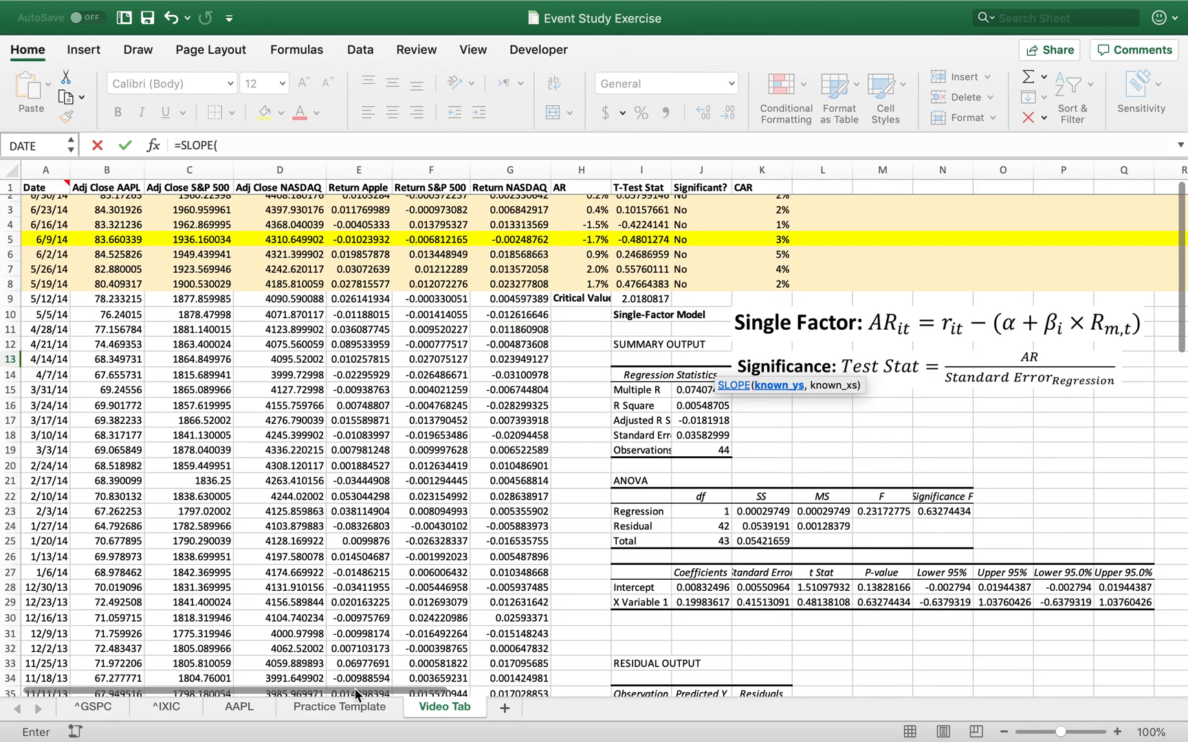
- Complete =SLOPE(E9:E52,F9:F52) giving 0.19983617 and move to the Standard Error cell AH14
click(357, 307)
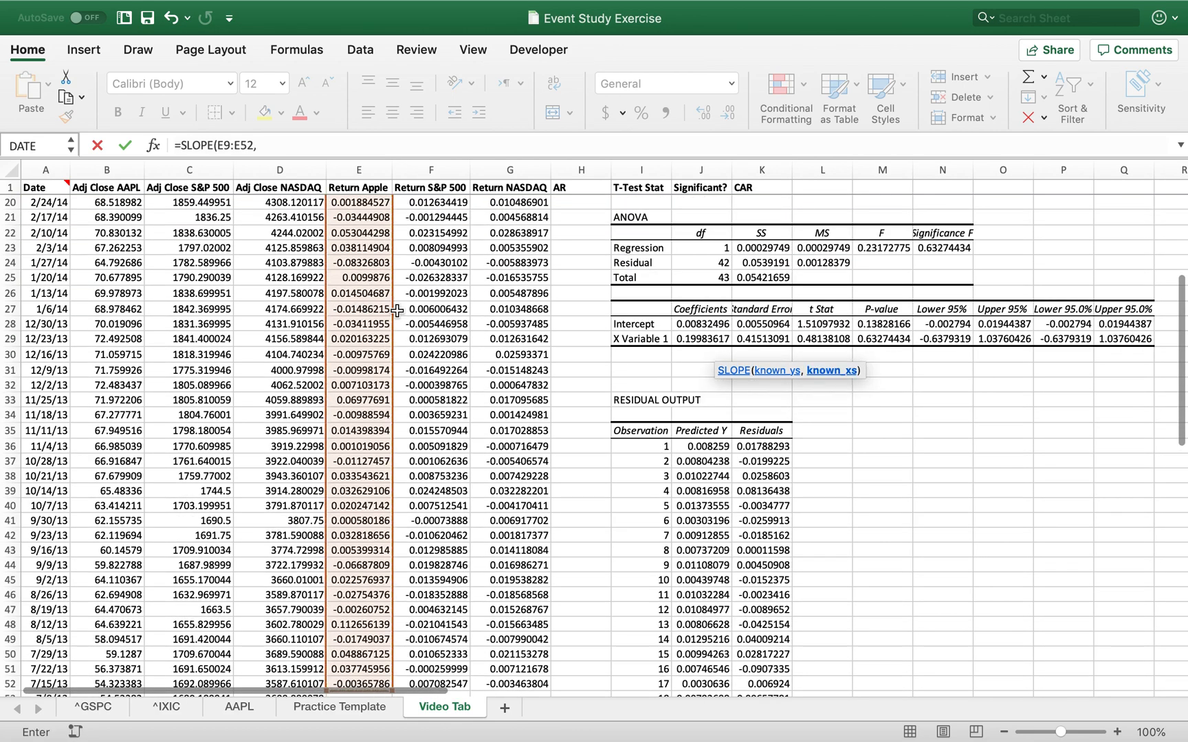
click(428, 605)
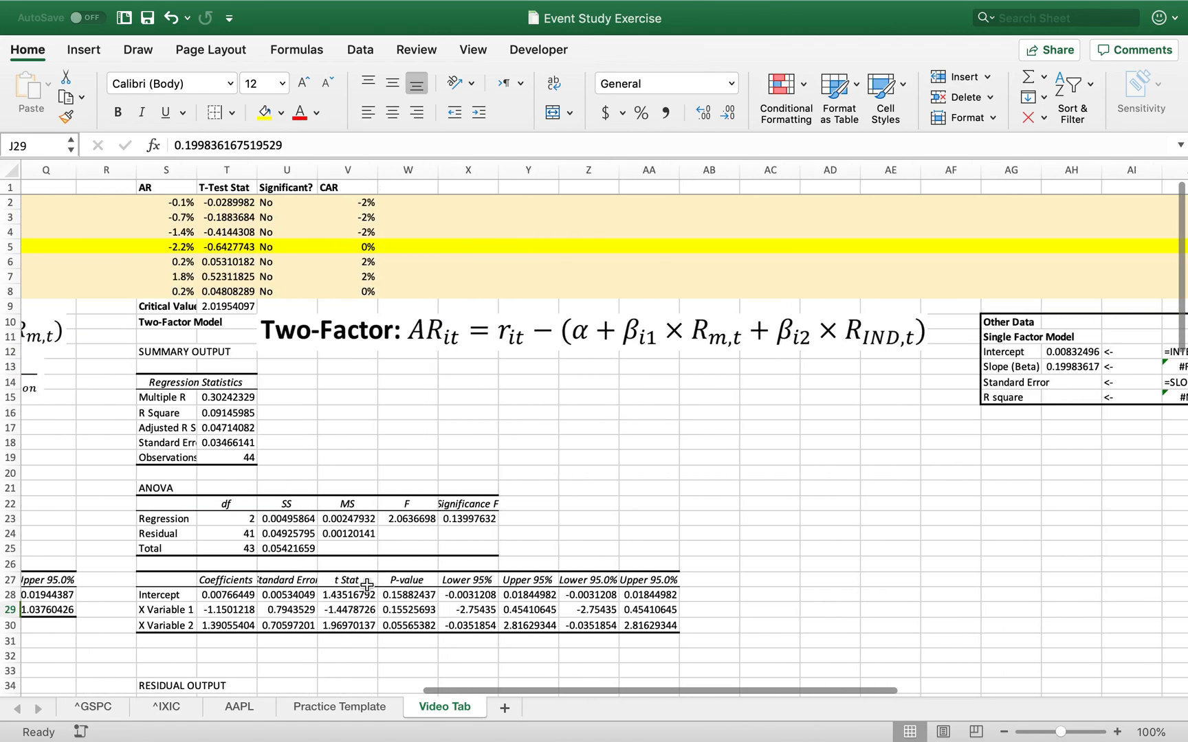
scroll(right, 3)
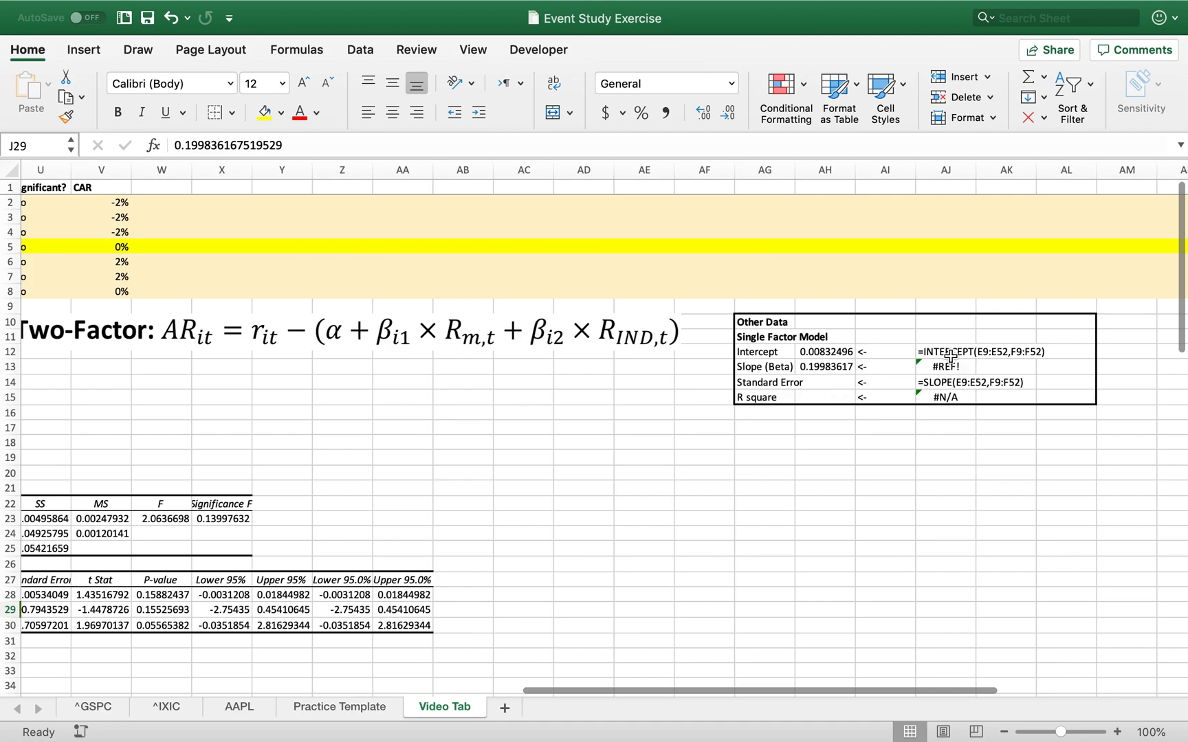
click(796, 382)
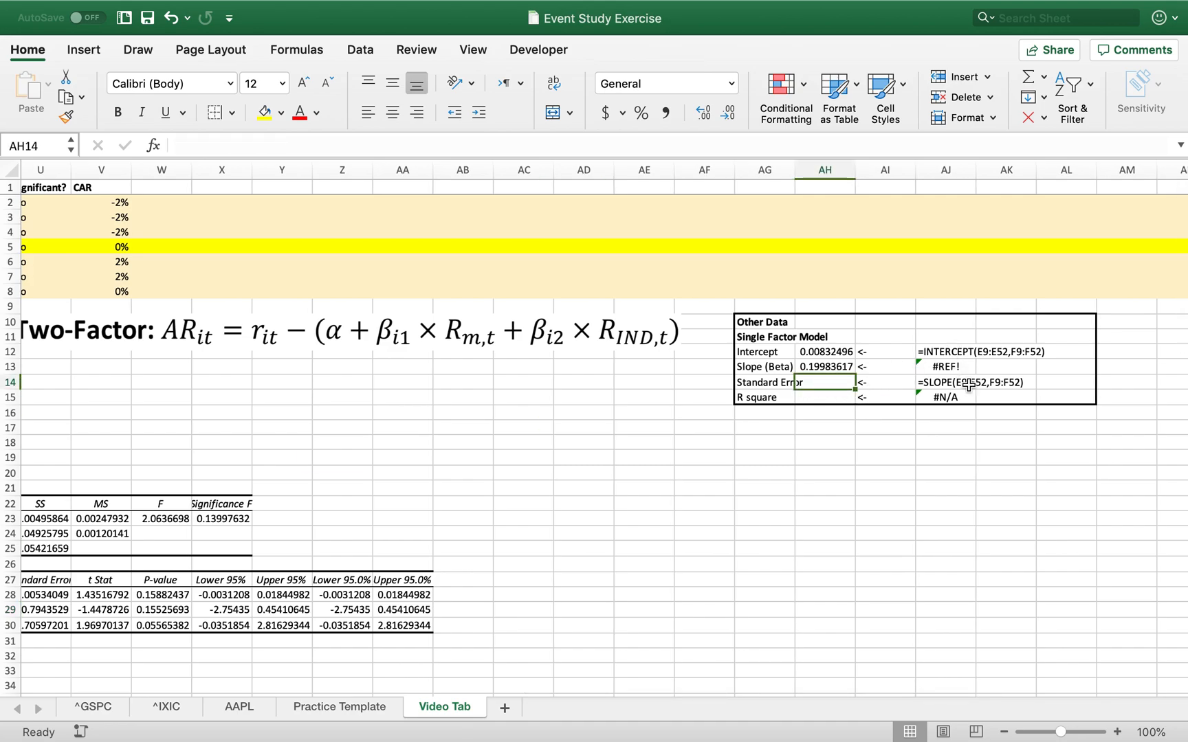
- Enter =STEYX(E9:E52,F9:F52) in AH14 to get the standard error 0.03582999
text(=s)
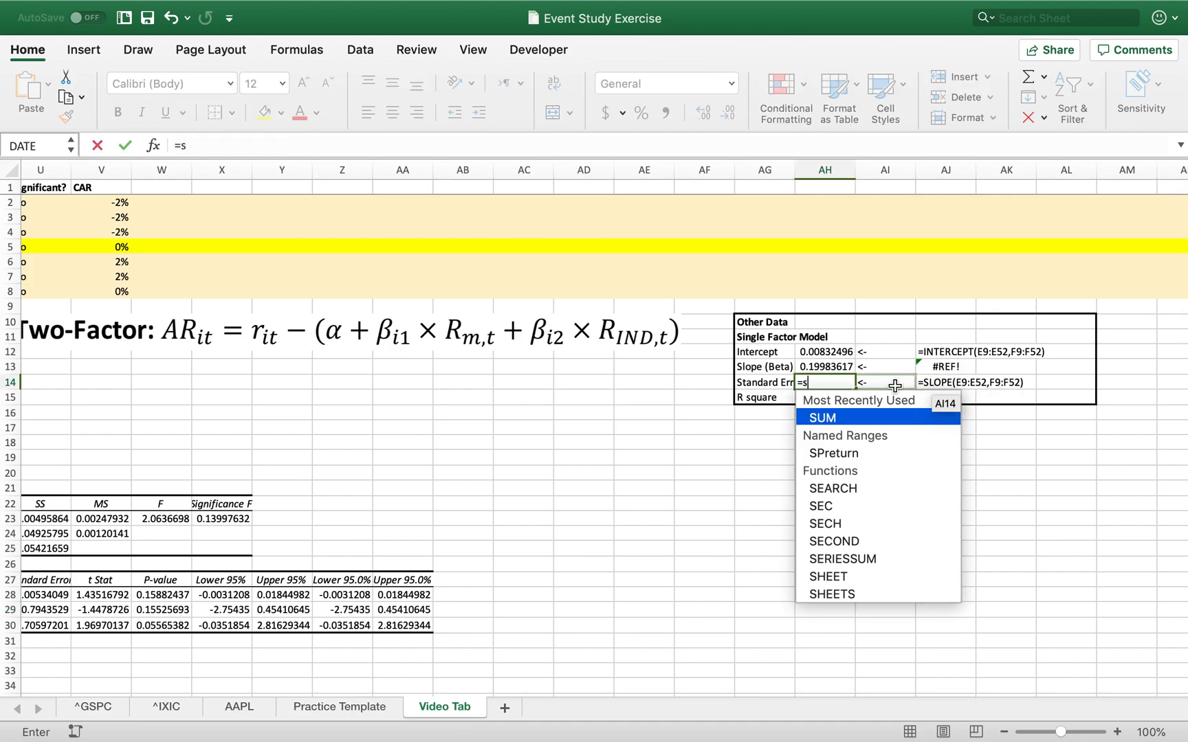
text(tey)
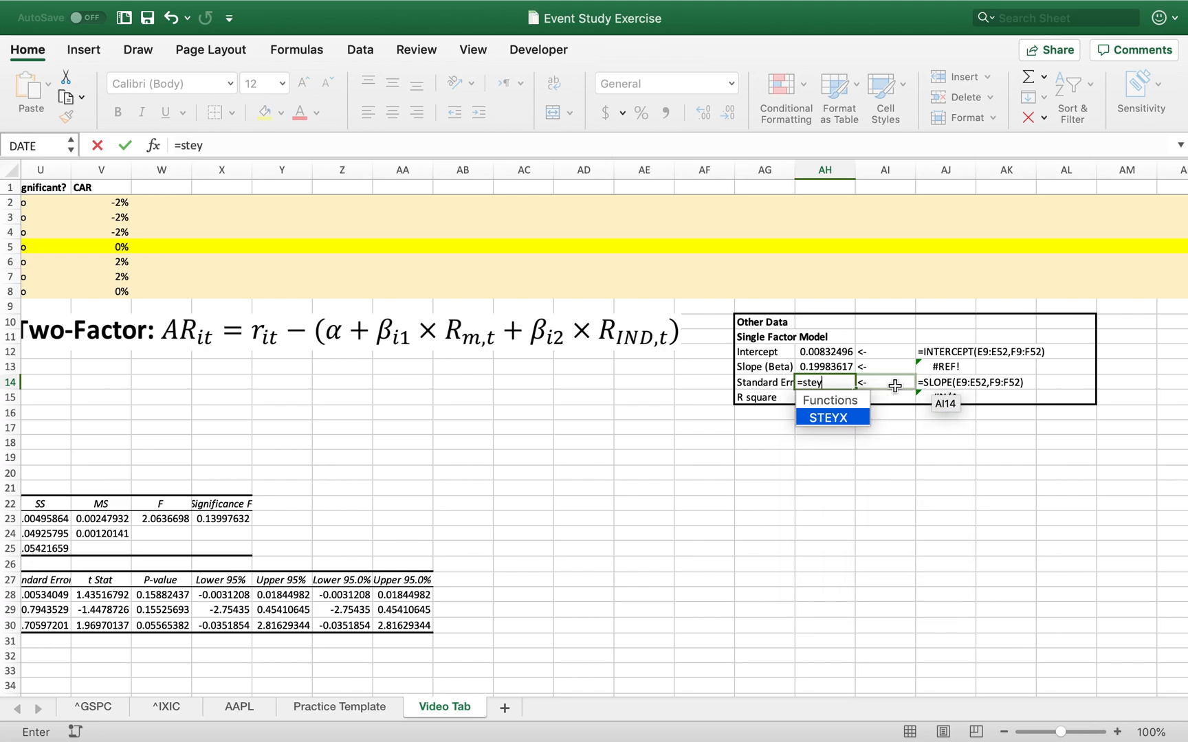
click(826, 418)
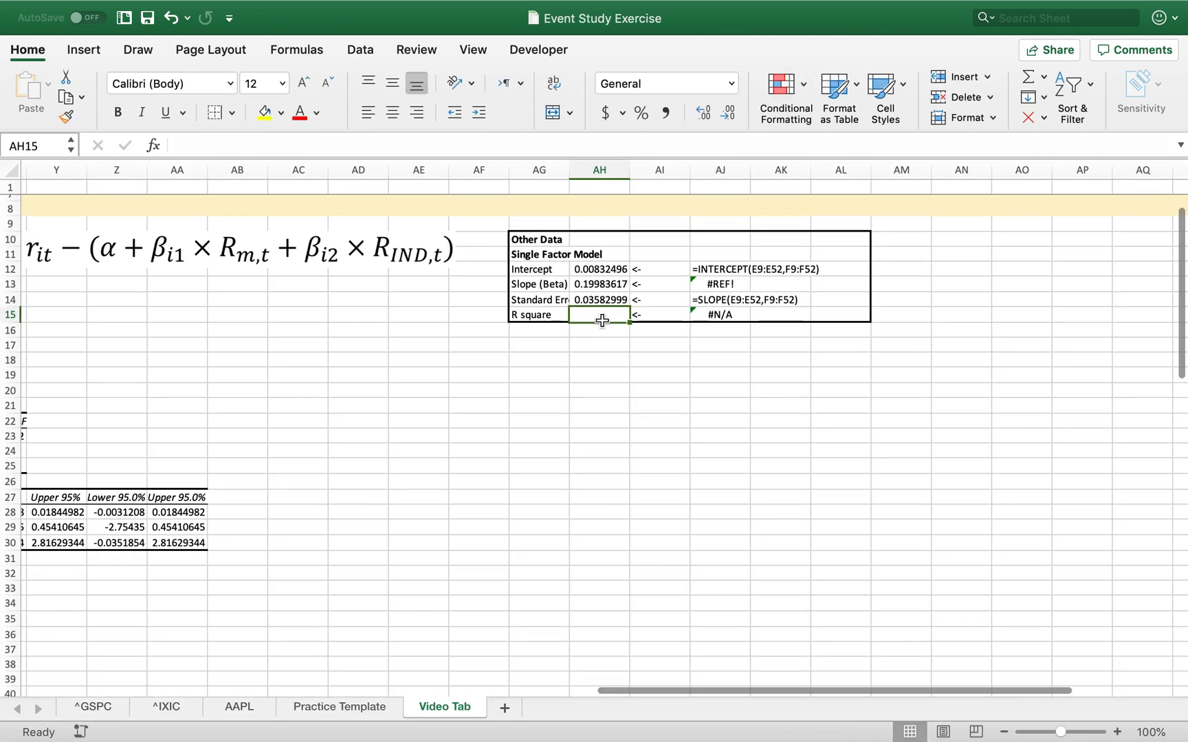
- Enter =RSQ(E9:E52,F9:F52) in AH15 to get R square 0.00548705
text(=r)
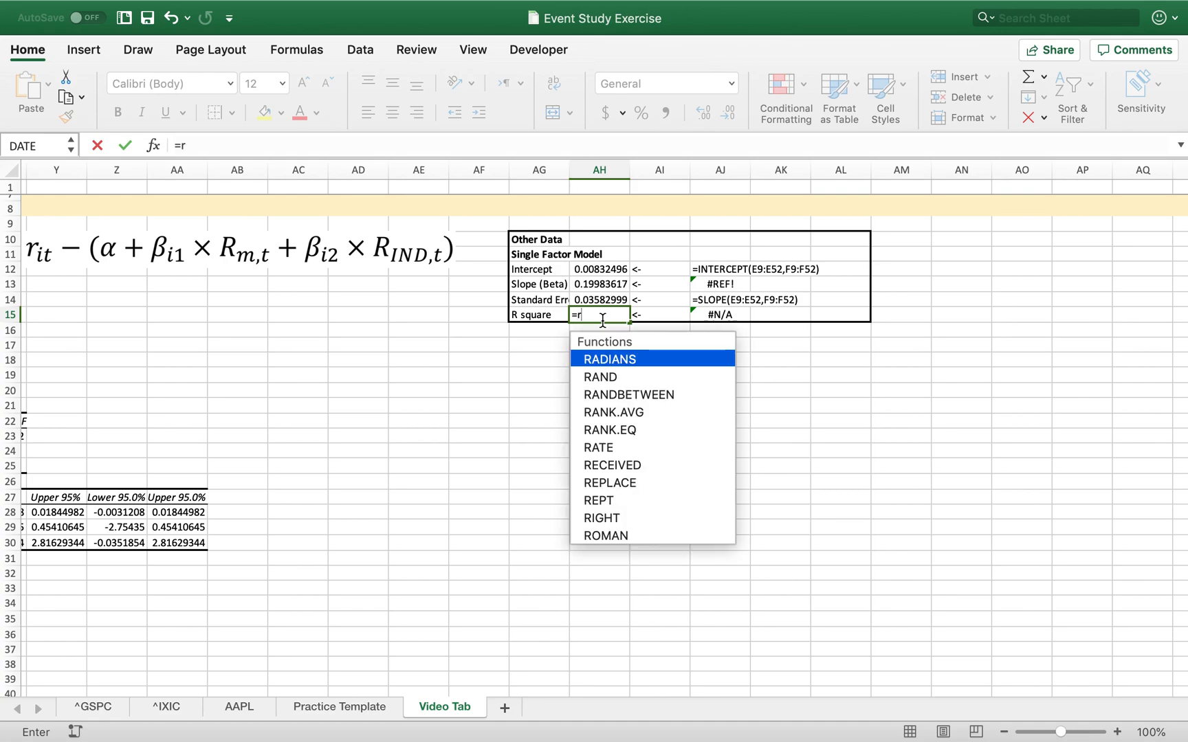
text(RSQ(E9:E52,)
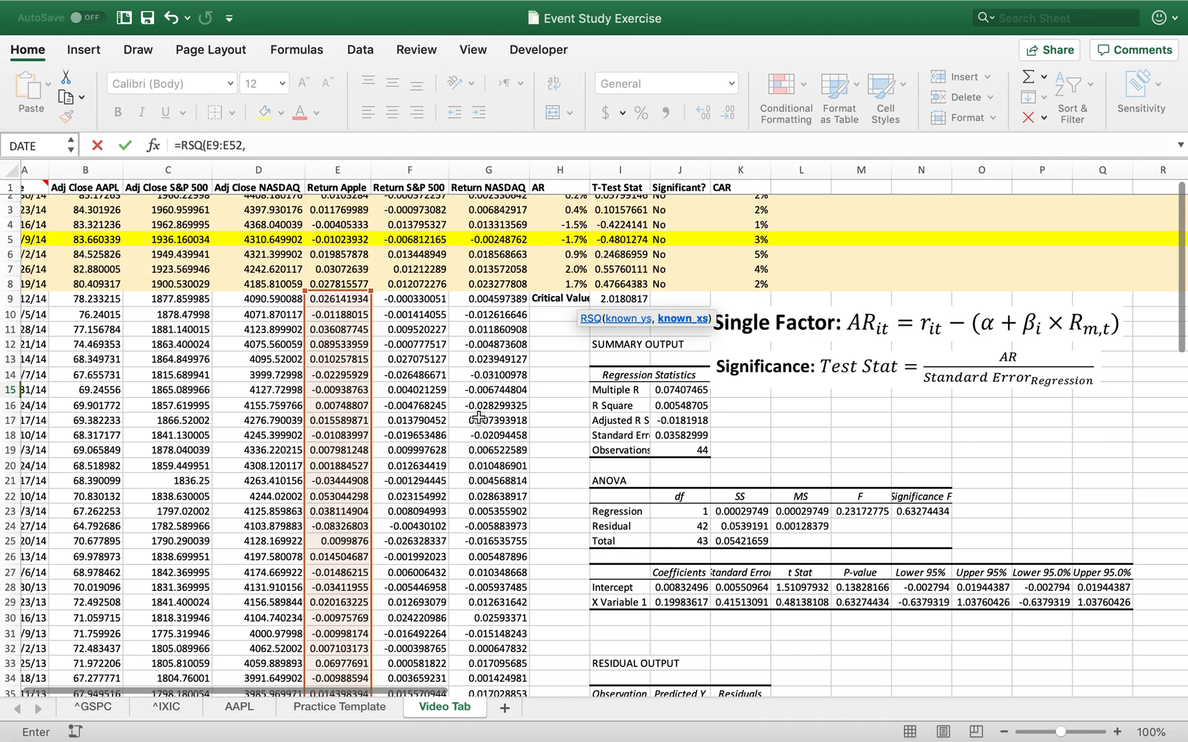
click(408, 307)
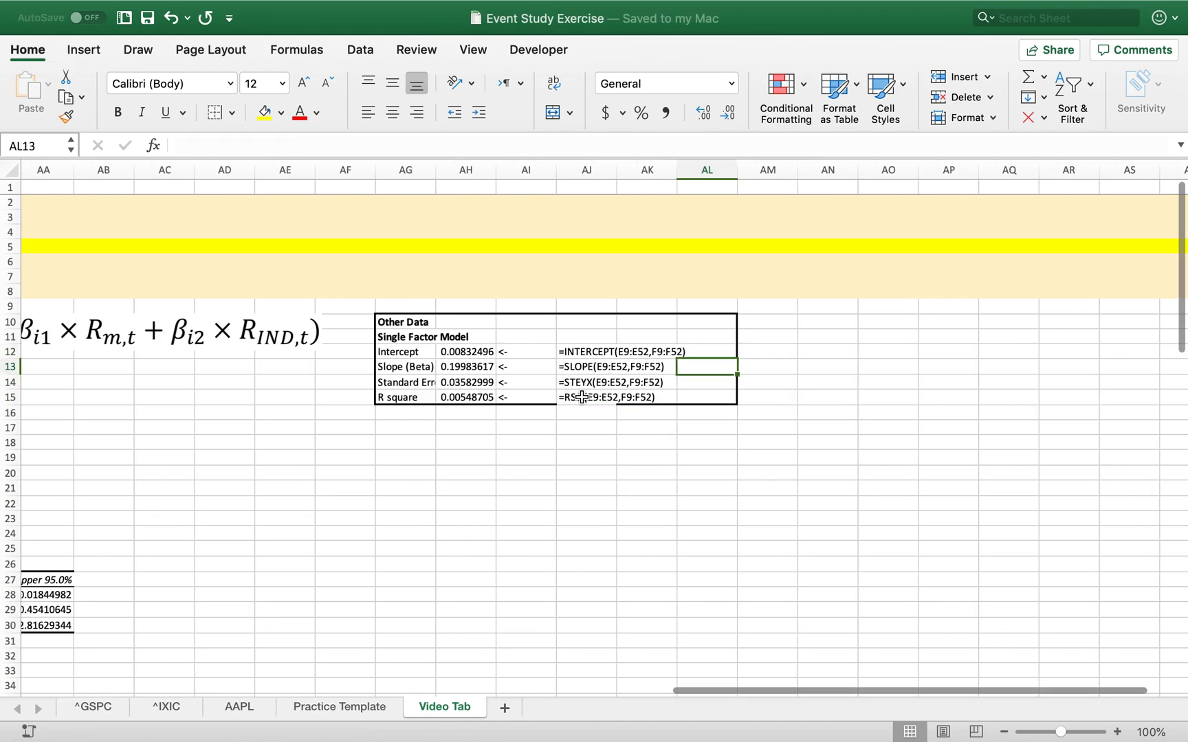
scroll(left, 3)
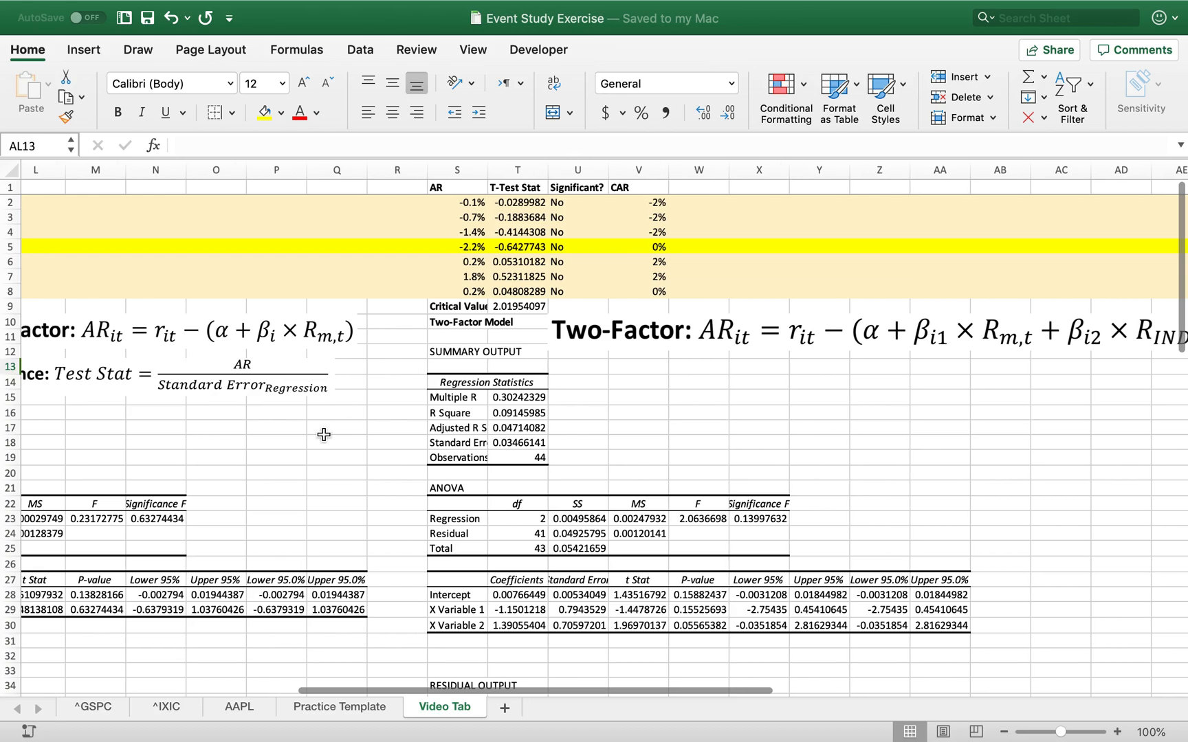
click(340, 707)
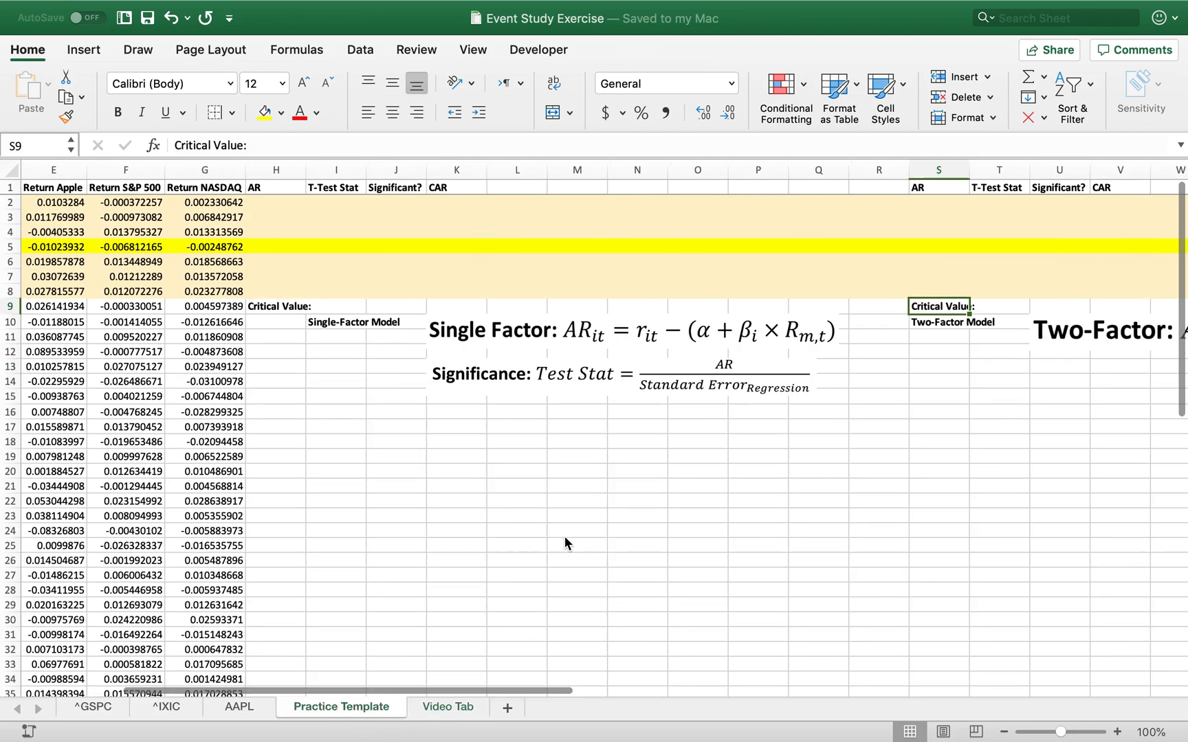
scroll(left, 3)
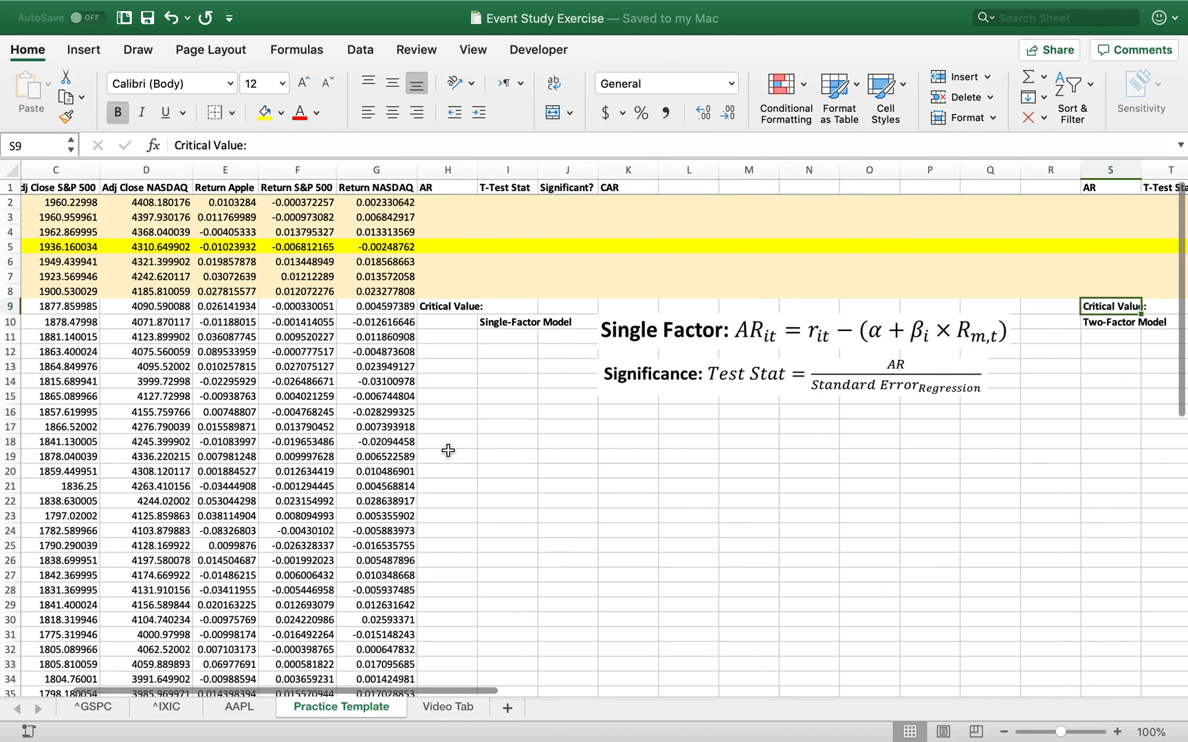
scroll(left, 3)
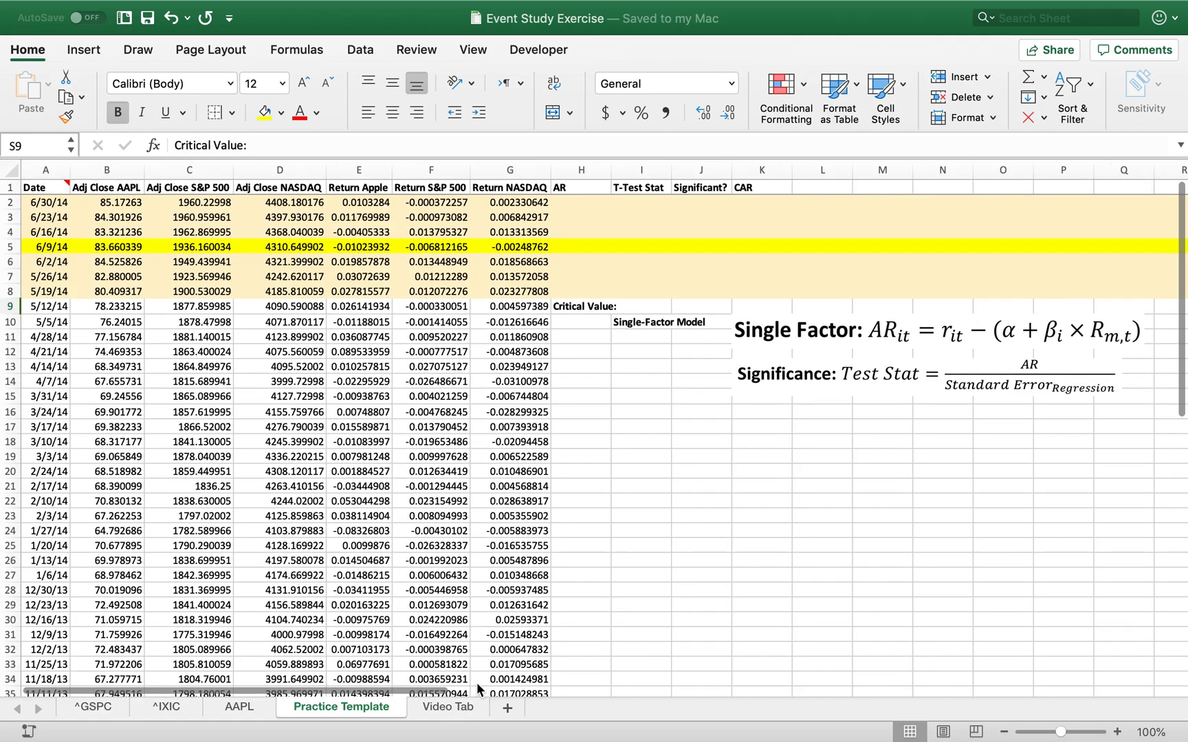
click(444, 707)
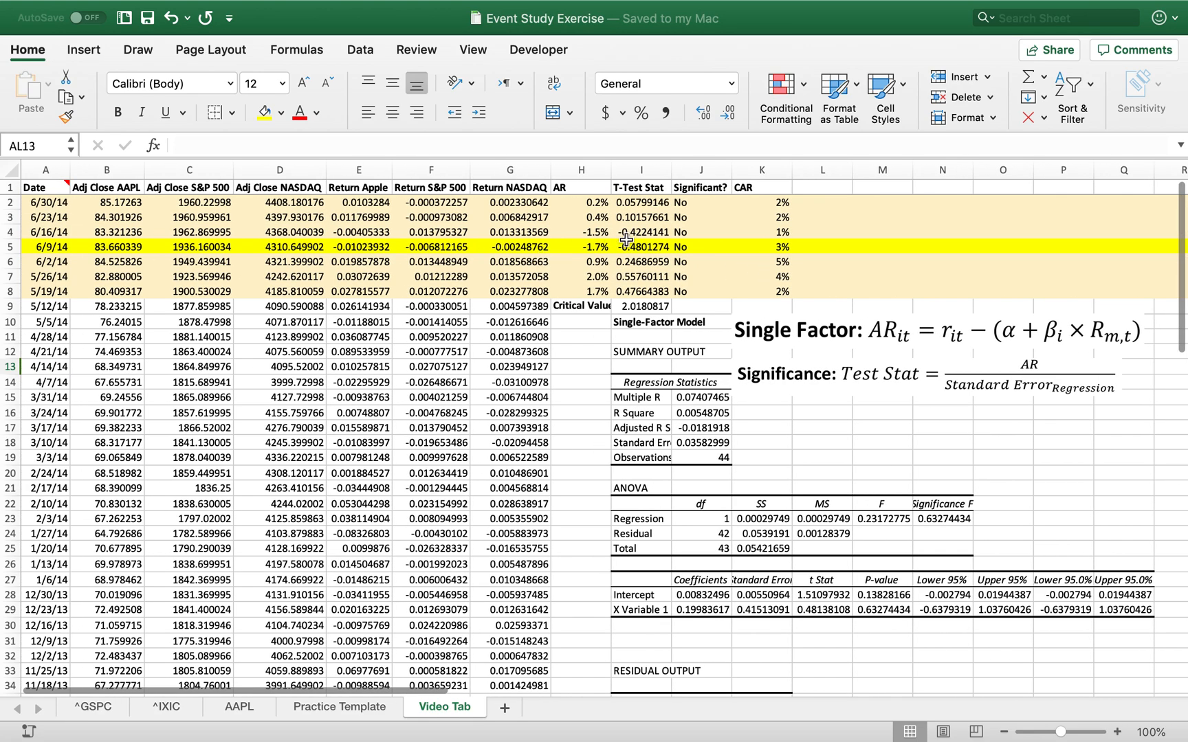
mouse_move(688, 242)
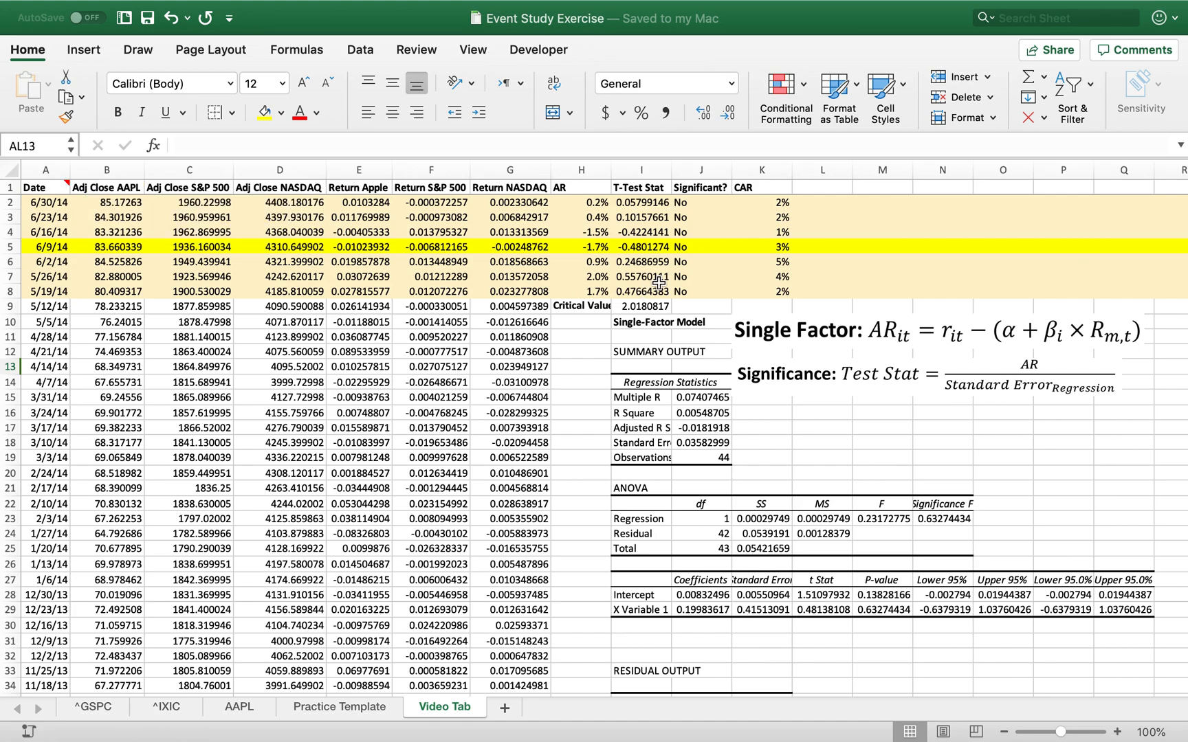
scroll(right, 3)
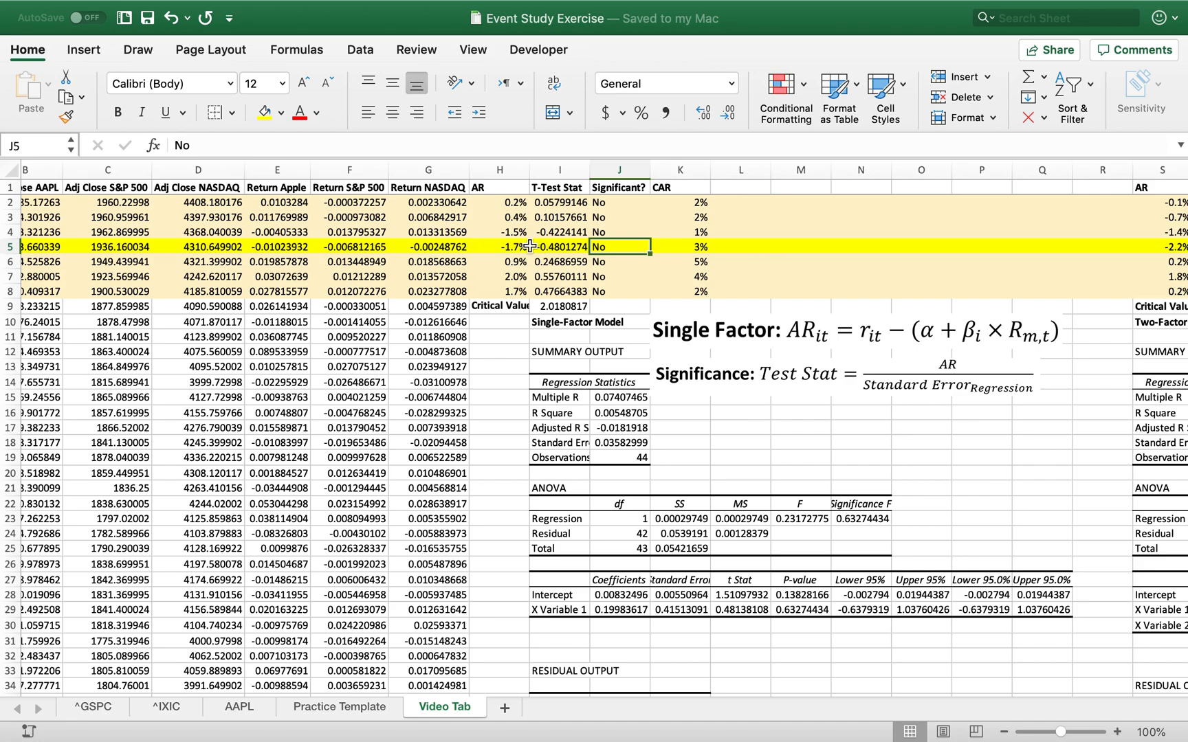
mouse_move(575, 250)
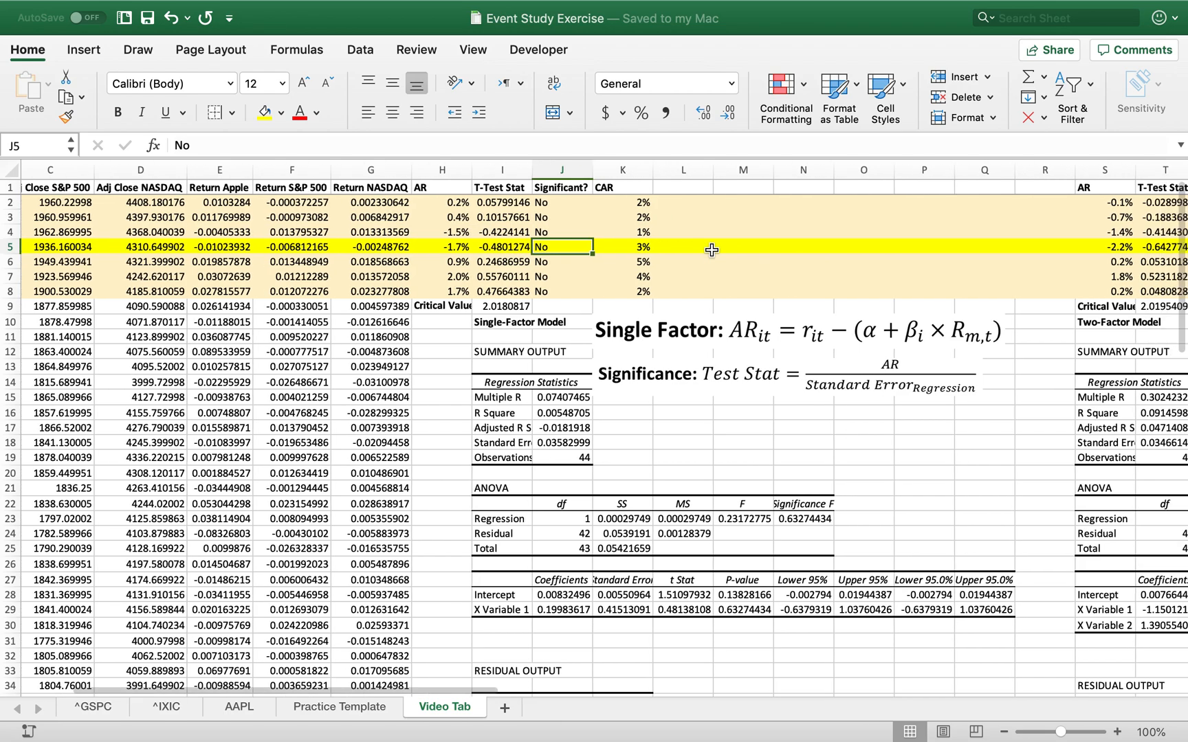
scroll(right, 3)
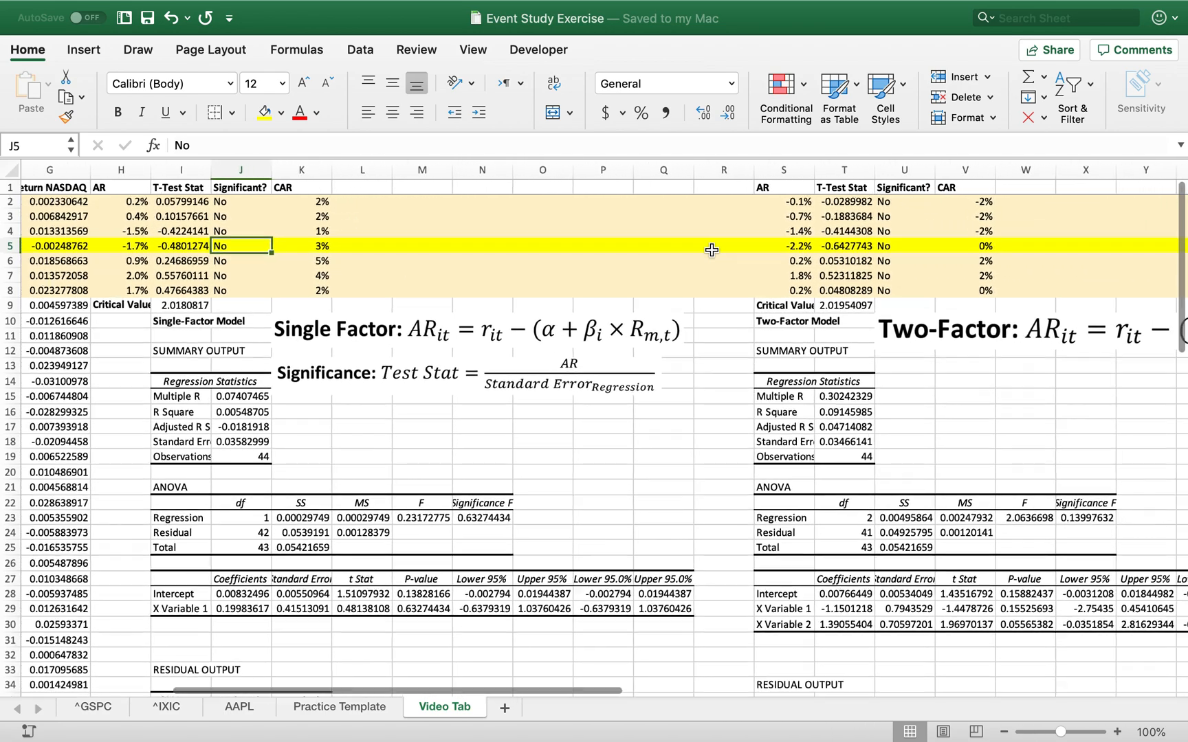
scroll(left, 3)
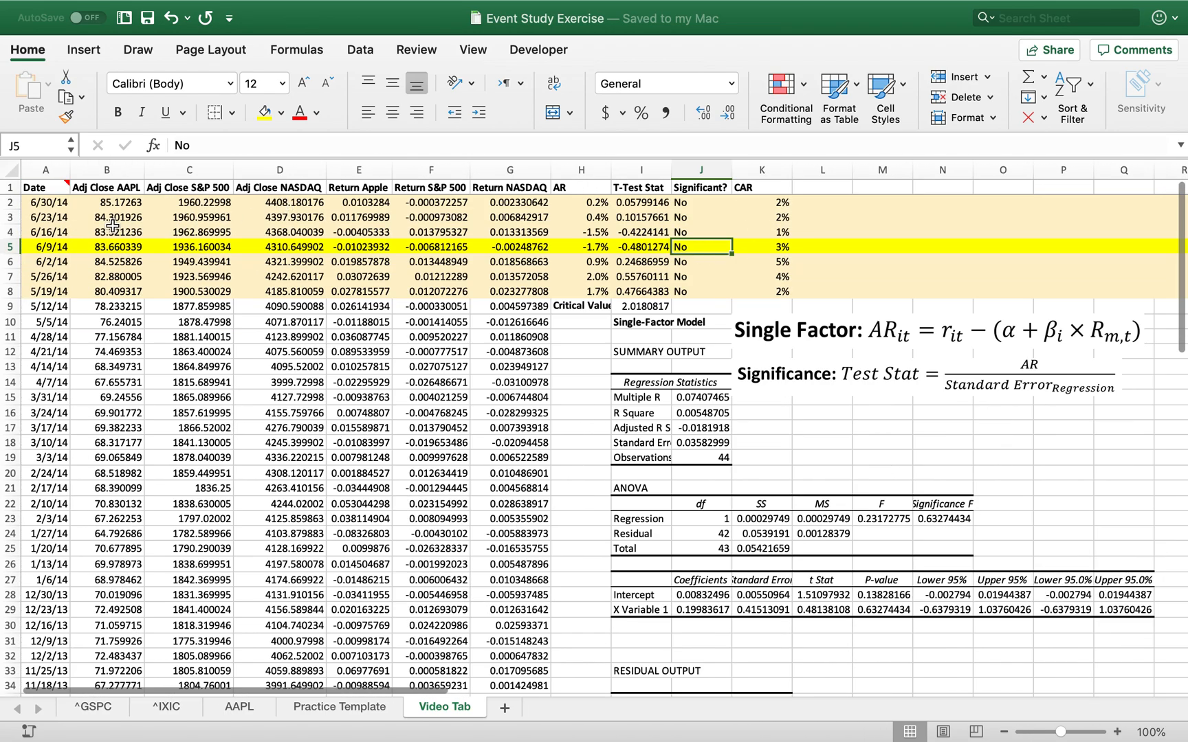
click(45, 202)
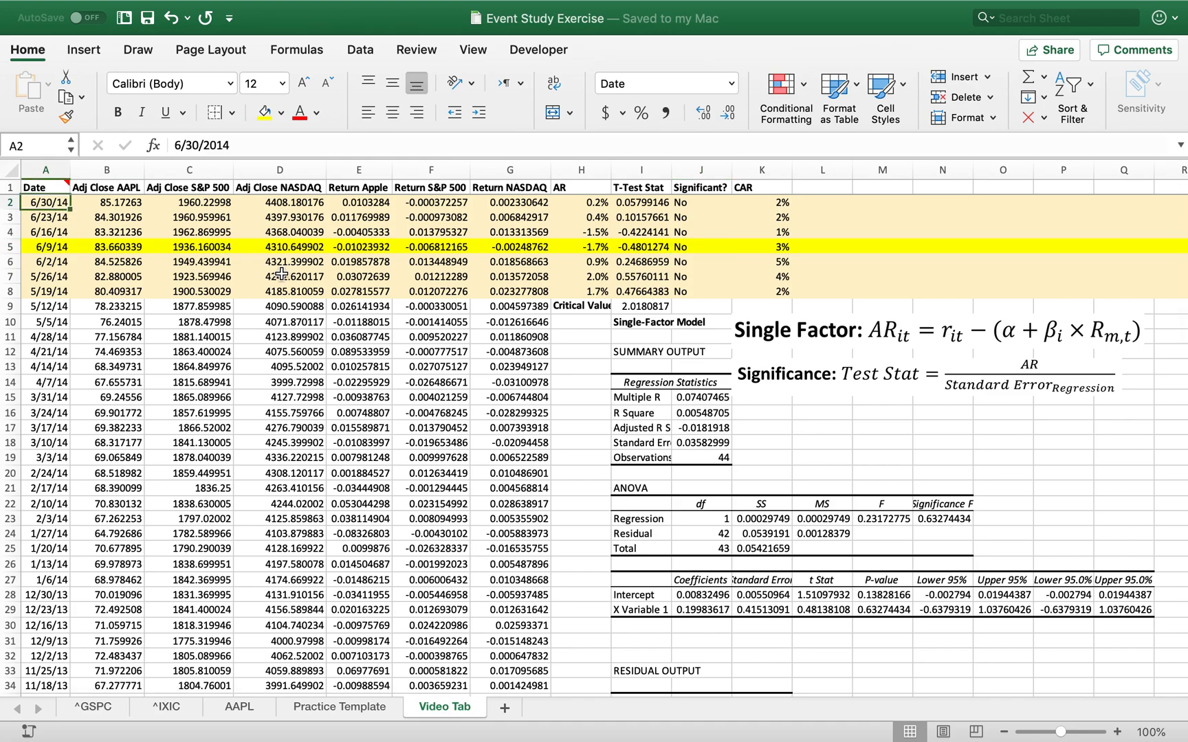
mouse_move(615, 298)
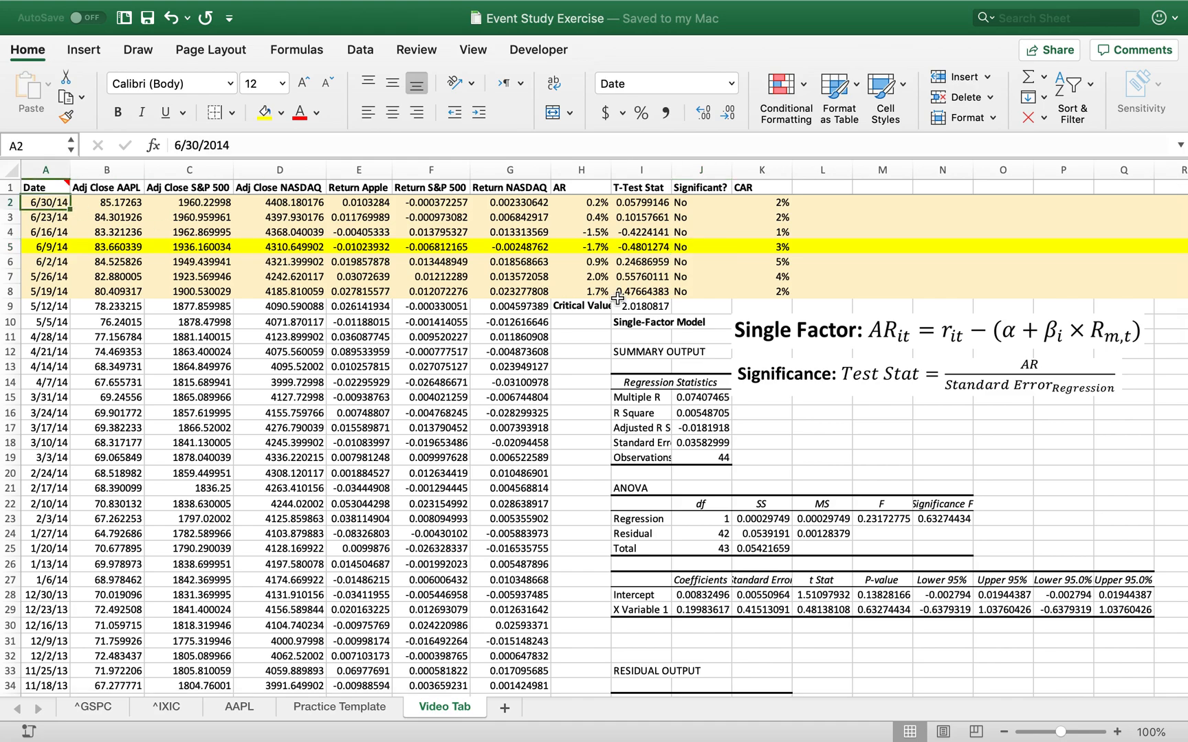